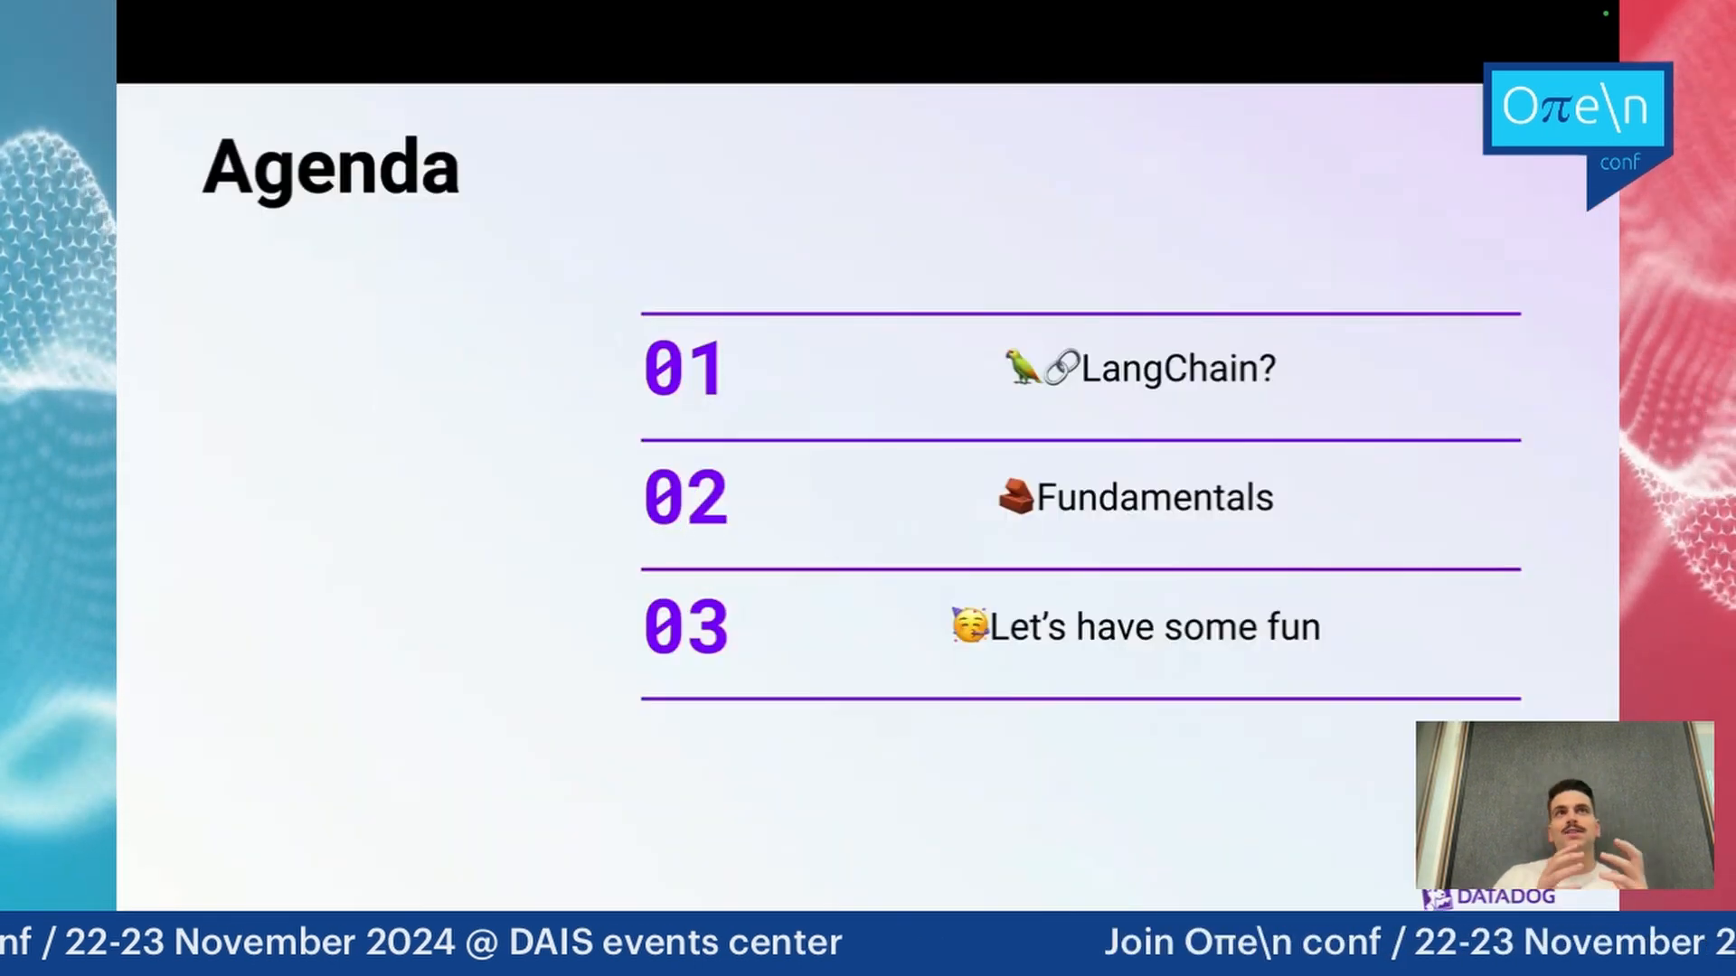
# Advance the talk past the Agenda slide toward the video placeholder.
pyautogui.press('Right')
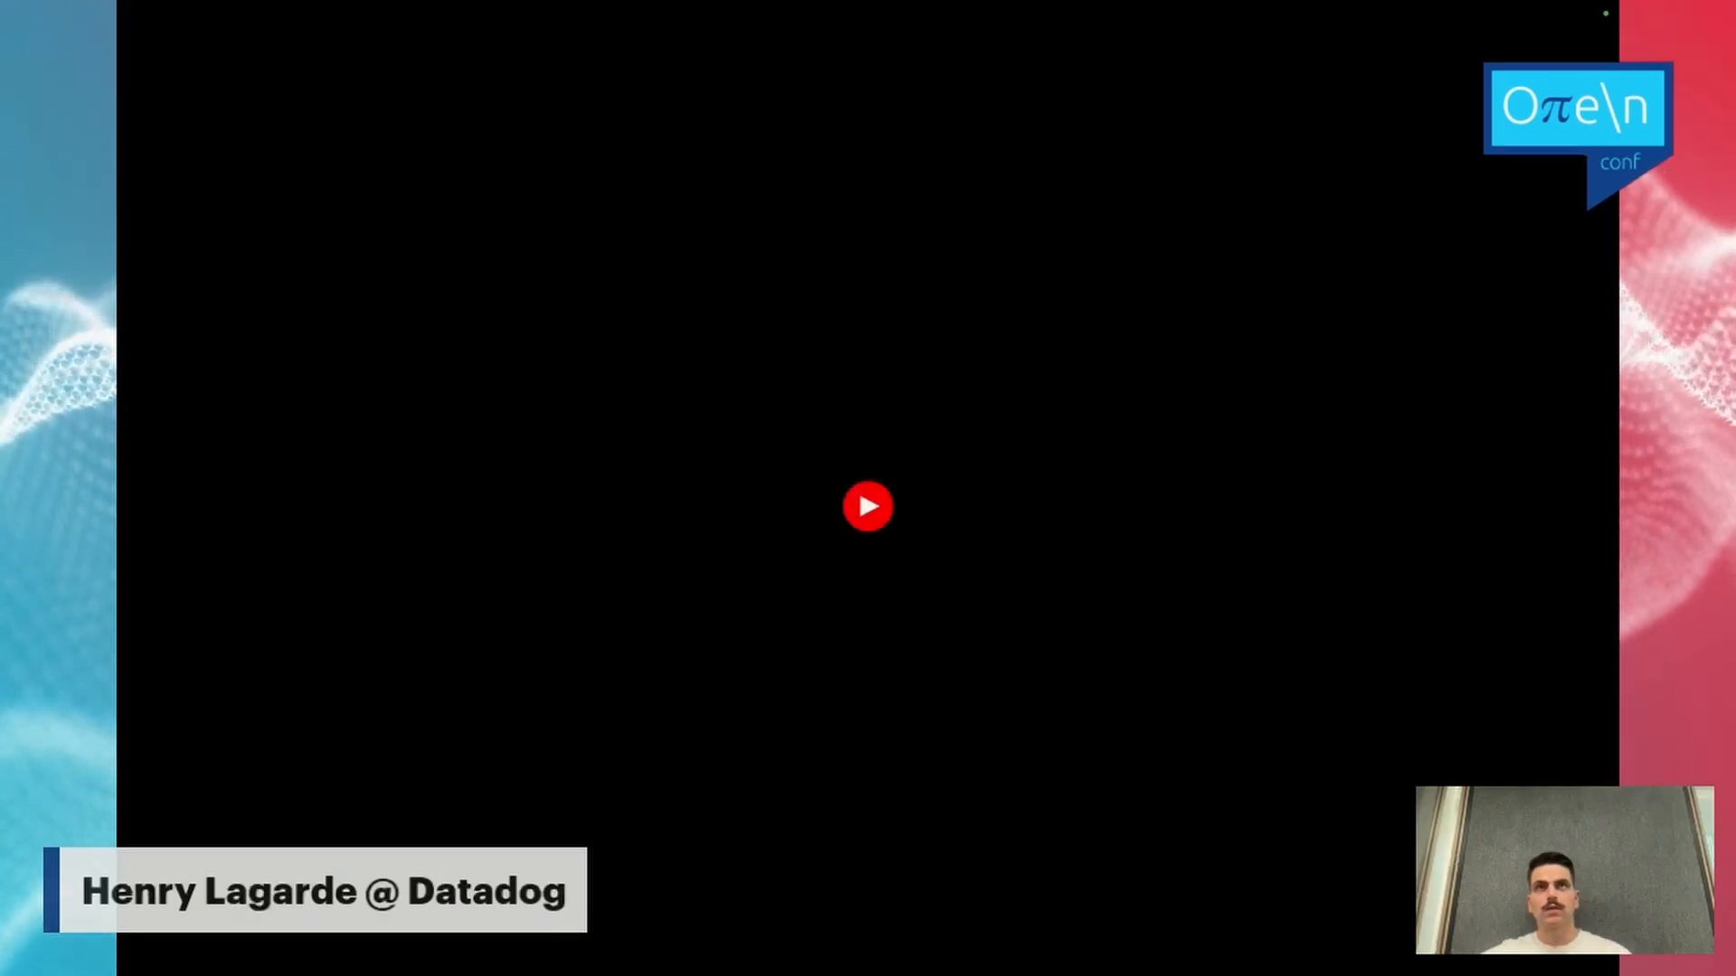
# Start playback of the embedded video on its slide.
pyautogui.click(868, 506)
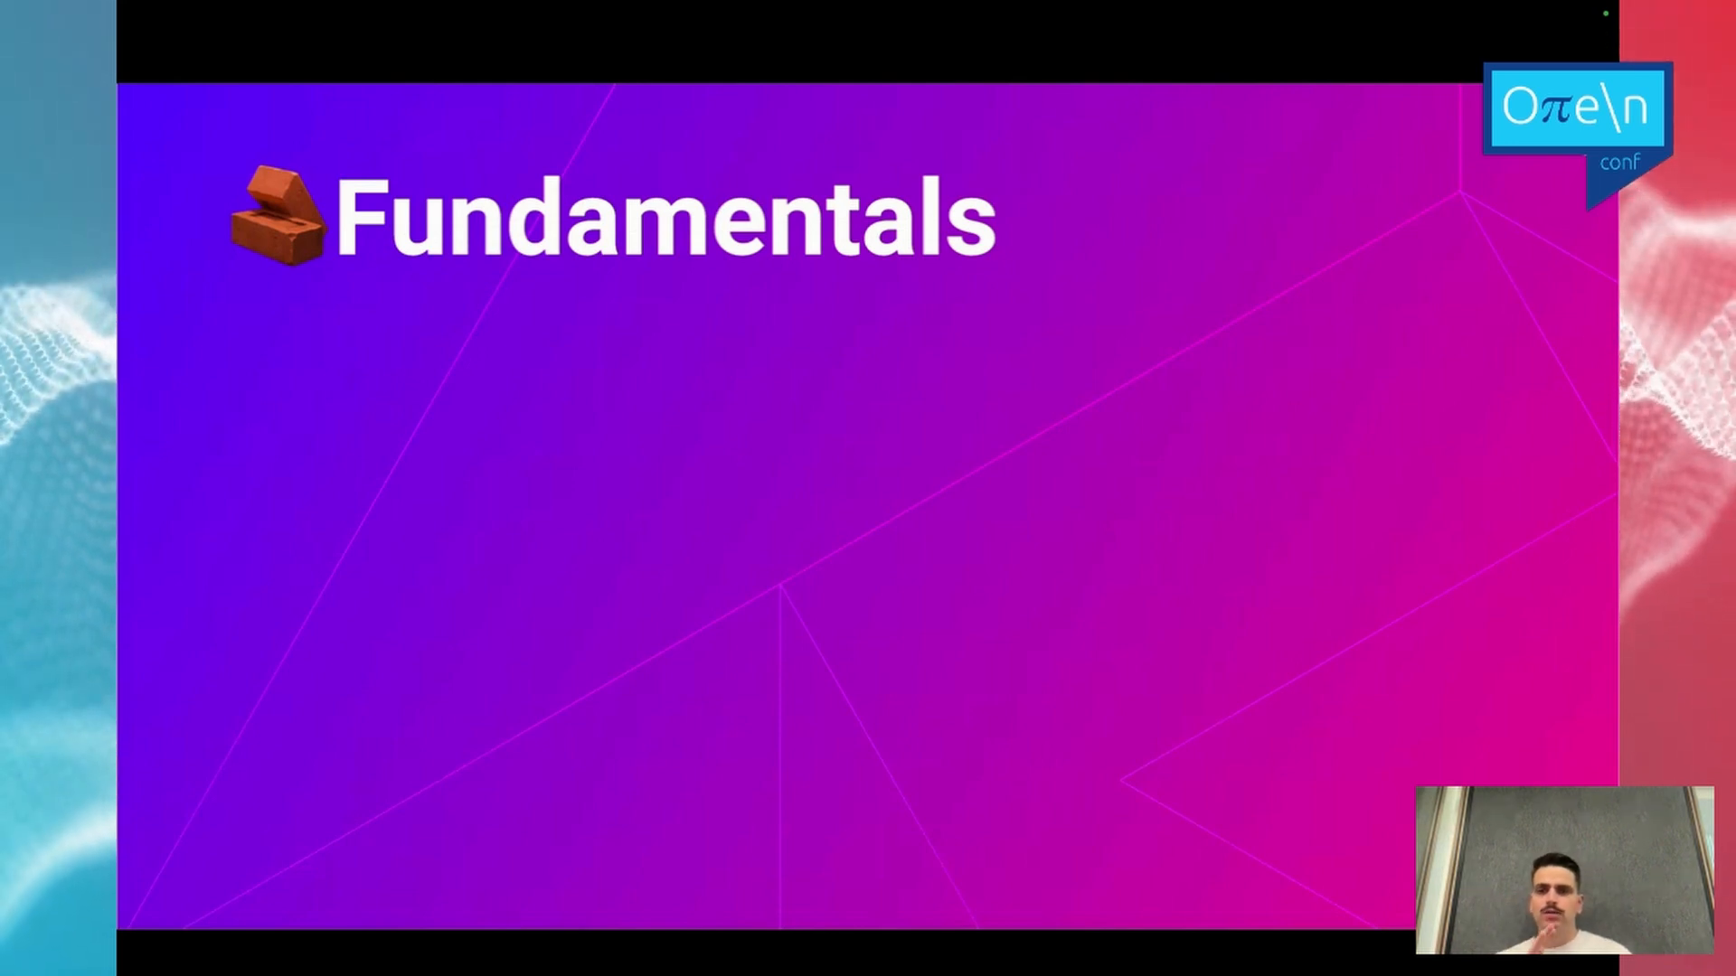
# Advance past the Fundamentals title slide into its content.
pyautogui.press('right')
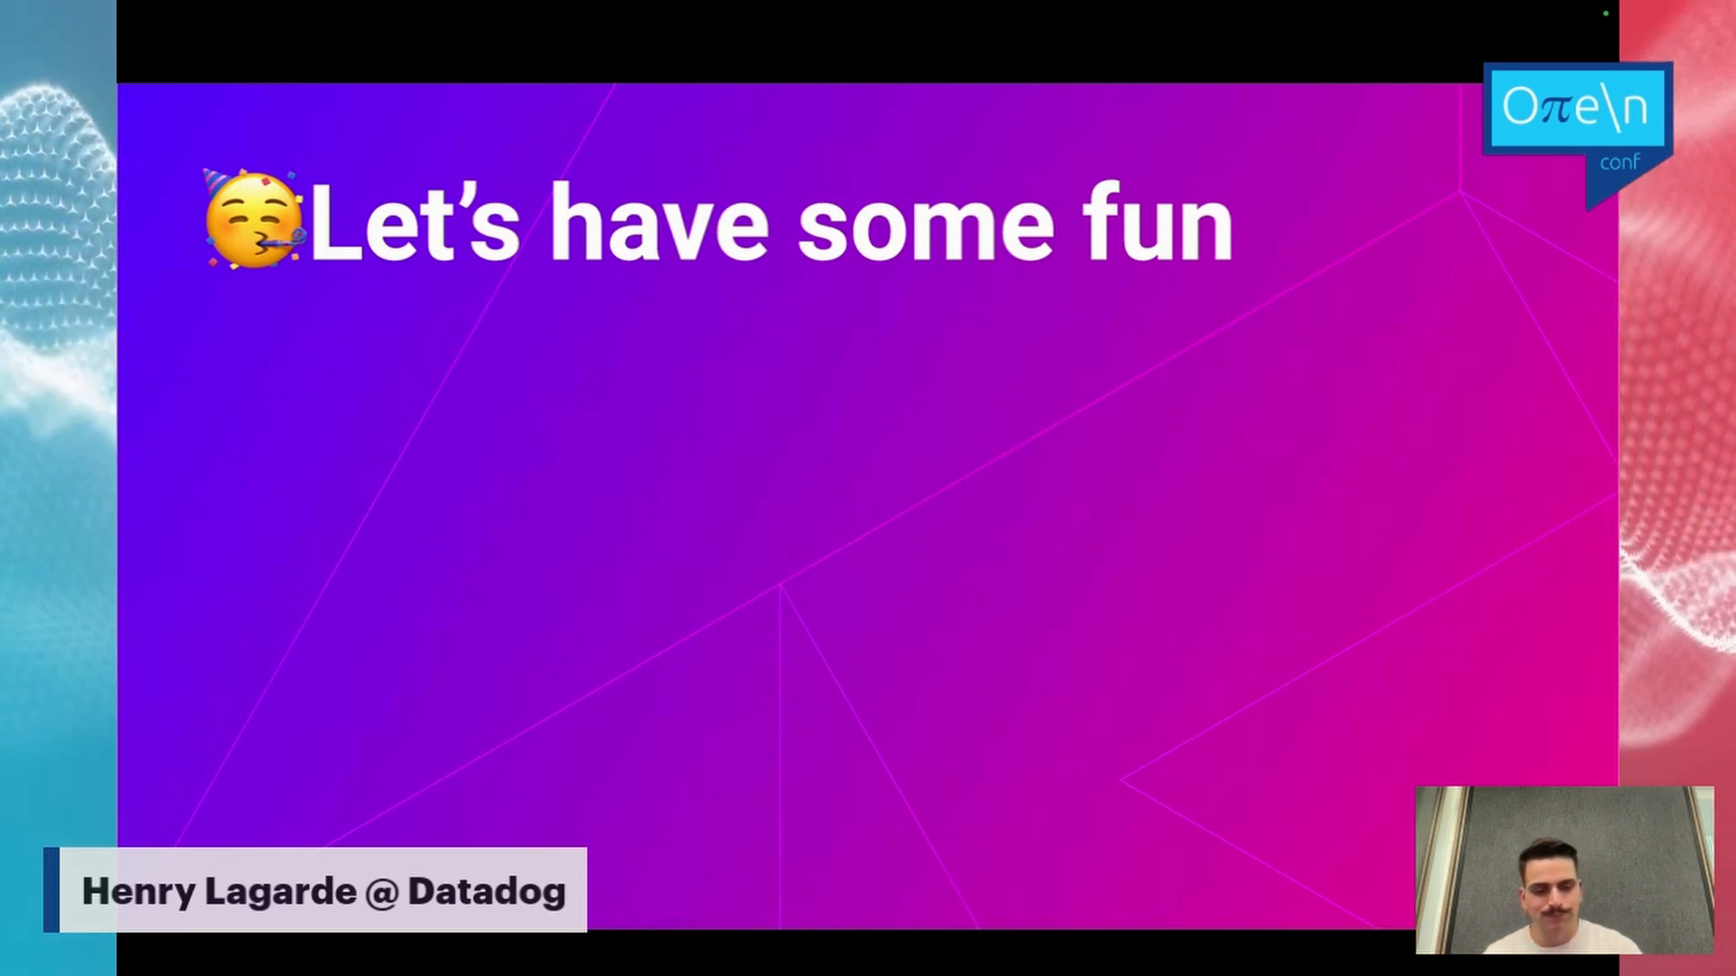
# Leave the 'Let's have some fun' slide for the powerpoint generator chat.ipynb notebook.
pyautogui.press('Right')
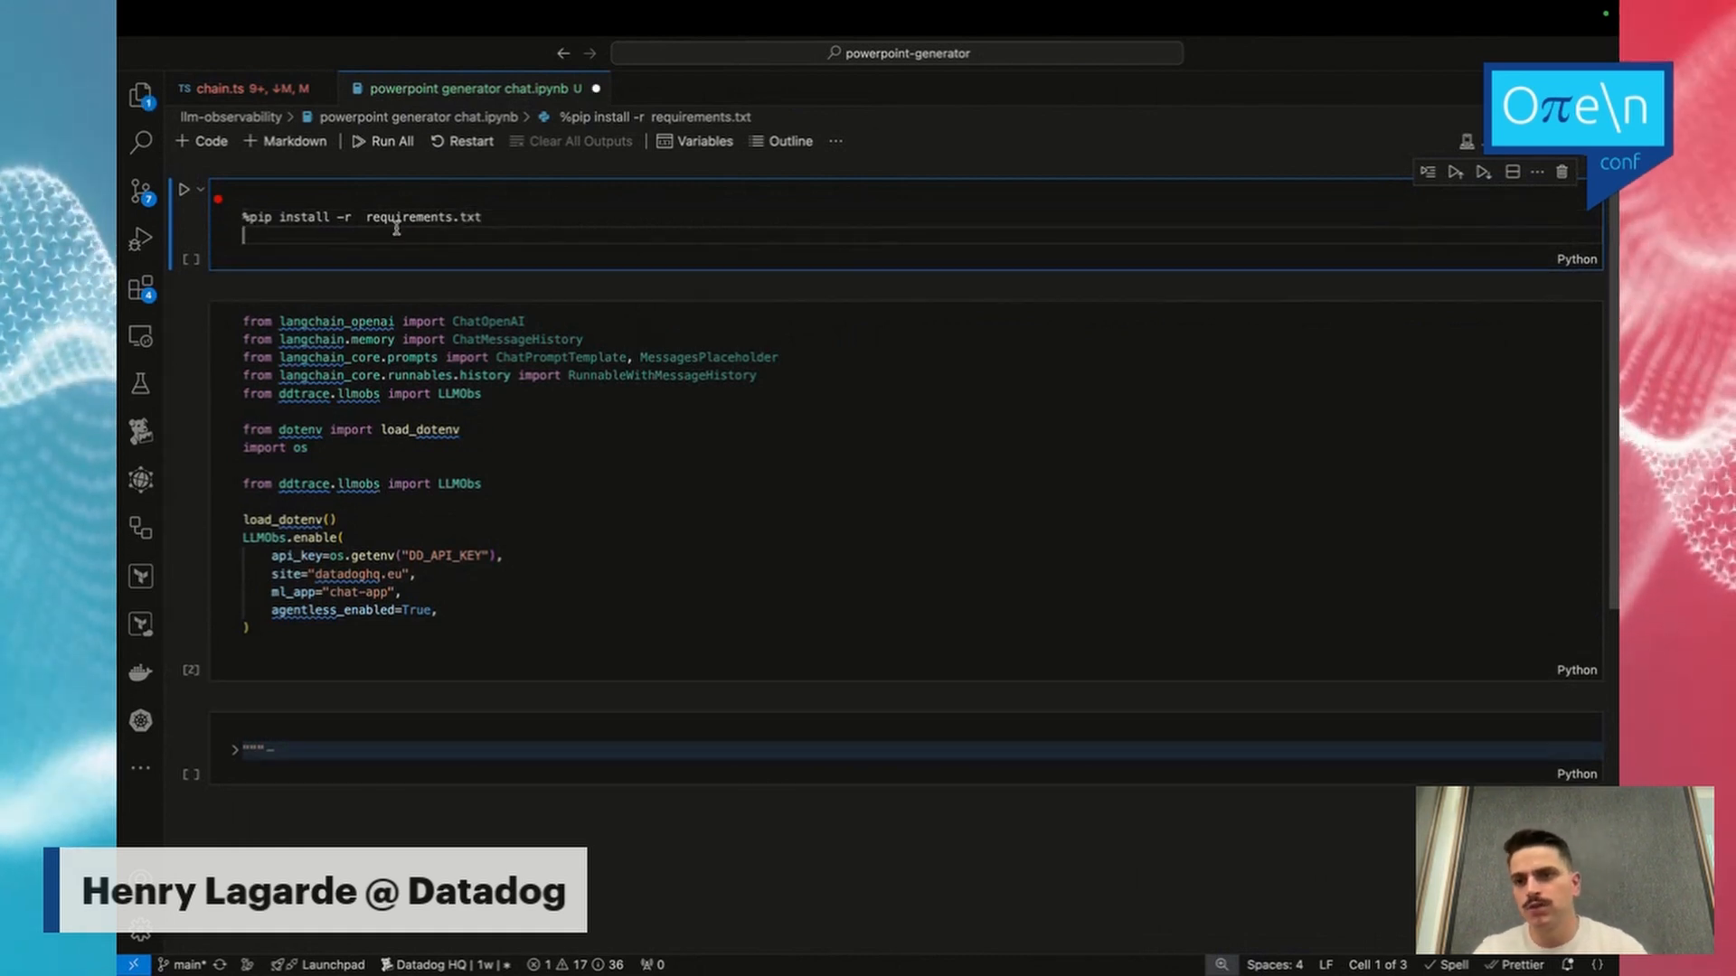
# Run the %pip install requirements cell and the LangChain/LLMObs setup cell.
pyautogui.click(184, 188)
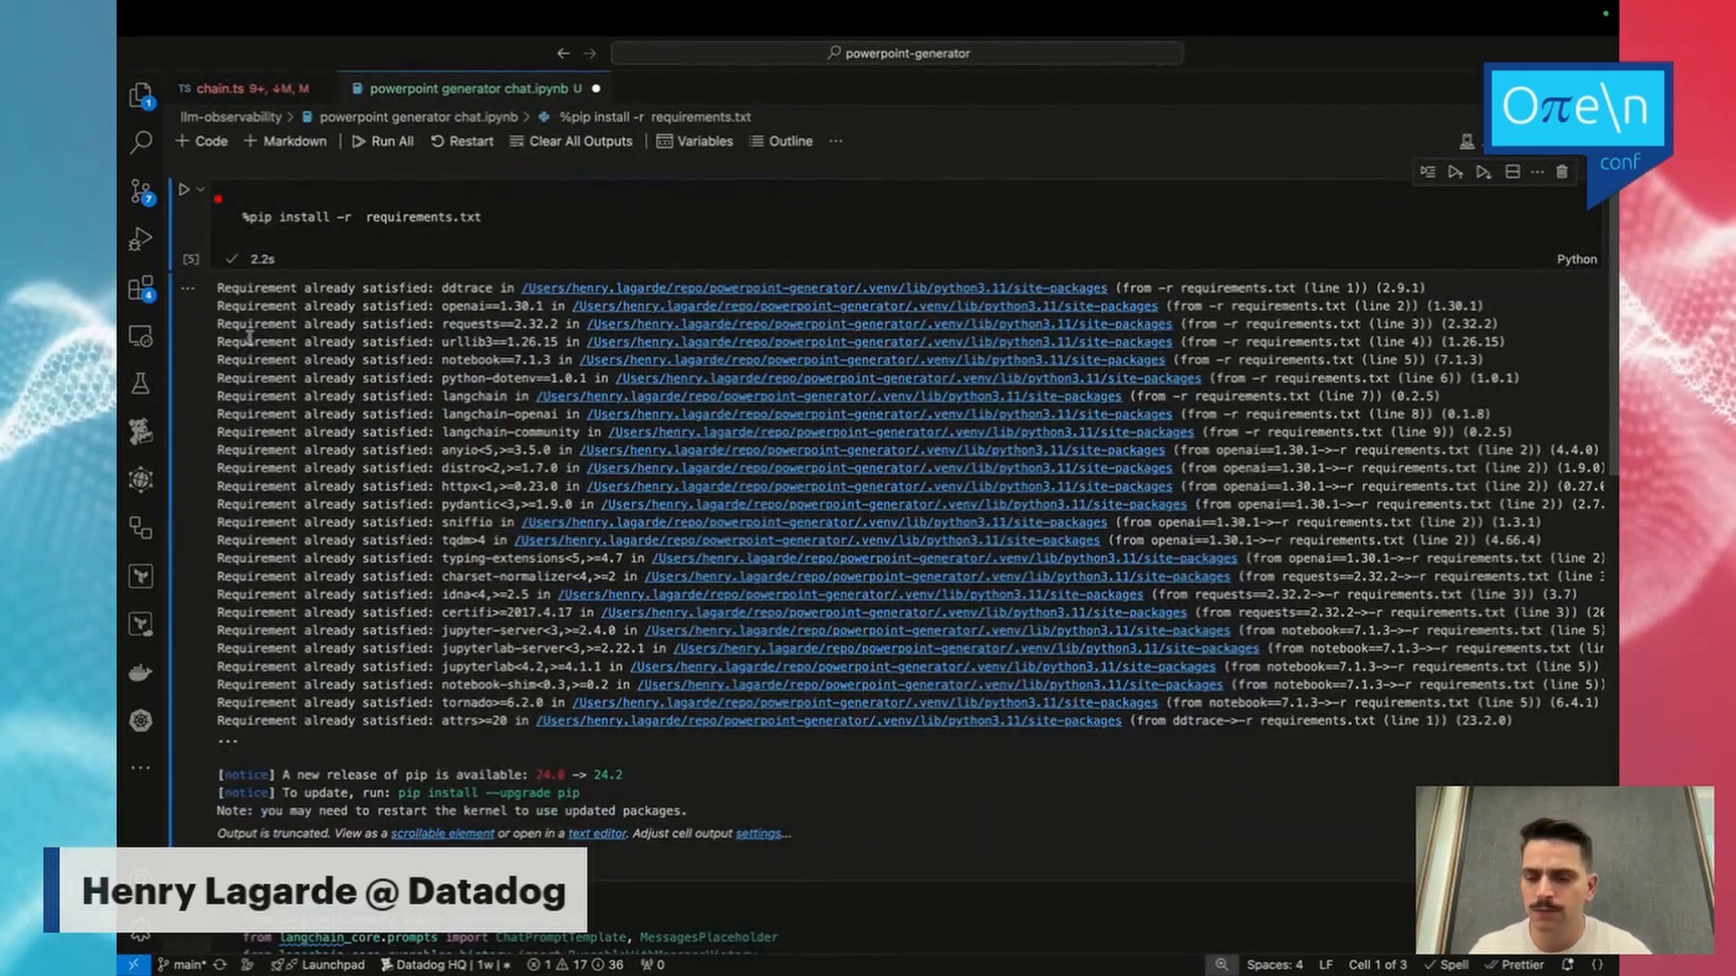
pyautogui.scroll(-3)
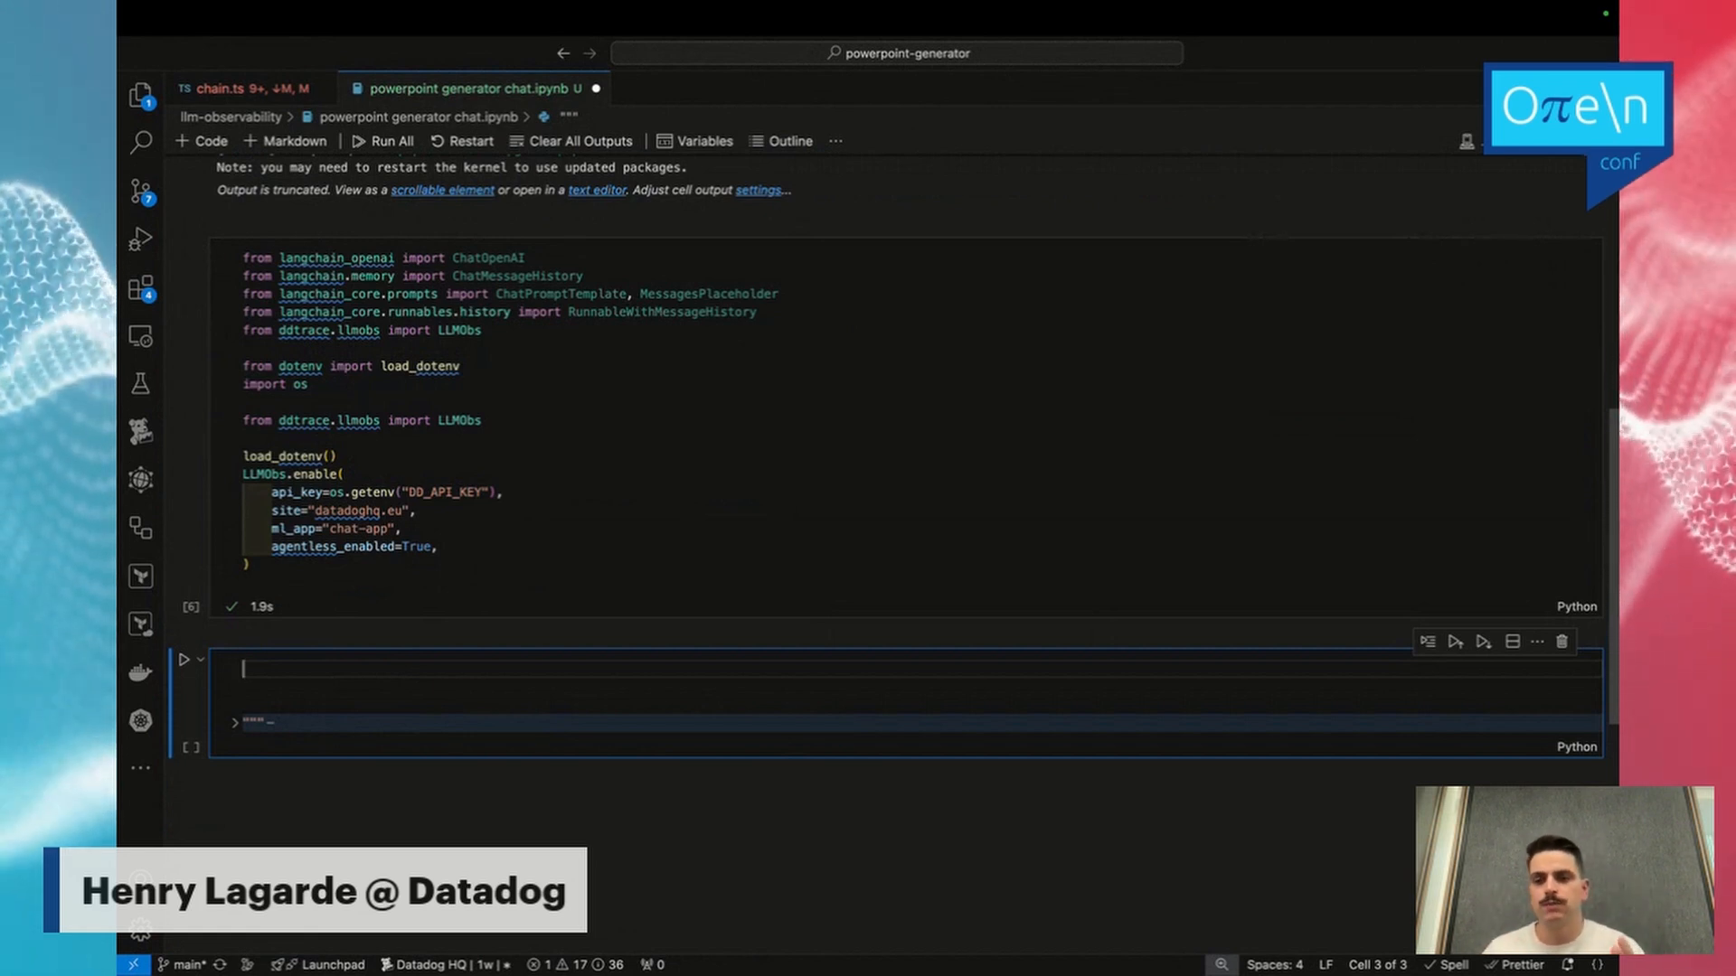
# Define client = ChatOpenAI(...), chat_history, a from_messages prompt with system and human roles, and chain = prompt | client.
pyautogui.write('client = ChatOpenAI(model="gpt-3.5-turbo-1106", temperature=0.2')
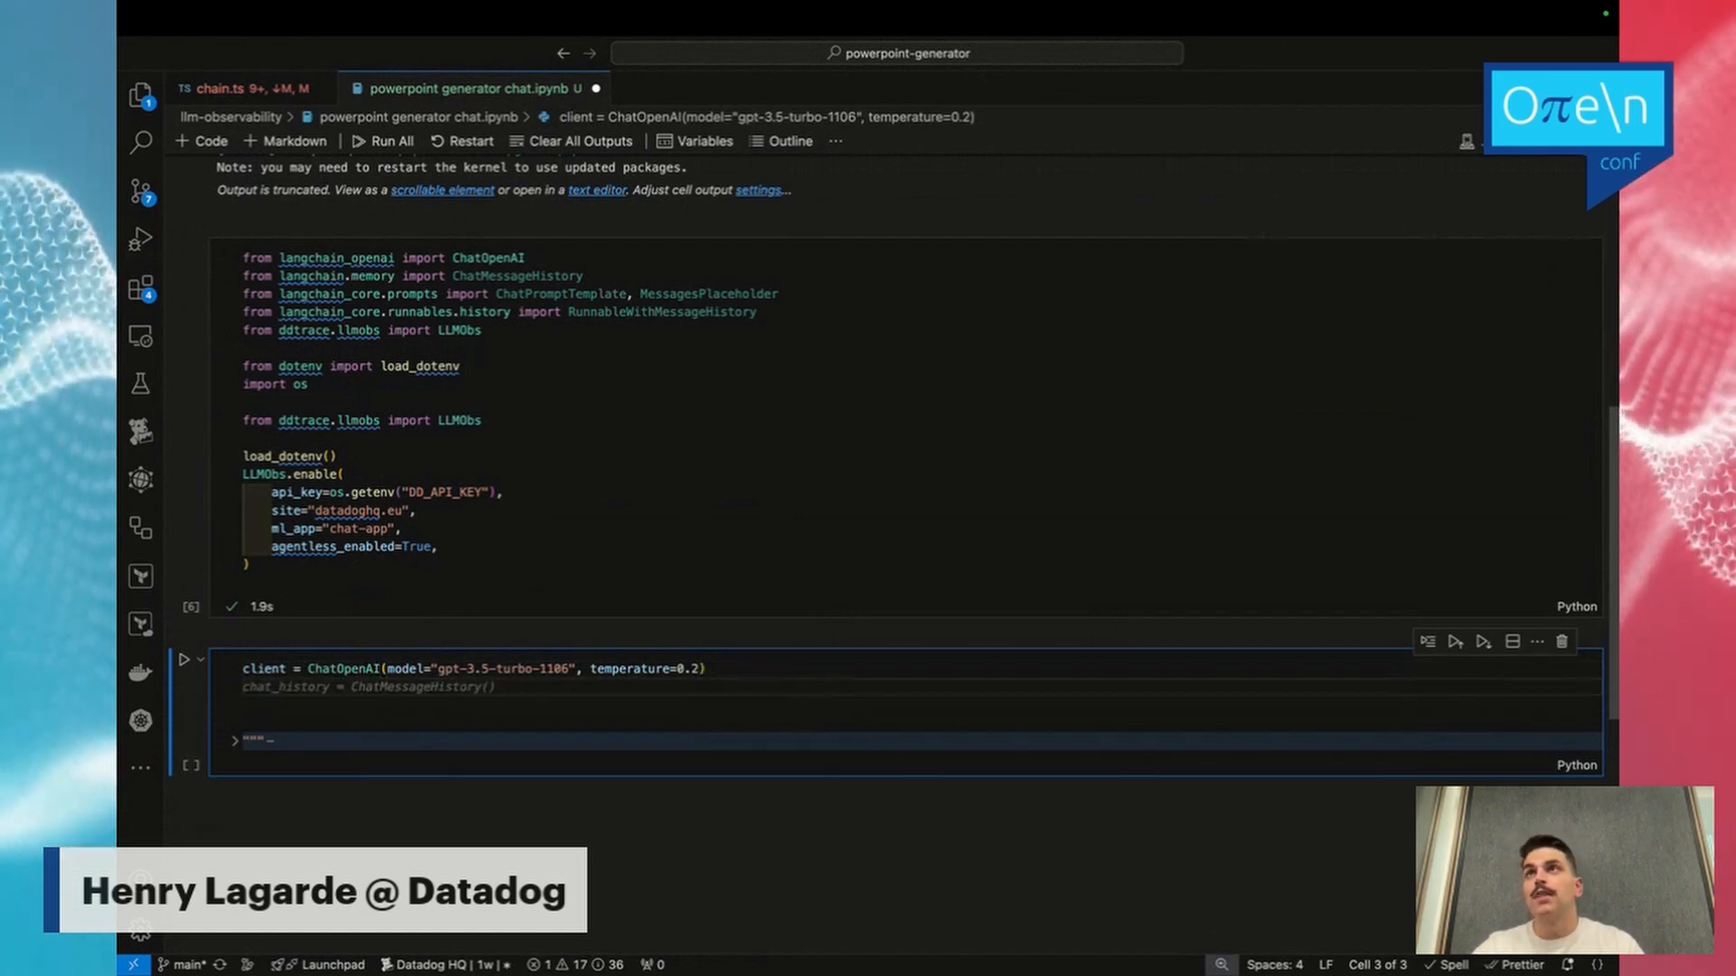
pyautogui.write('chat_history = ChatMessageHistory(')
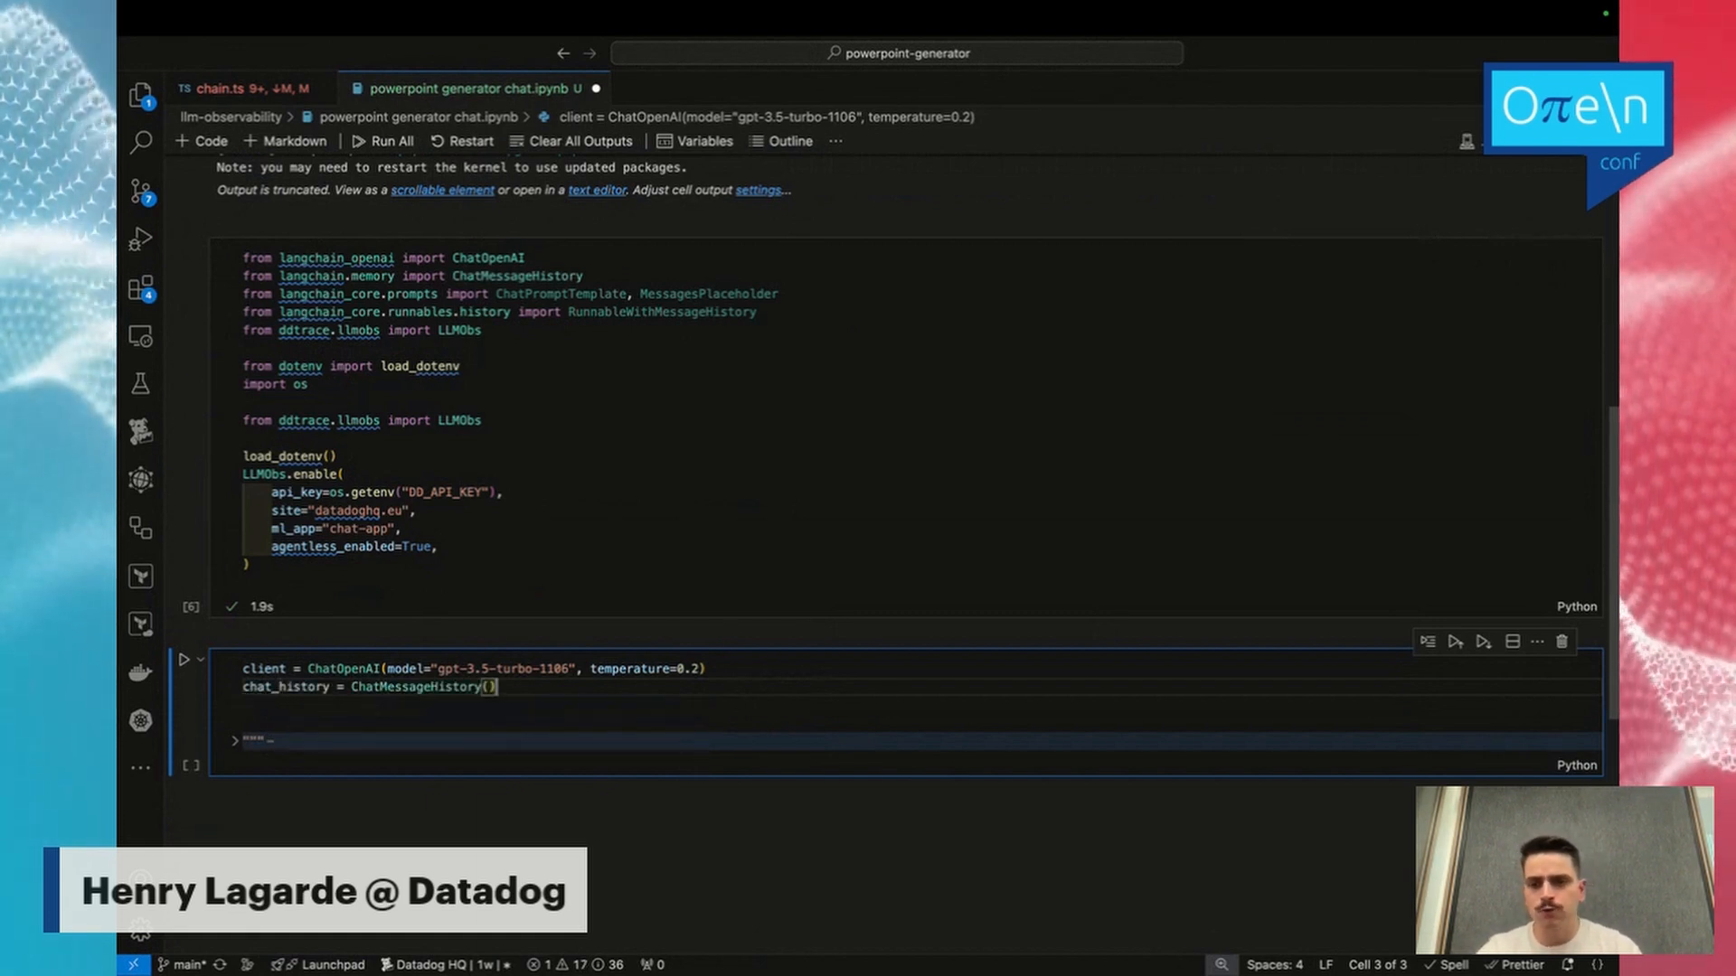
pyautogui.press('Enter')
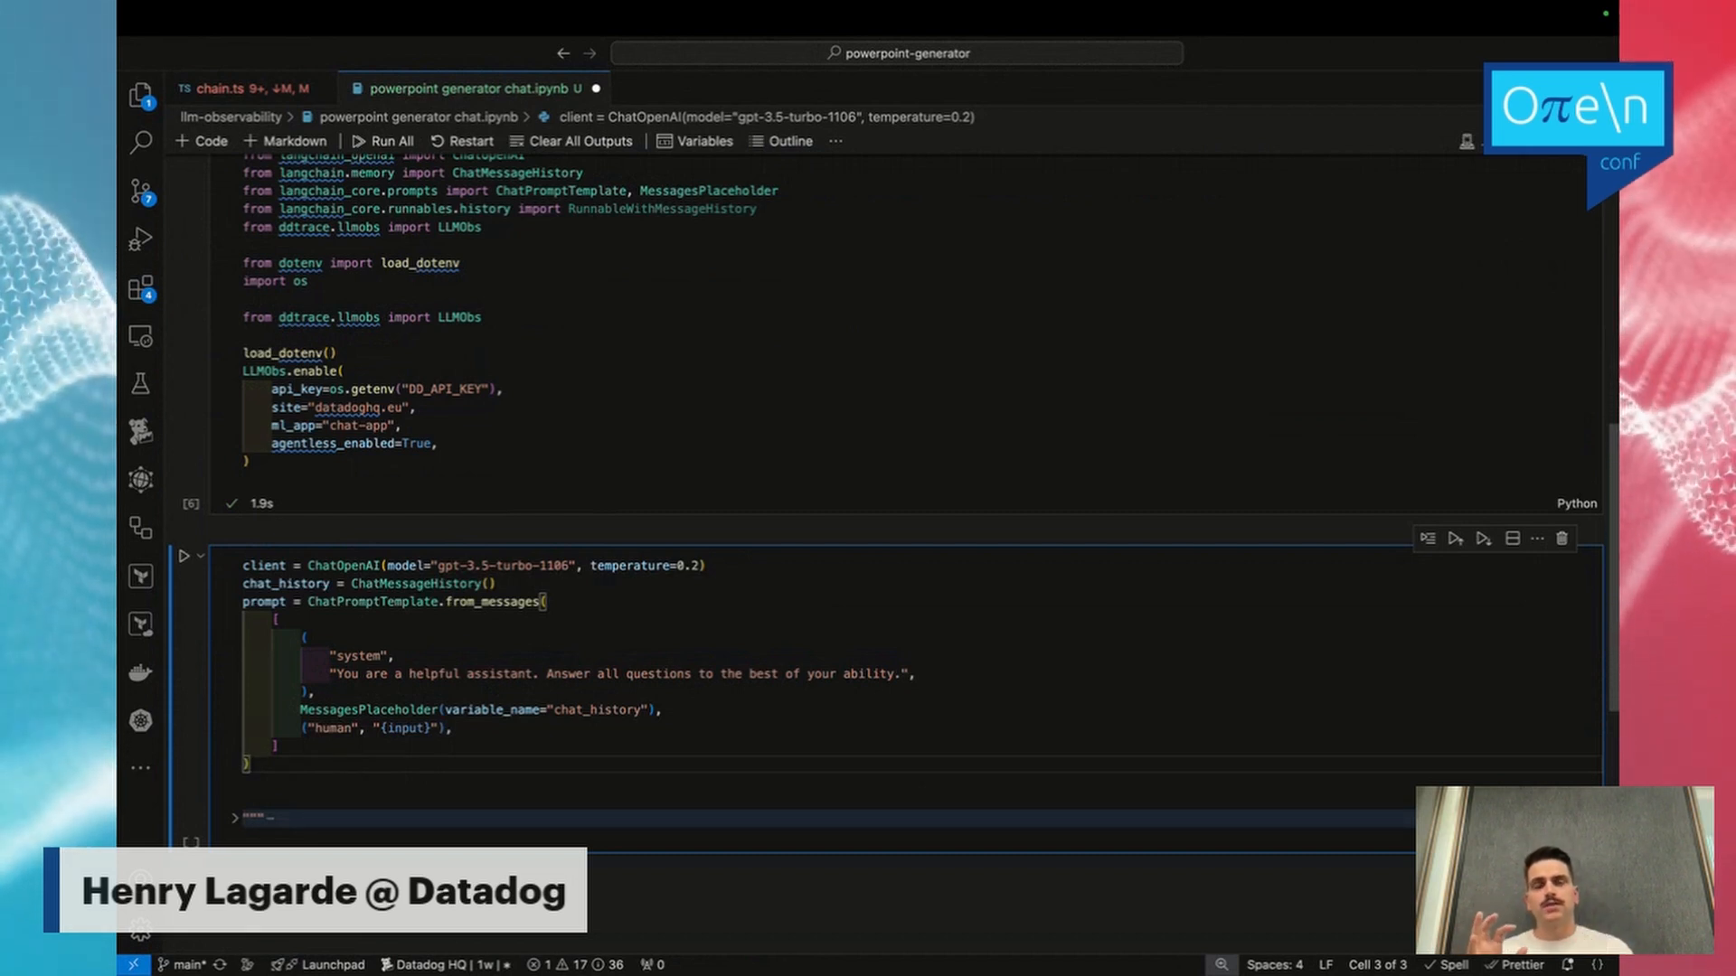
pyautogui.doubleClick(360, 656)
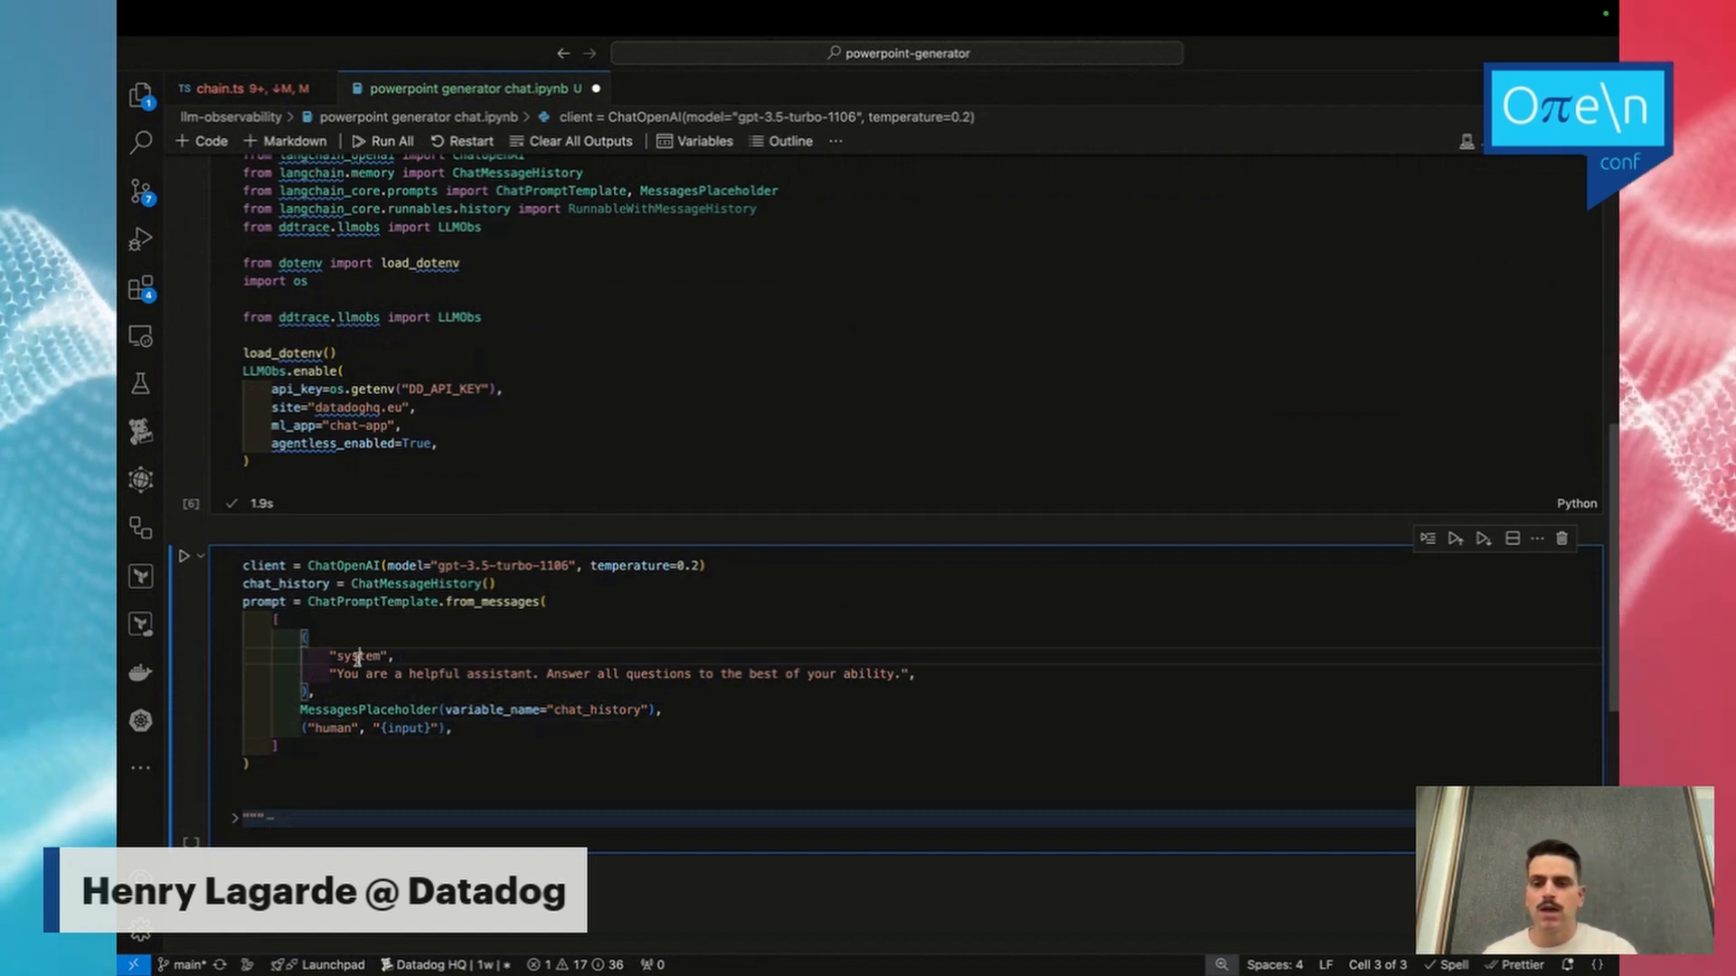
pyautogui.doubleClick(334, 727)
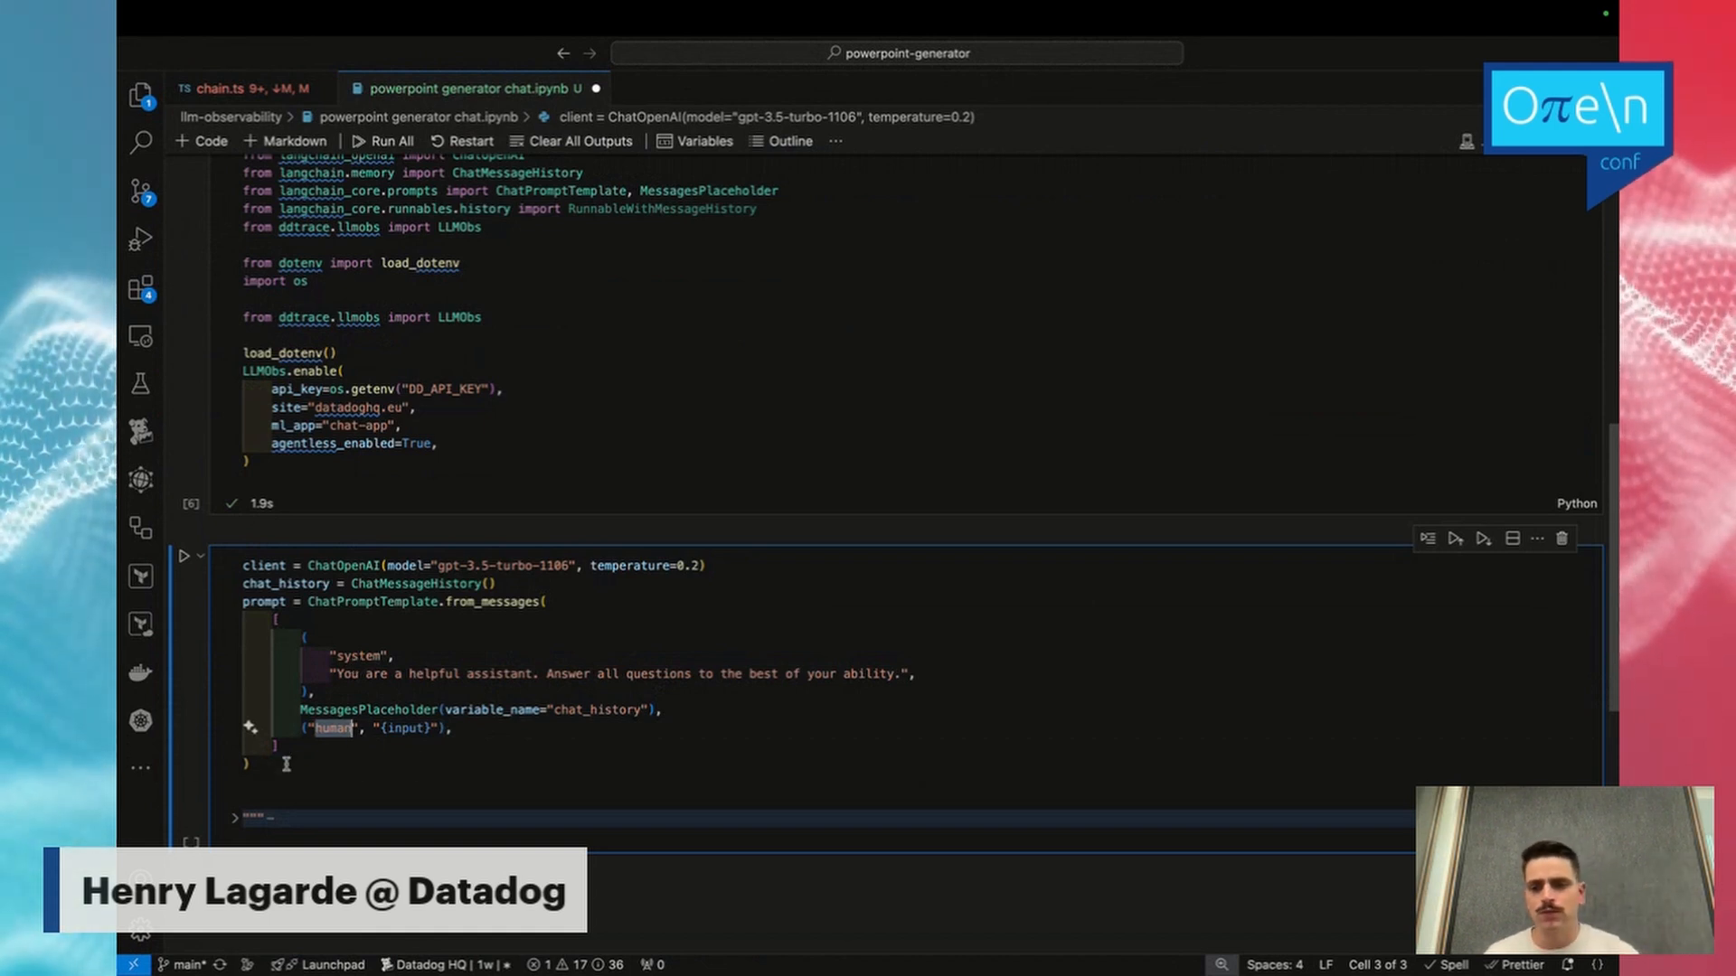
pyautogui.click(544, 602)
pyautogui.write('chain = prompt | client')
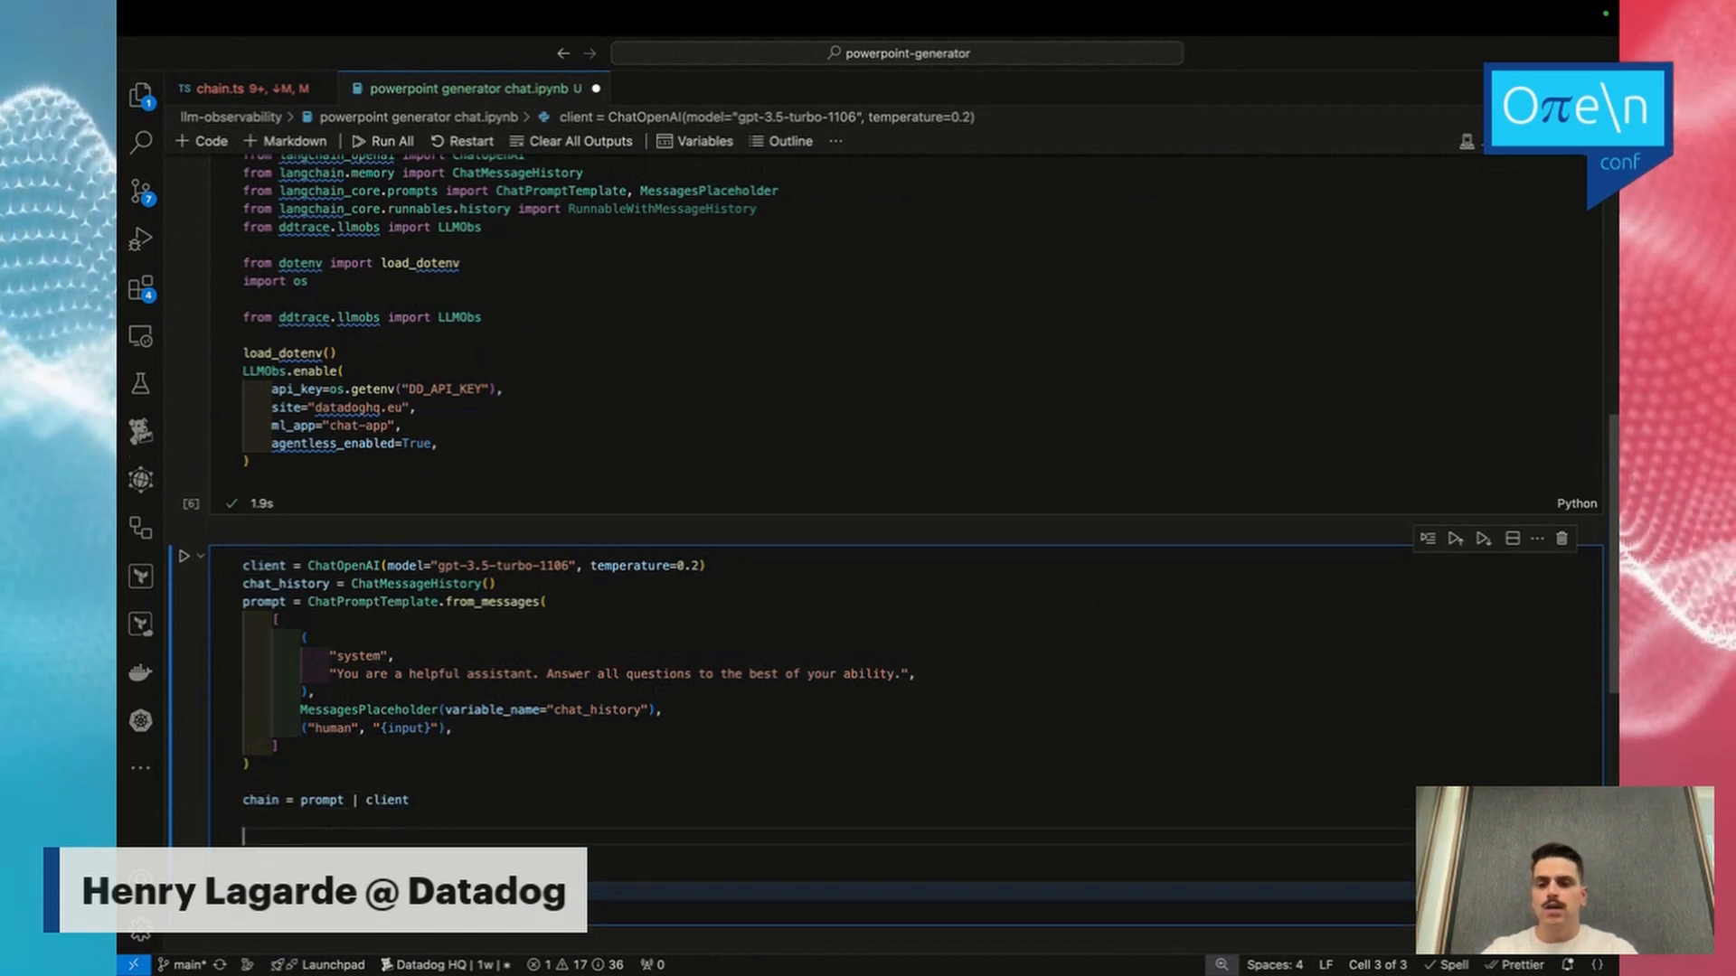
# Wrap the chain in RunnableWithMessageHistory and add a while(True) input loop that breaks on exit and invokes the chain.
pyautogui.write('chain_with_message_history = RunnableWithMessageHistory(')
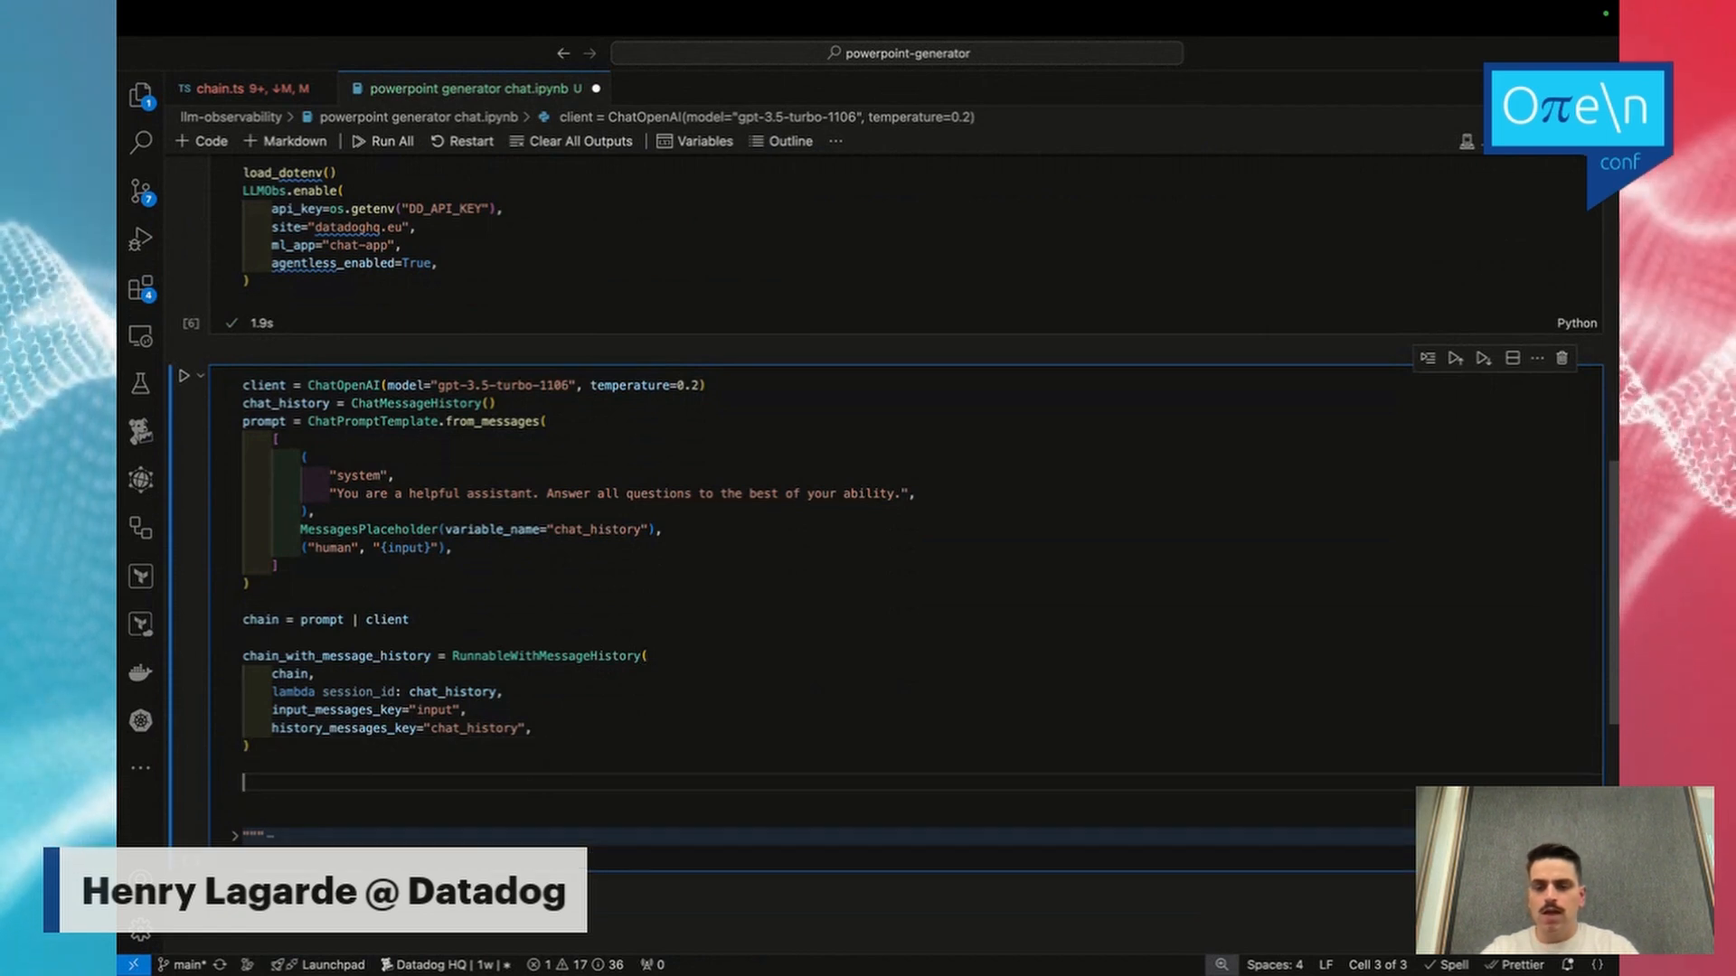
pyautogui.write('while(True):')
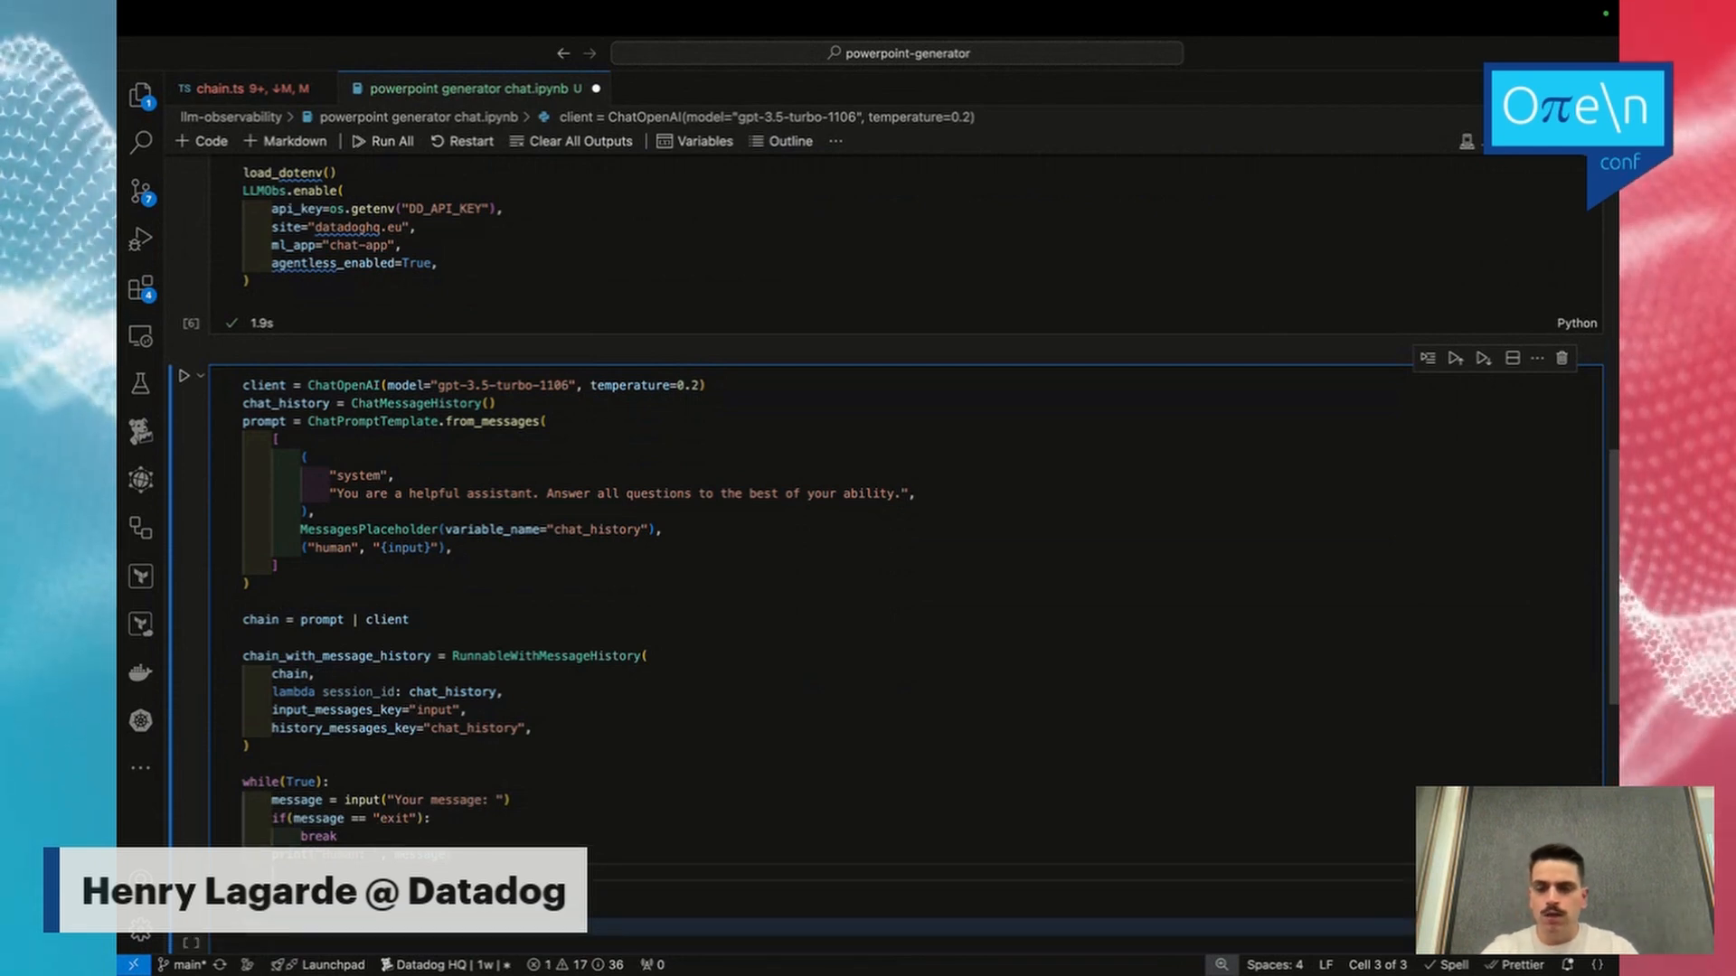
pyautogui.scroll(-3)
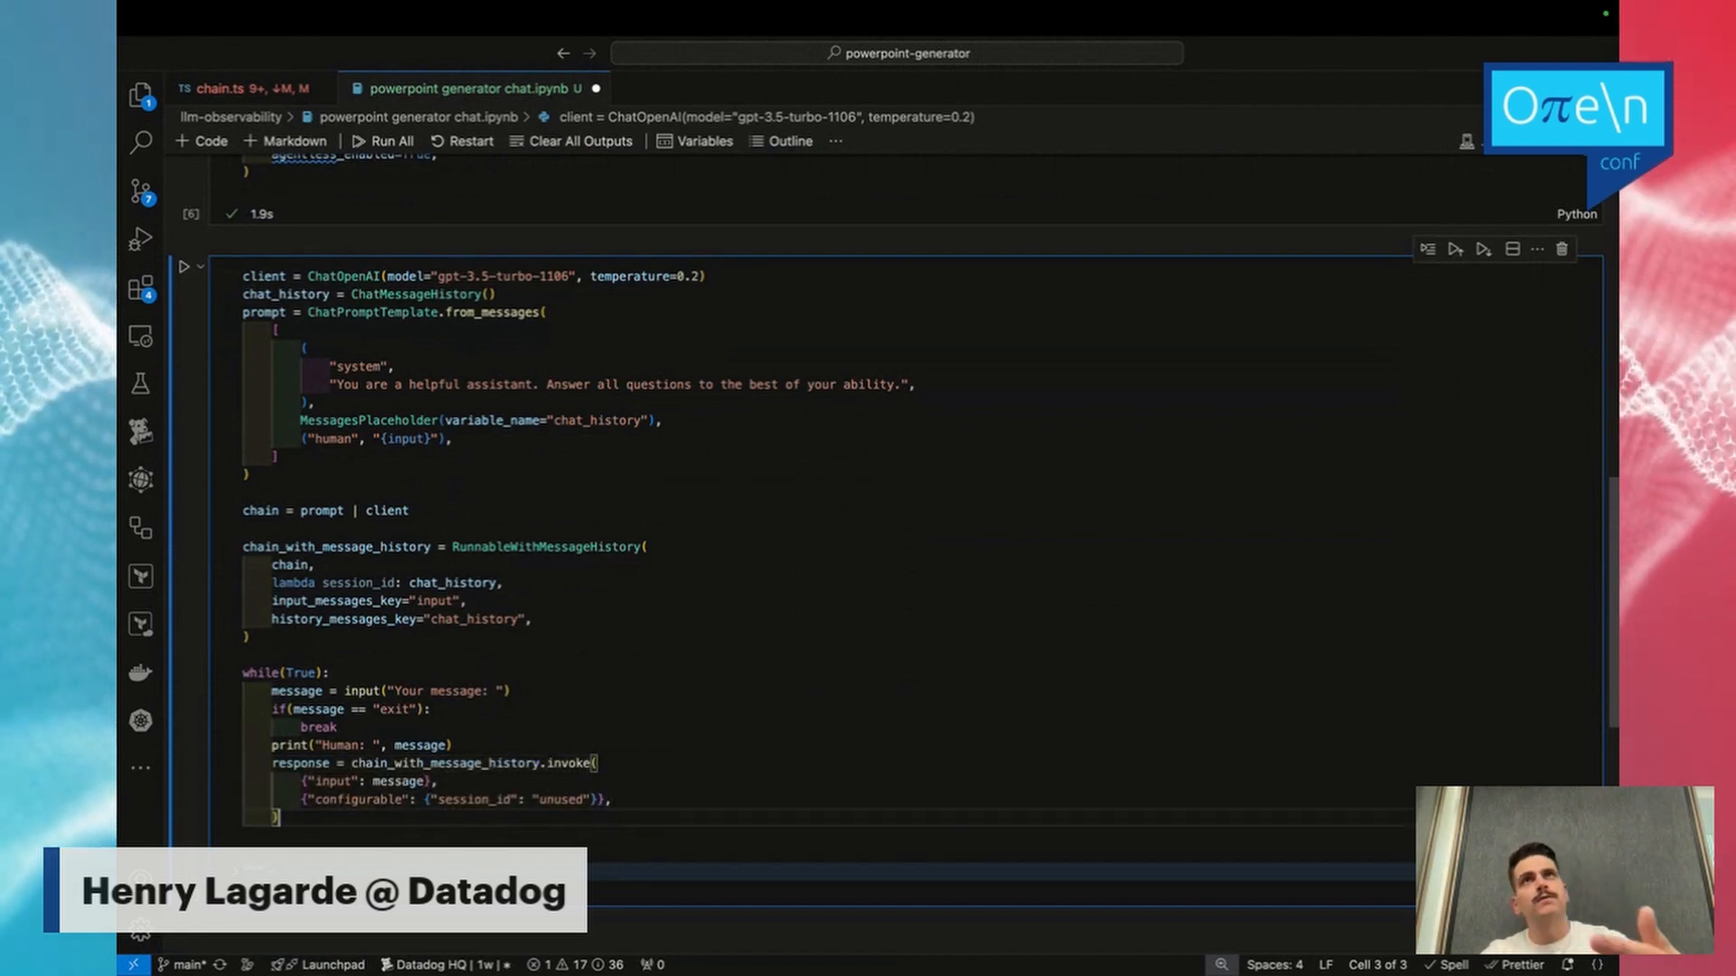
pyautogui.scroll(-3)
pyautogui.write('print("AI: ", response.content)')
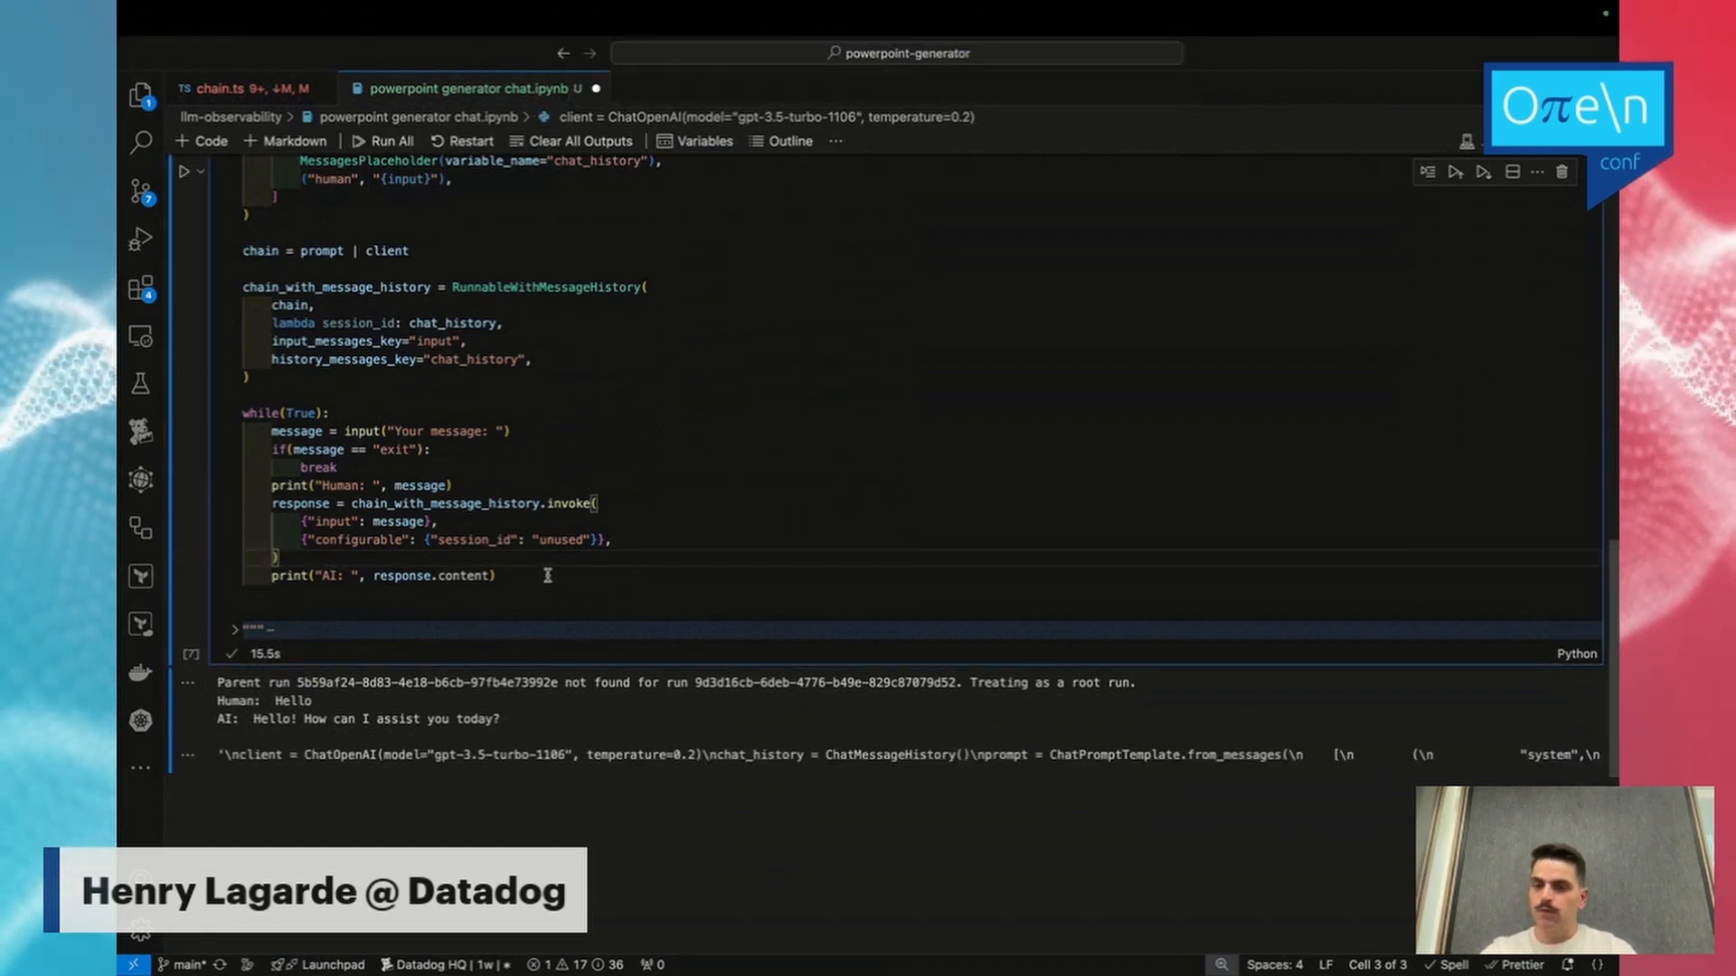
# Delete the print("AI: ", response.content) line from the chat loop.
pyautogui.doubleClick(374, 719)
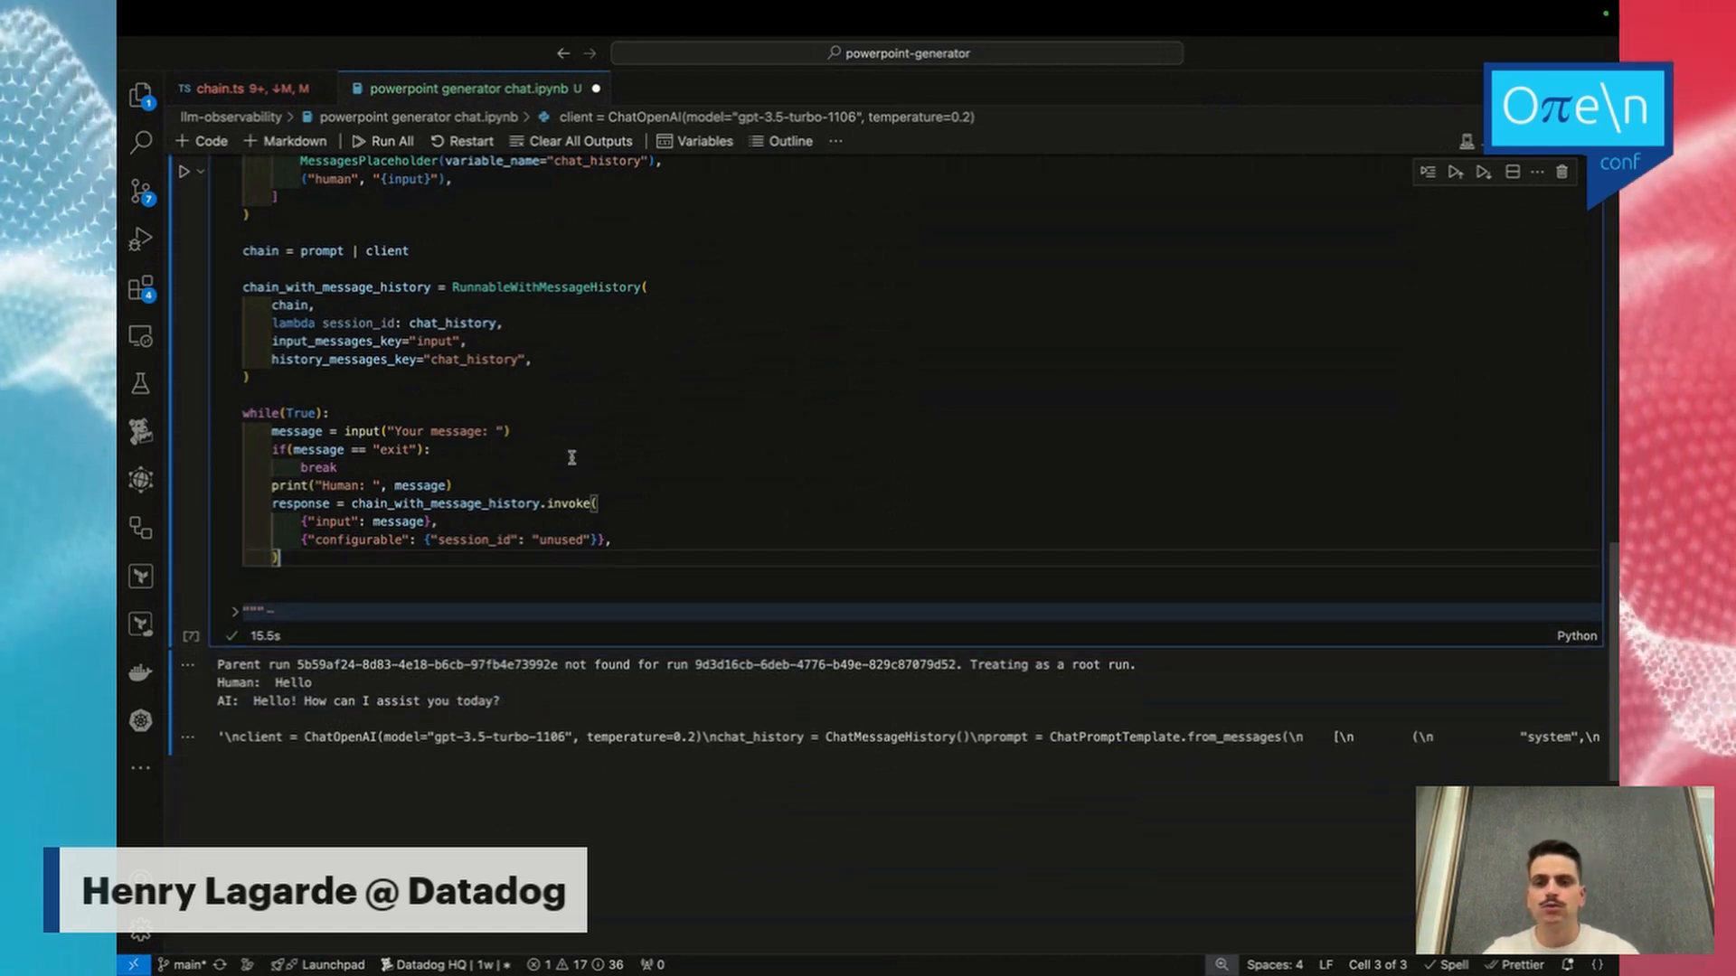
# Replace invoke with stream and add chat_history.add_user_message(message) after the call.
pyautogui.doubleClick(568, 504)
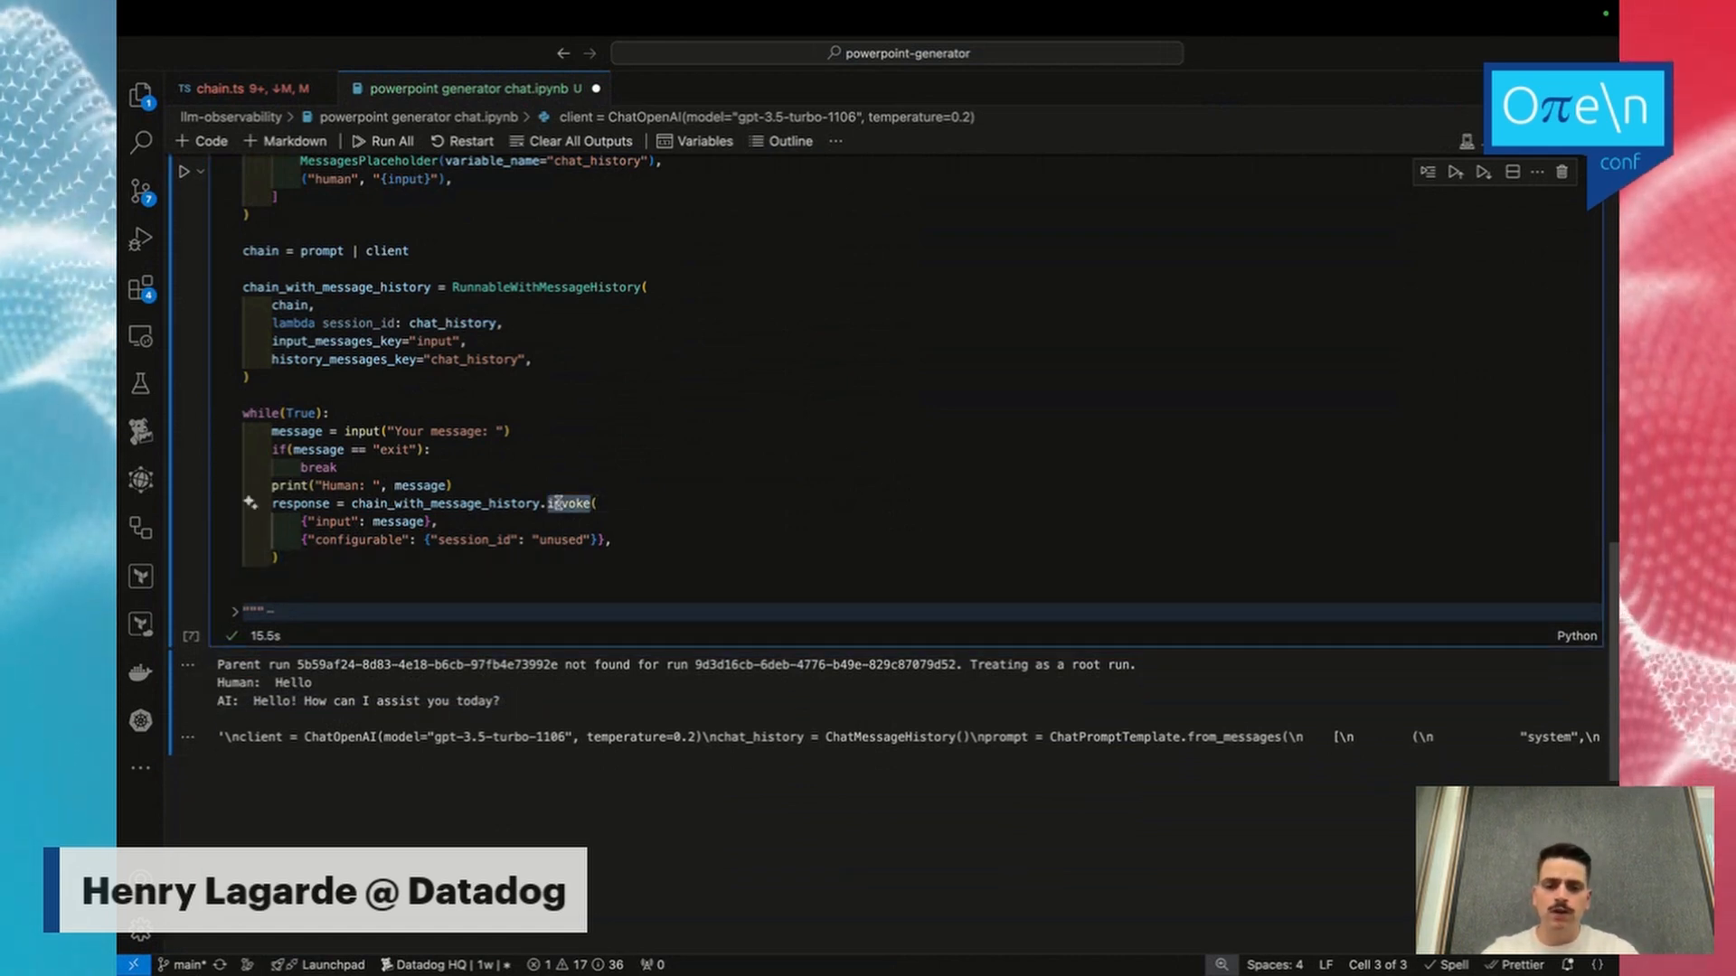
pyautogui.write('stream')
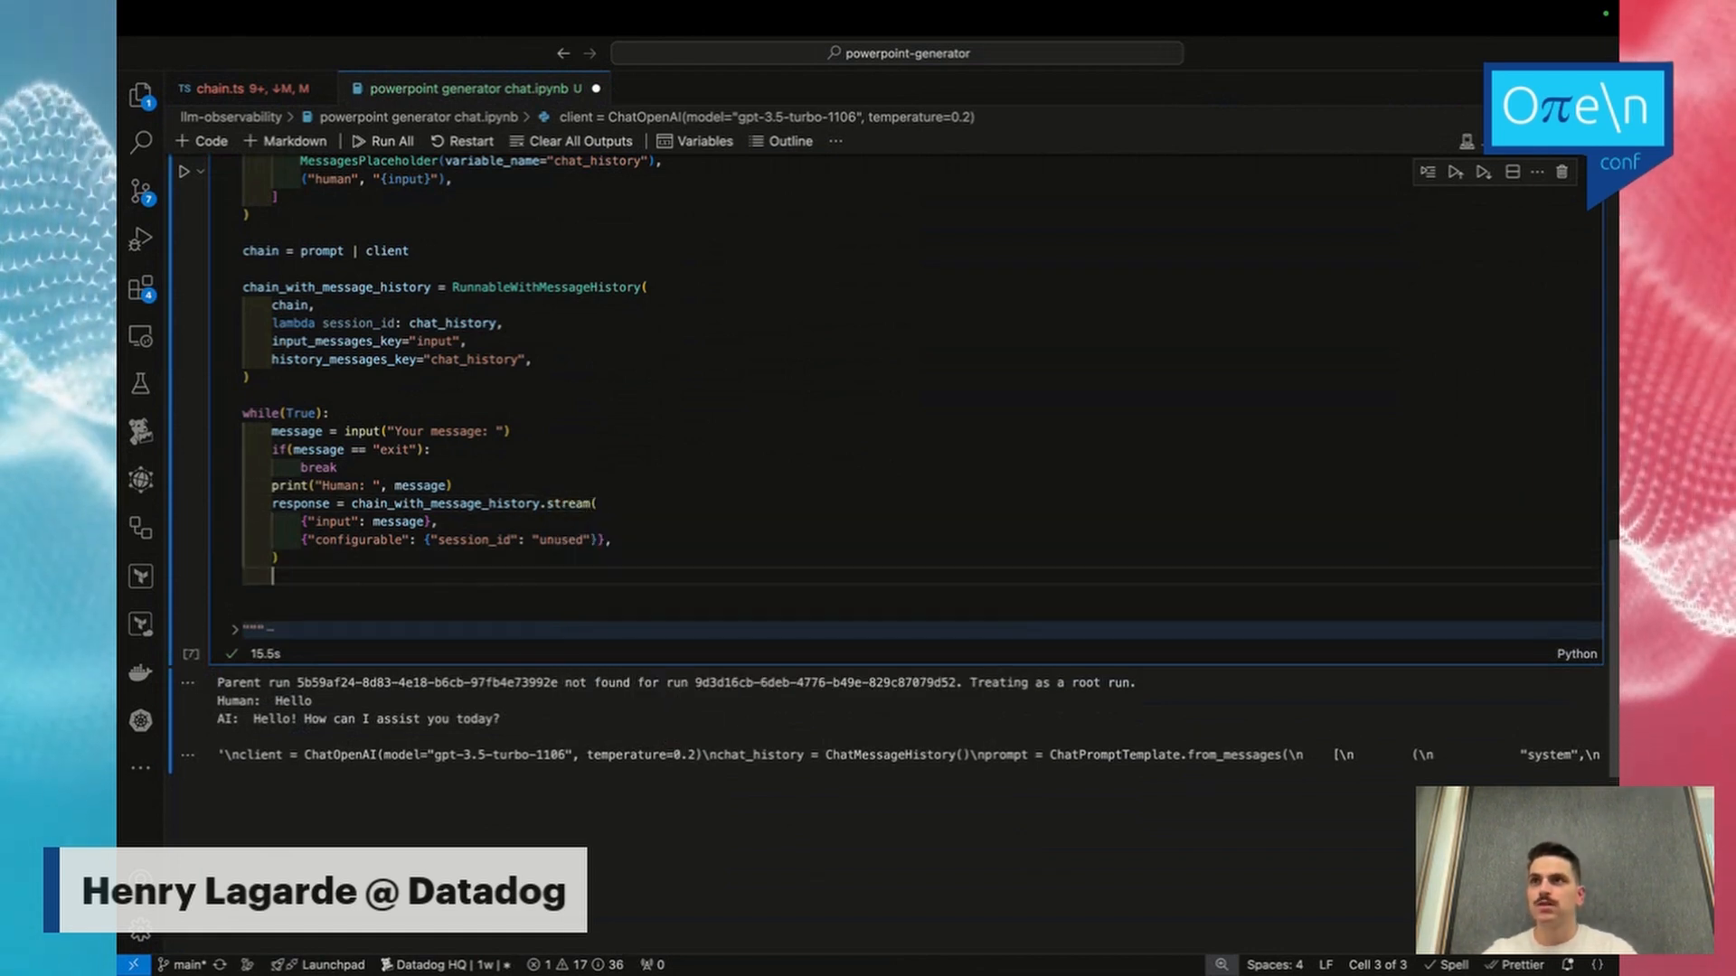
pyautogui.write('chat_history.add_user_message(message)')
pyautogui.write('What is')
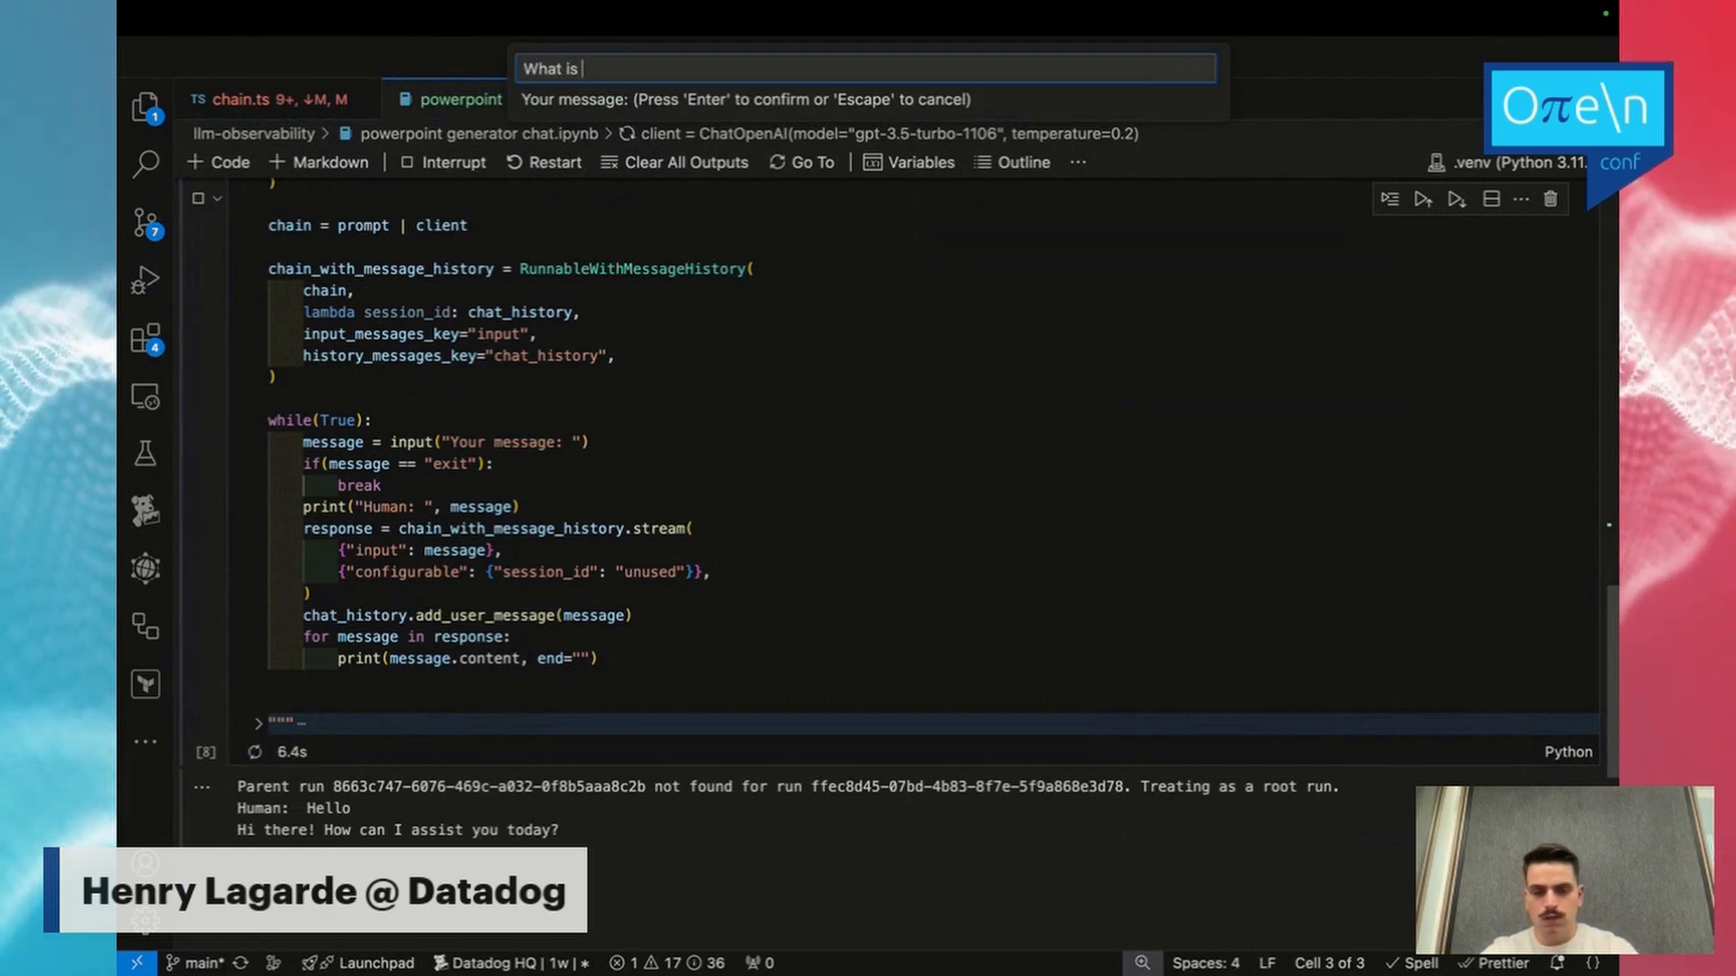
# Ask the chat loop 'open conf ?', then enter exit to stop it and return to the LLMObs.enable cell.
pyautogui.write('open conf ?')
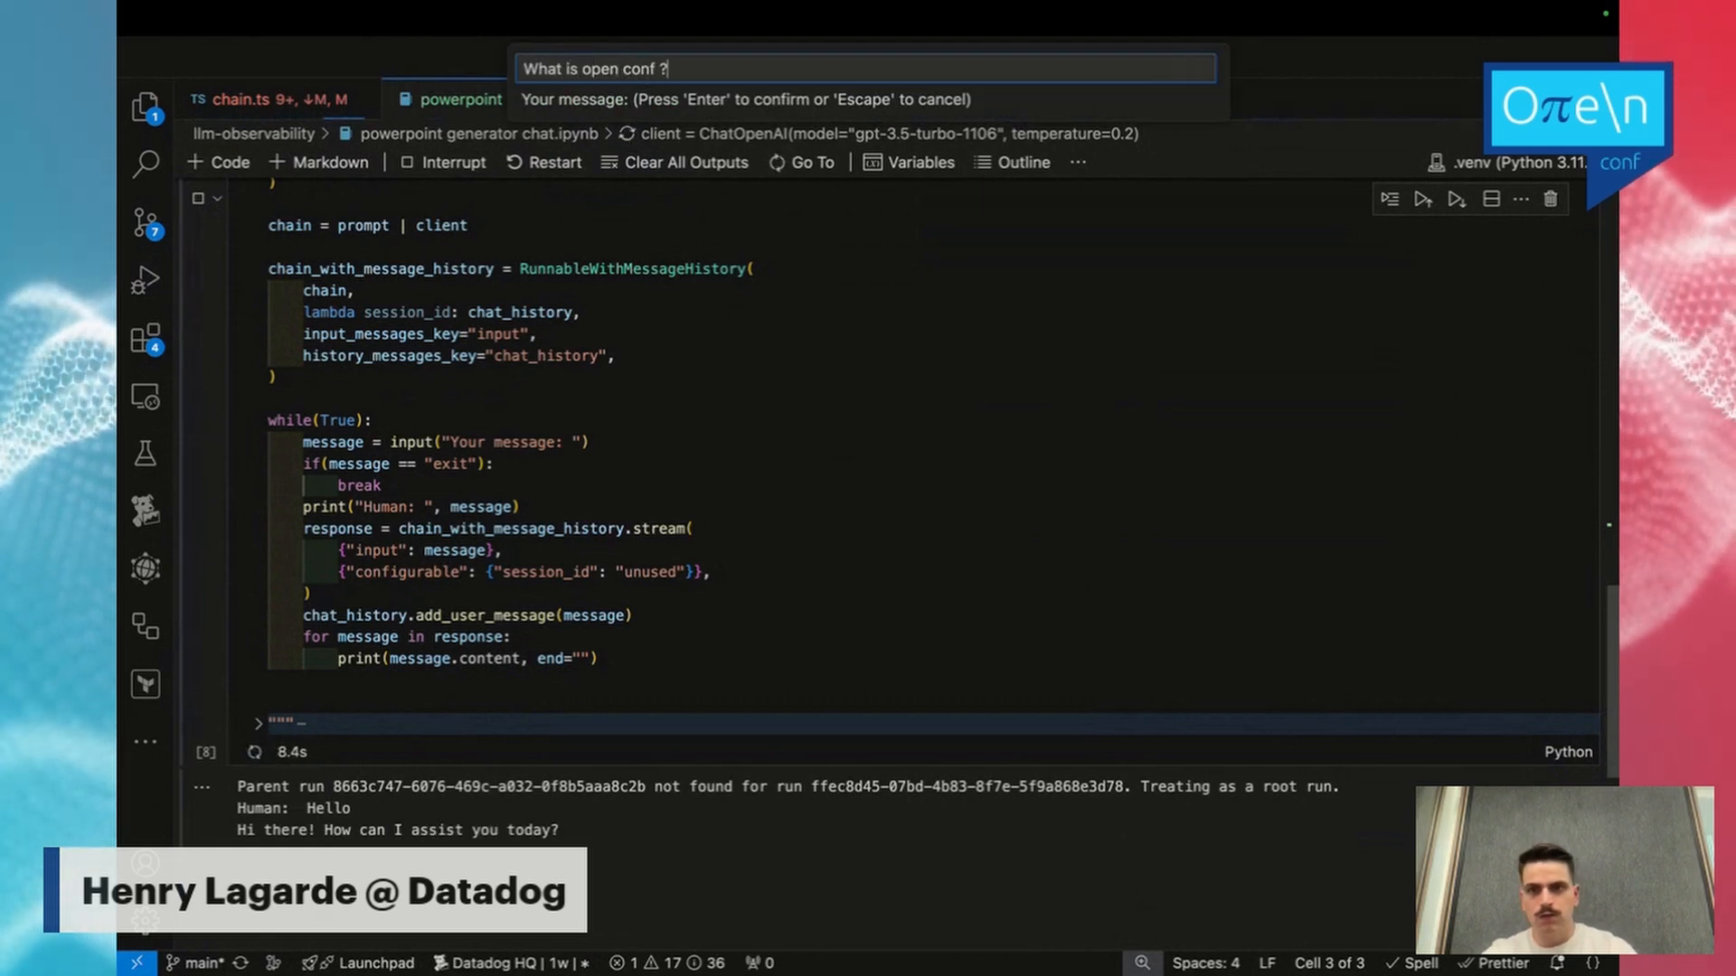
pyautogui.press('Enter')
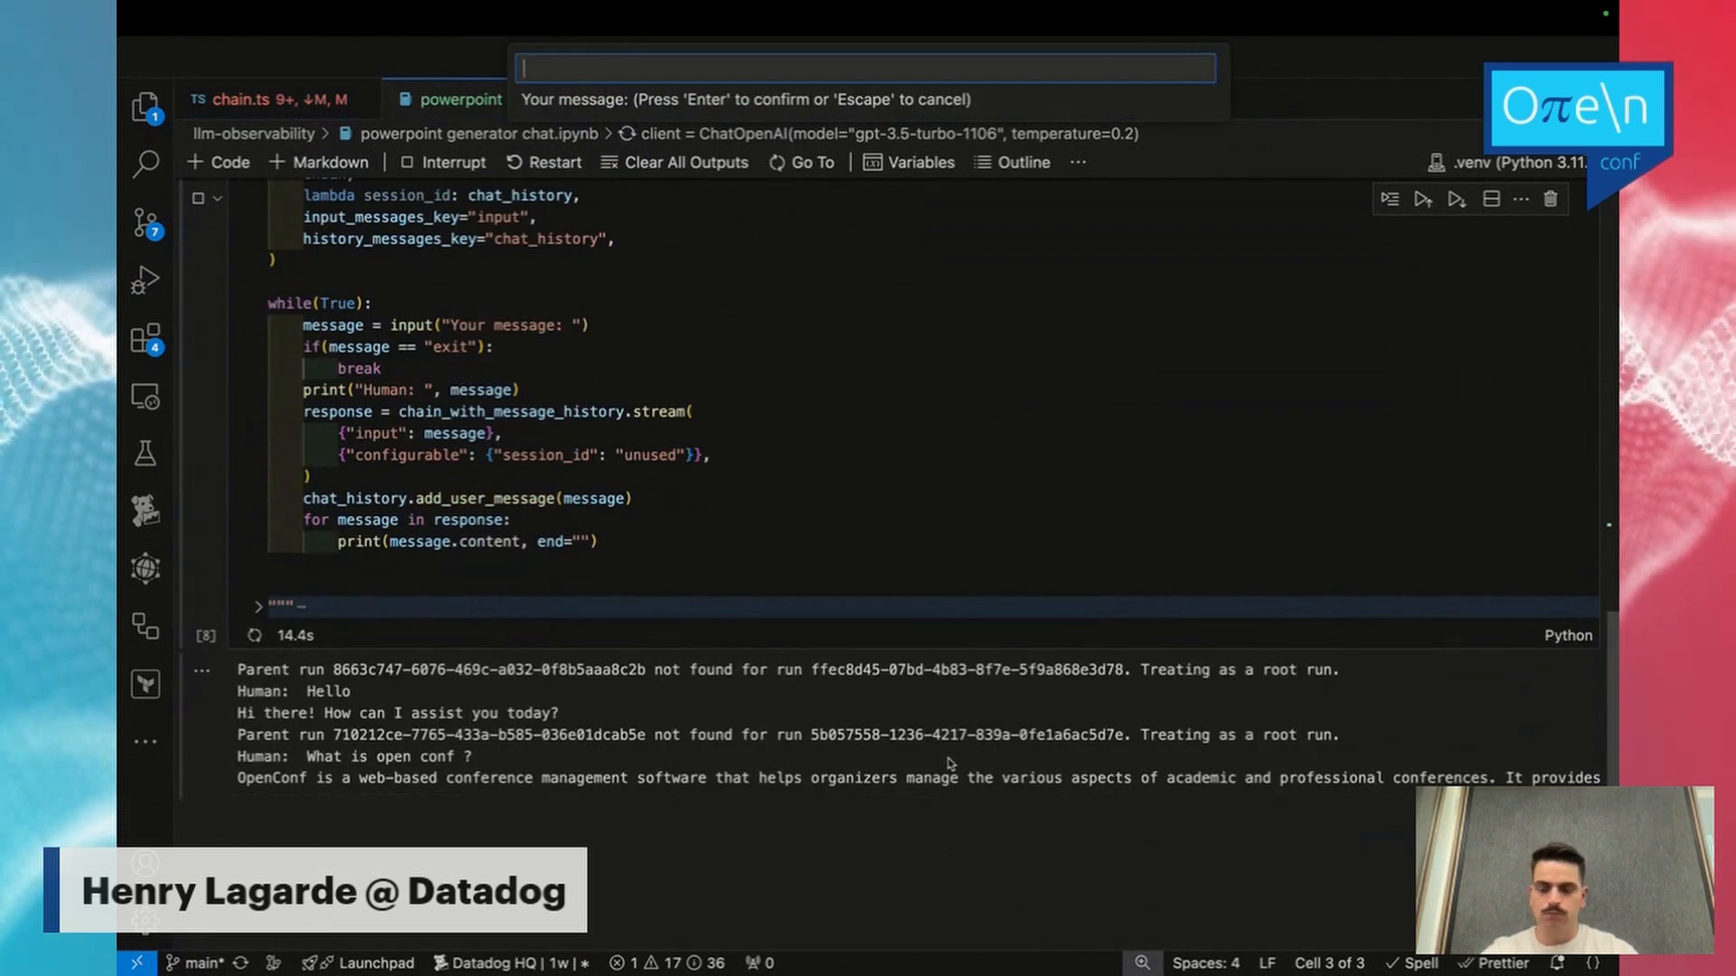
pyautogui.write('exit')
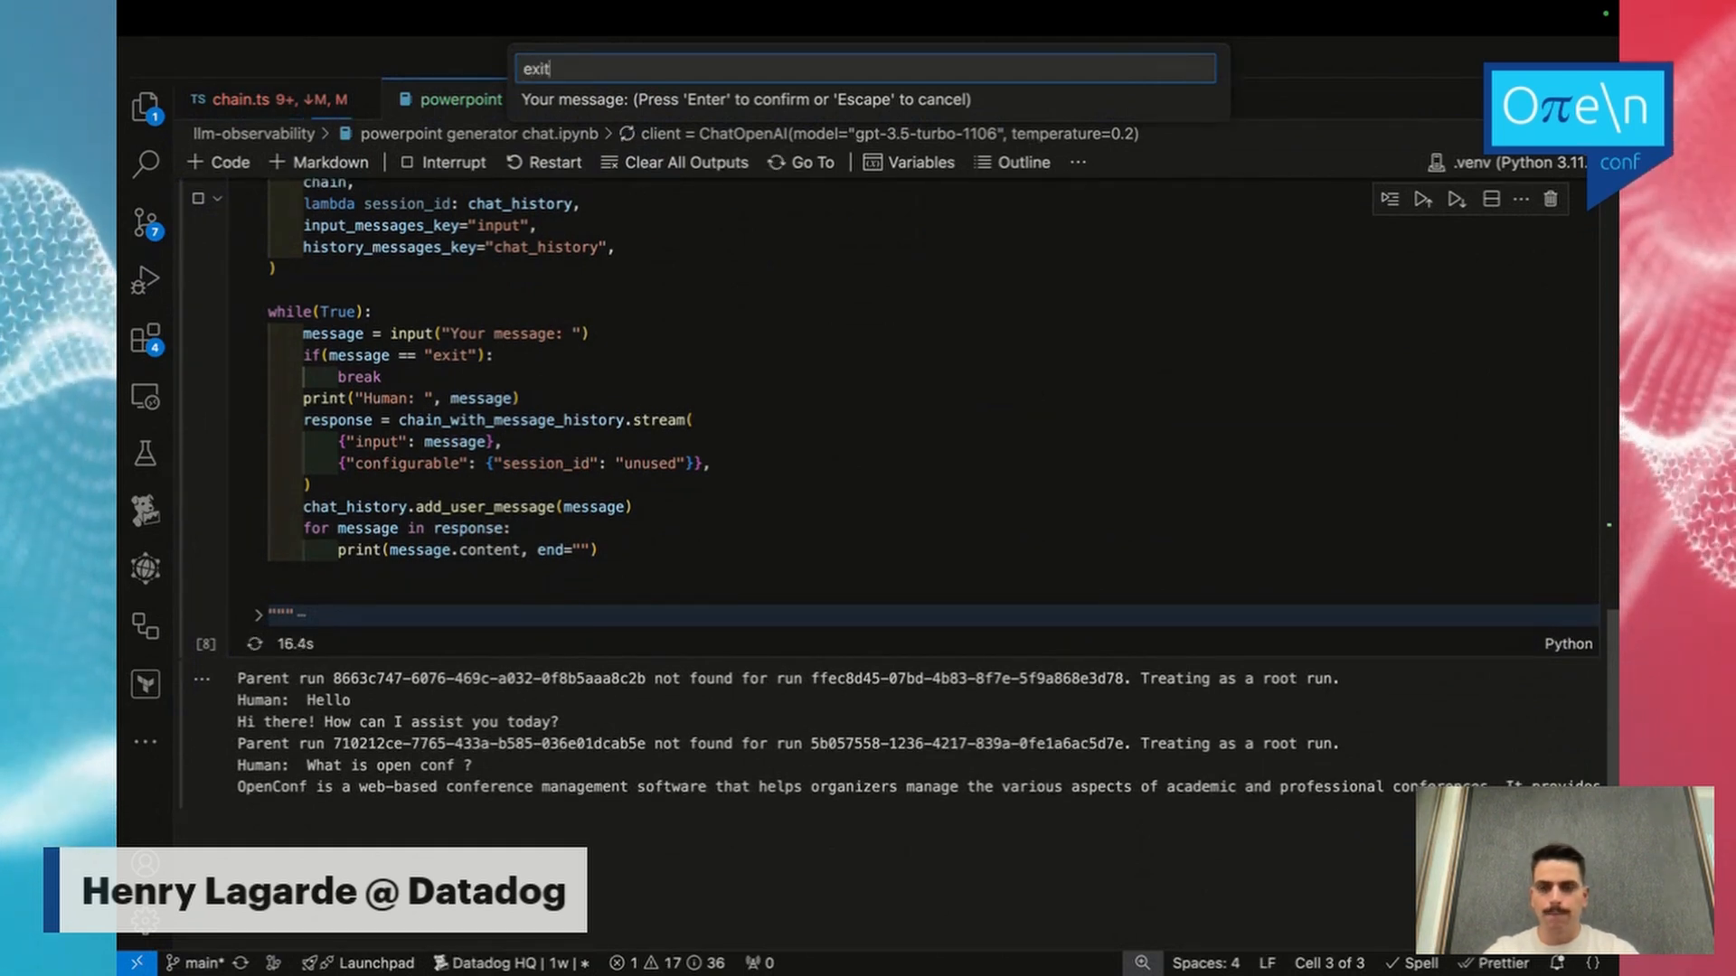
pyautogui.press('enter')
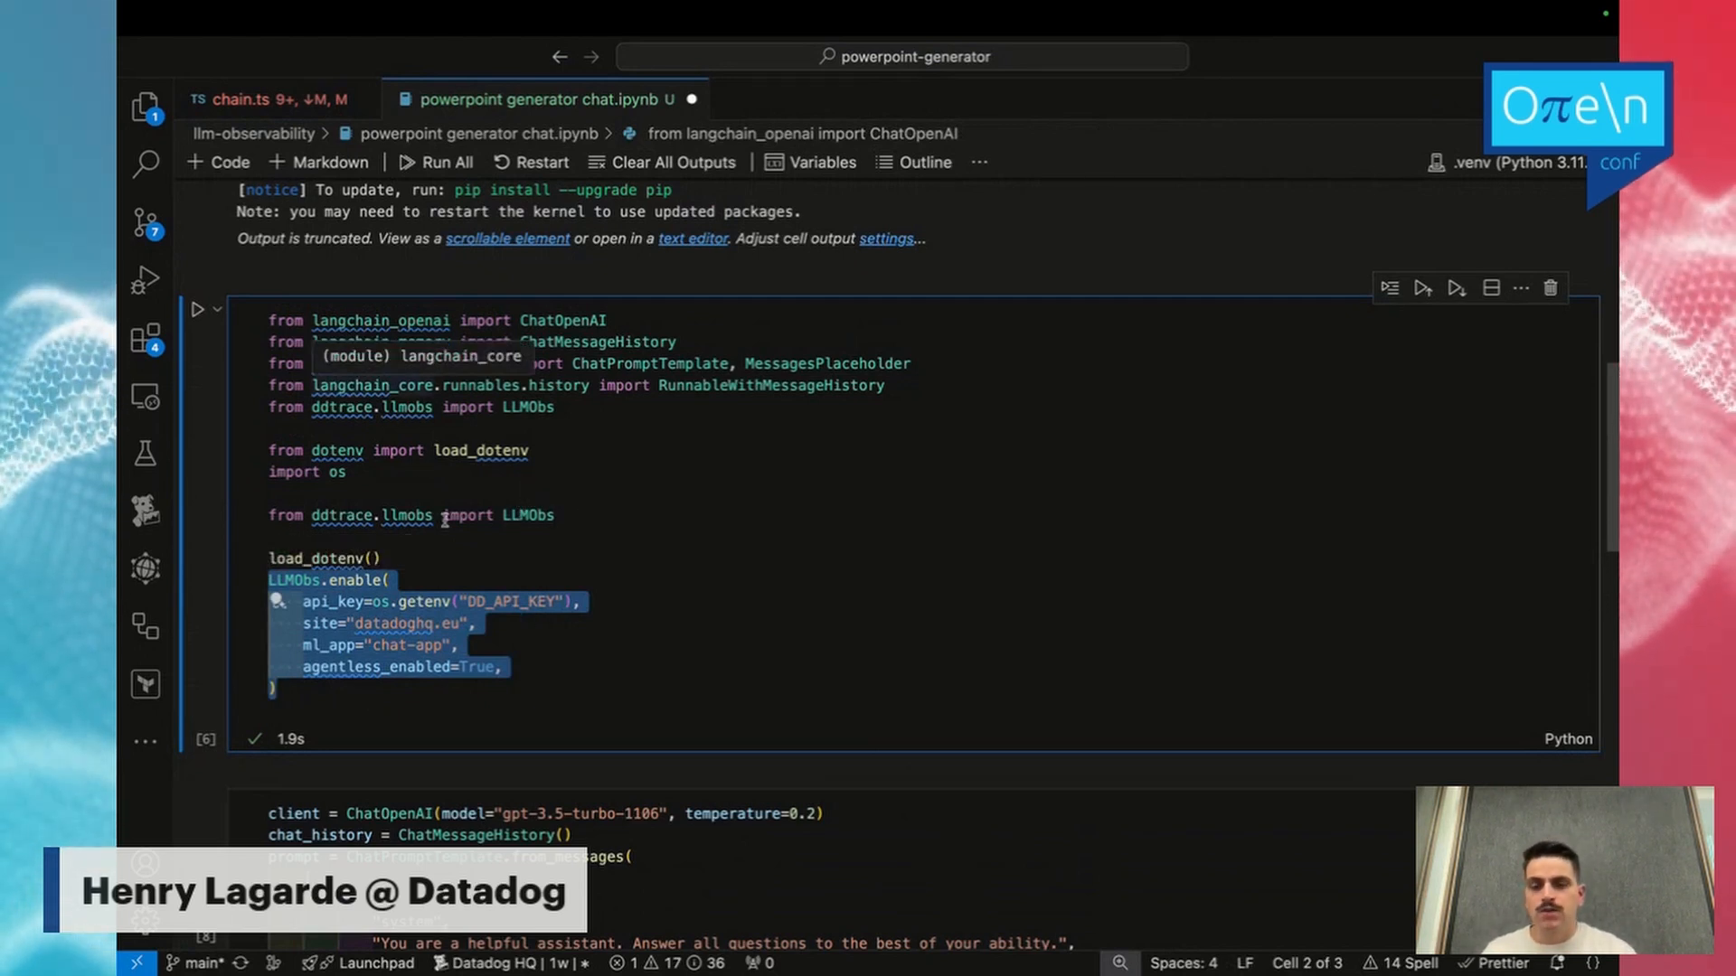
pyautogui.scroll(-3)
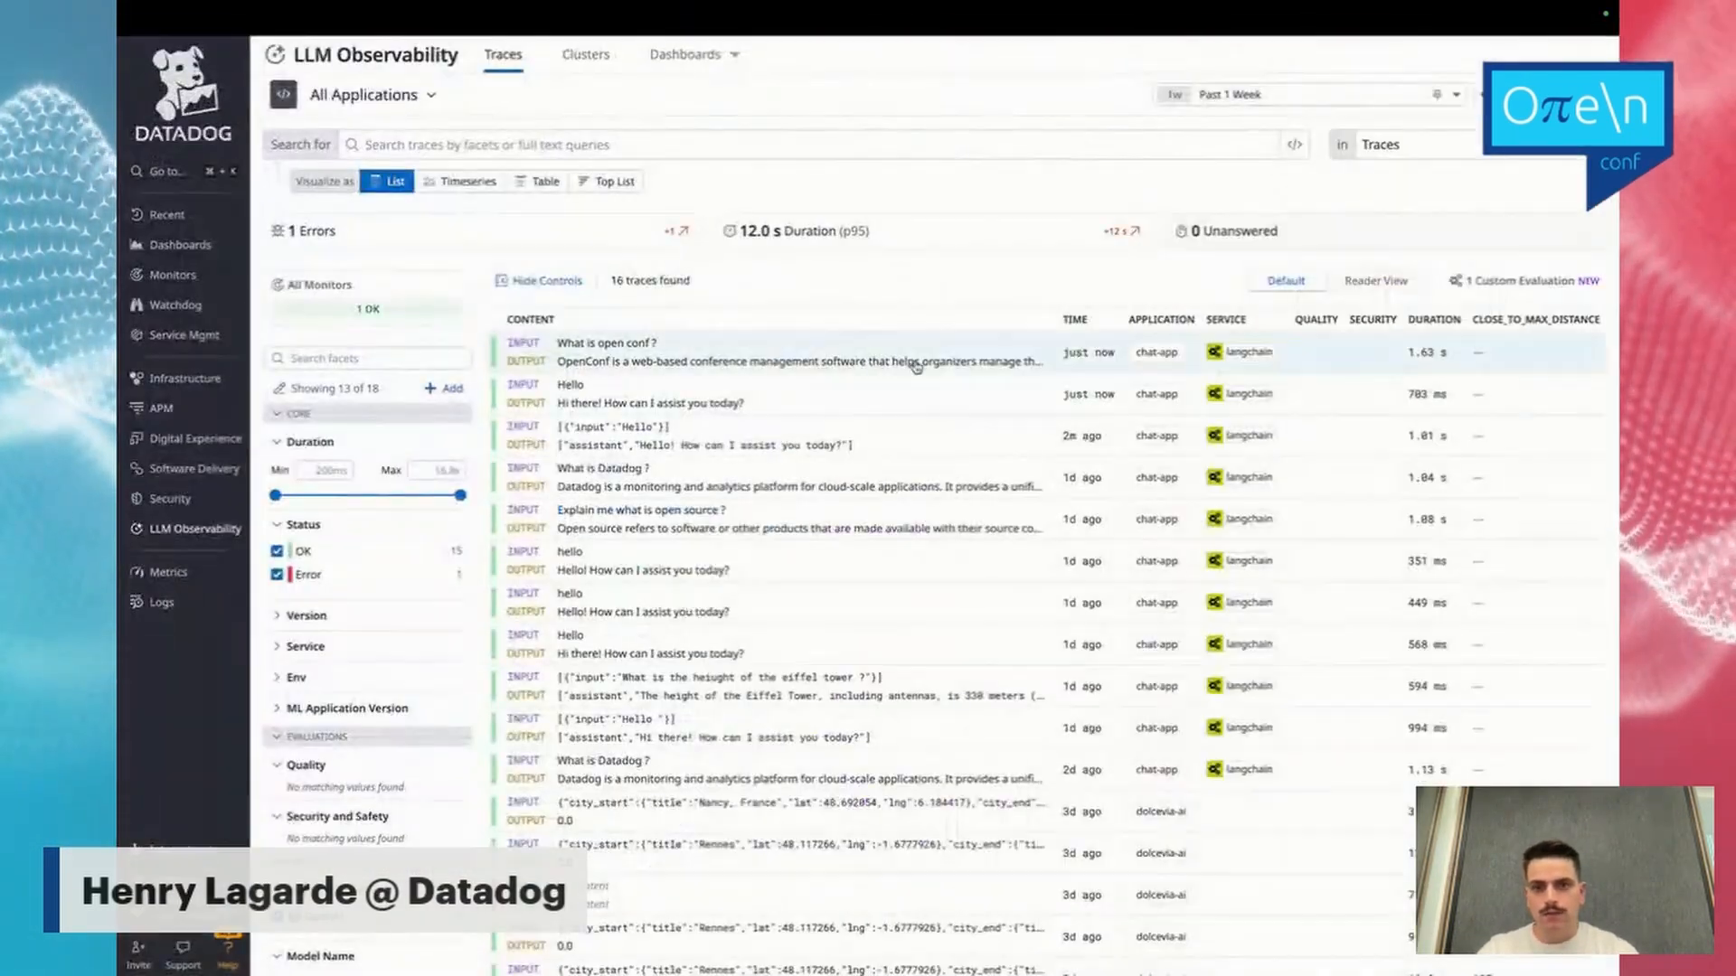
# Inspect the 'What is open conf ?' trace detail panel: prompt messages, tokens and output.
pyautogui.click(775, 351)
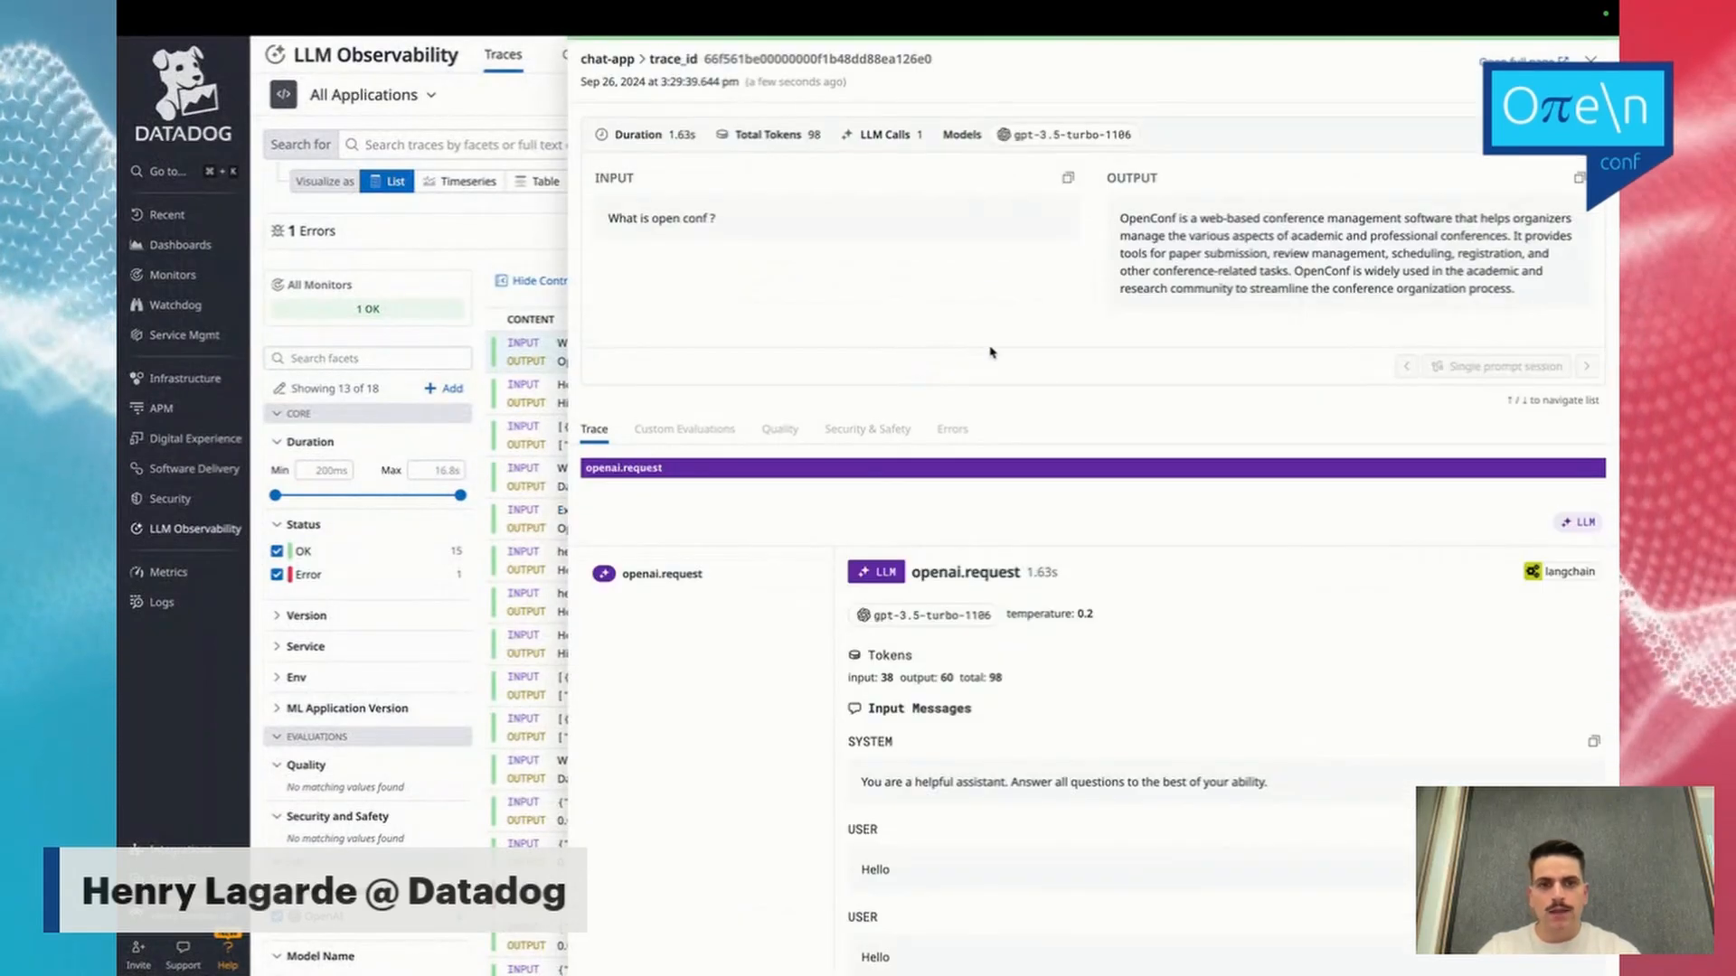
pyautogui.scroll(-3)
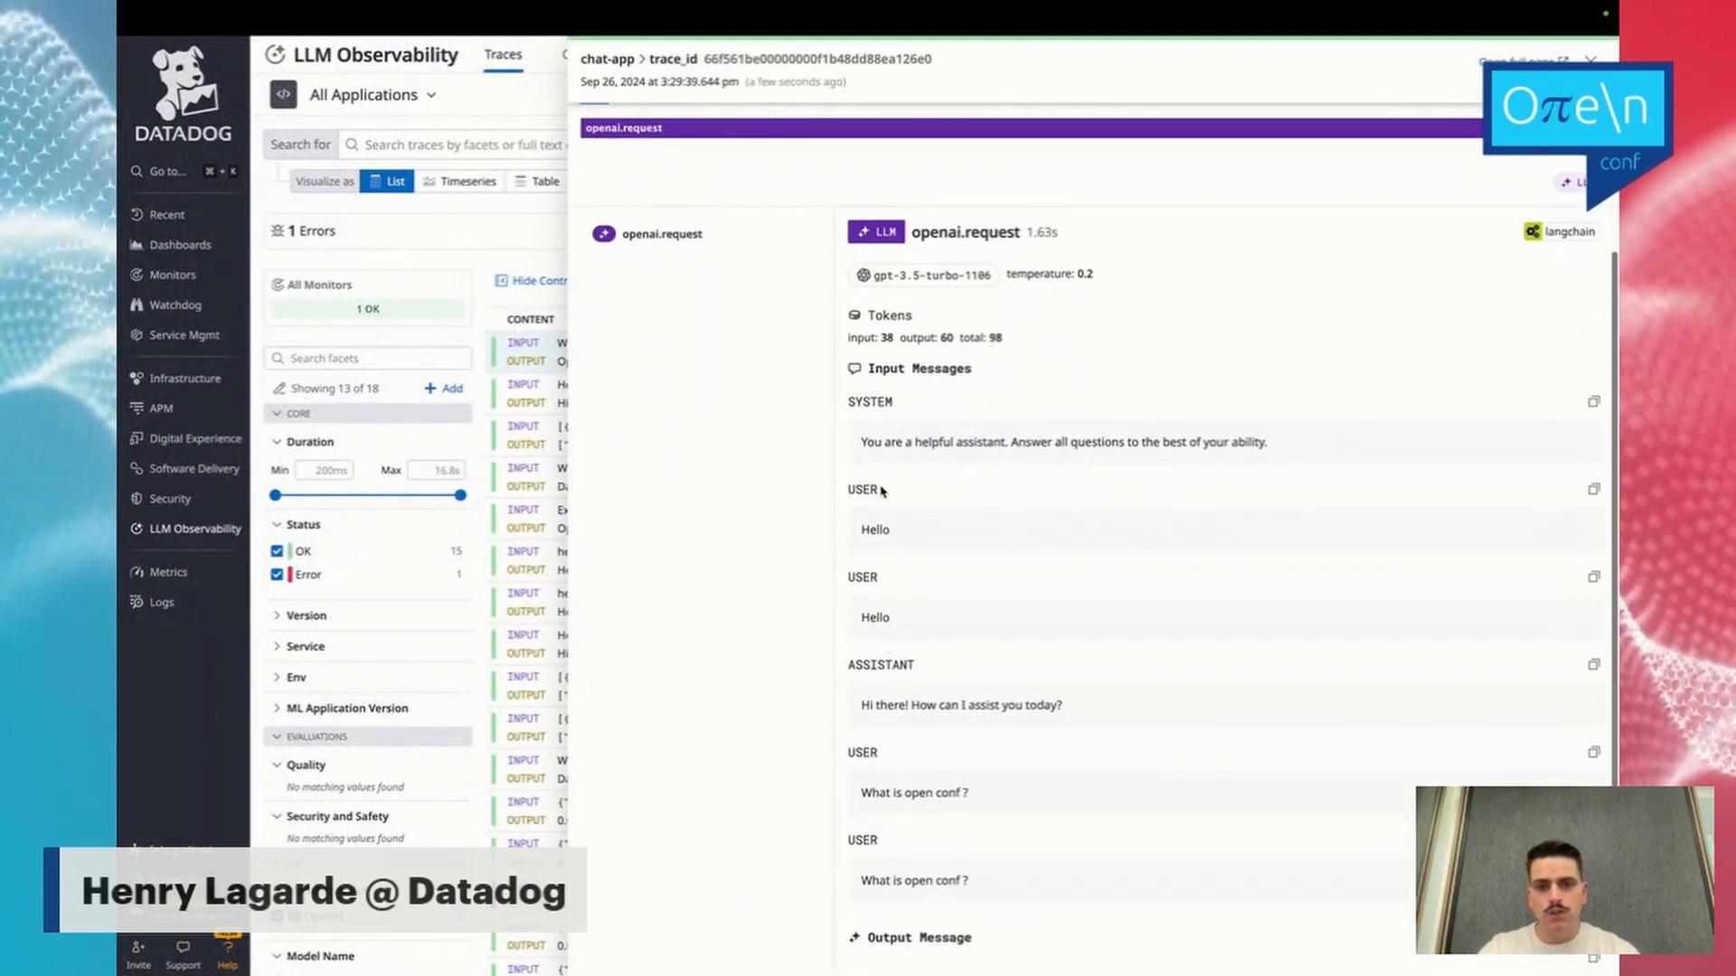
pyautogui.scroll(-3)
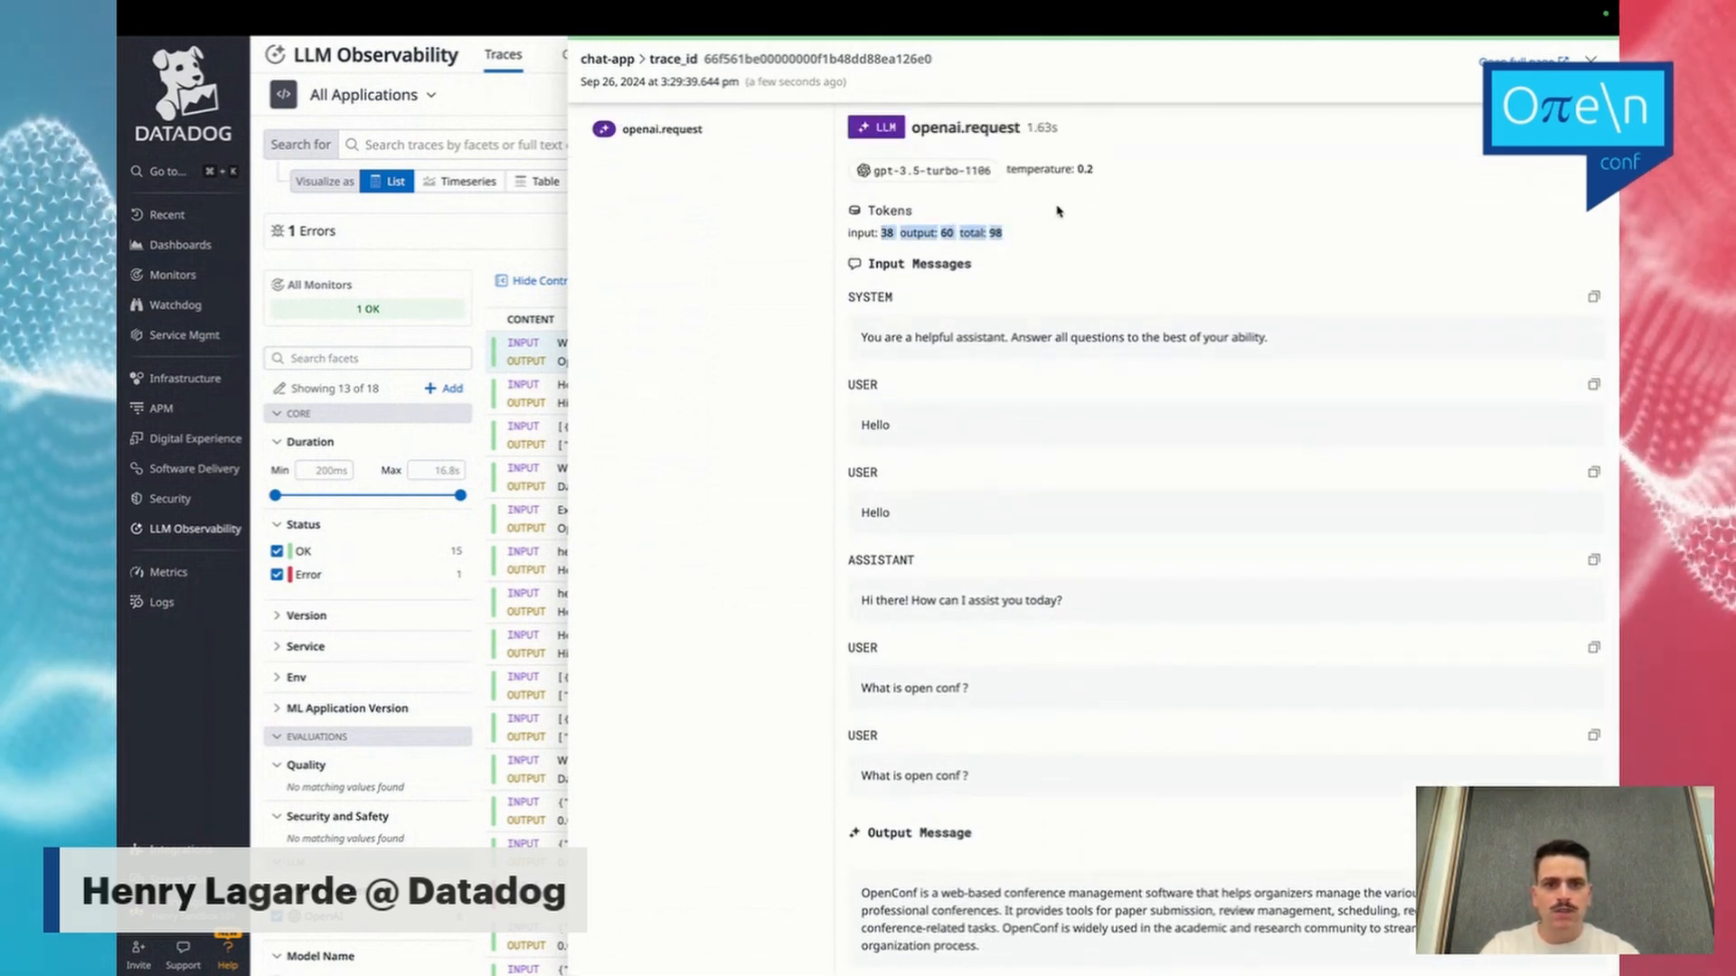
pyautogui.click(1589, 60)
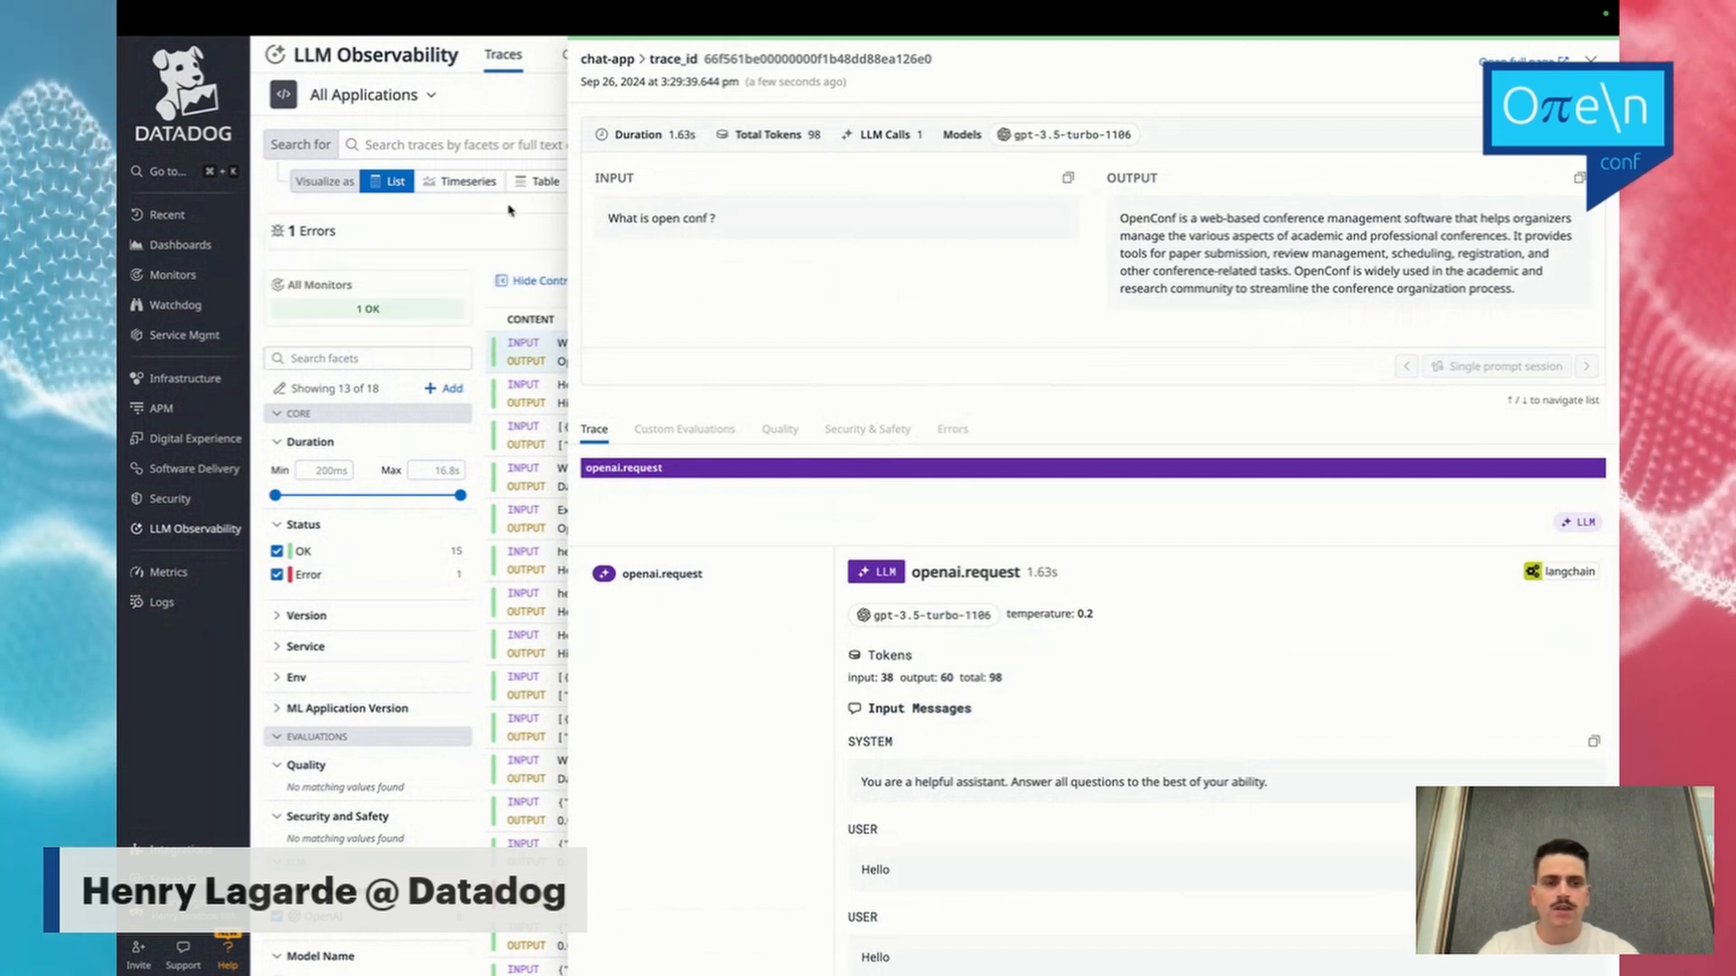
pyautogui.scroll(-3)
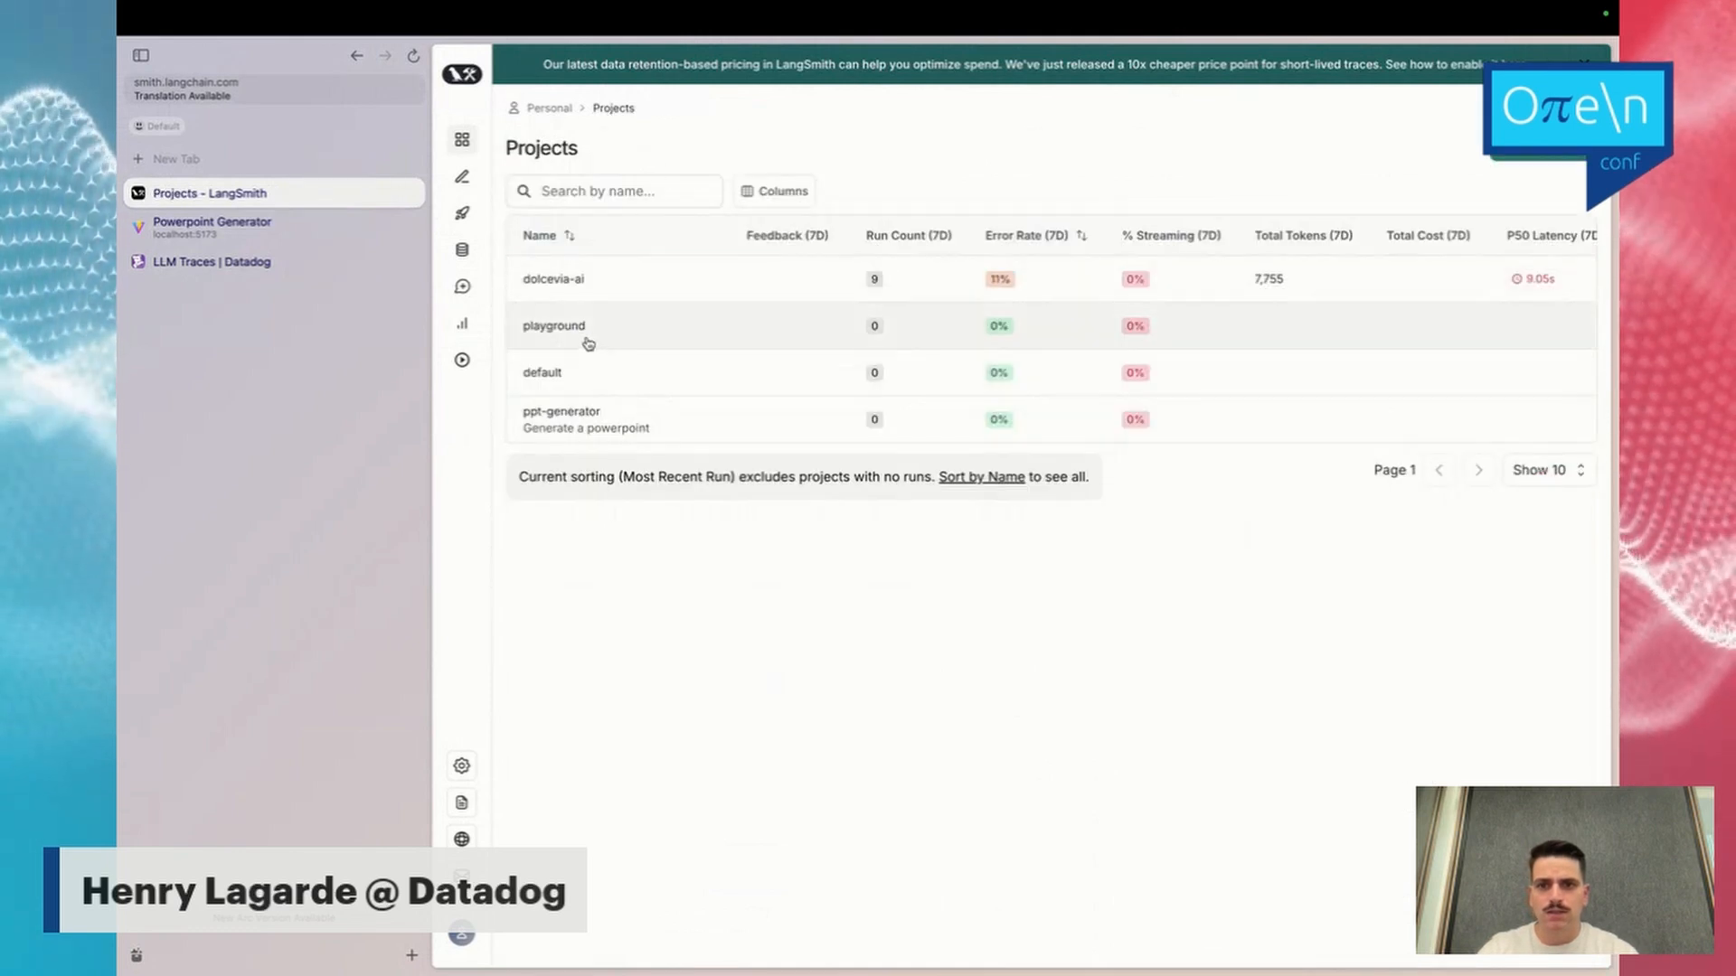
# Show the dolcevia-ai project's recent runs and stats from the Projects list.
pyautogui.click(542, 372)
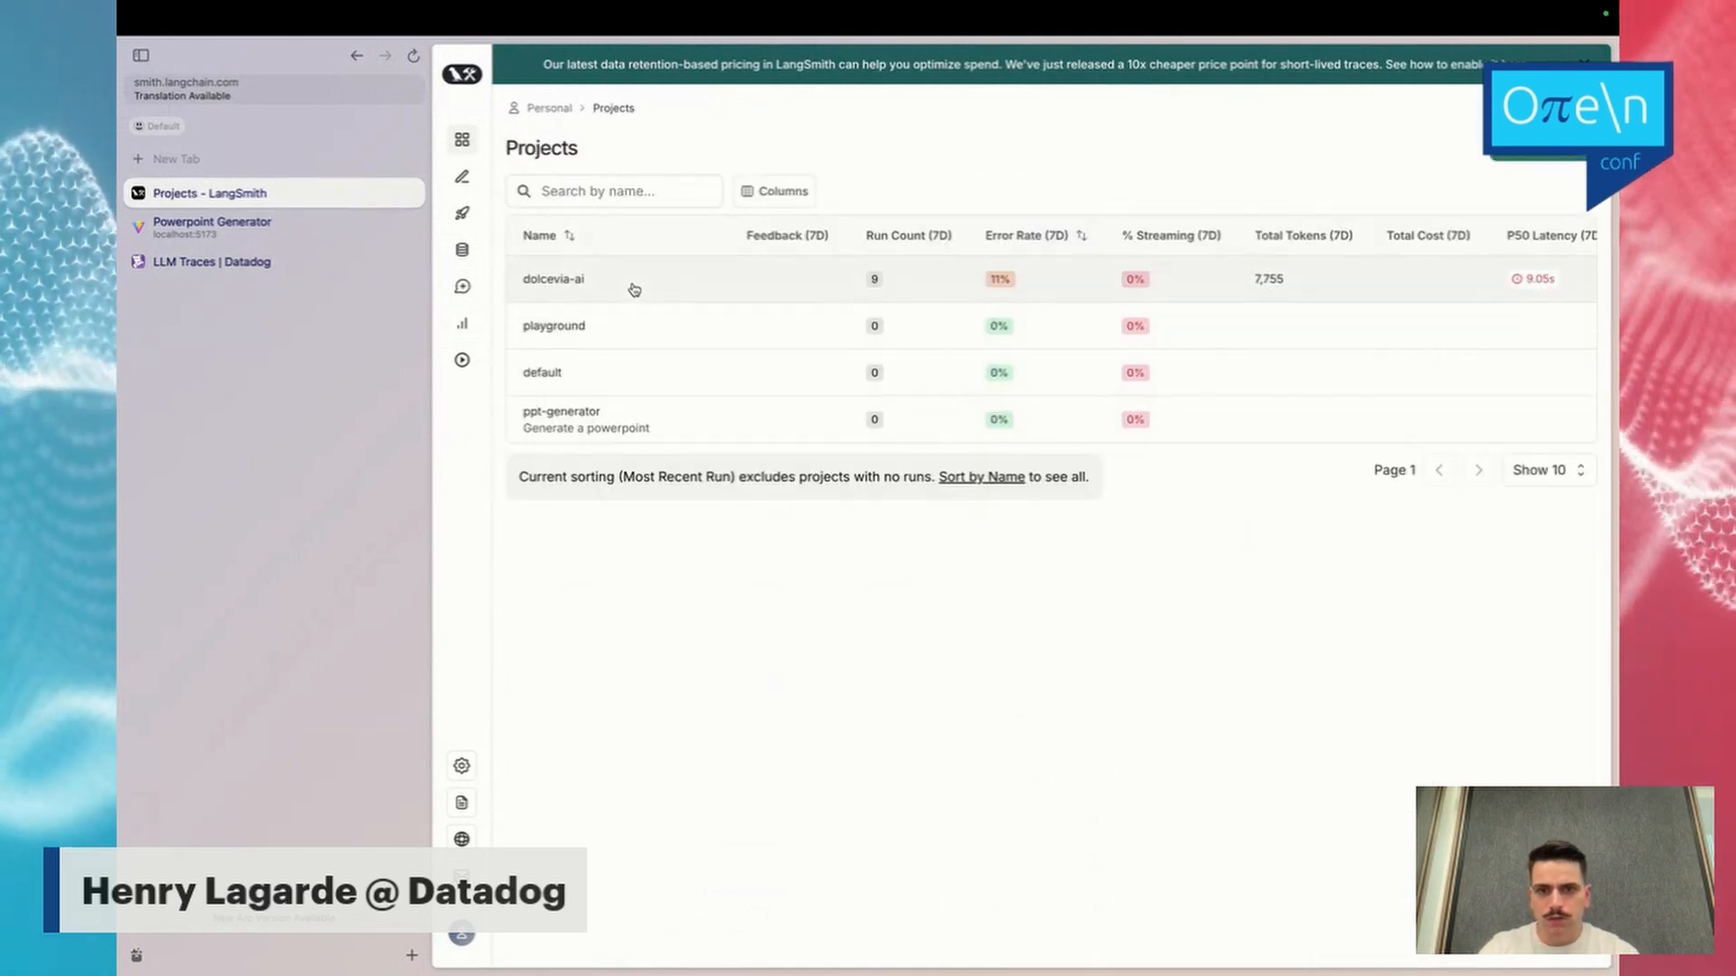
pyautogui.click(552, 278)
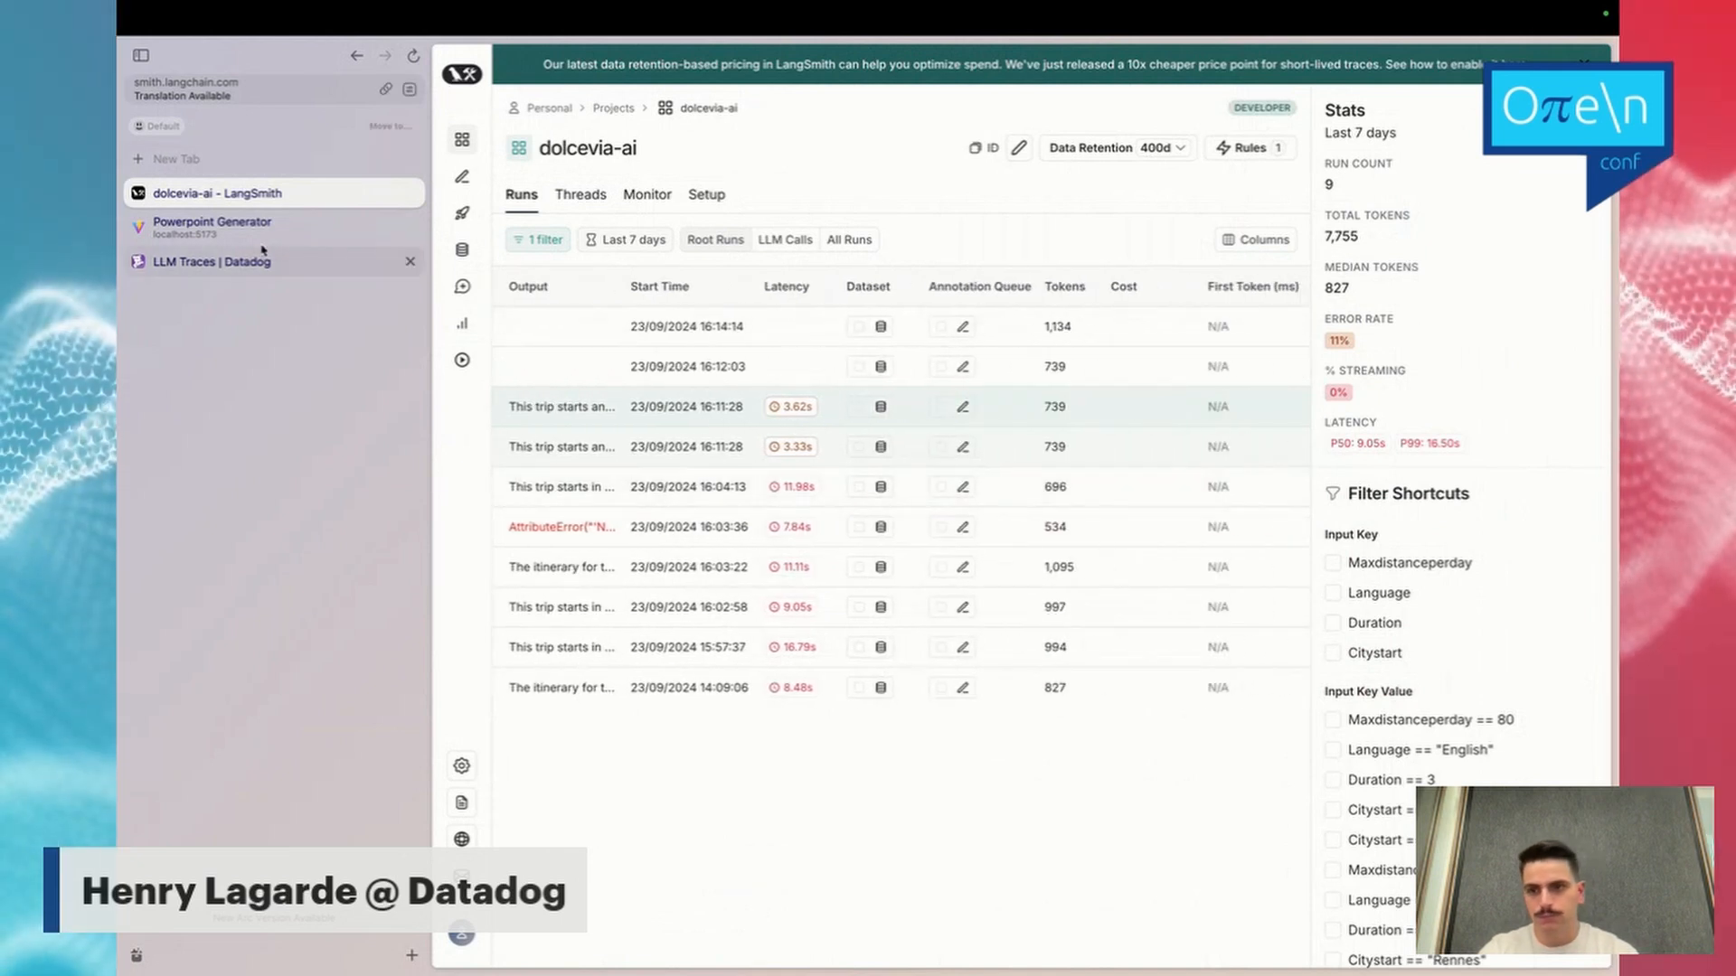
pyautogui.click(211, 221)
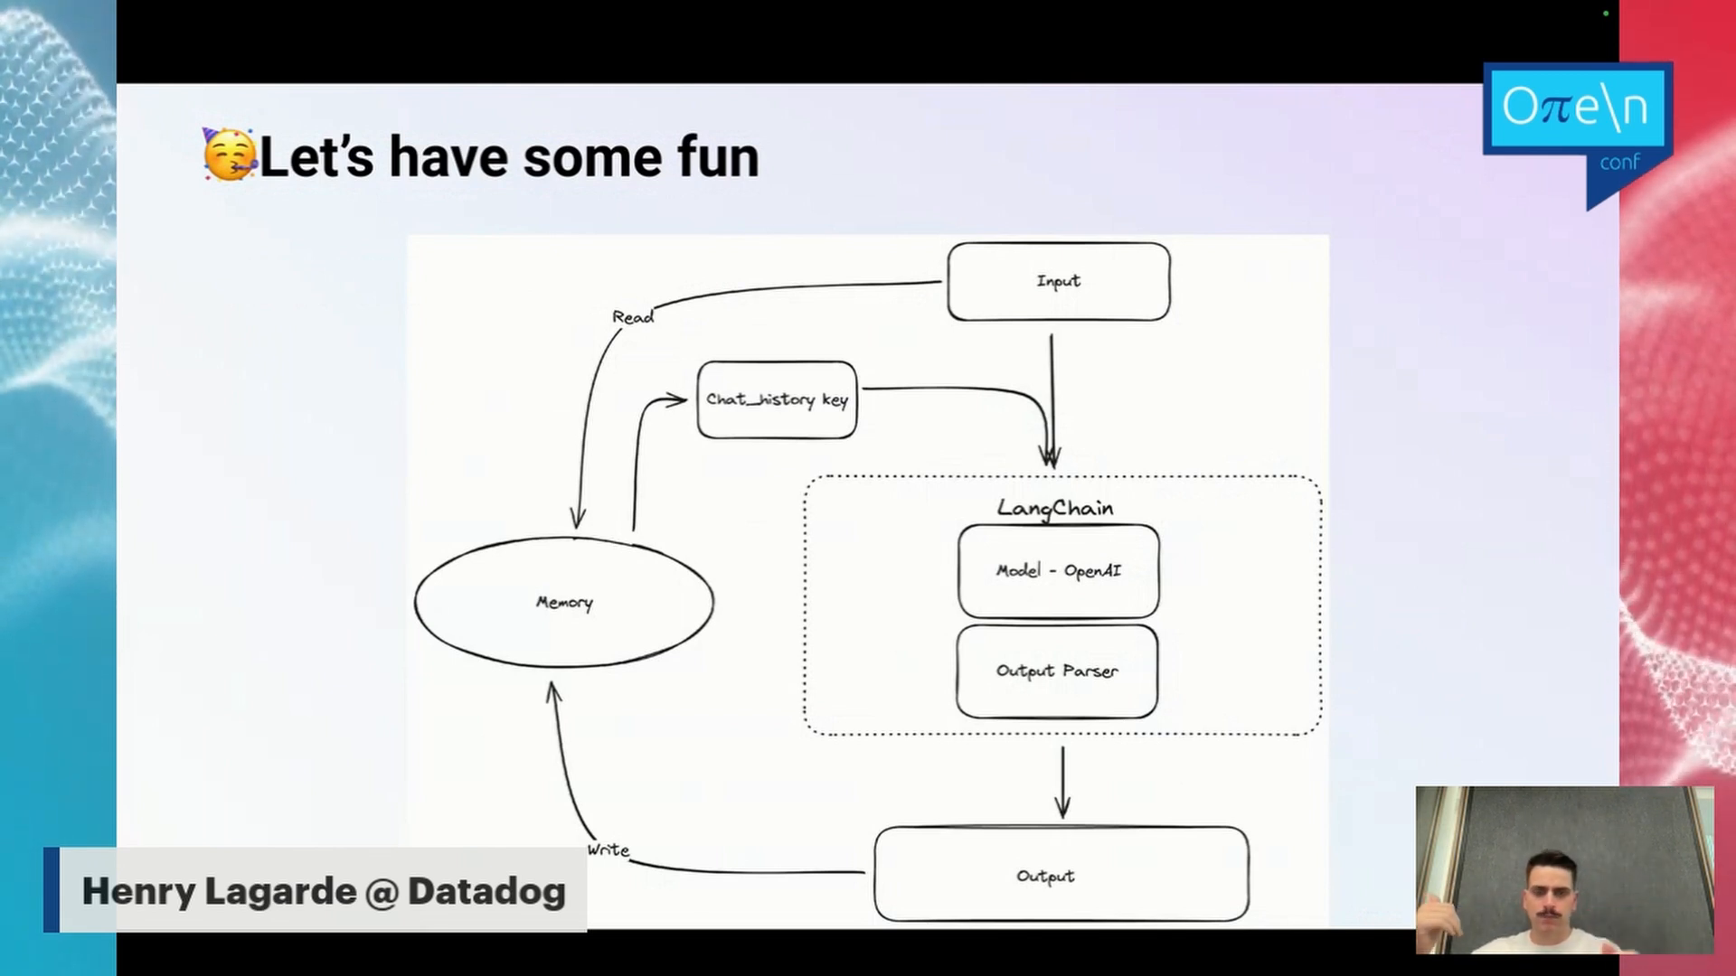
# Advance to the slide outlining topic, web research and PowerPoint generation.
pyautogui.press('Right')
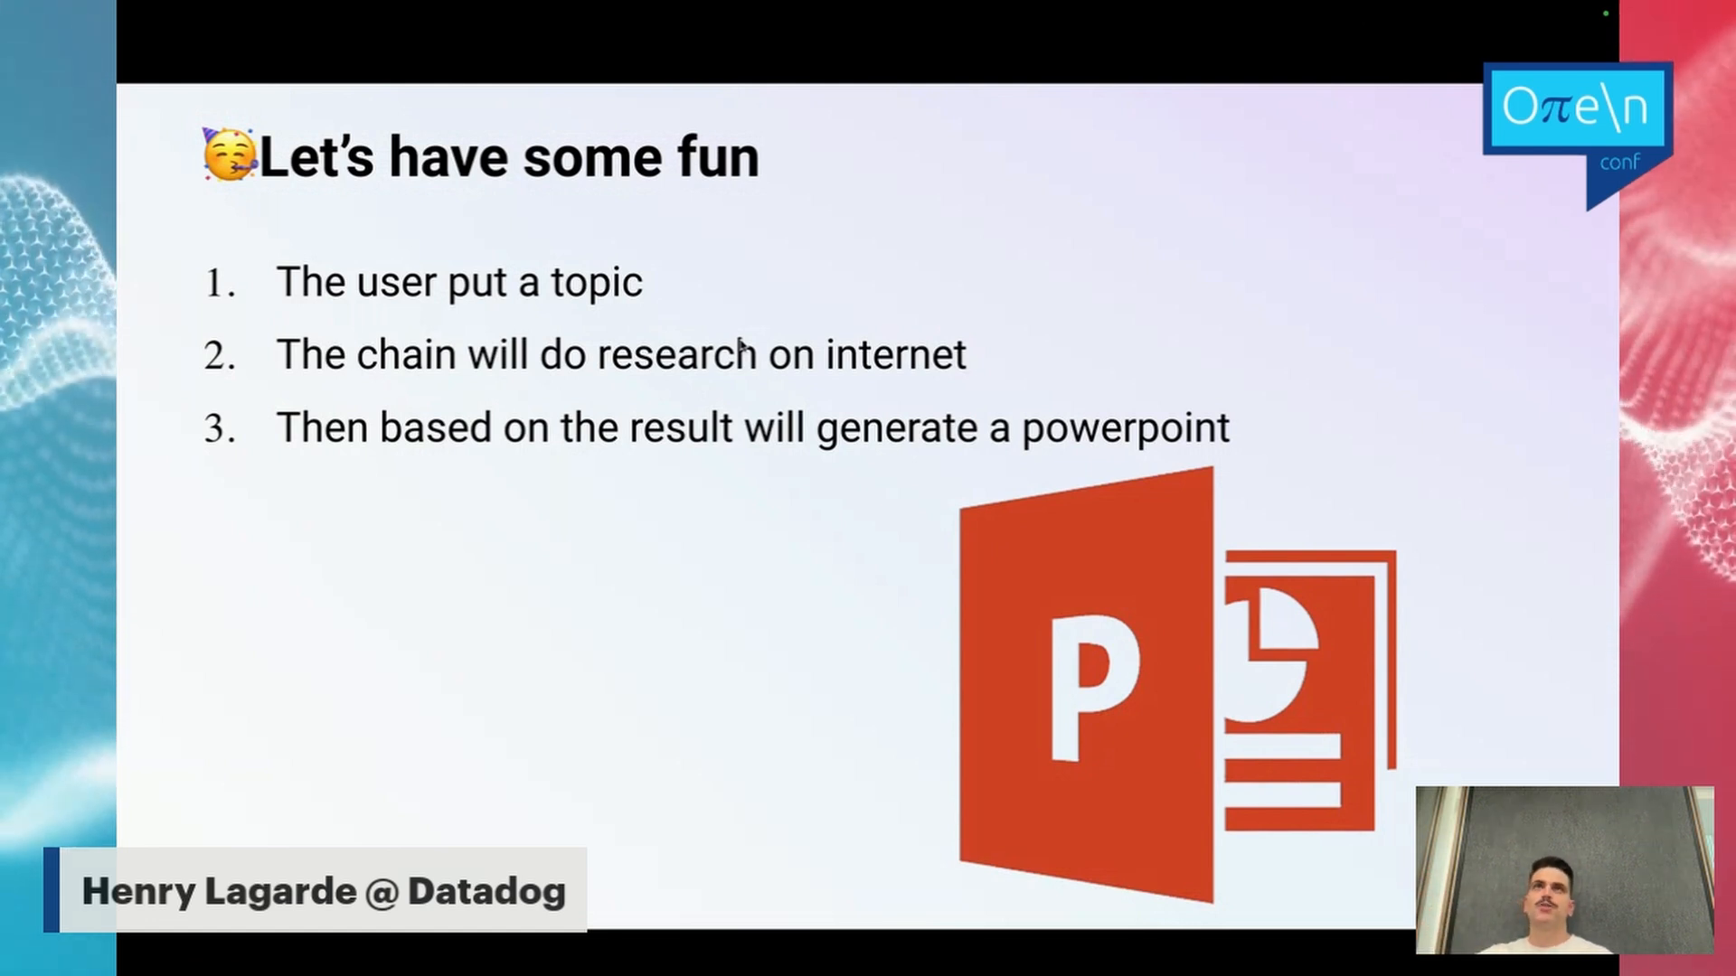
pyautogui.moveTo(760, 508)
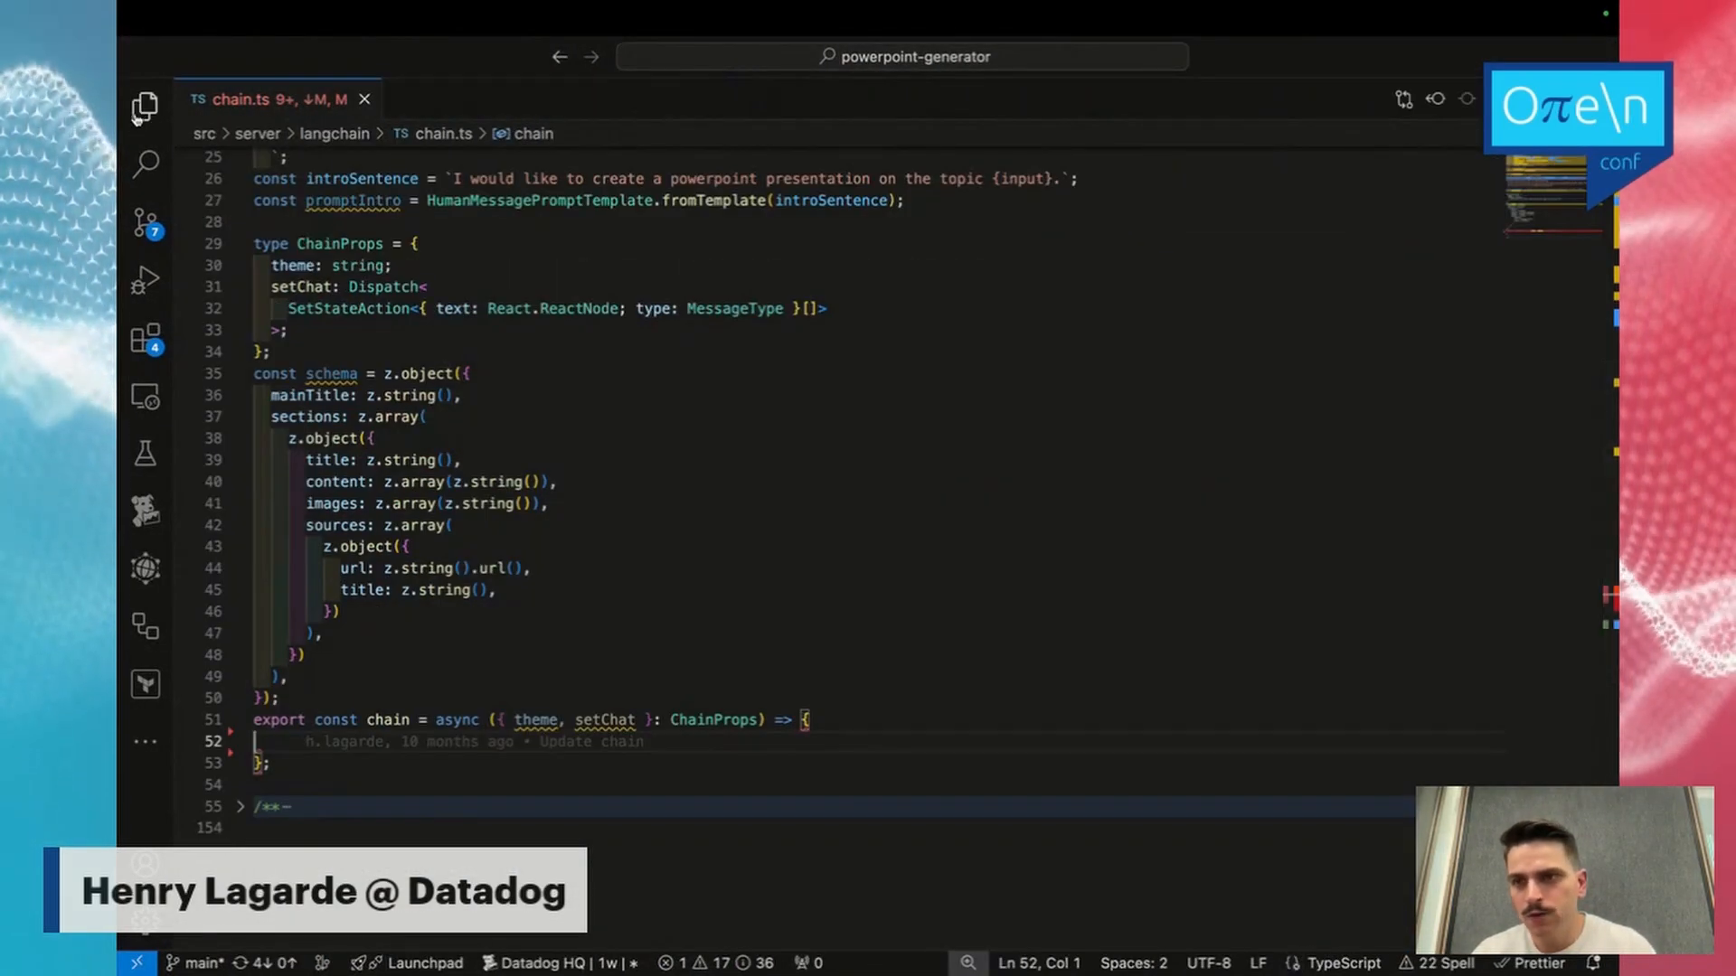
pyautogui.click(145, 106)
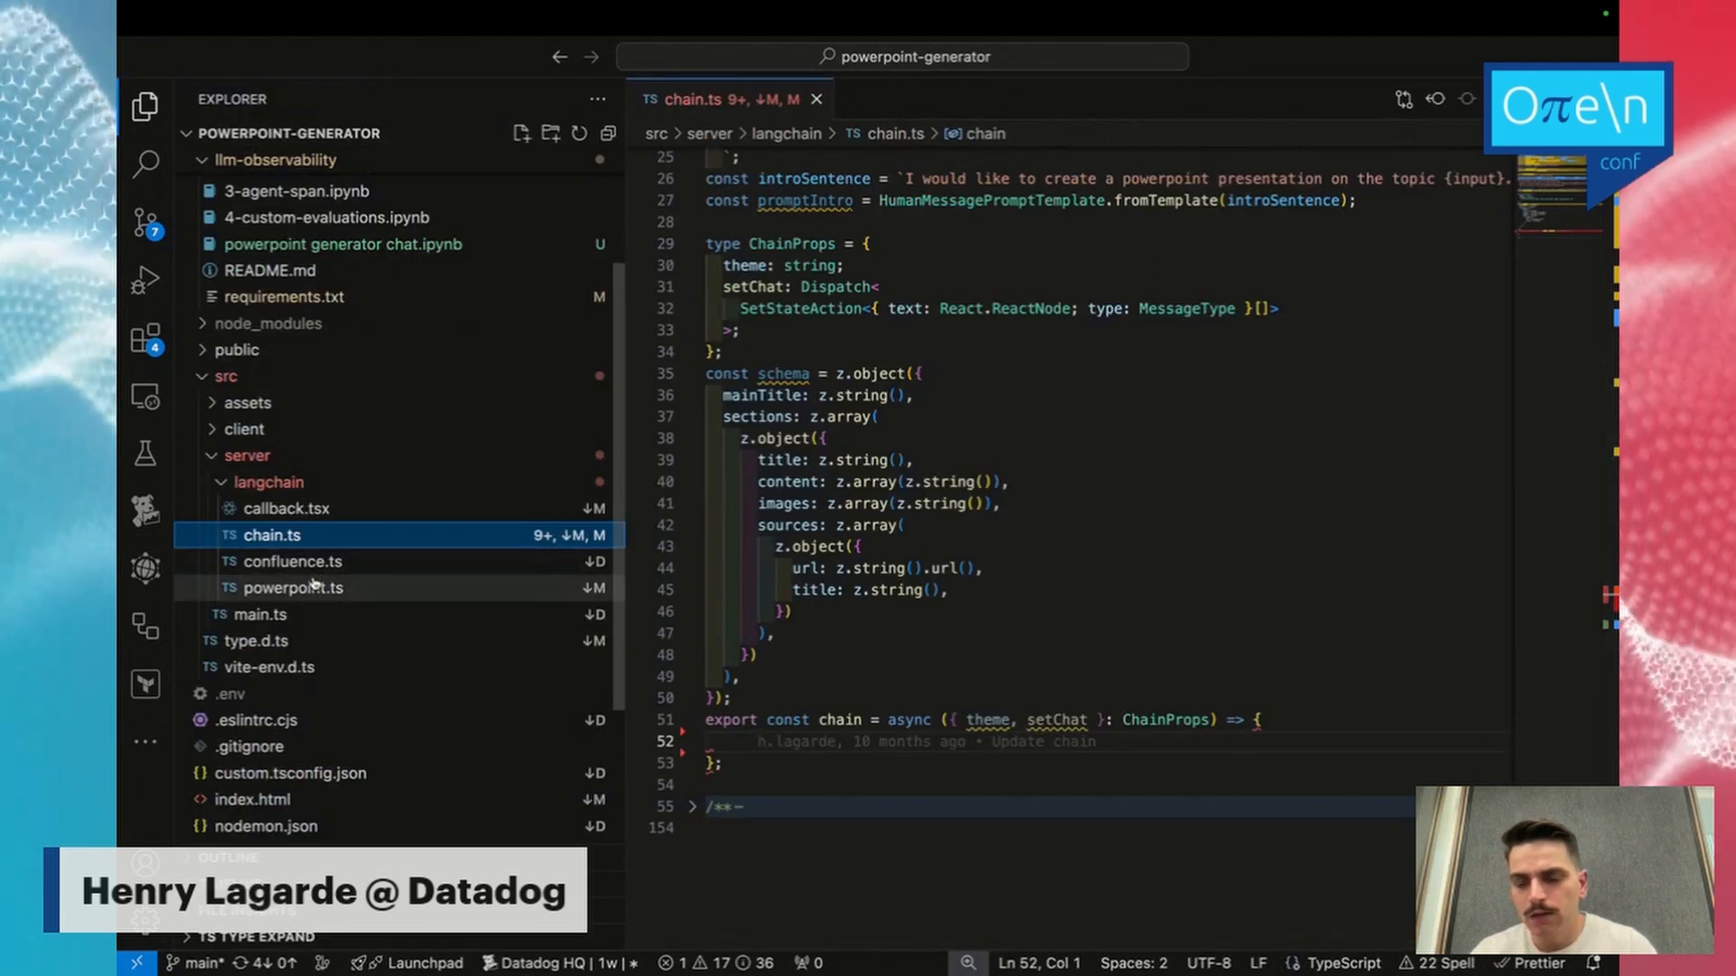
pyautogui.click(295, 588)
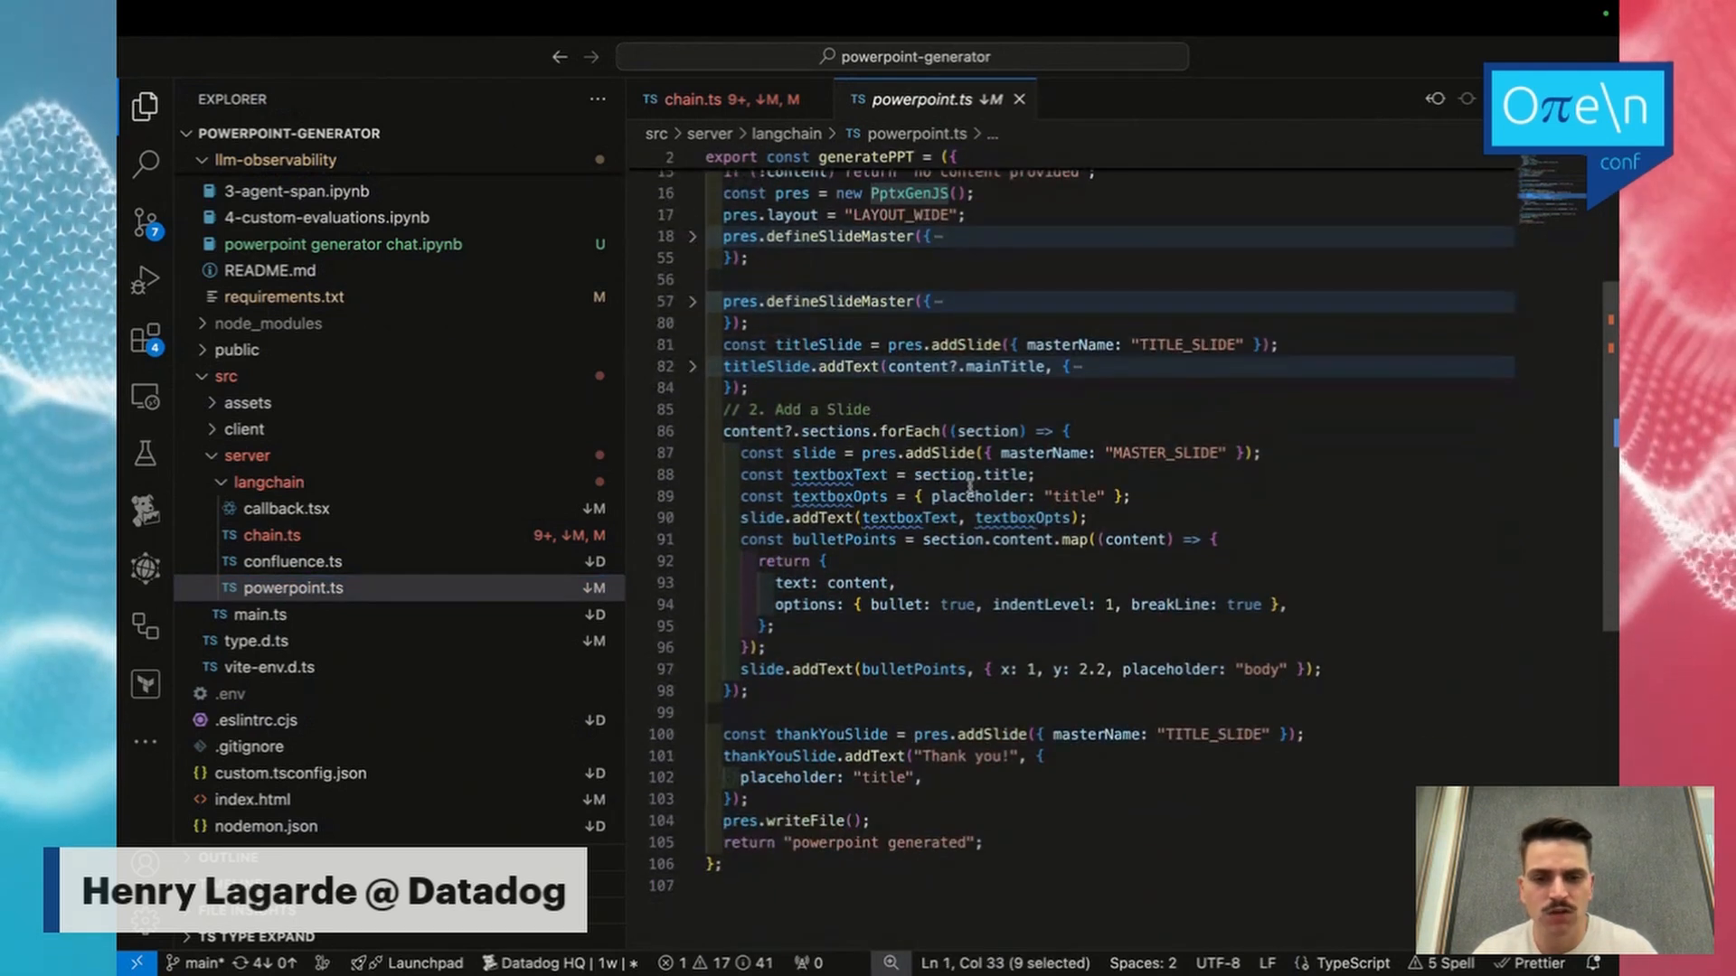
pyautogui.moveTo(1071, 389)
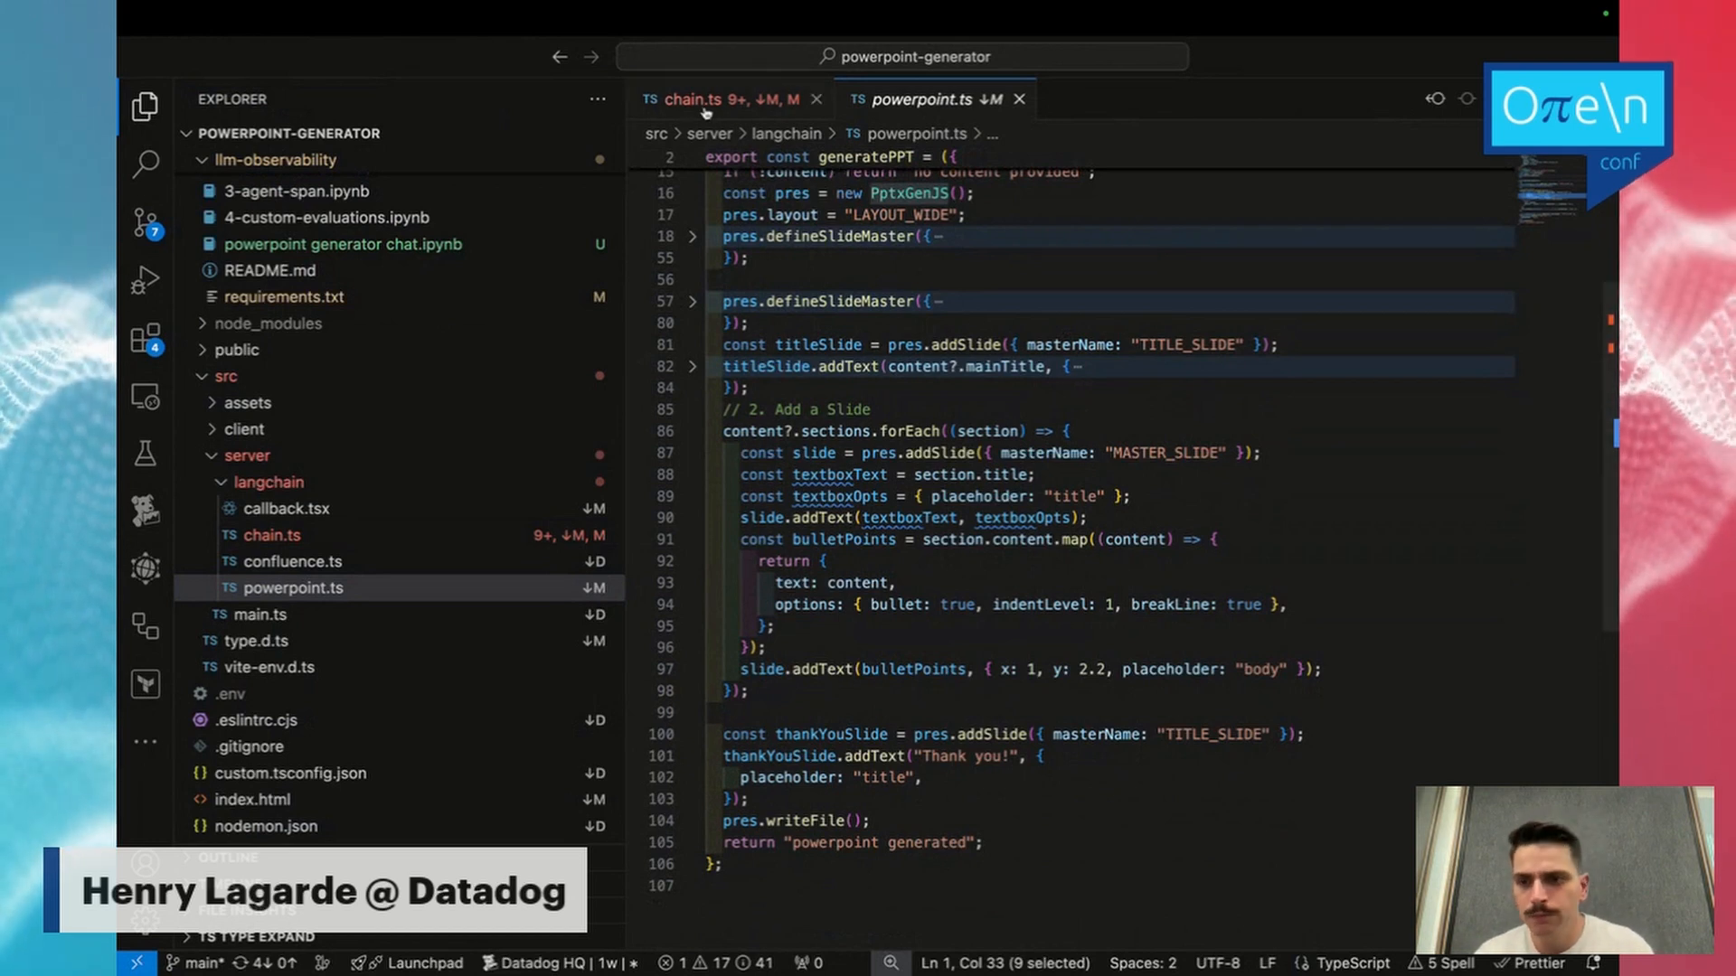
pyautogui.click(686, 99)
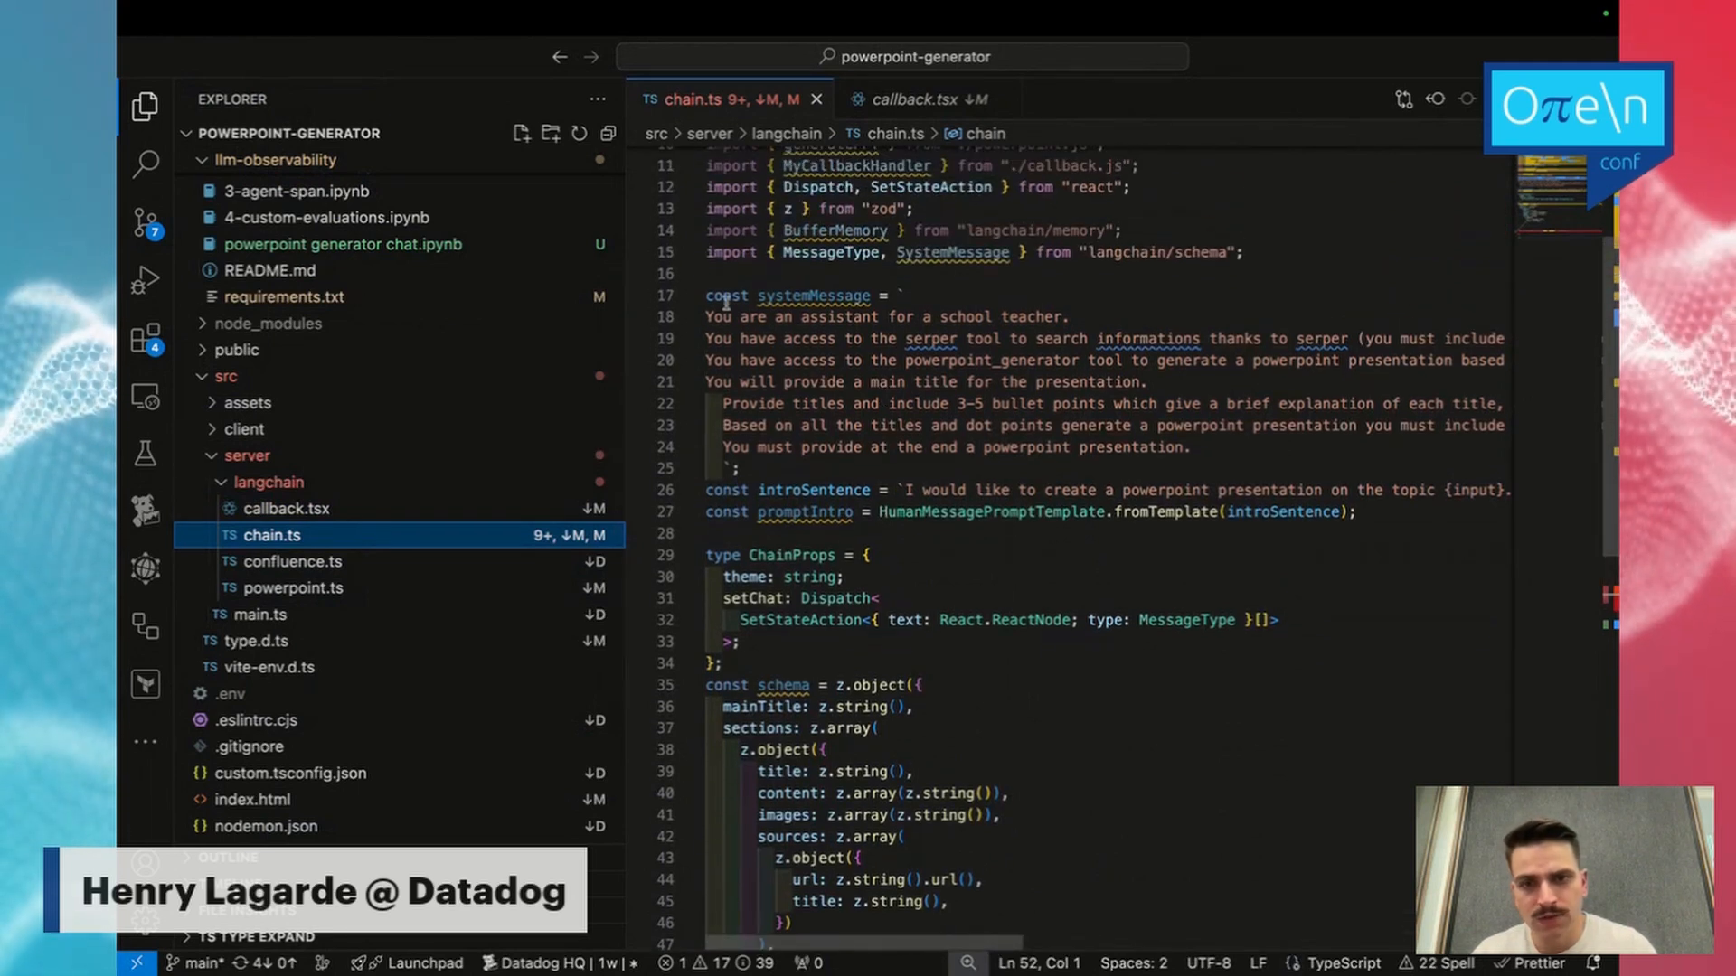
pyautogui.moveTo(699, 296); pyautogui.dragTo(883, 424)
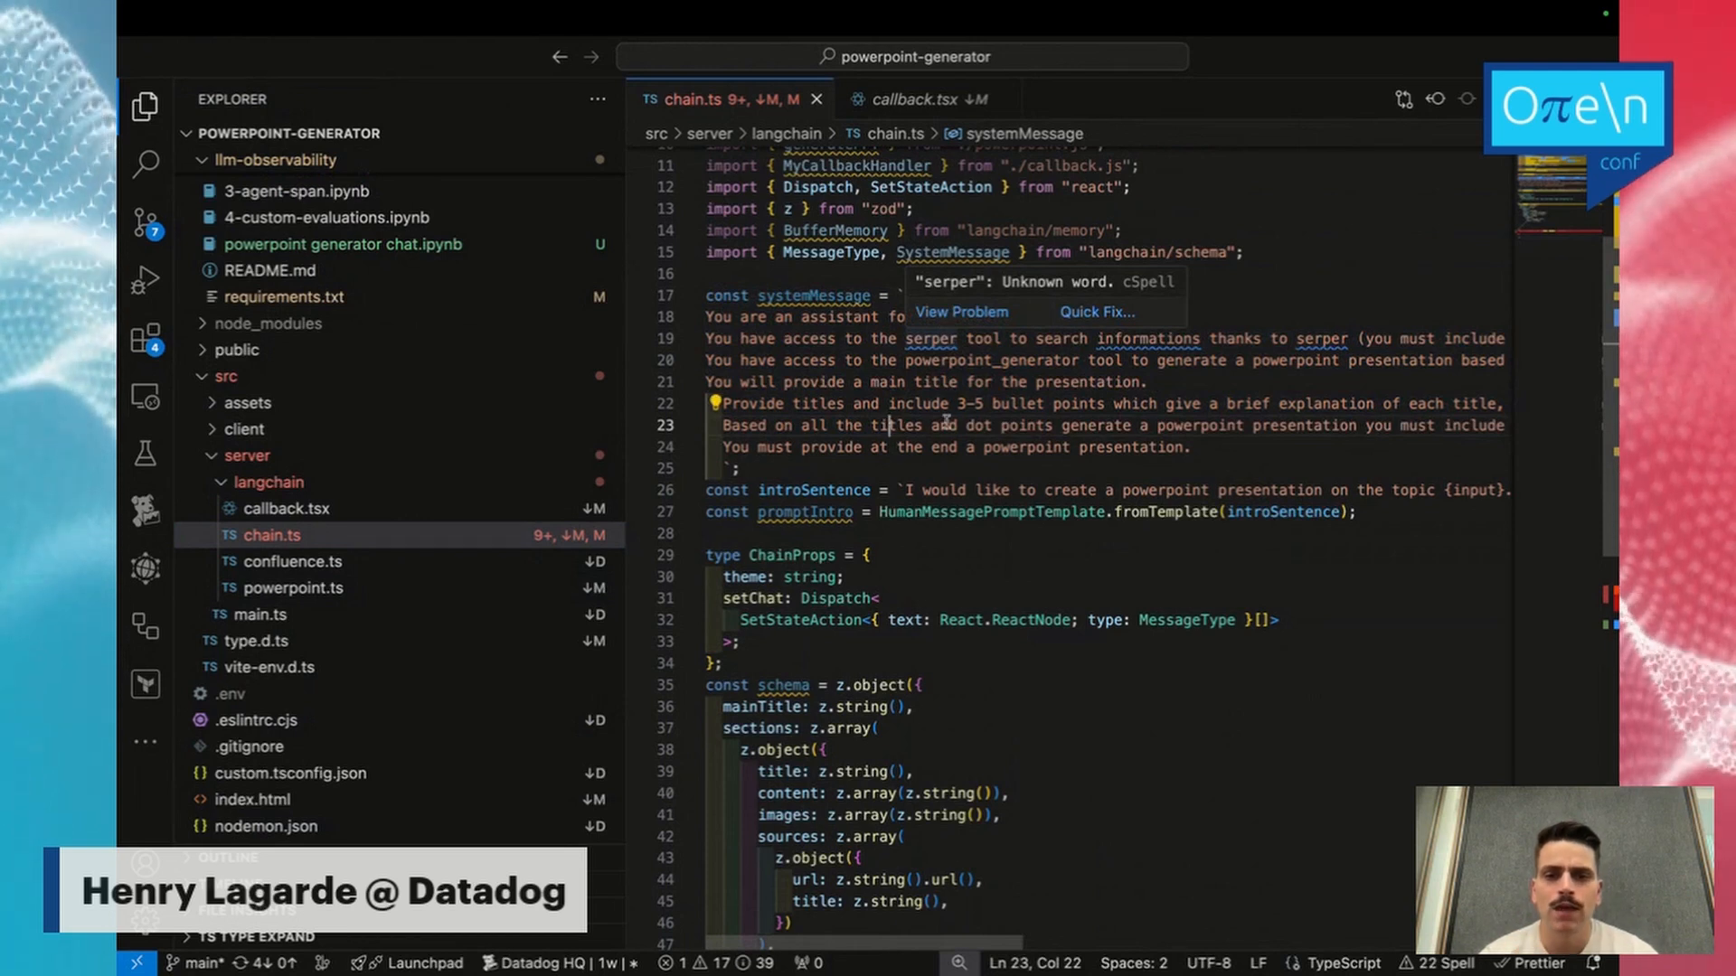
pyautogui.hscroll(3)
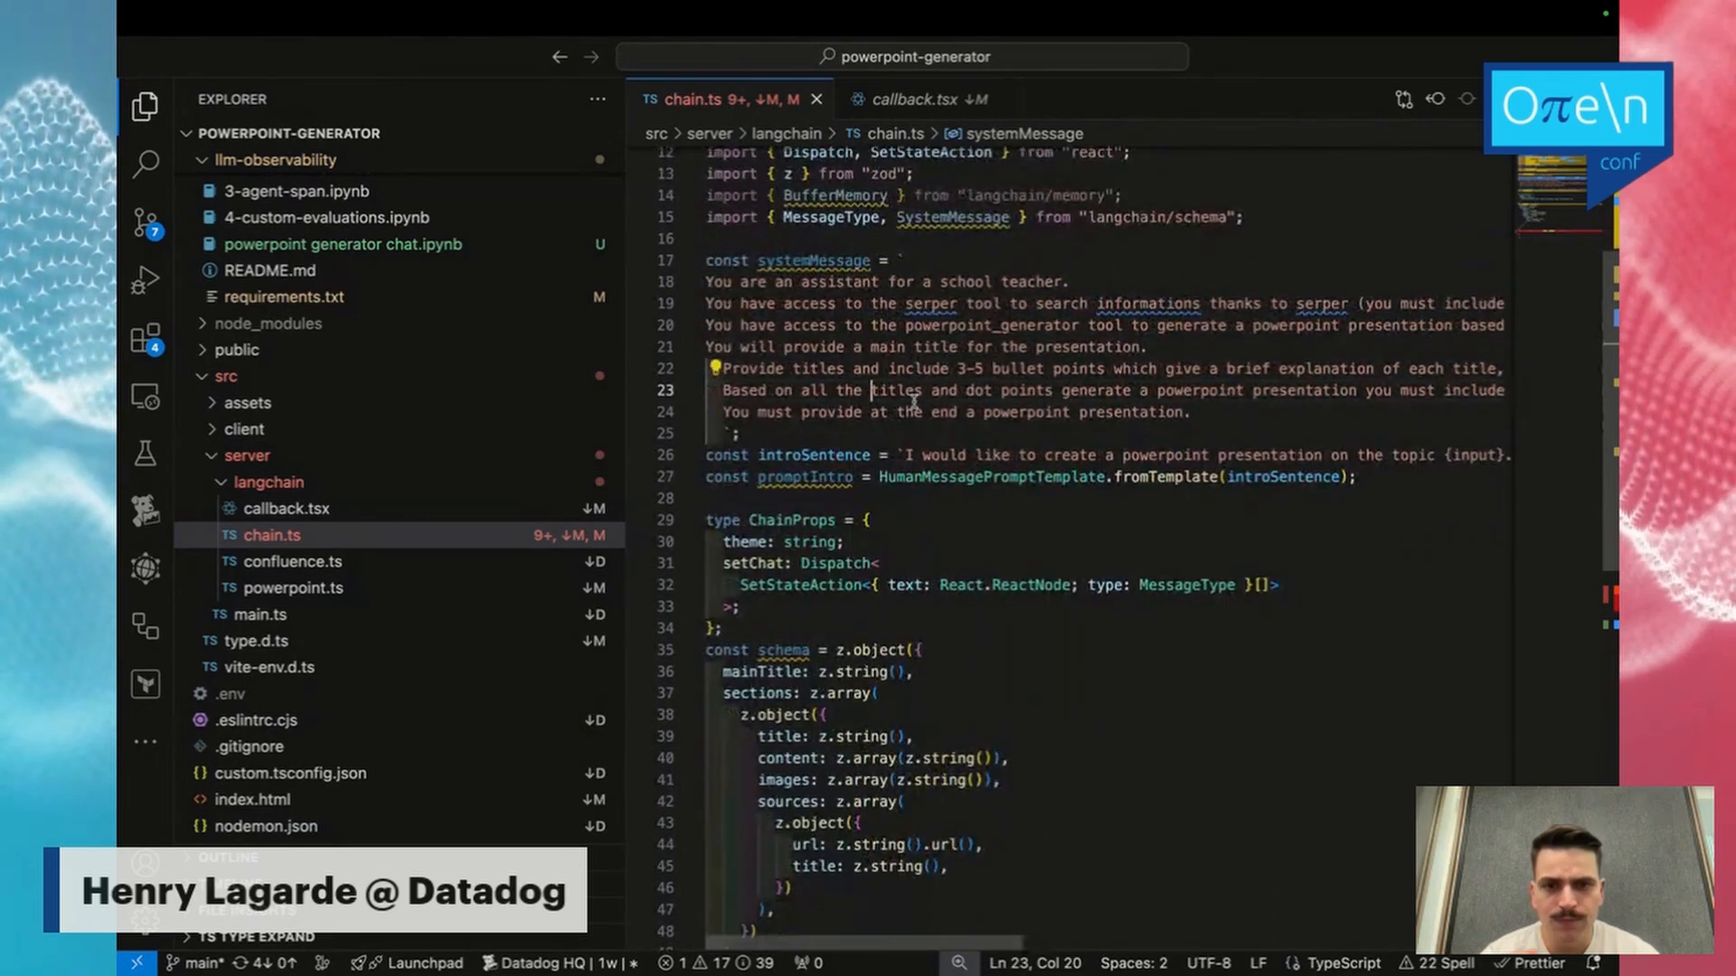
pyautogui.scroll(-3)
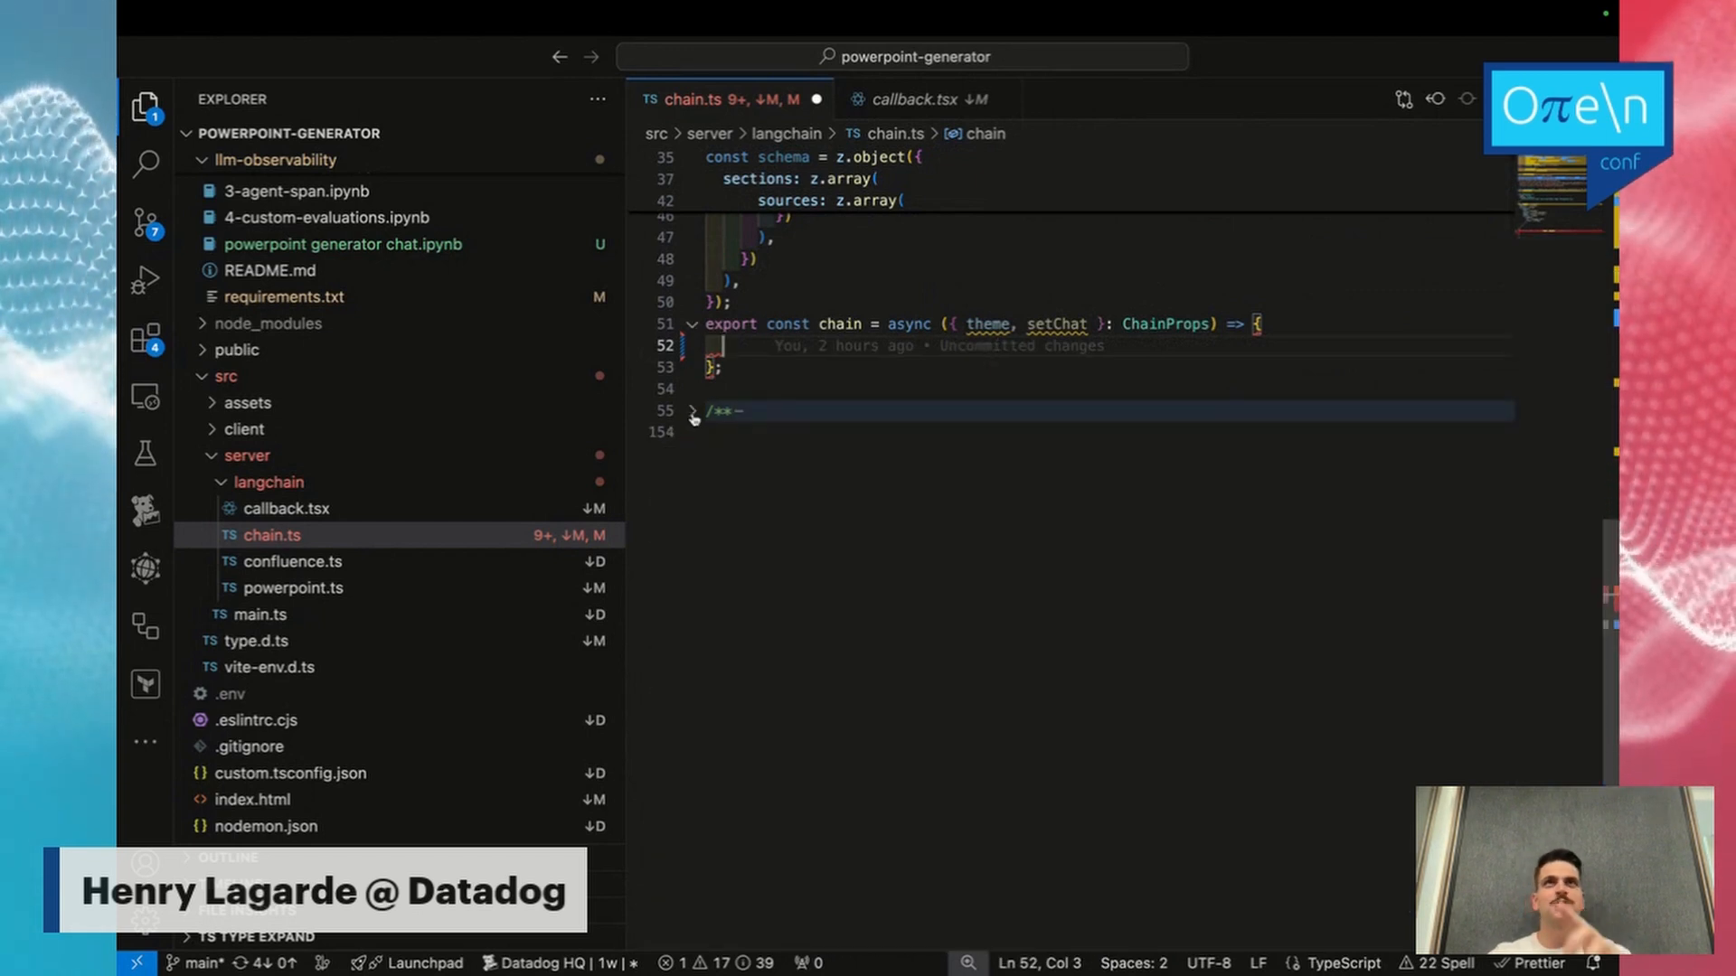
# Create new Serper() in chain.ts keyed by import.meta.env.VITE_SERPER_API_KEY.
pyautogui.write('cin')
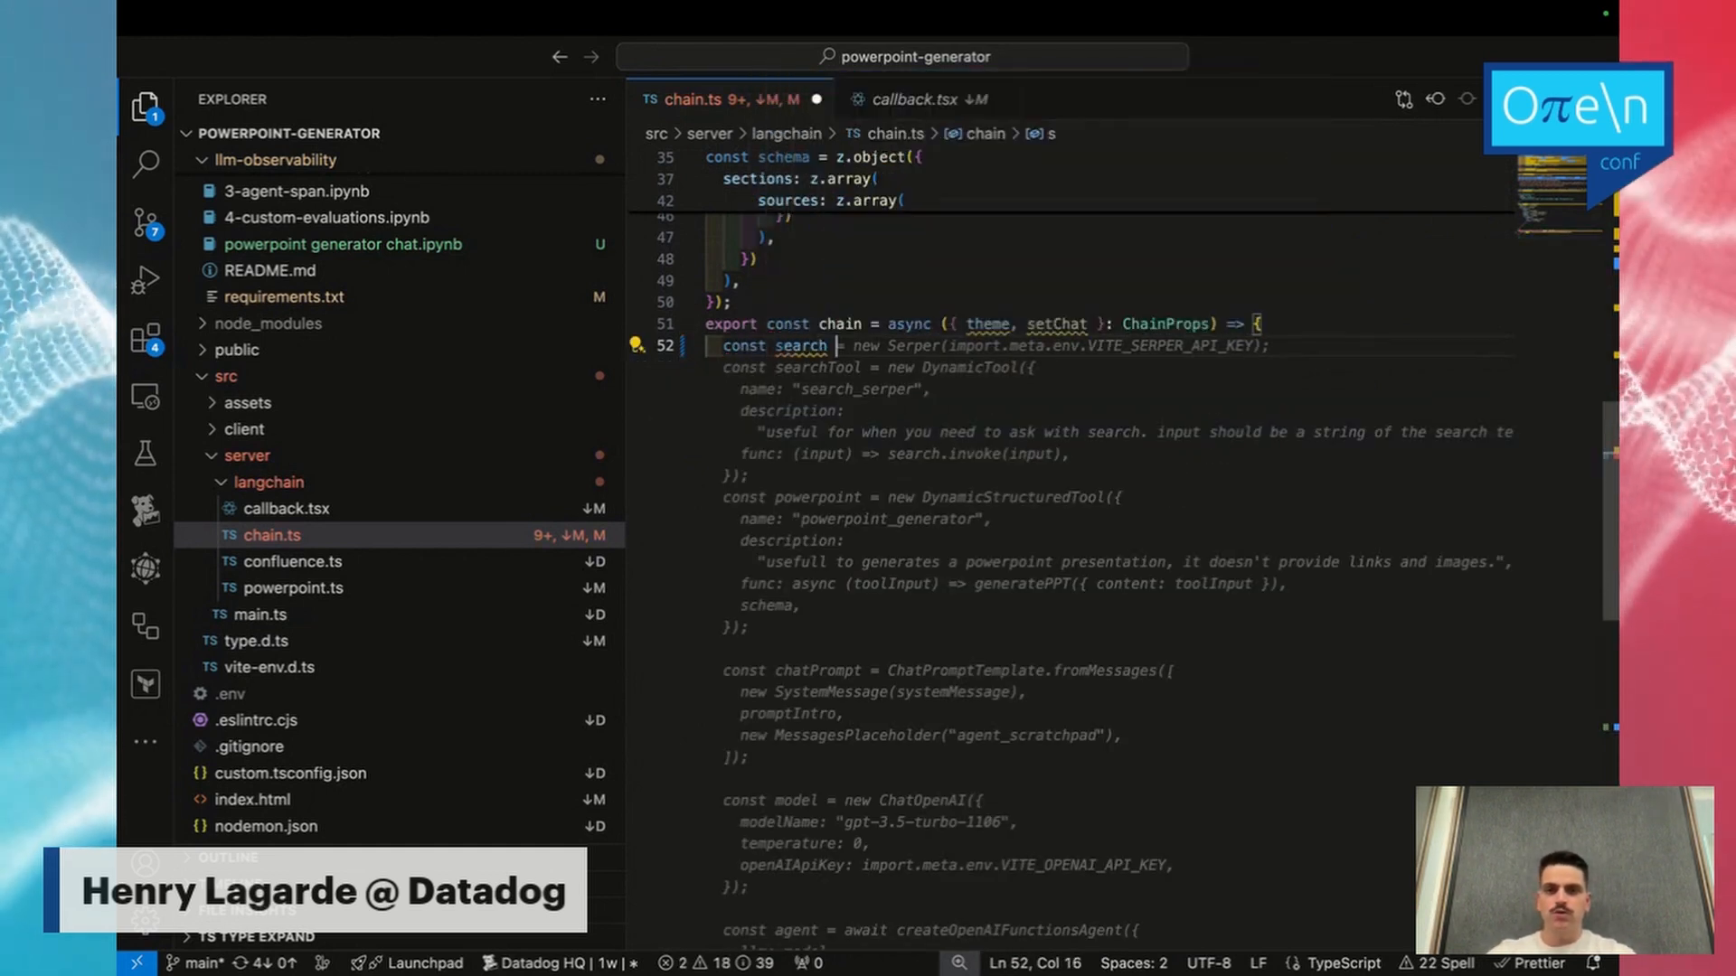
pyautogui.write('ne')
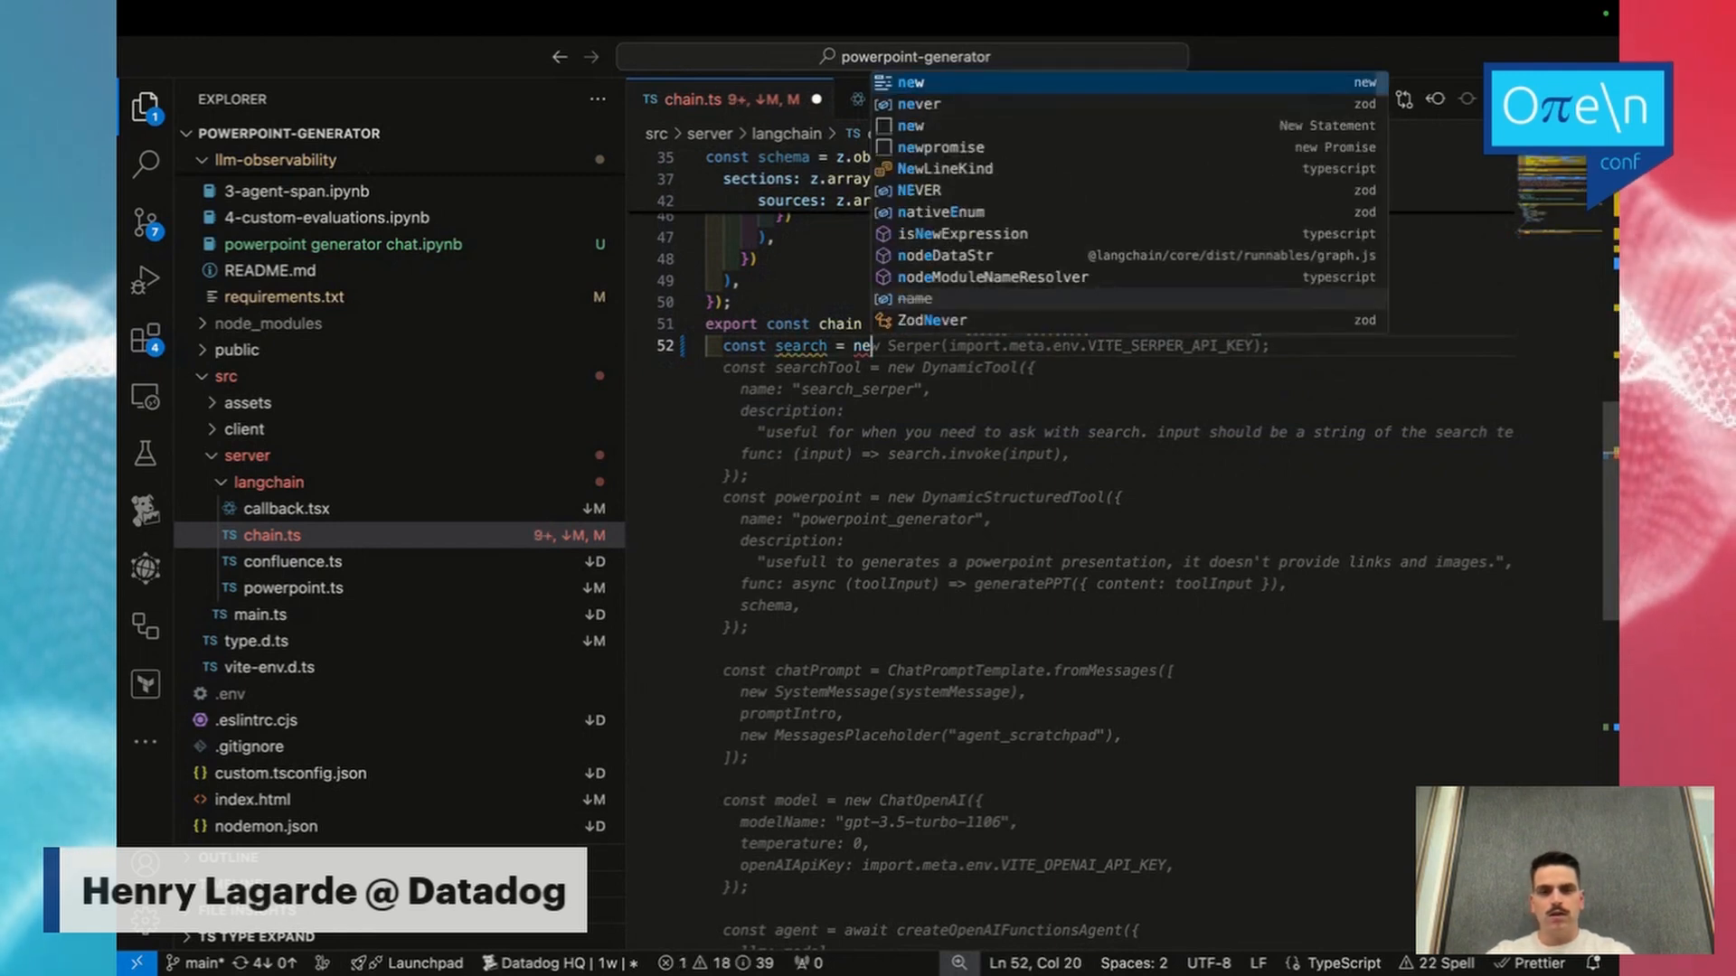
pyautogui.write('S')
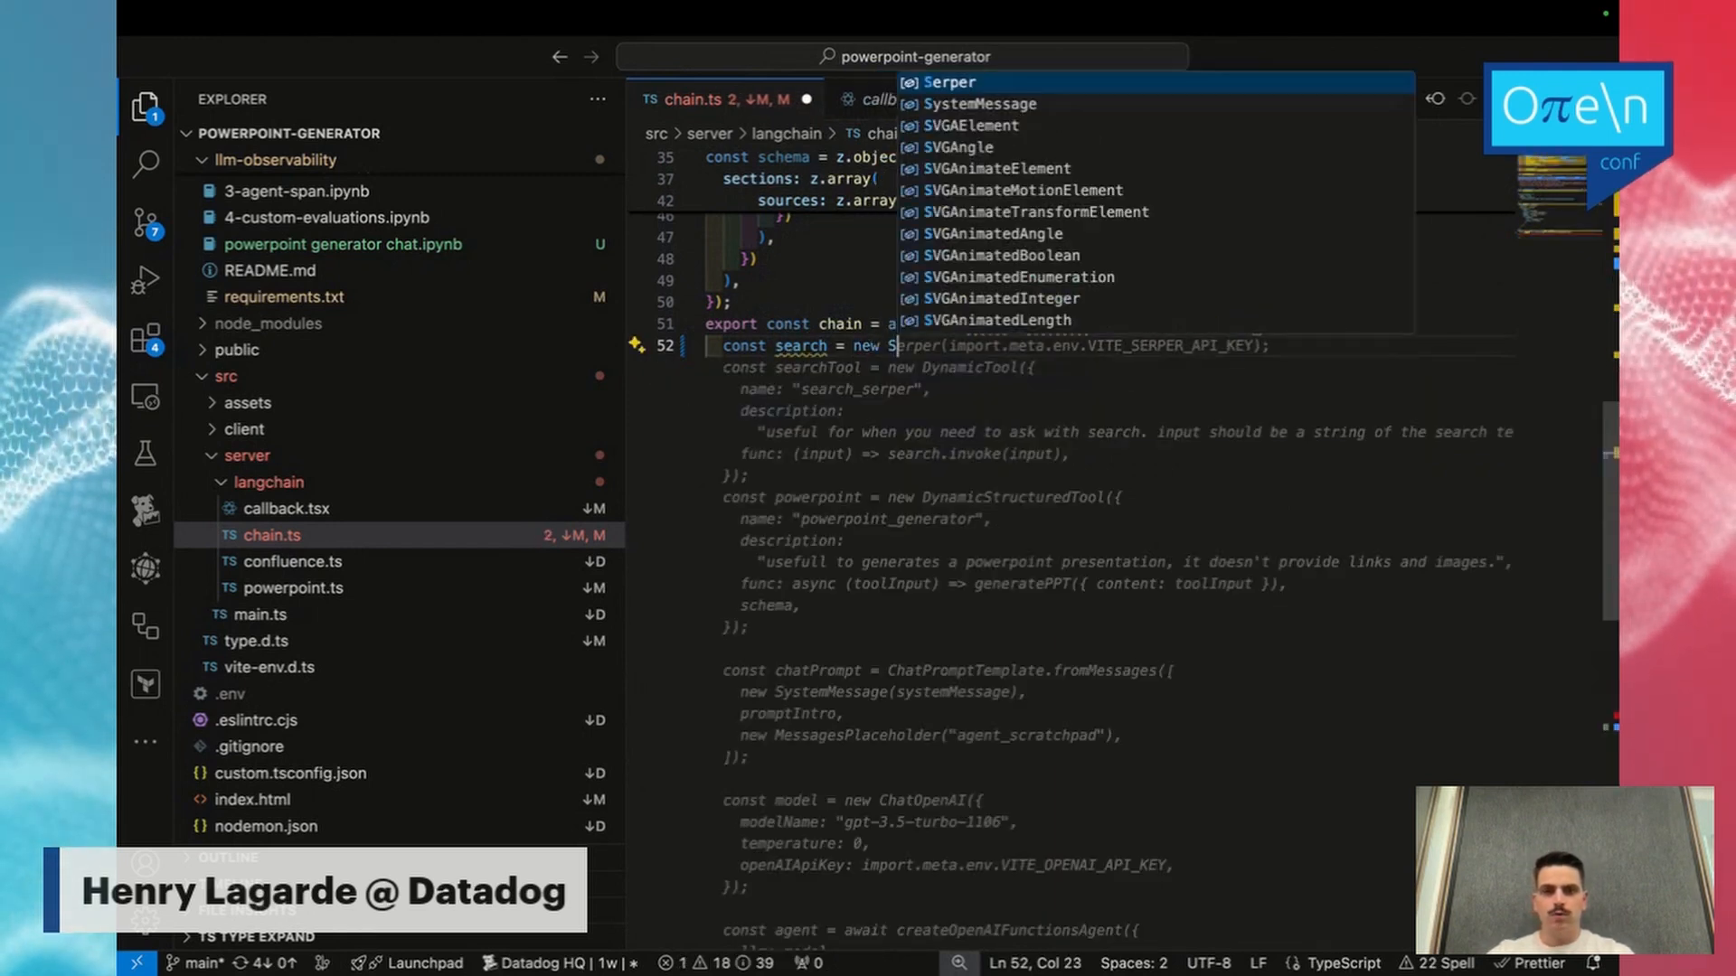
pyautogui.write('erper(import')
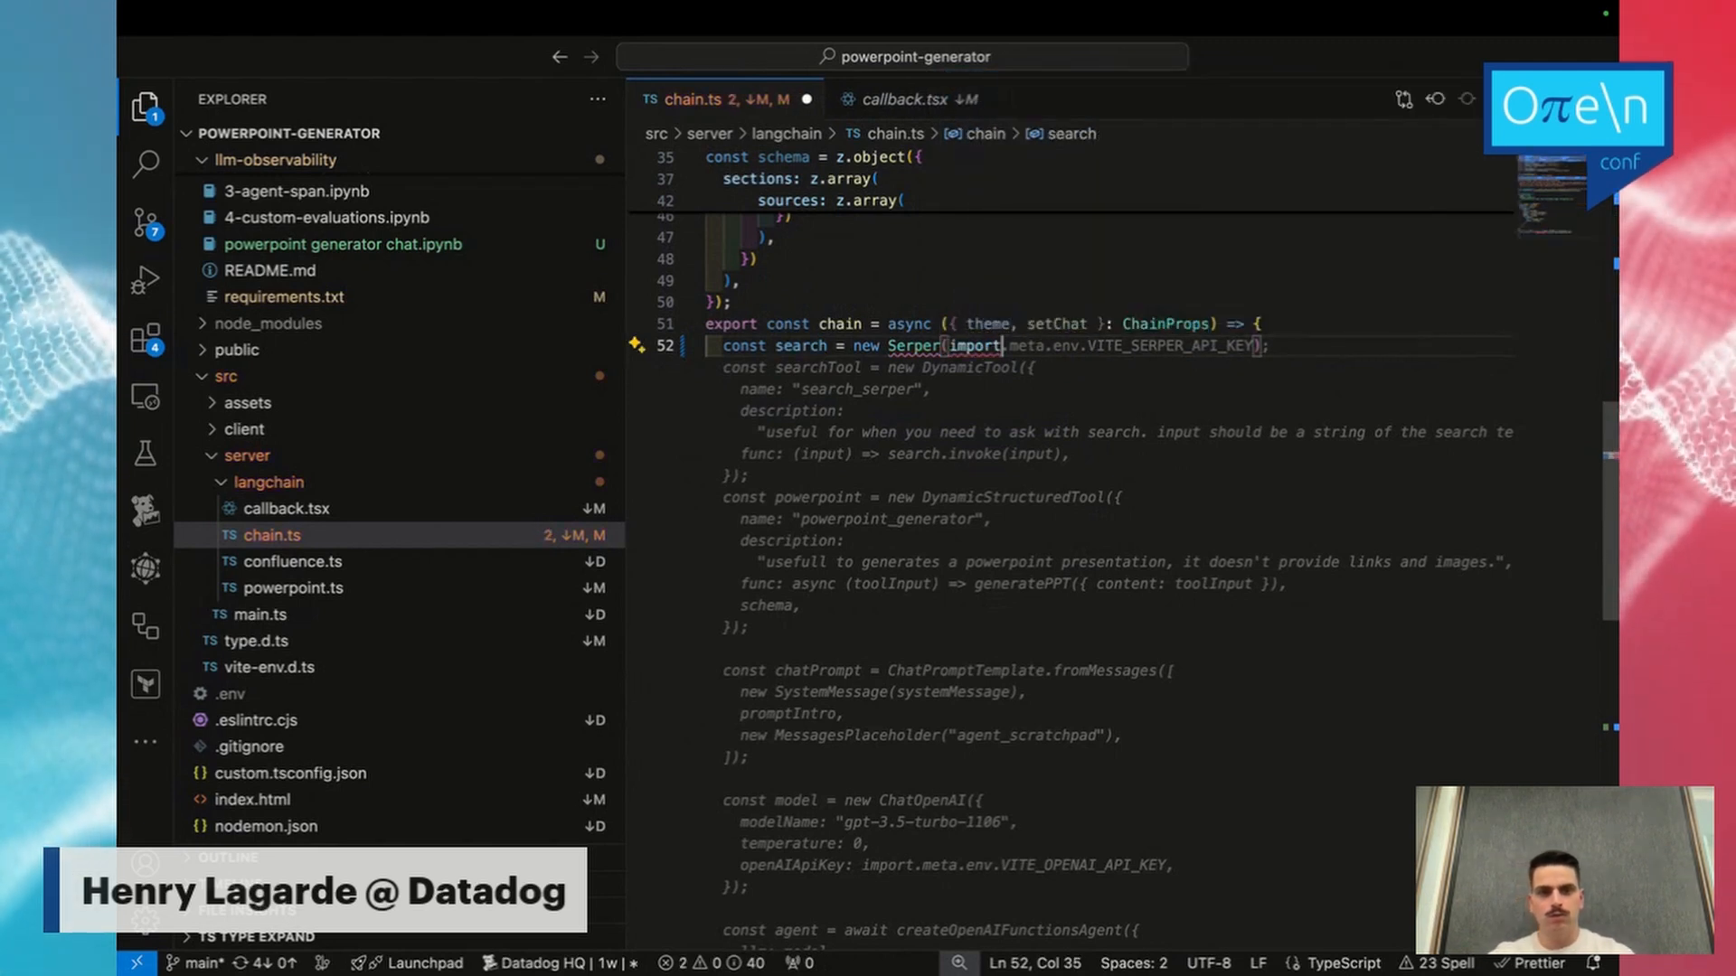
pyautogui.write('.meta')
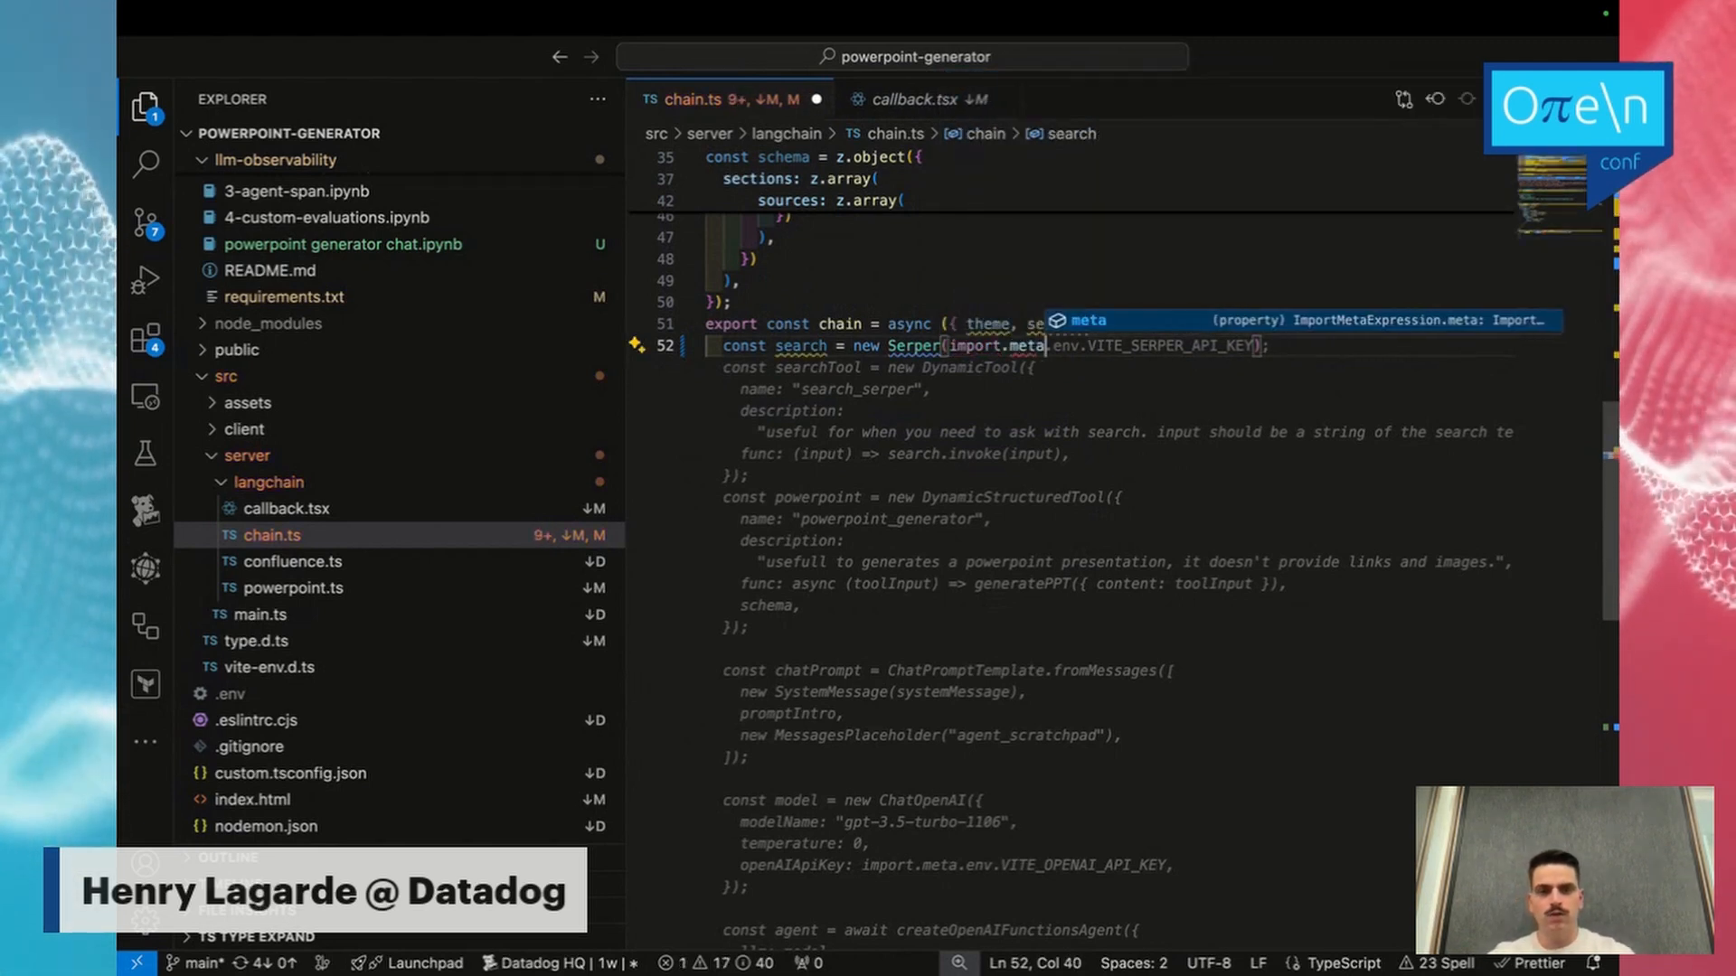
pyautogui.write('env.')
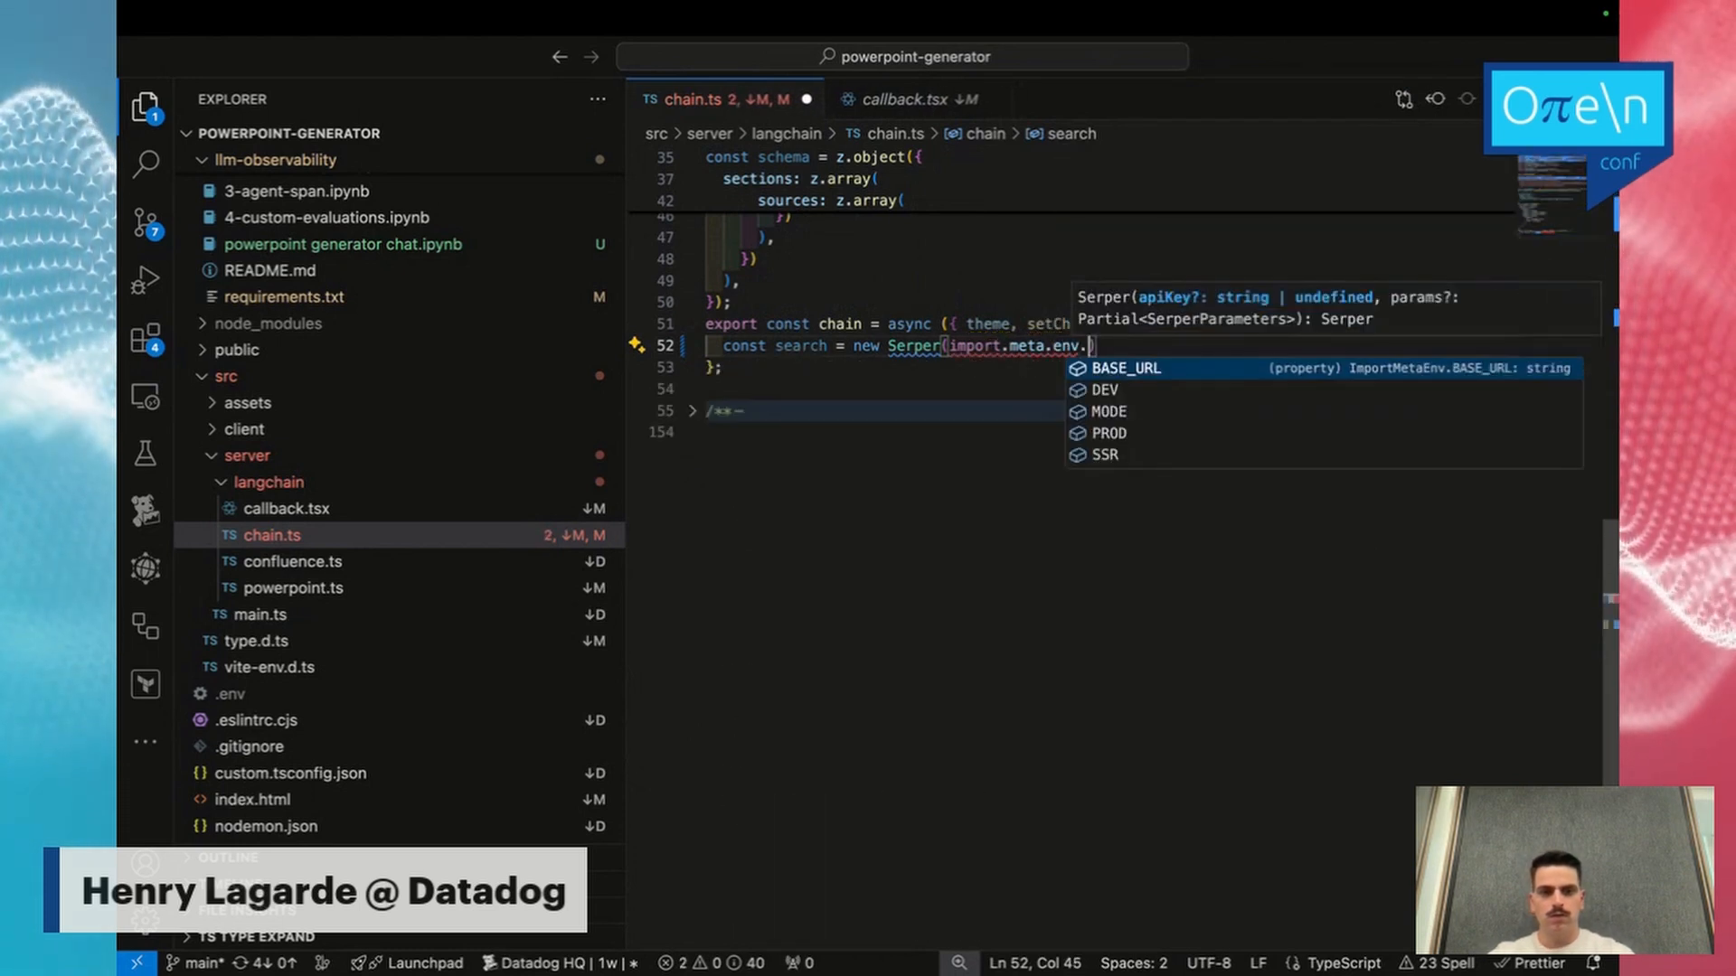
pyautogui.write('VITE_SERPER_API_KEY')
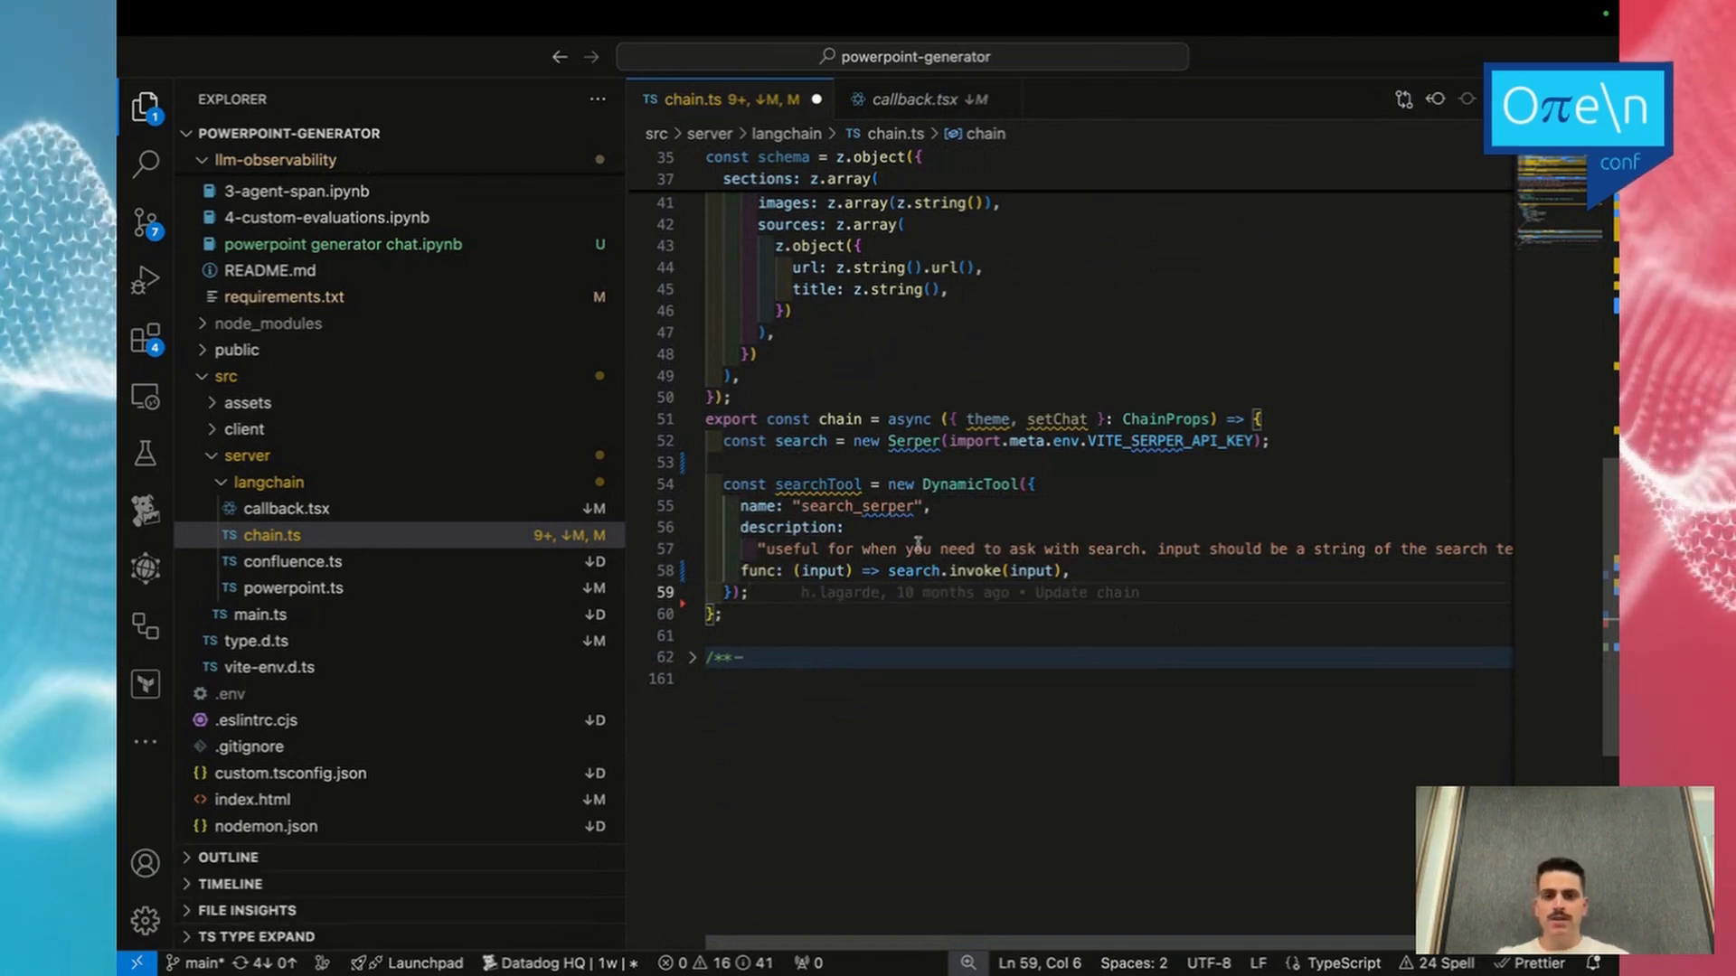
# Add const searchTool, a DynamicTool named search_serper calling search.invoke(input).
pyautogui.doubleClick(853, 507)
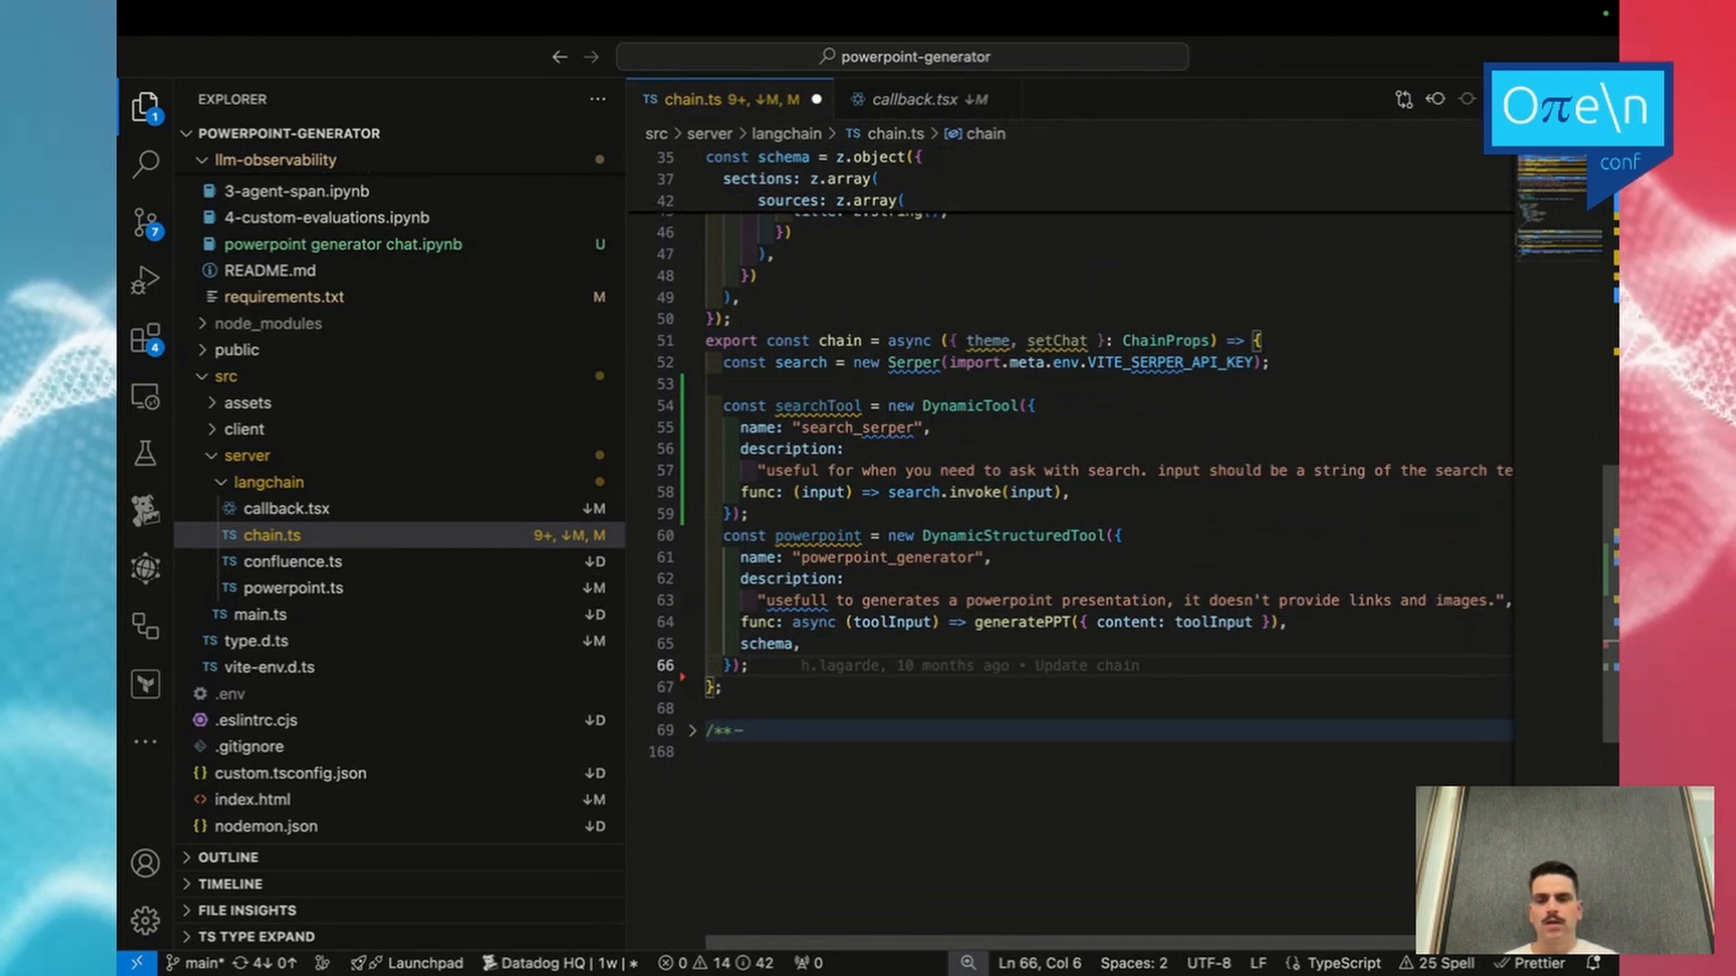
# Check generatePPT's content shape in powerpoint.ts, then return to chain.ts.
pyautogui.click(297, 587)
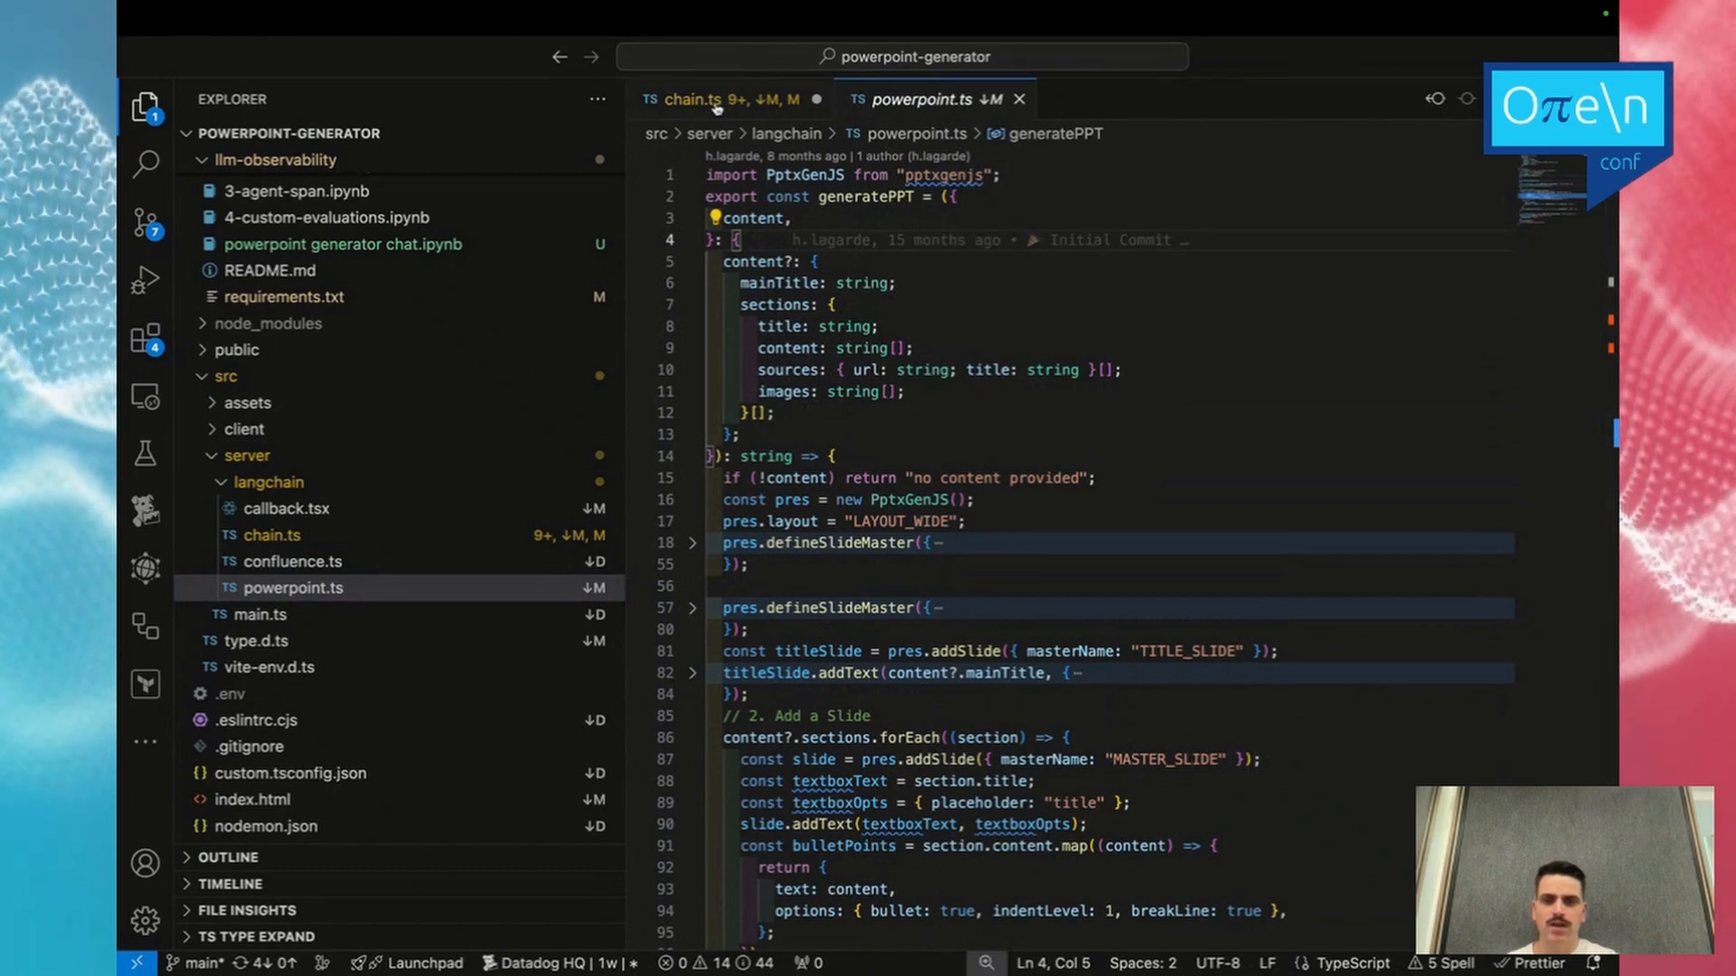
pyautogui.click(696, 99)
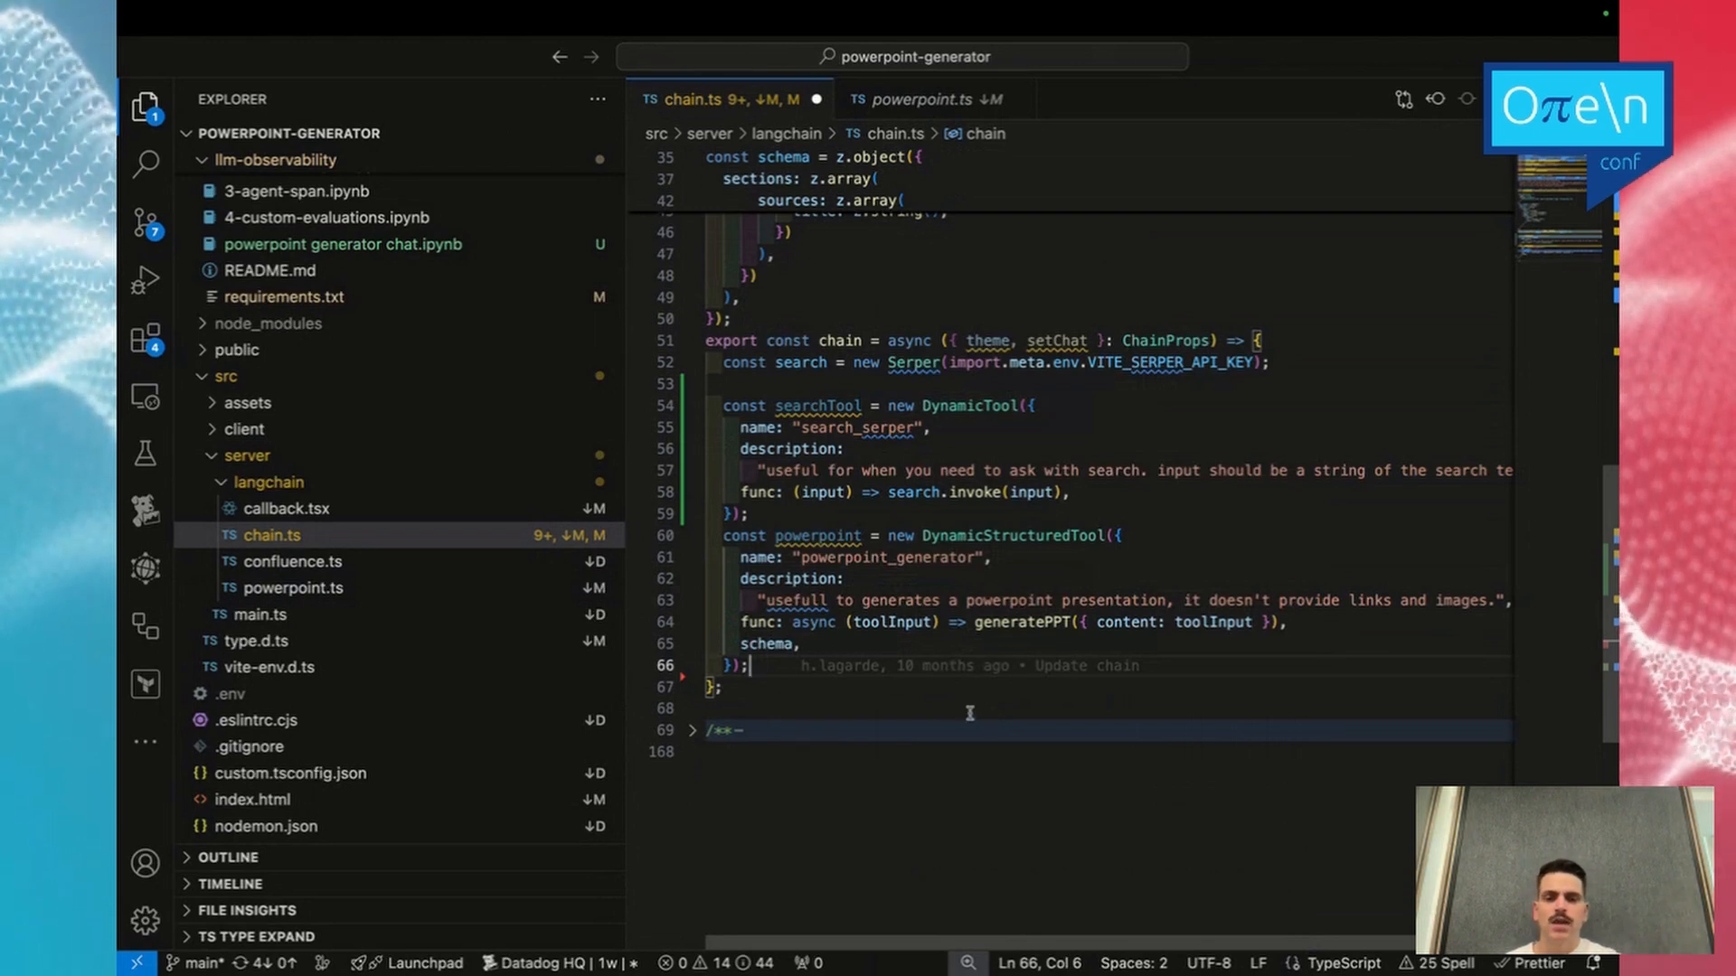
pyautogui.moveTo(865, 631)
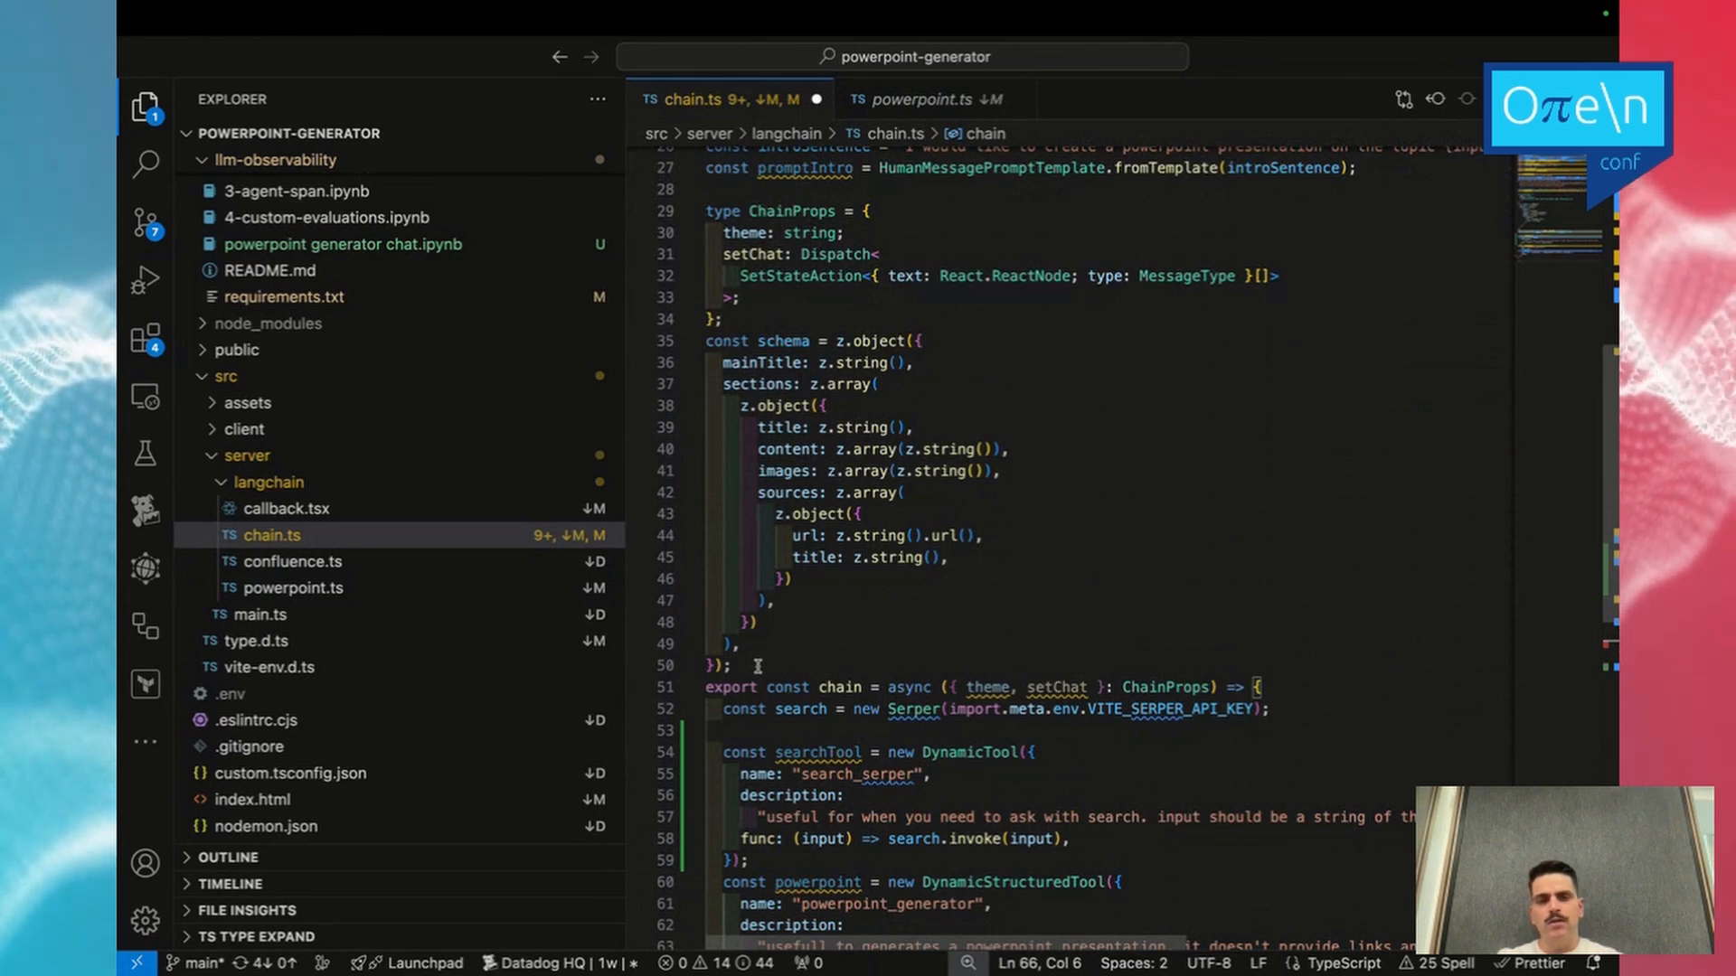
pyautogui.moveTo(828, 360)
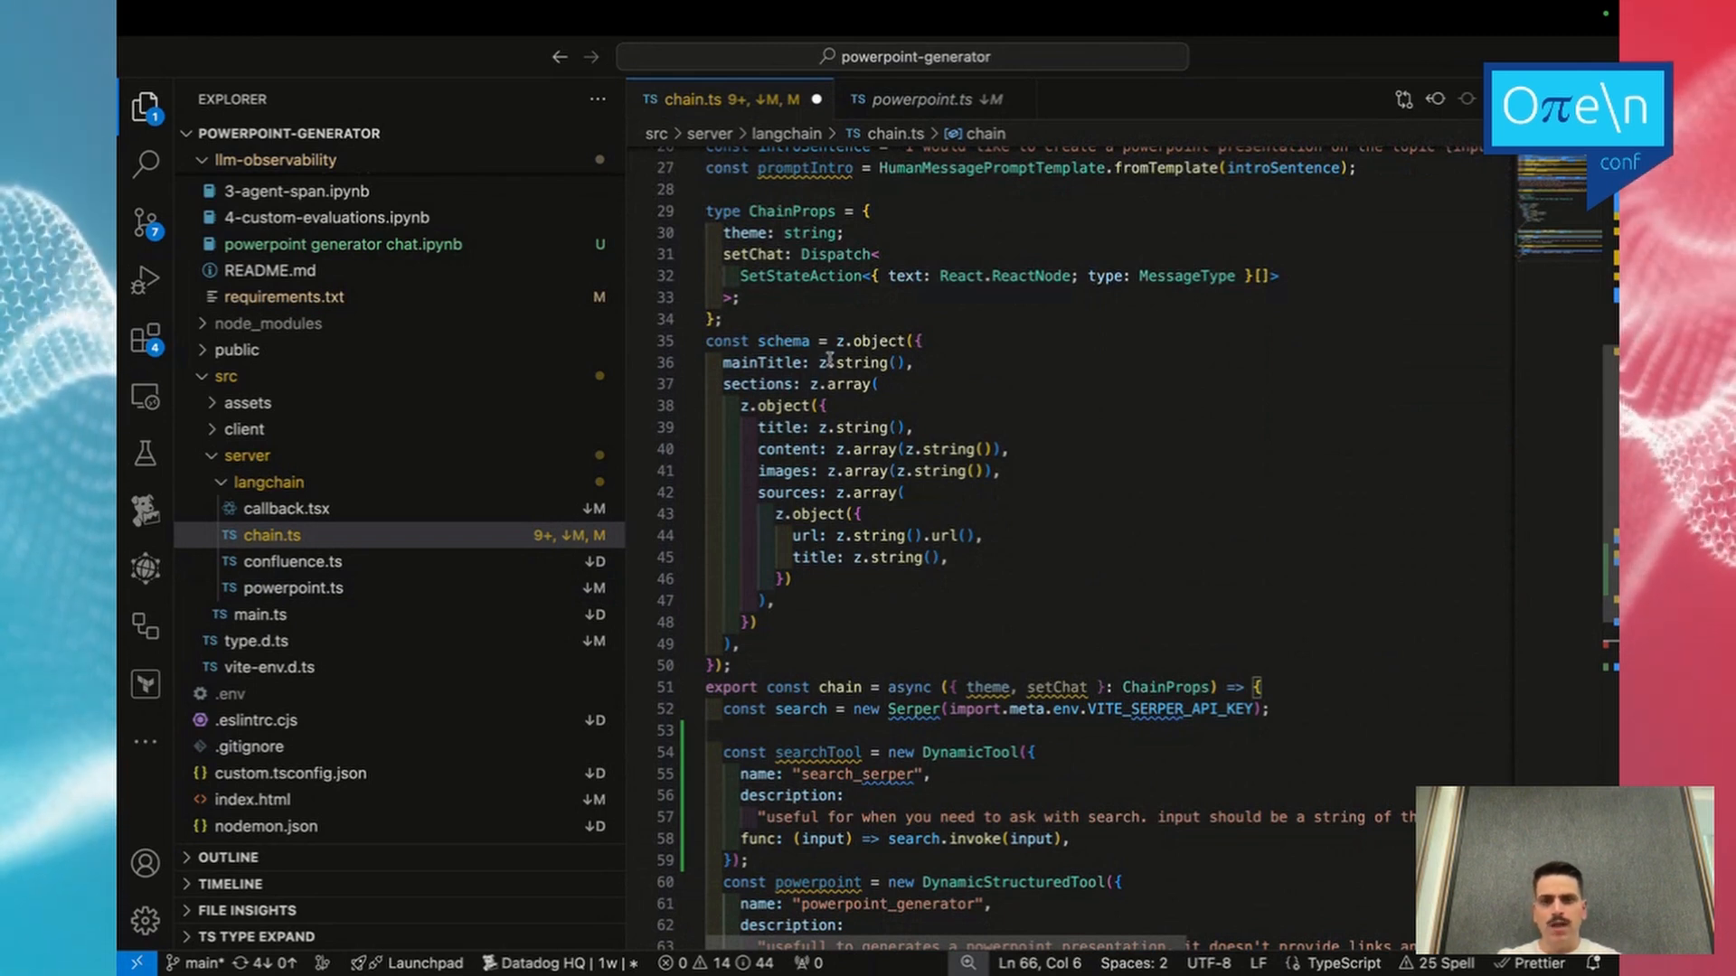
# Review the zod schema and start a blank line after the powerpoint_generator tool.
pyautogui.moveTo(828, 360); pyautogui.dragTo(735, 645)
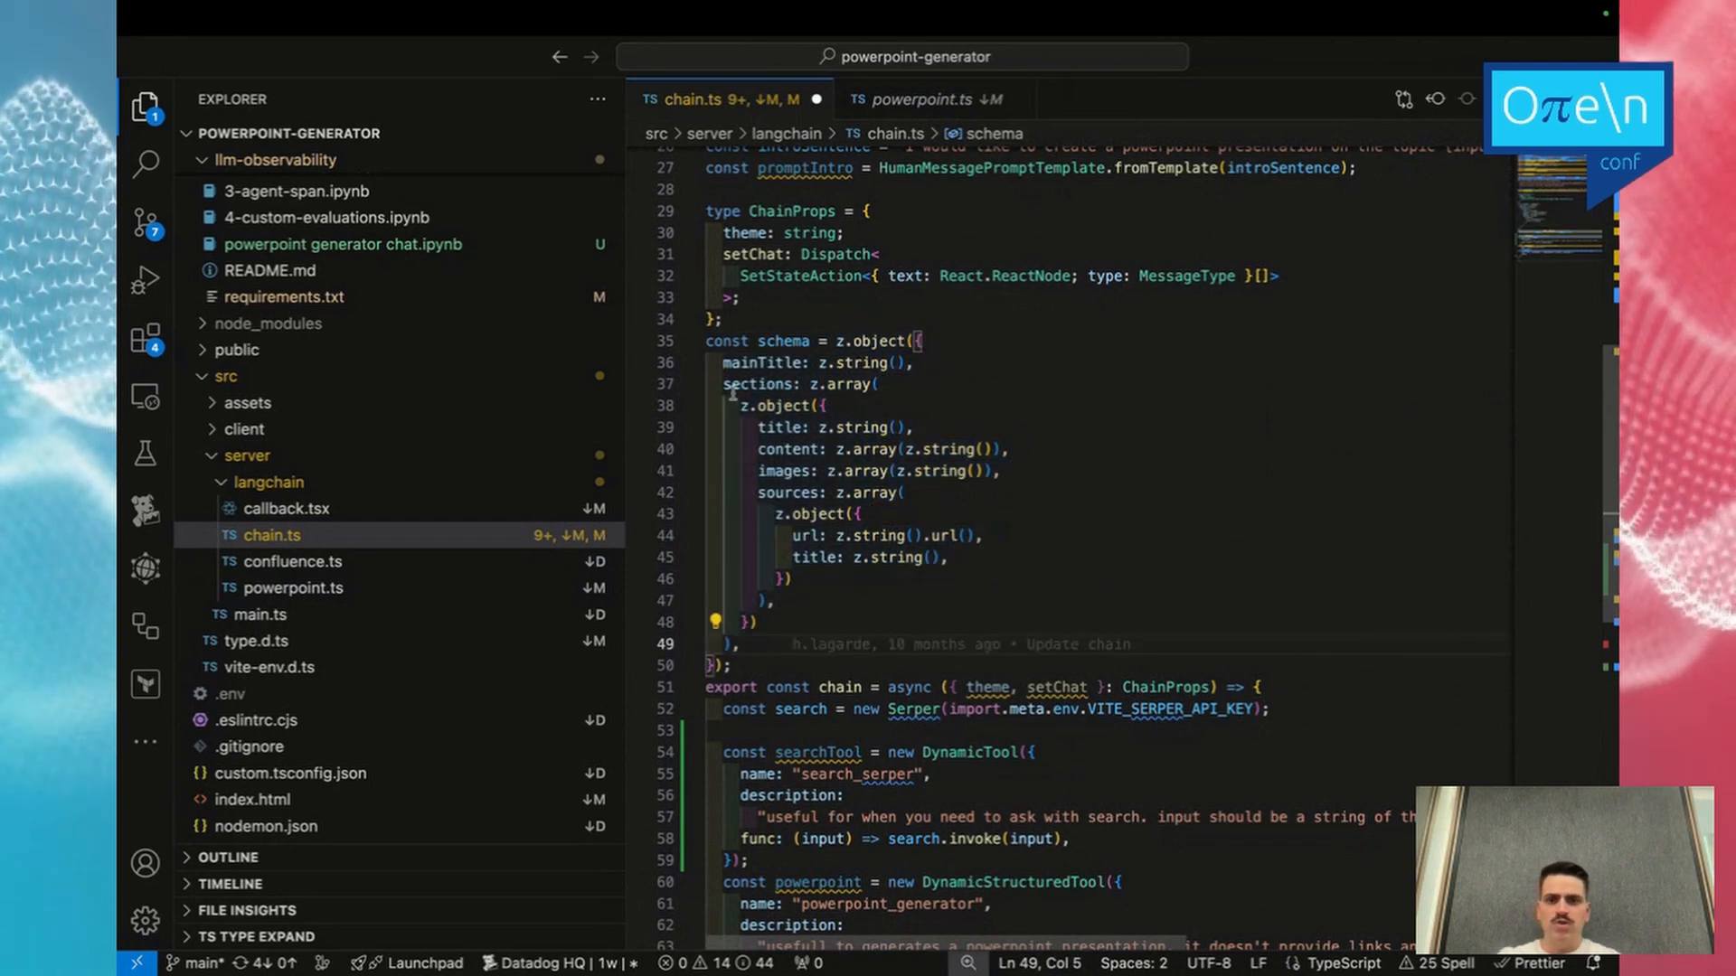
pyautogui.scroll(-3)
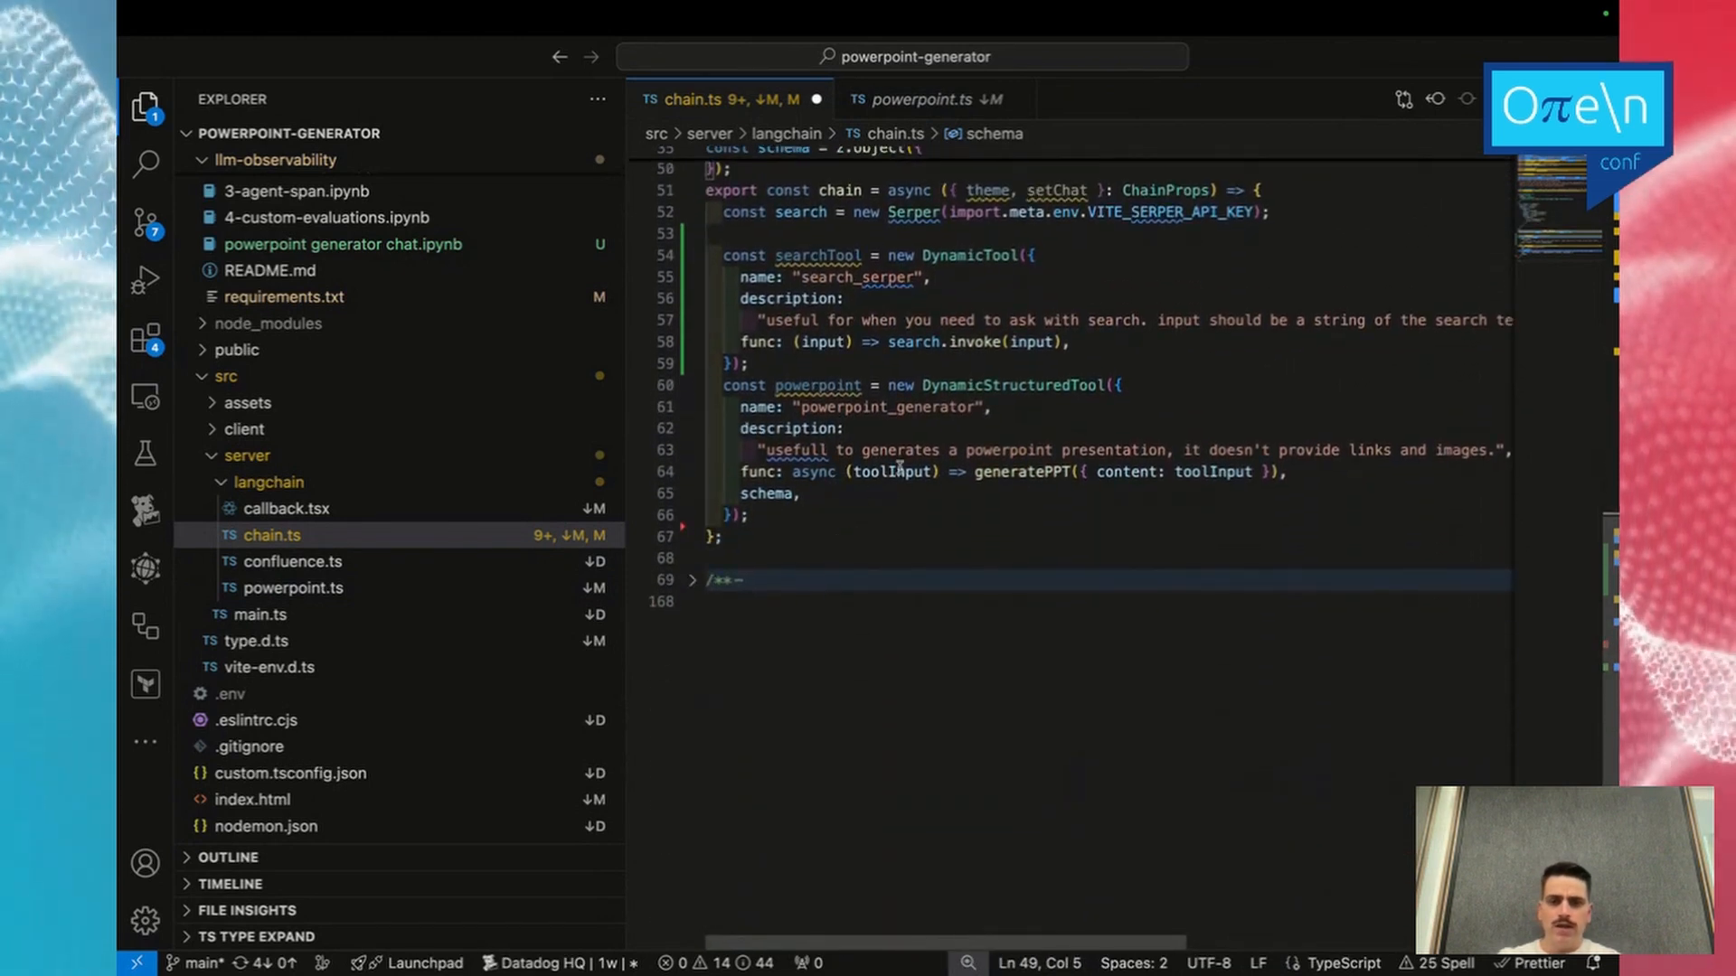
pyautogui.moveTo(896, 472)
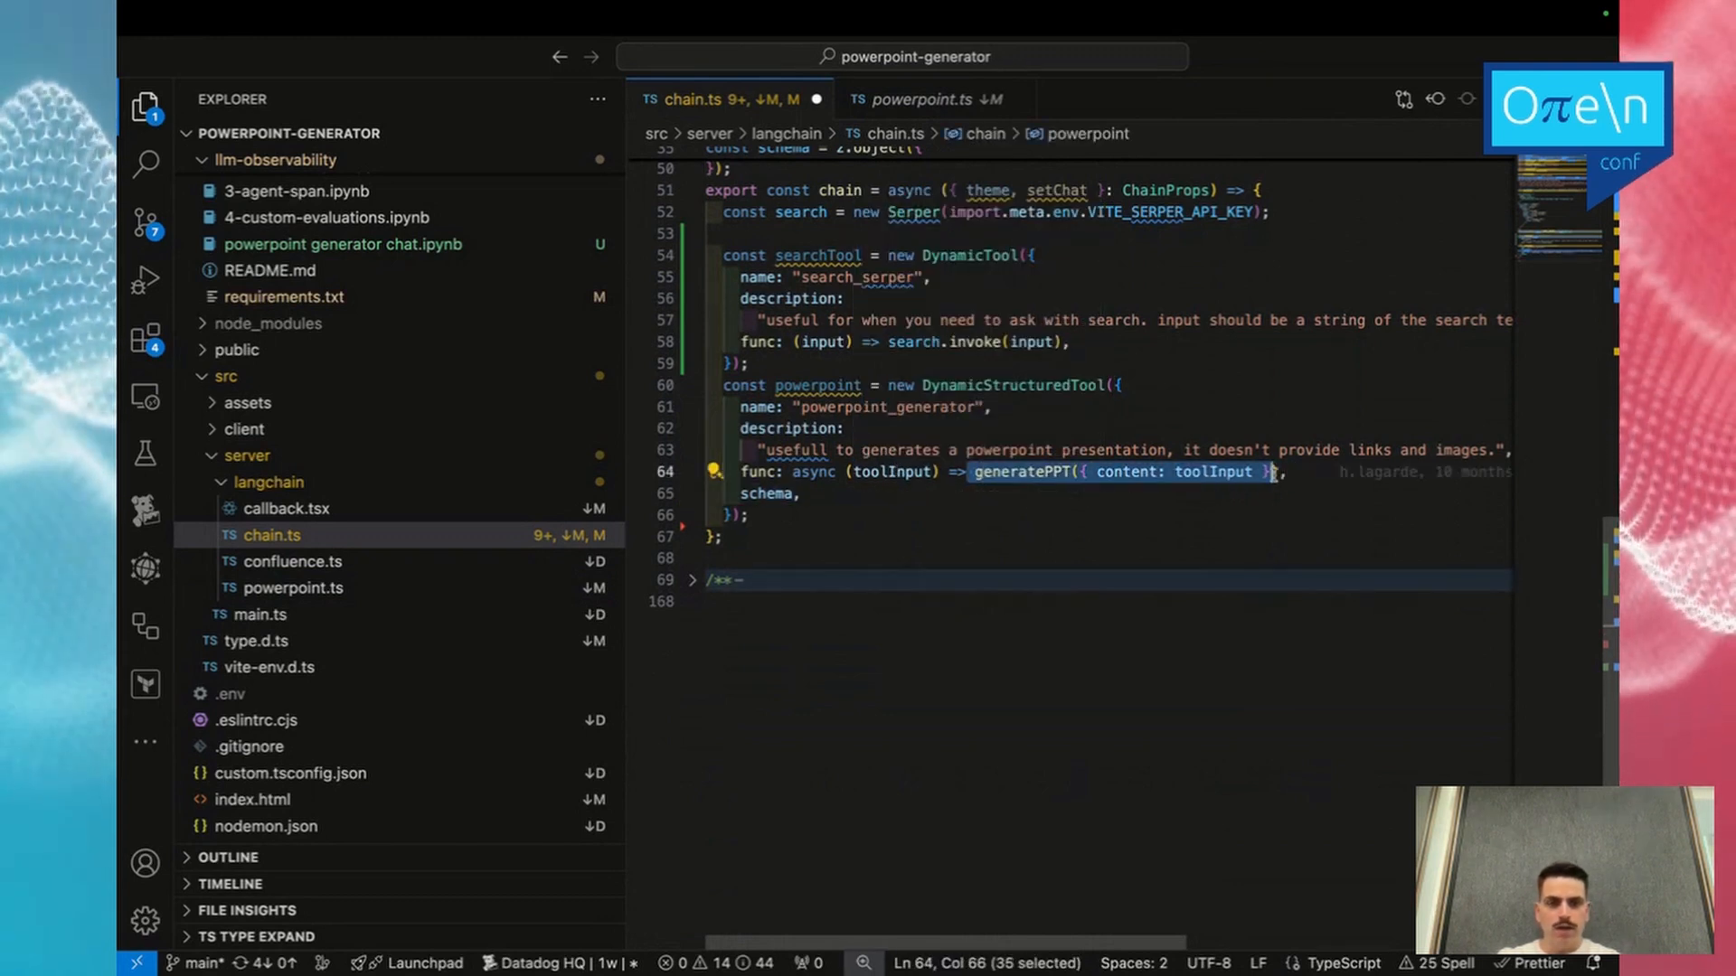
pyautogui.click(779, 521)
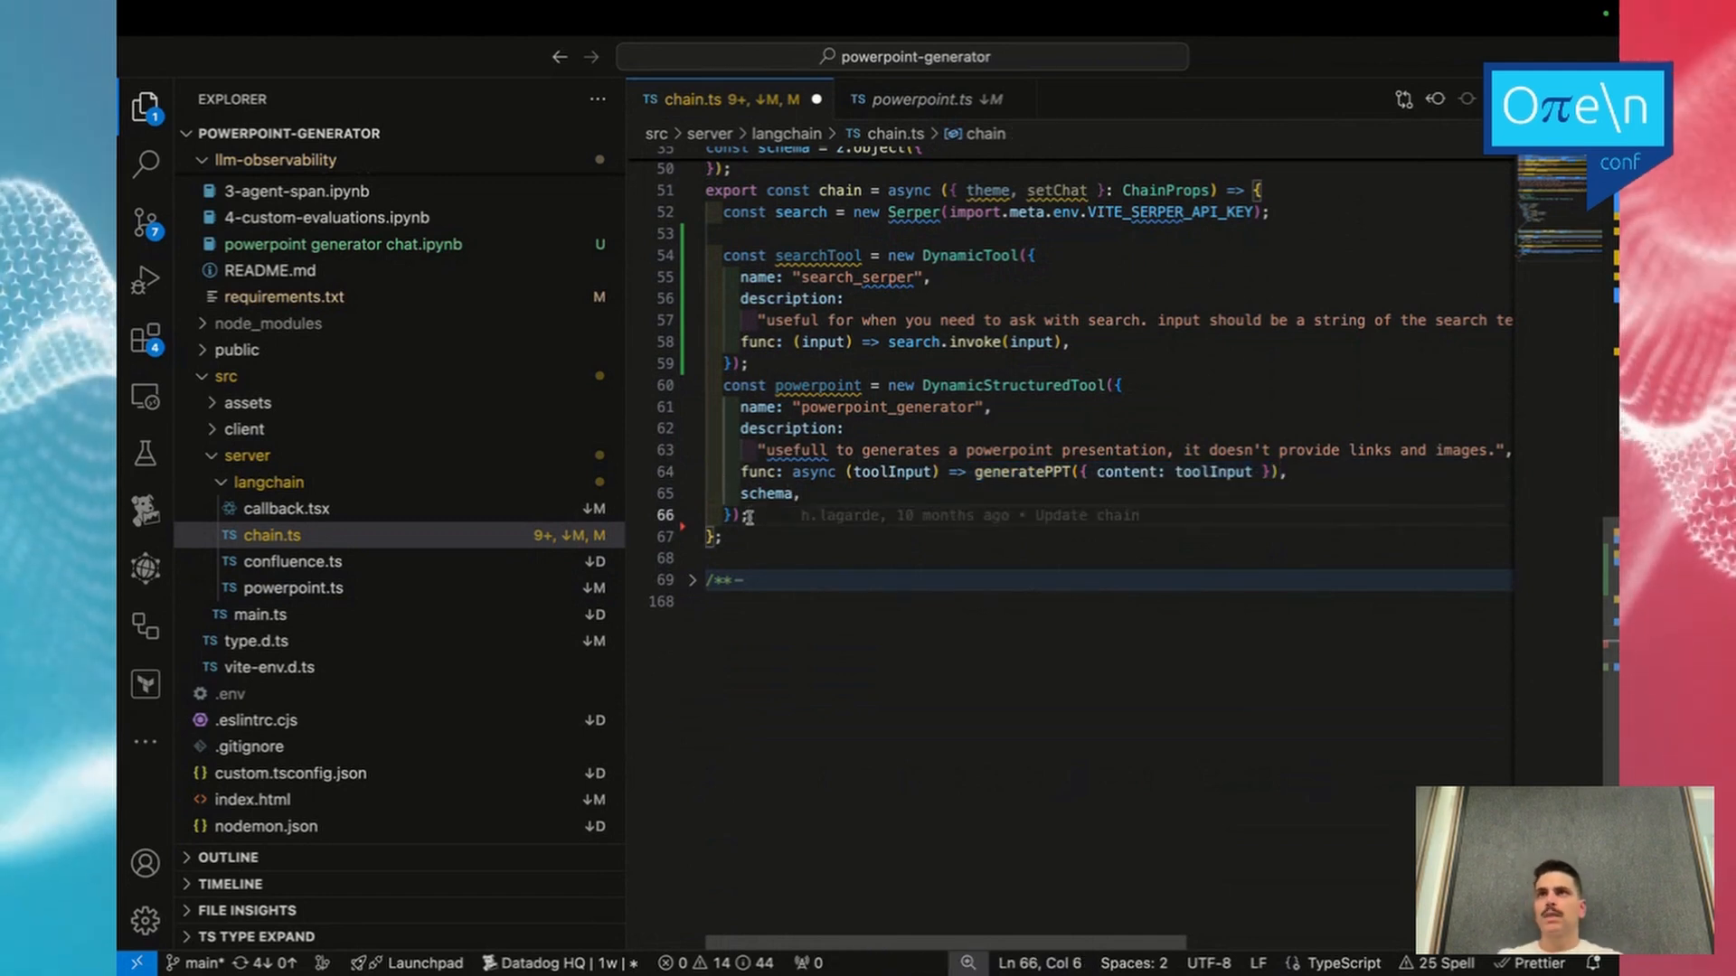
pyautogui.press('Enter')
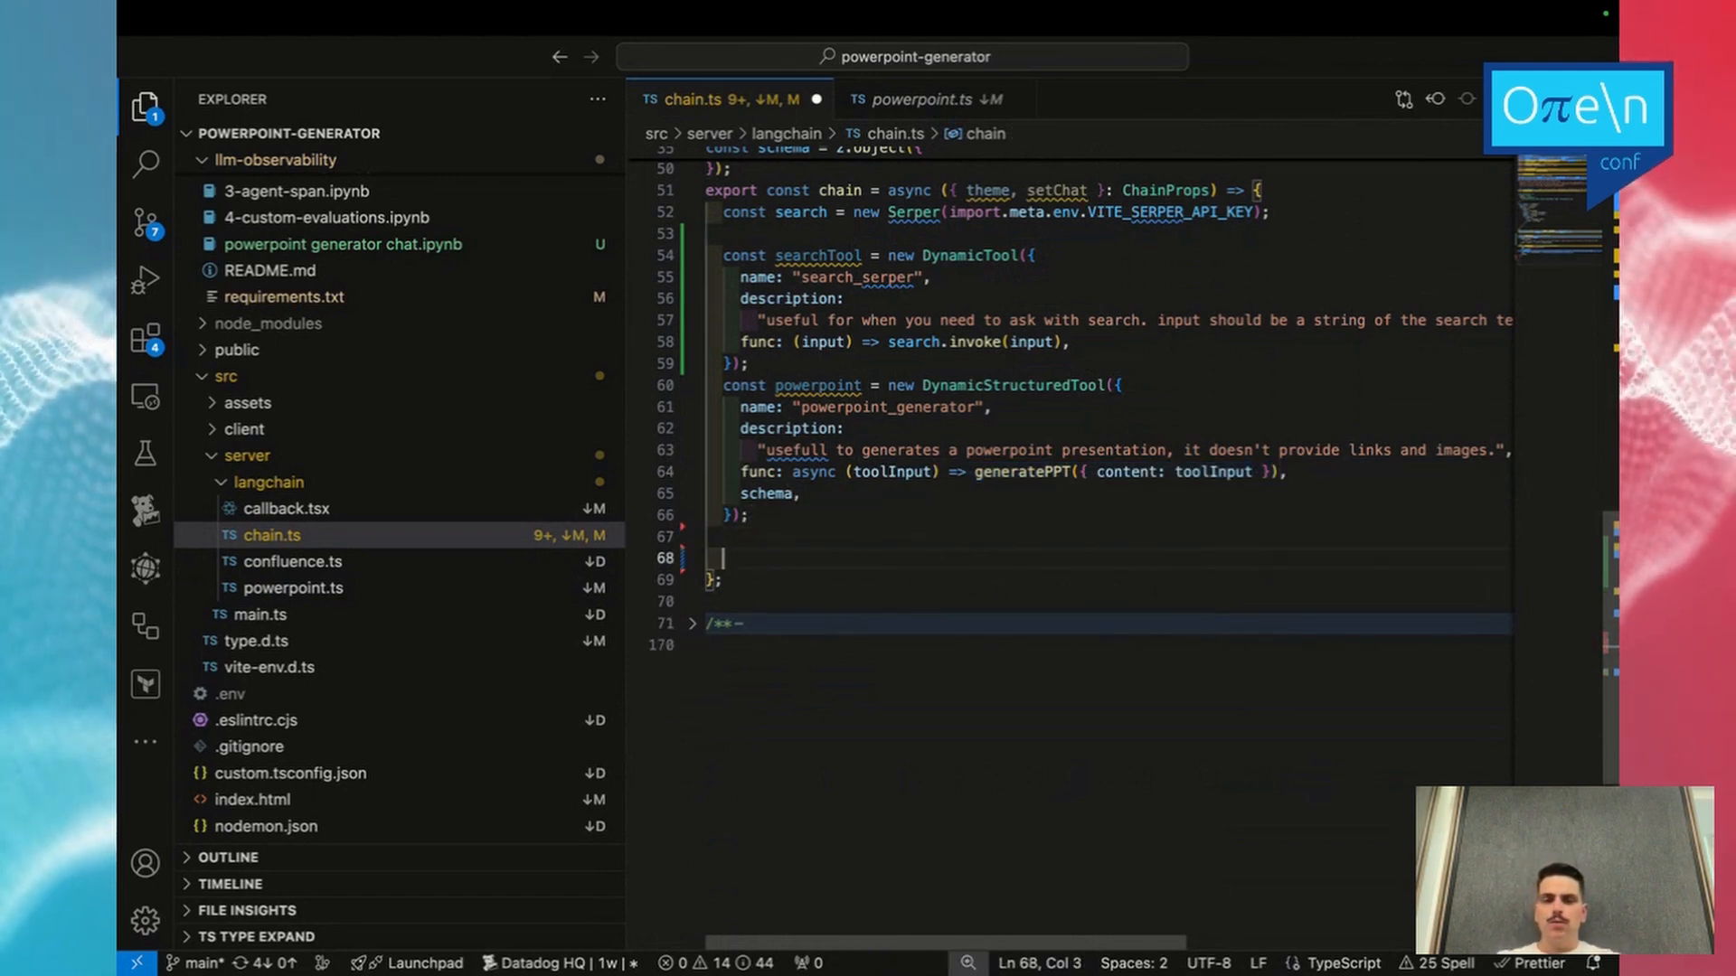
# Write chatPrompt via ChatPromptTemplate.fromMessages with system message, promptIntro and agent_scratchpad.
pyautogui.write('const chatPrompt = ChatPromptTemplate.fromMessages([')
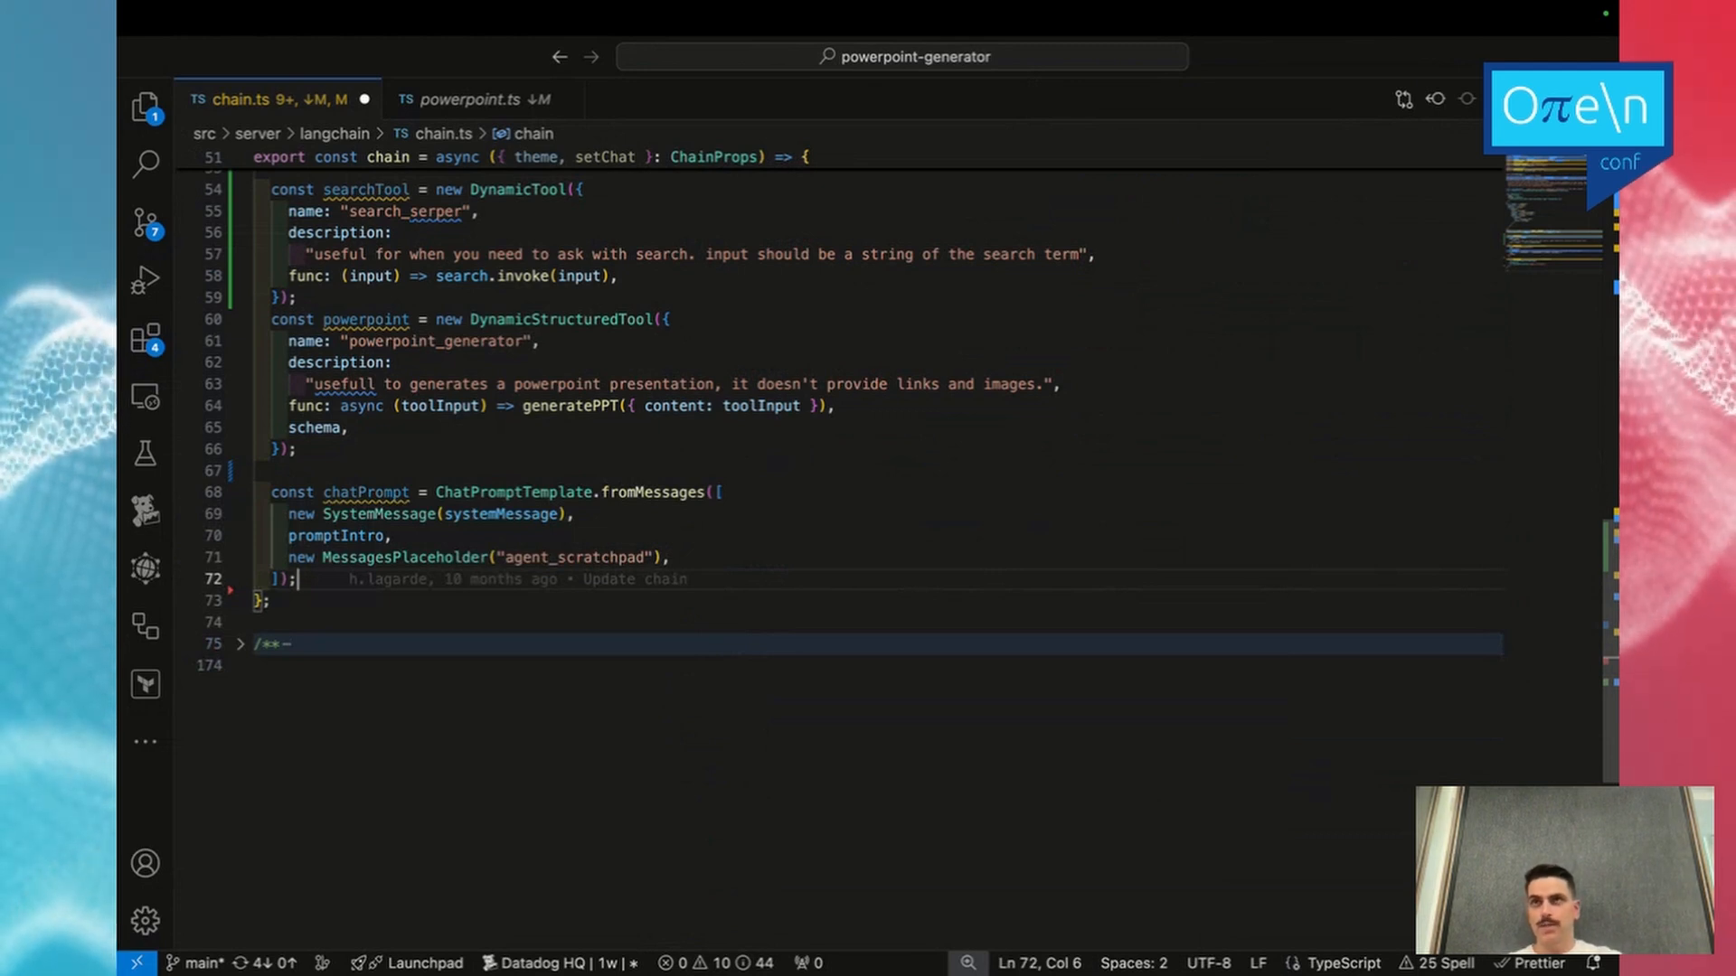
# Define const model = new ChatOpenAI with gpt-3.5-turbo-1106, temperature 0 and VITE_OPENAI_API_KEY.
pyautogui.press('enter')
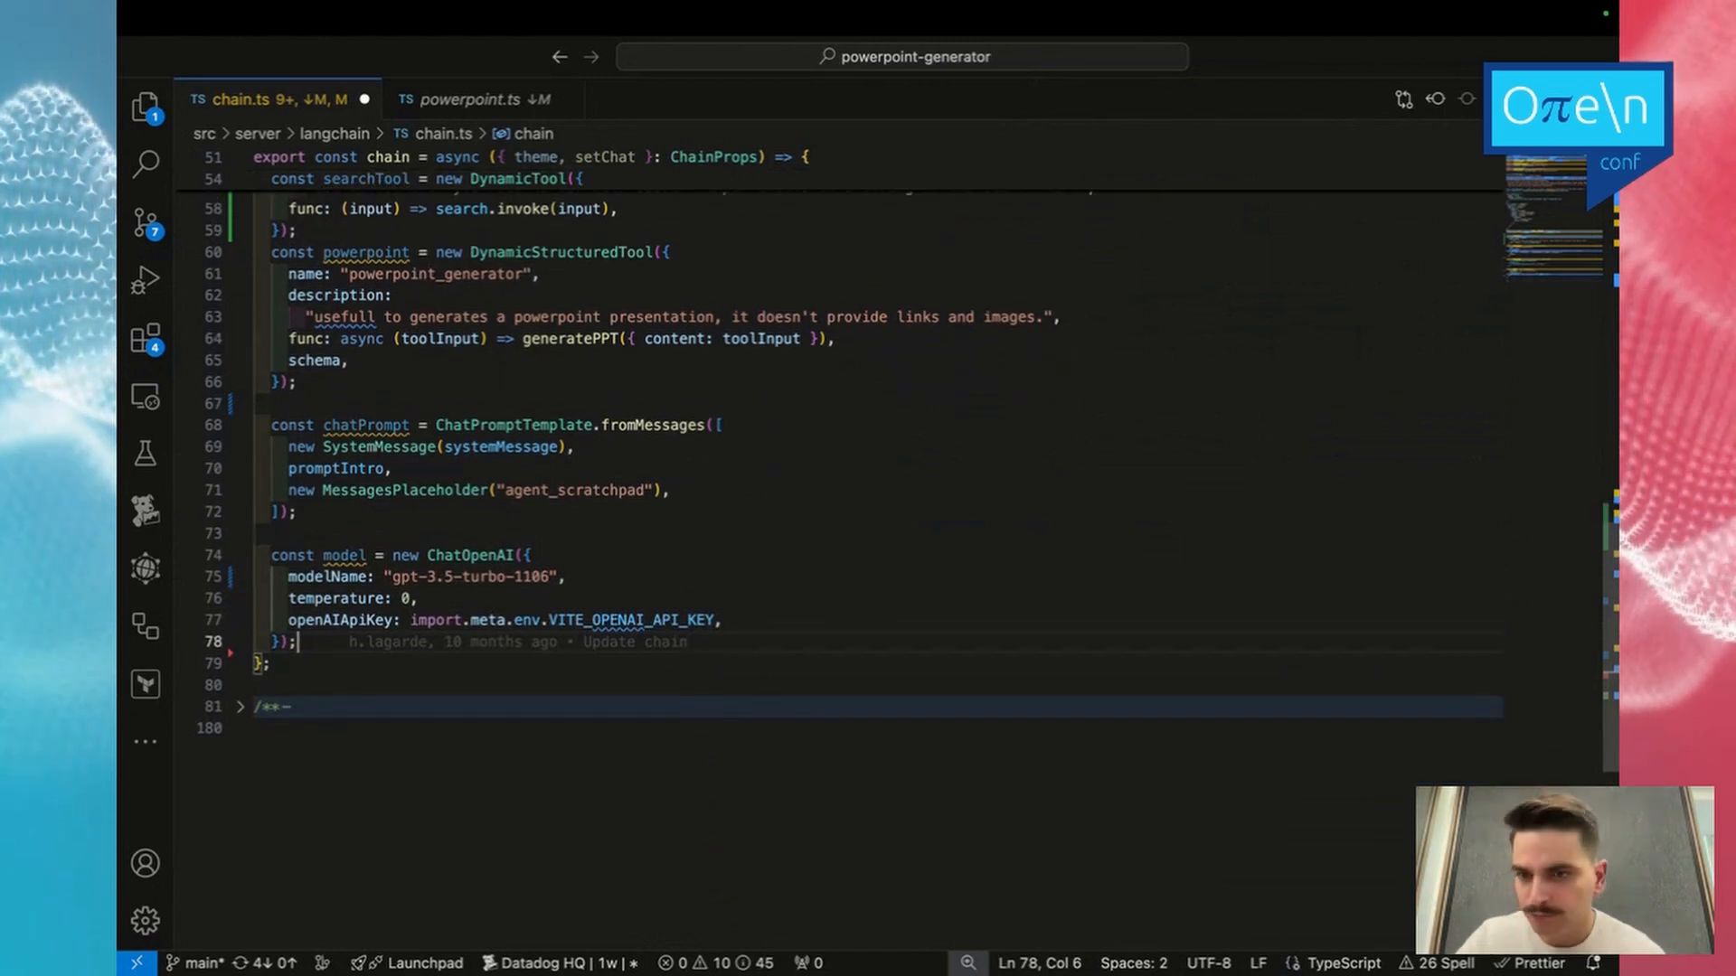
pyautogui.press('Enter')
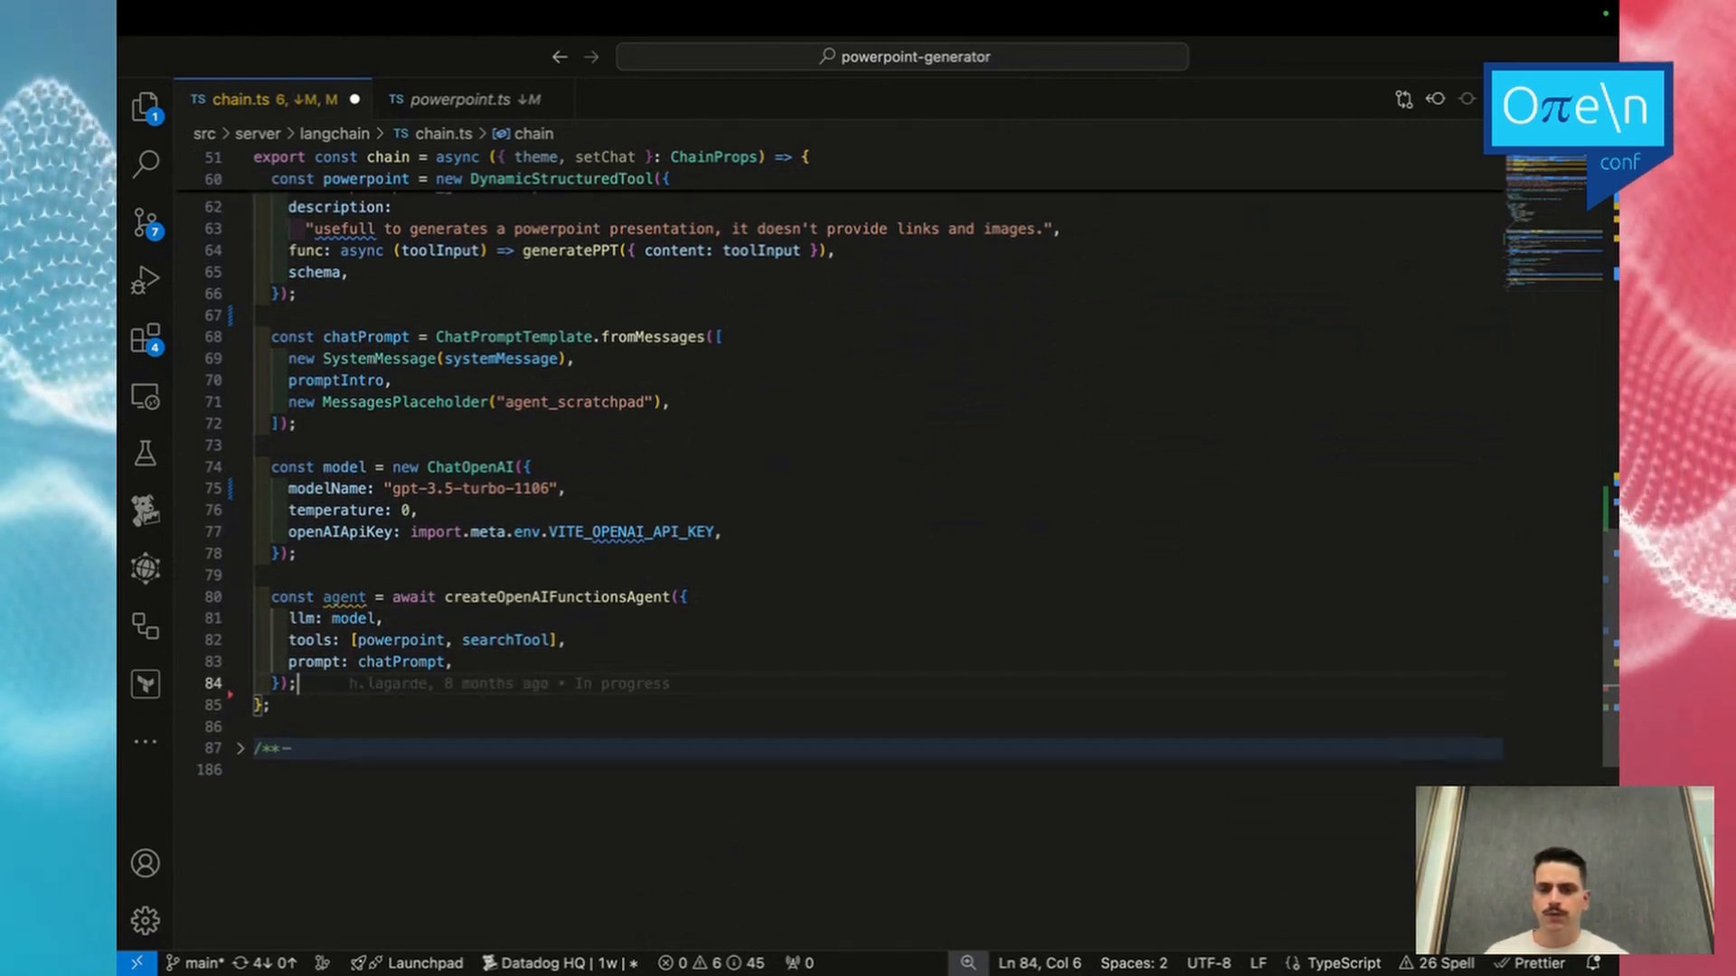
# Write createOpenAIFunctionsAgent with llm model, tools [powerpoint, searchTool] and prompt chatPrompt.
pyautogui.doubleClick(352, 617)
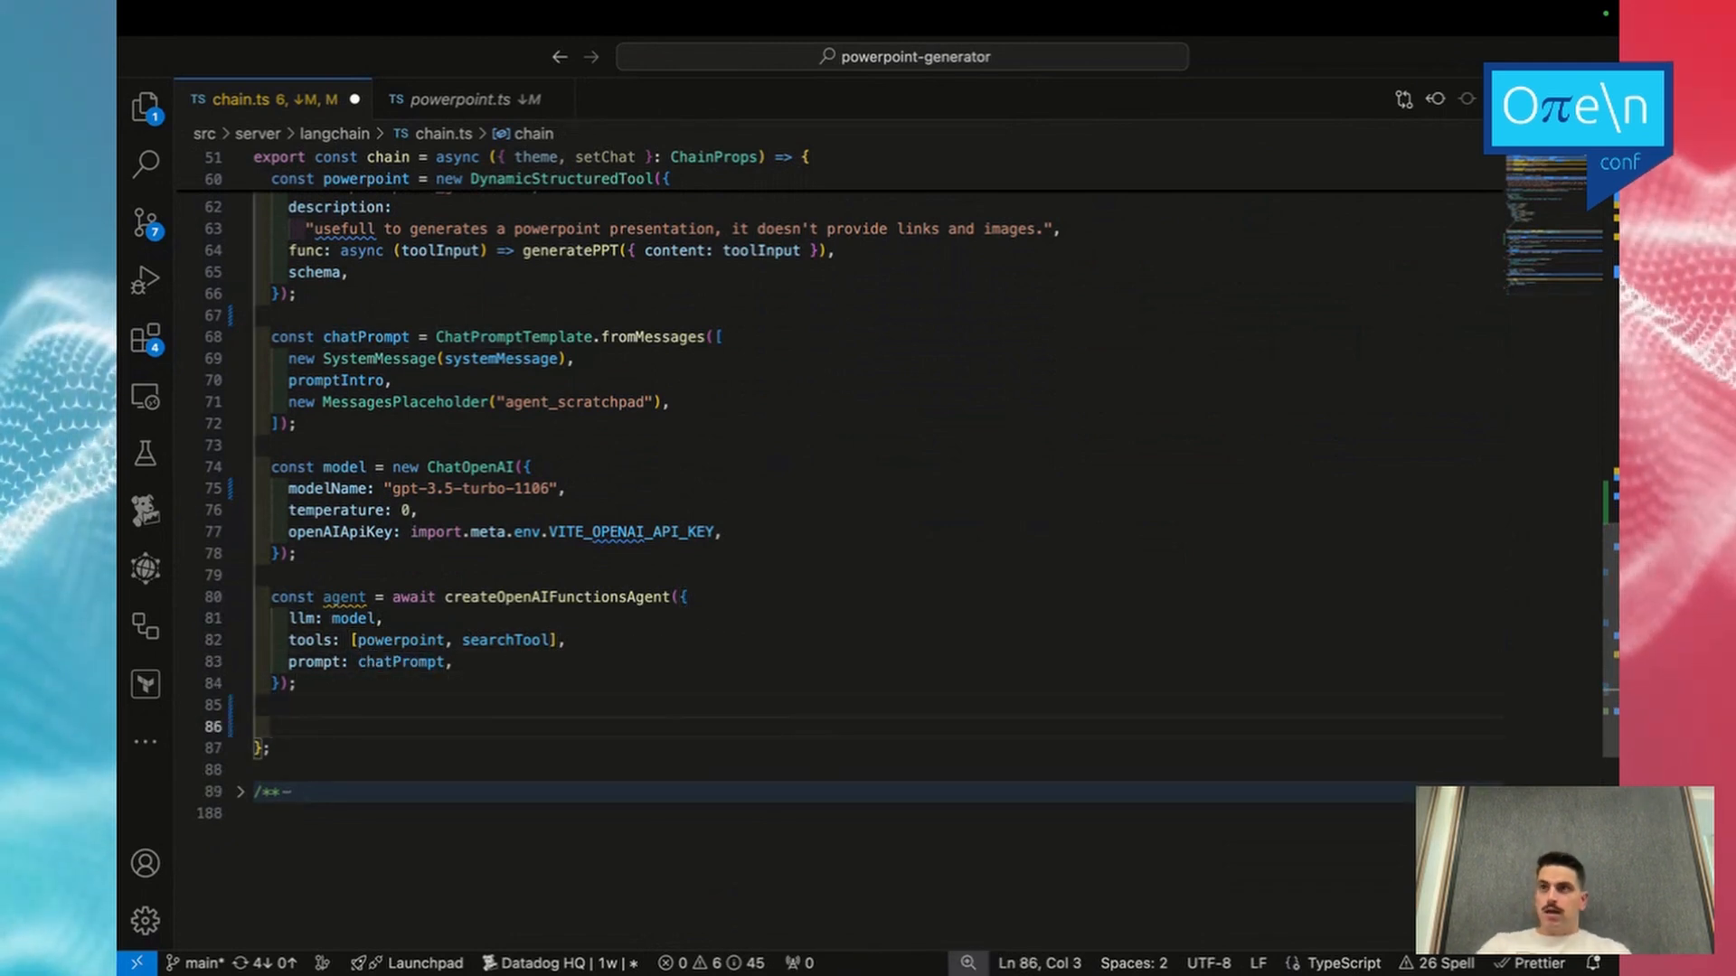
# Start the agentExecutor declaration as a new AgentExecutor({ in chain.ts.
pyautogui.write('const agentExecutor = new AgentExecutor({')
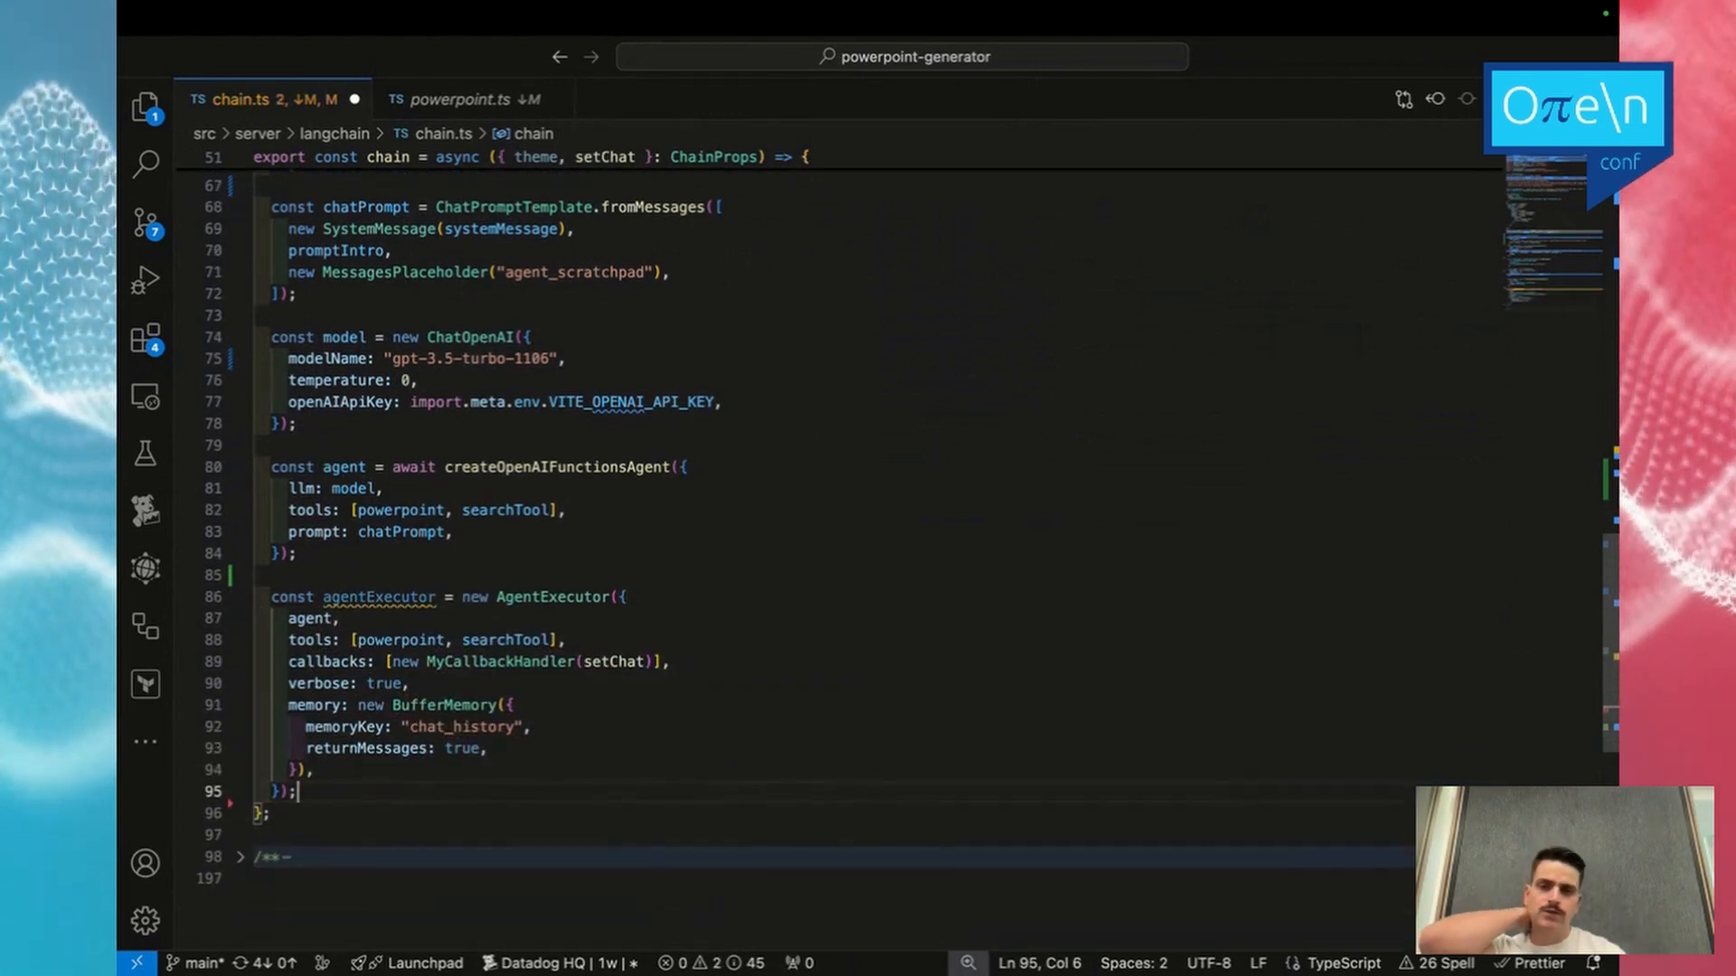
pyautogui.moveTo(310, 617)
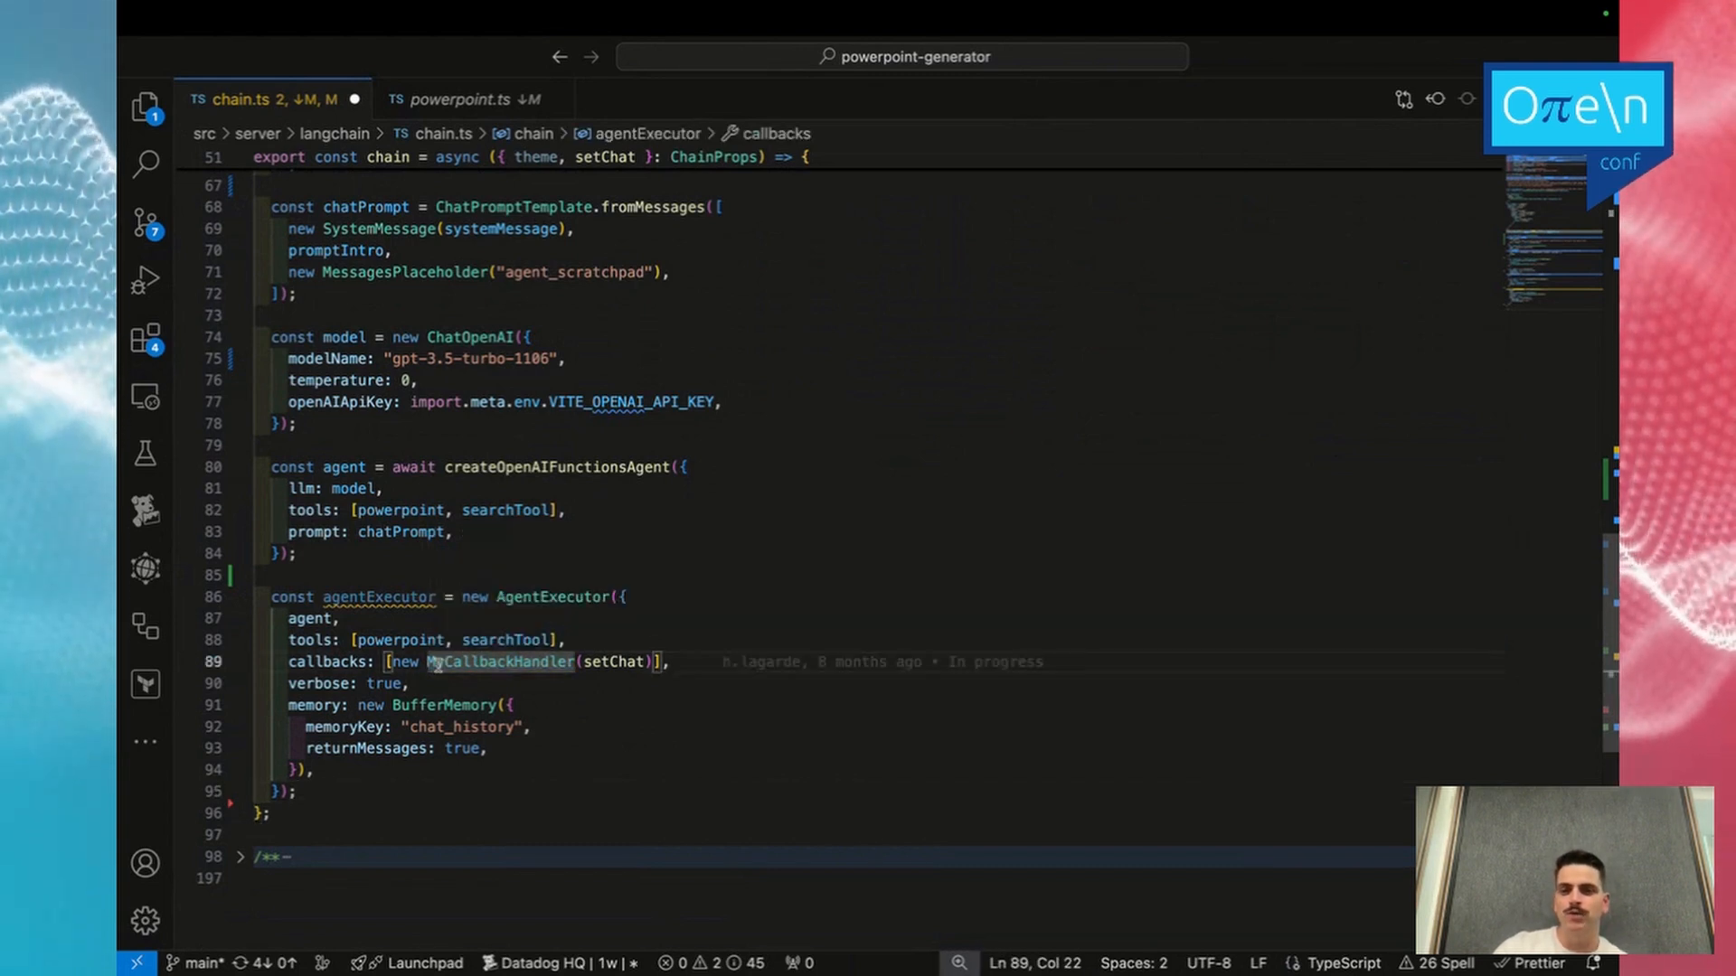
pyautogui.click(495, 662)
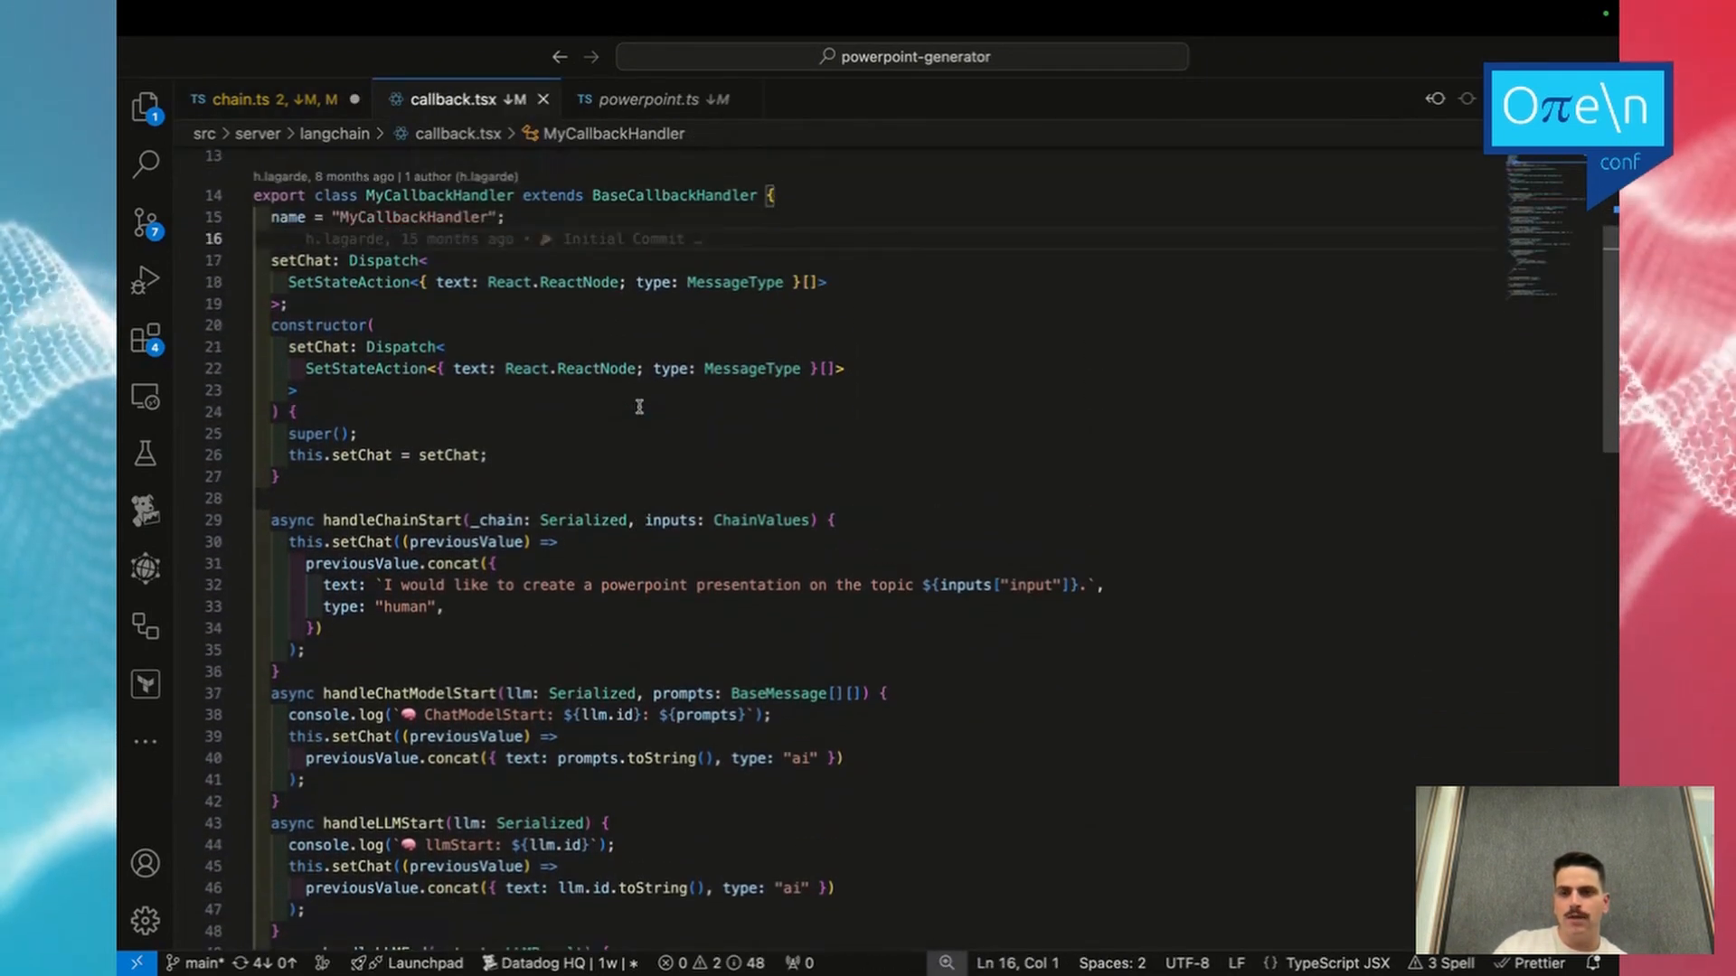
pyautogui.scroll(-3)
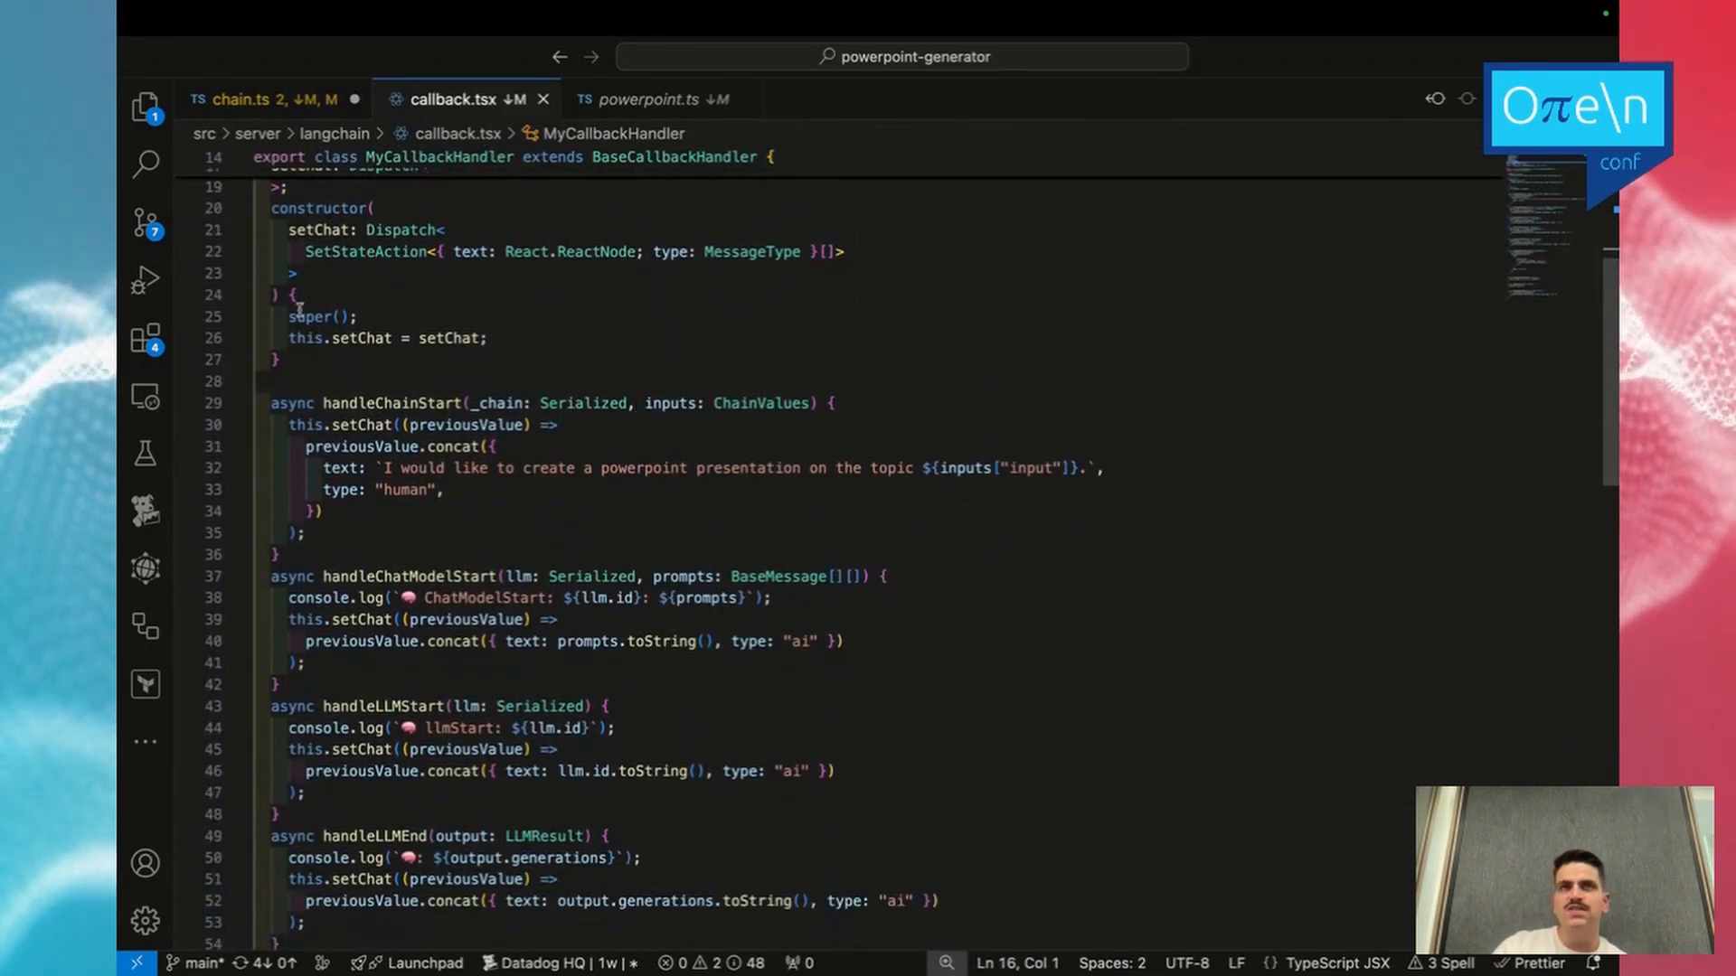
pyautogui.scroll(-3)
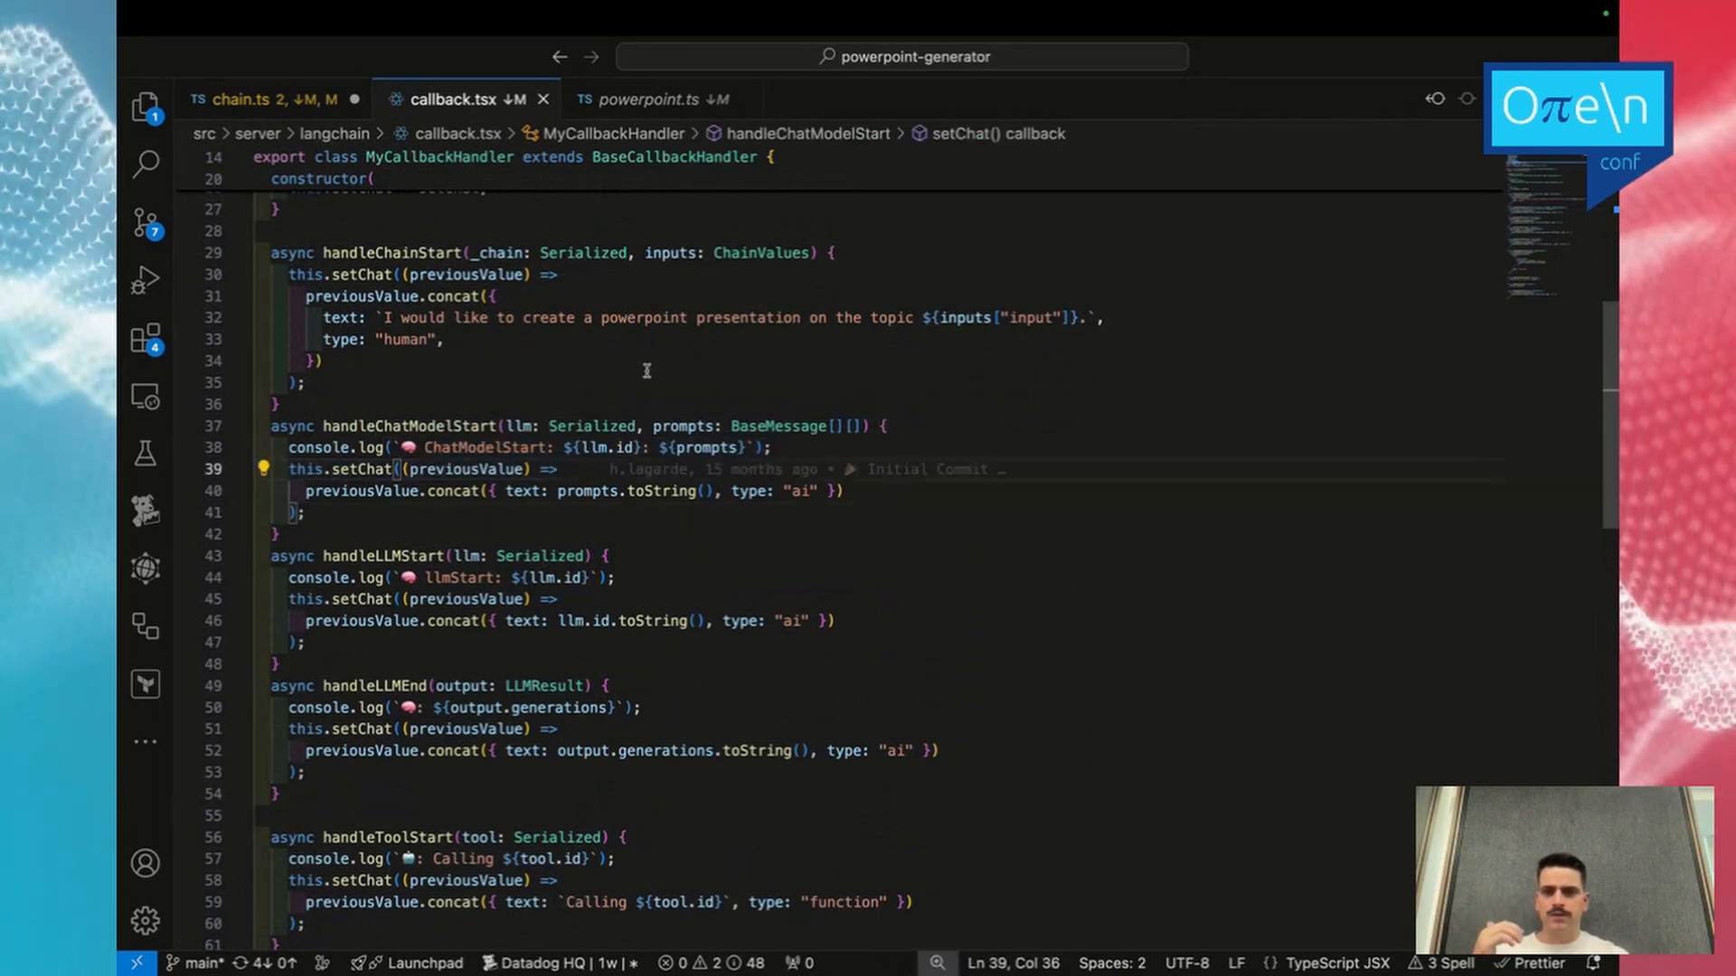
pyautogui.moveTo(606, 566)
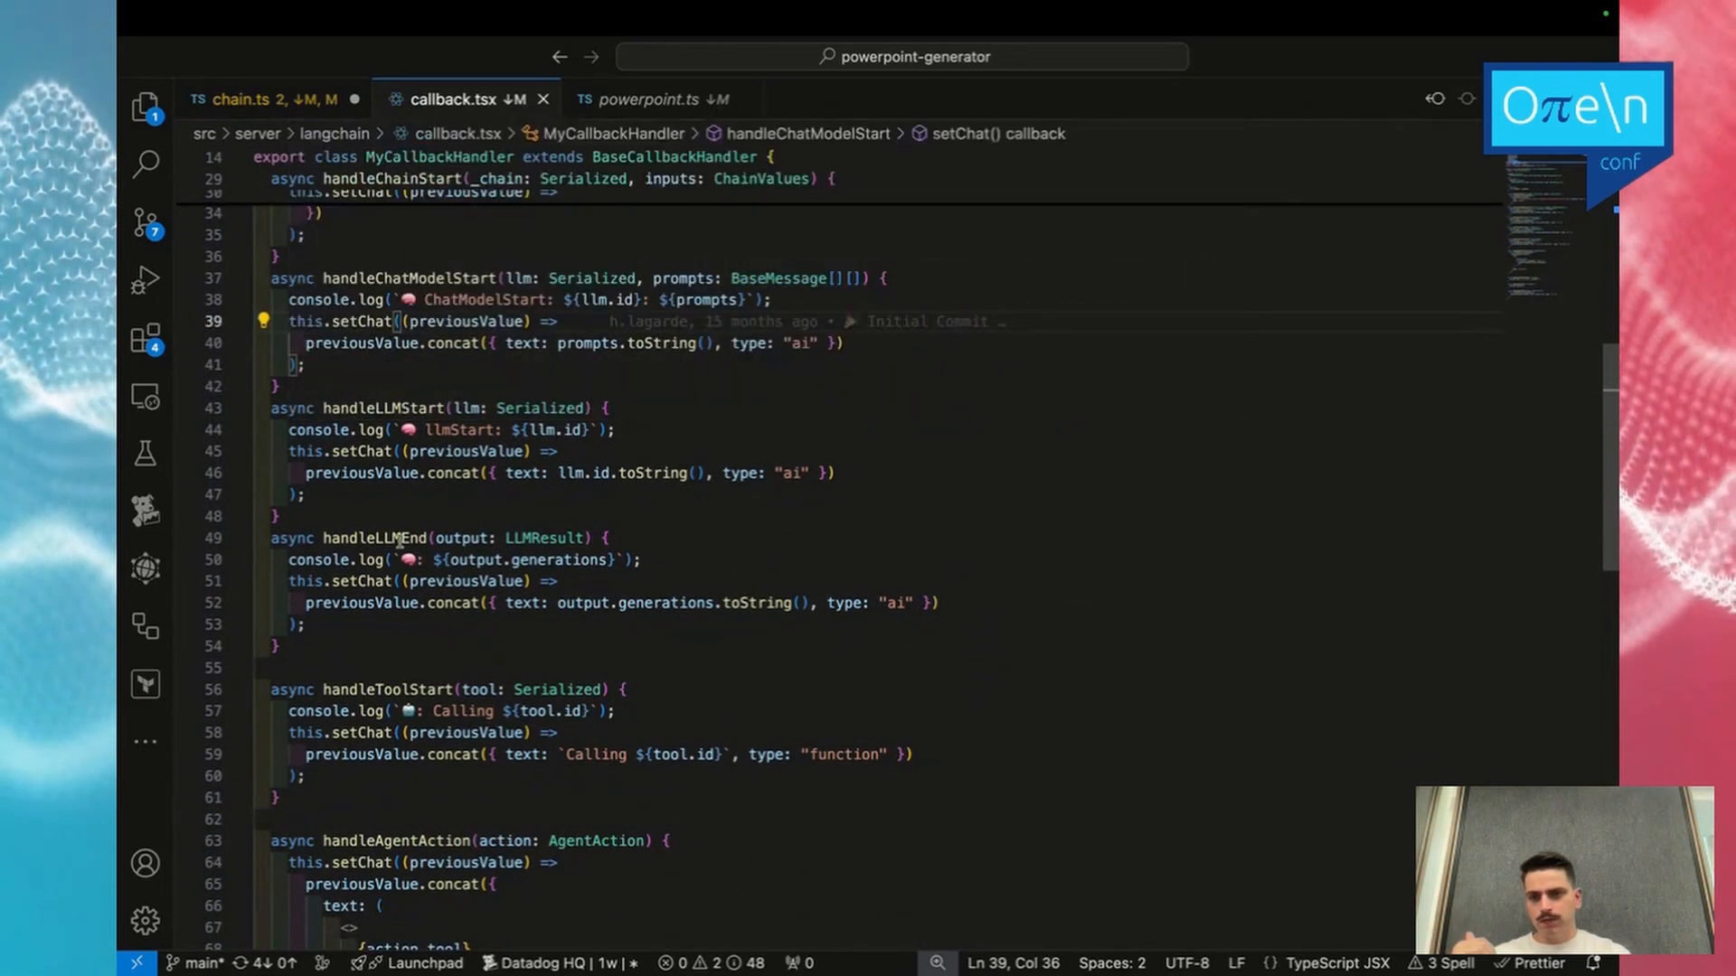
pyautogui.scroll(-3)
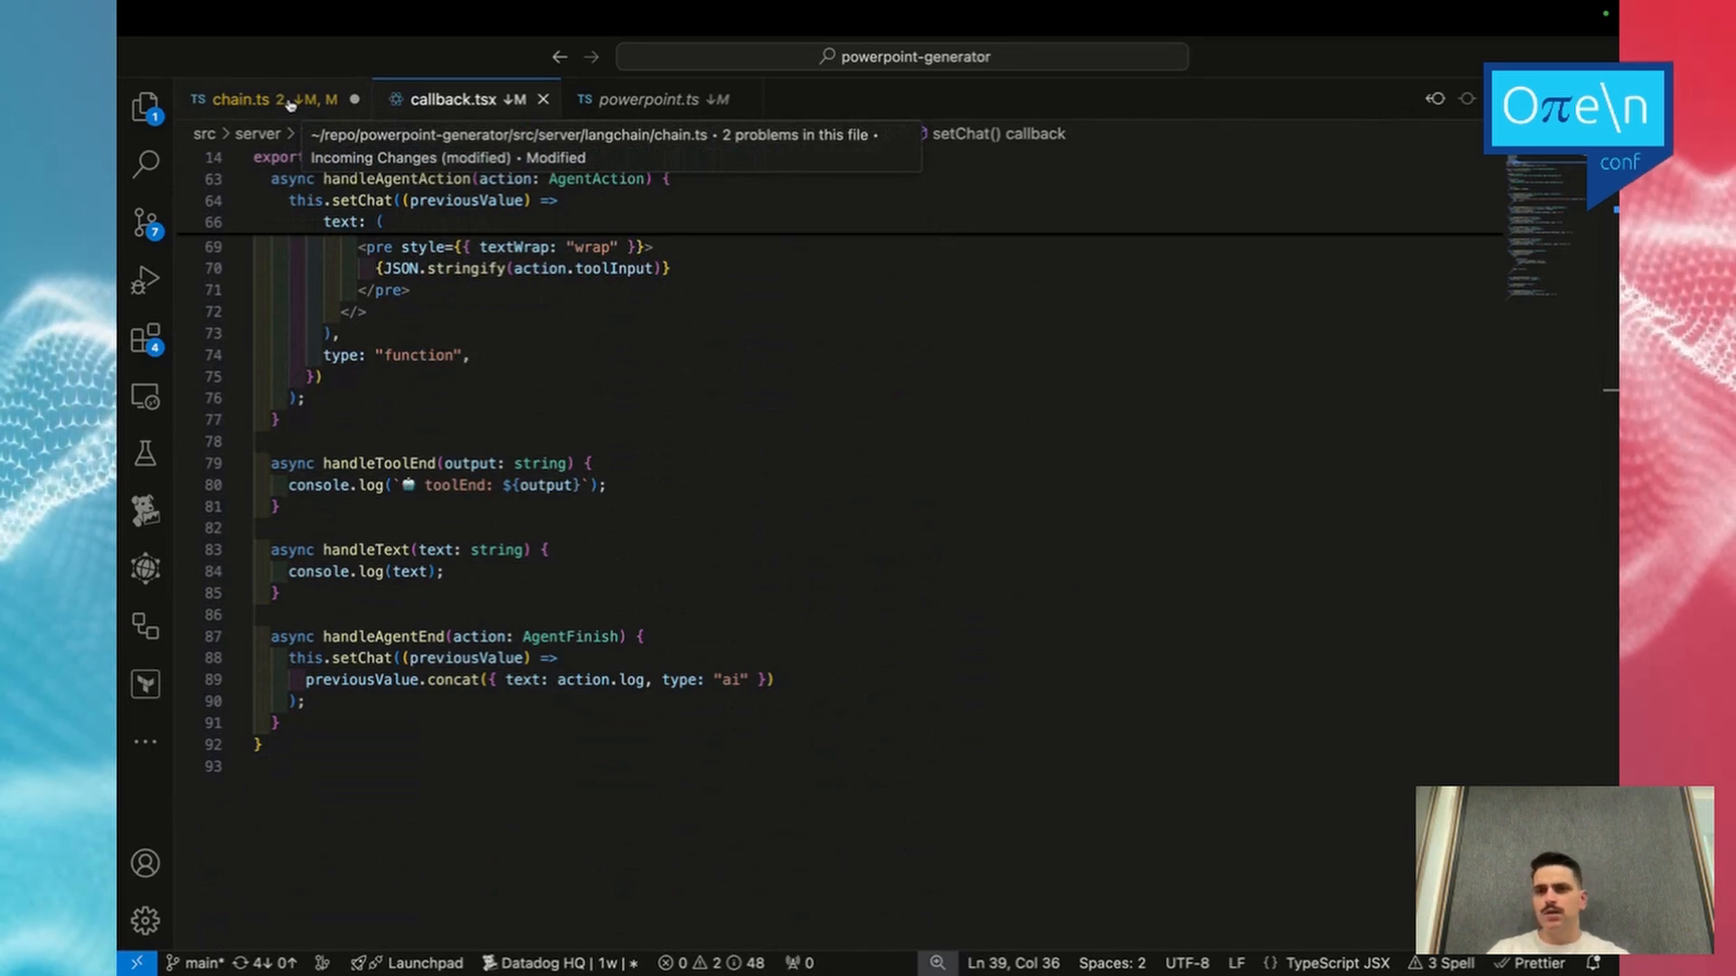
# In chain.ts, add const result = await agentExecutor.invoke({ input: theme }) and log the result.
pyautogui.click(243, 99)
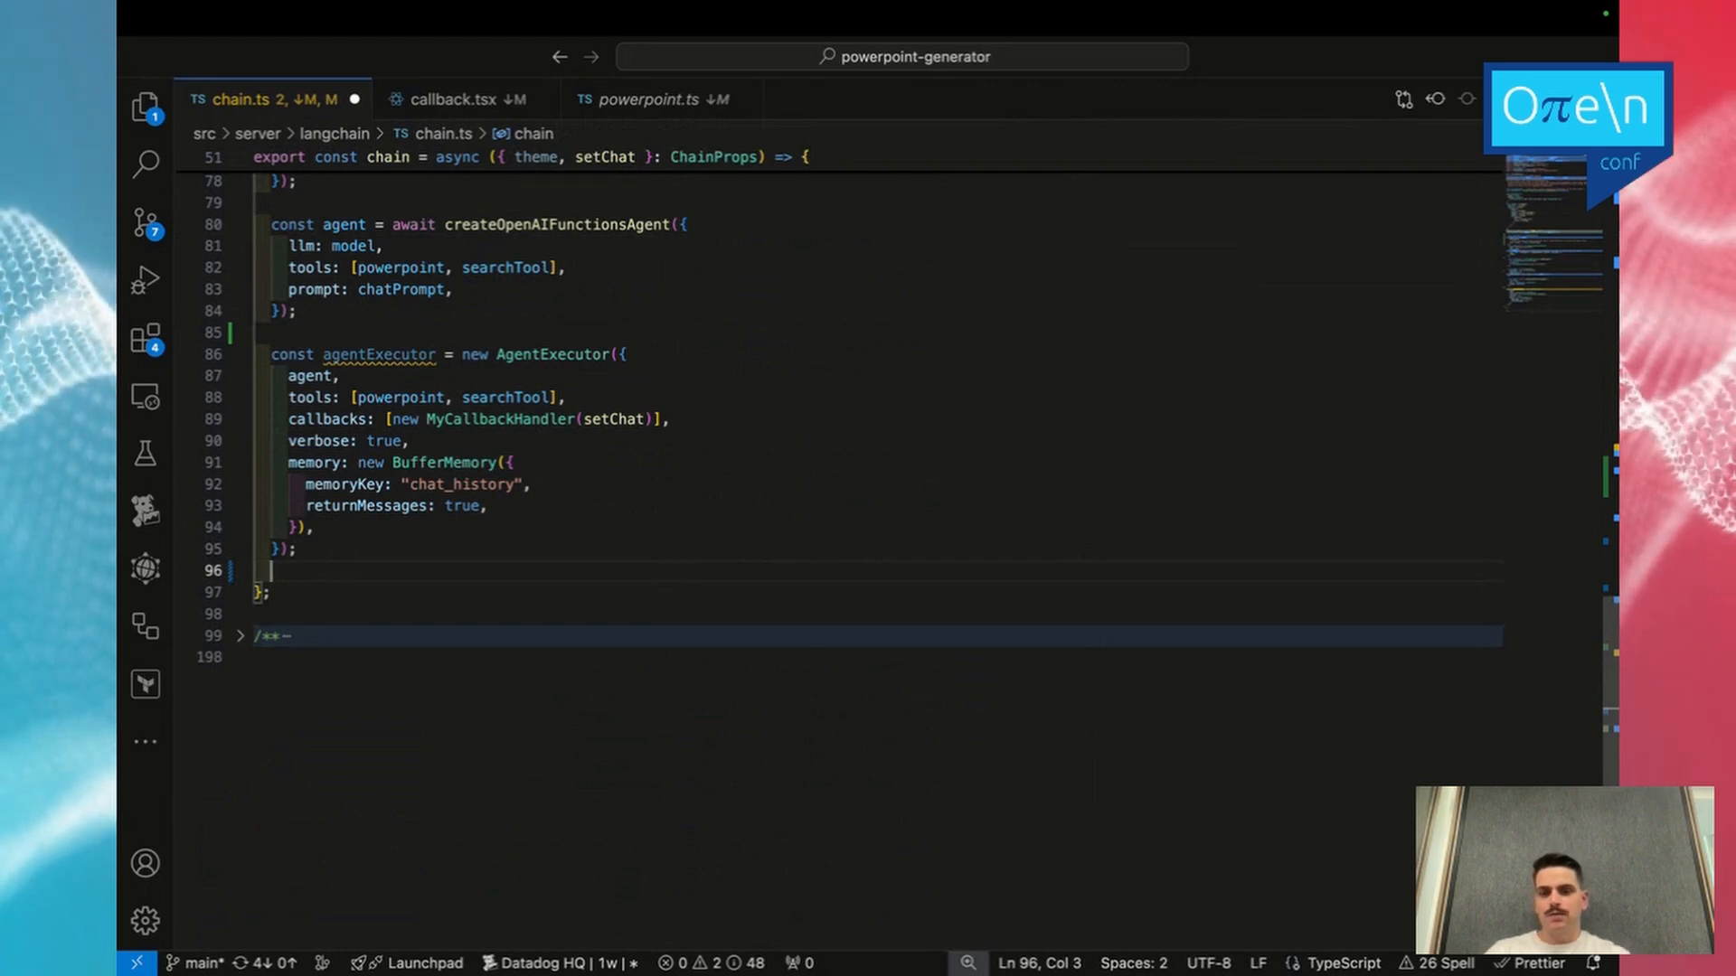
pyautogui.write('const')
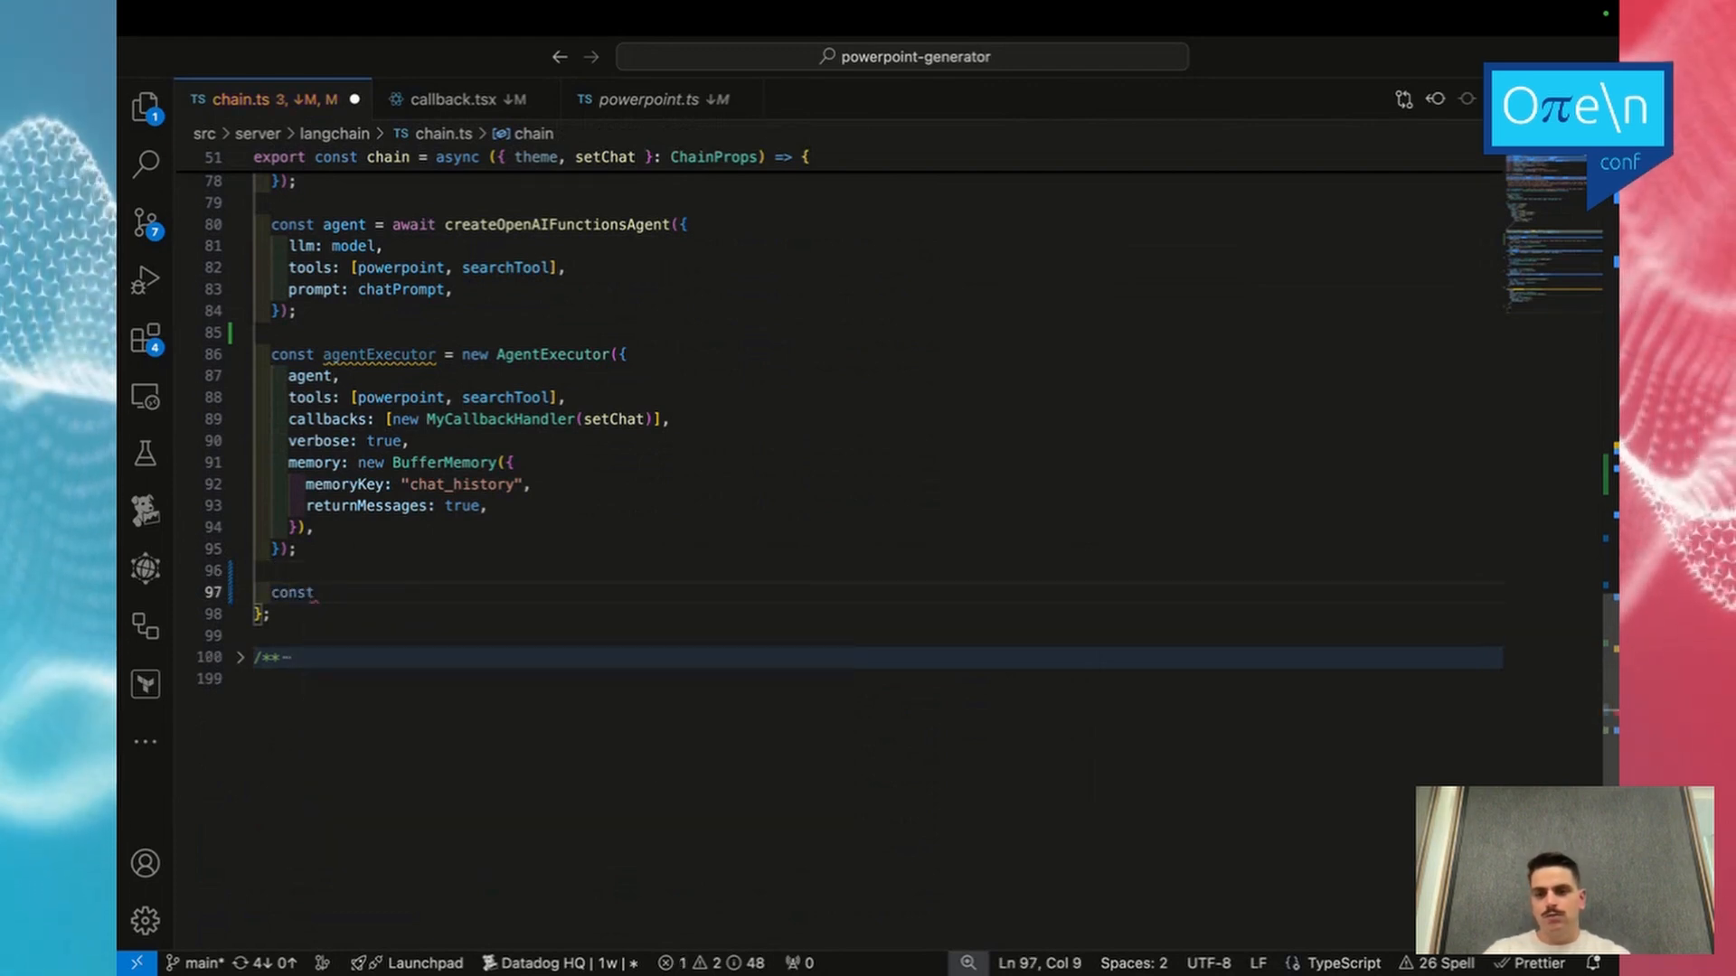
pyautogui.write('result = await agentExecutor.invoke({ input: theme });')
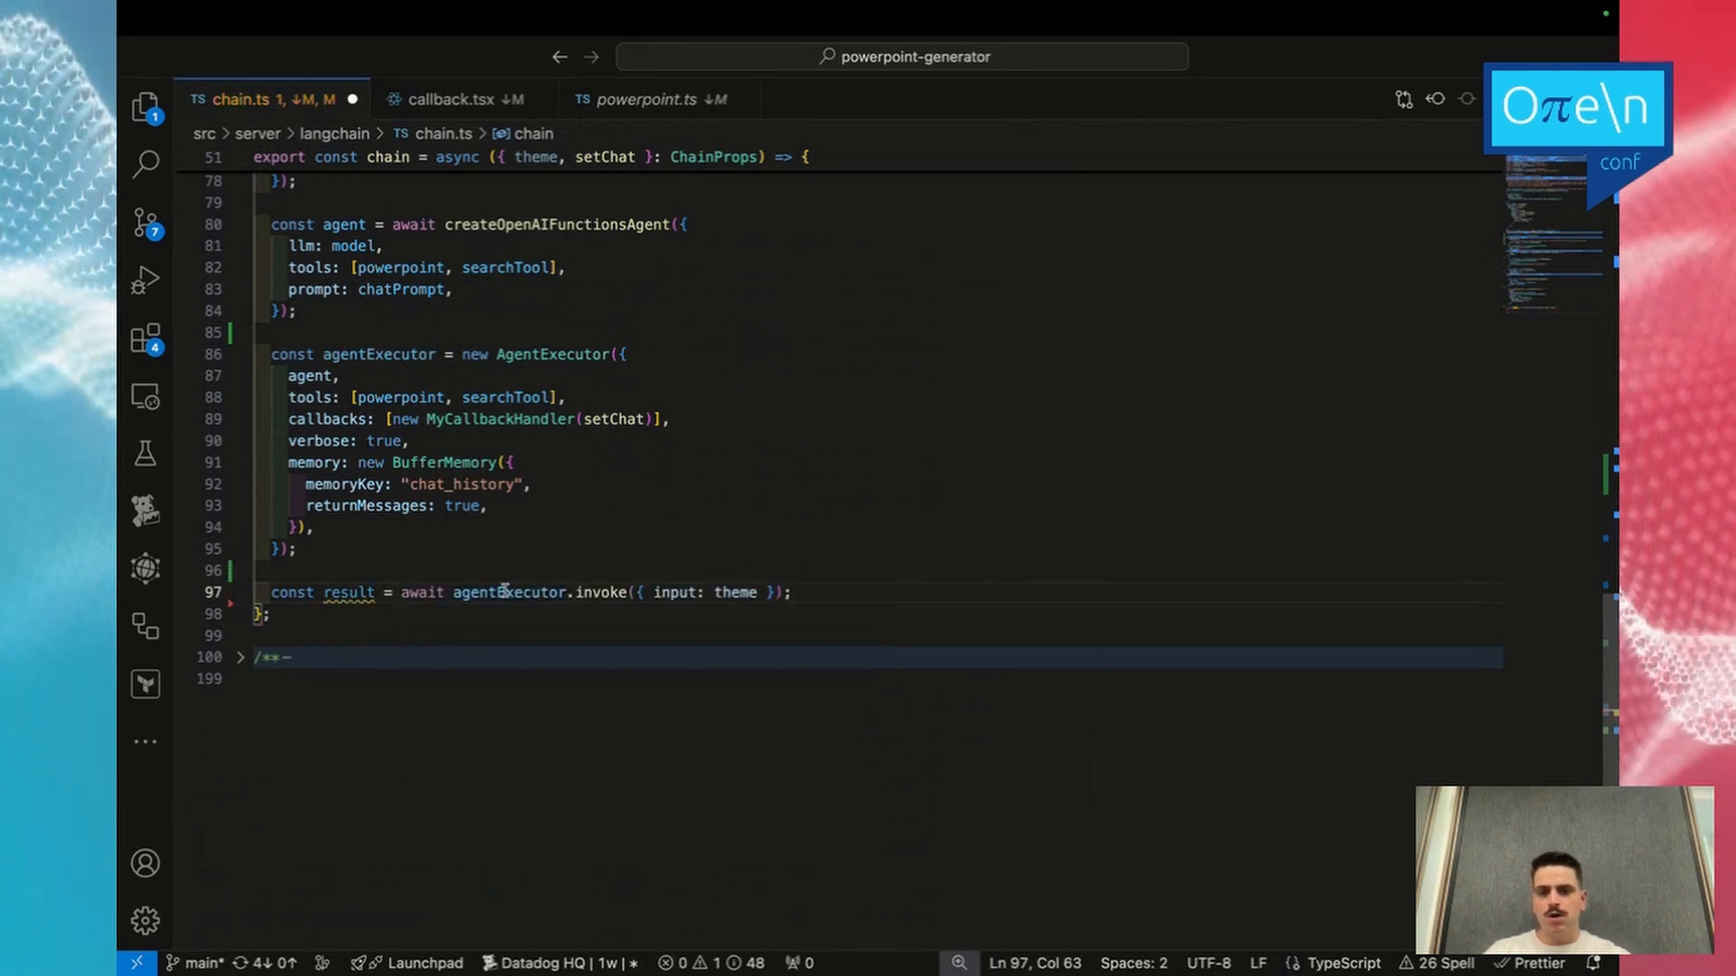
pyautogui.doubleClick(597, 593)
pyautogui.write('console.log(result);')
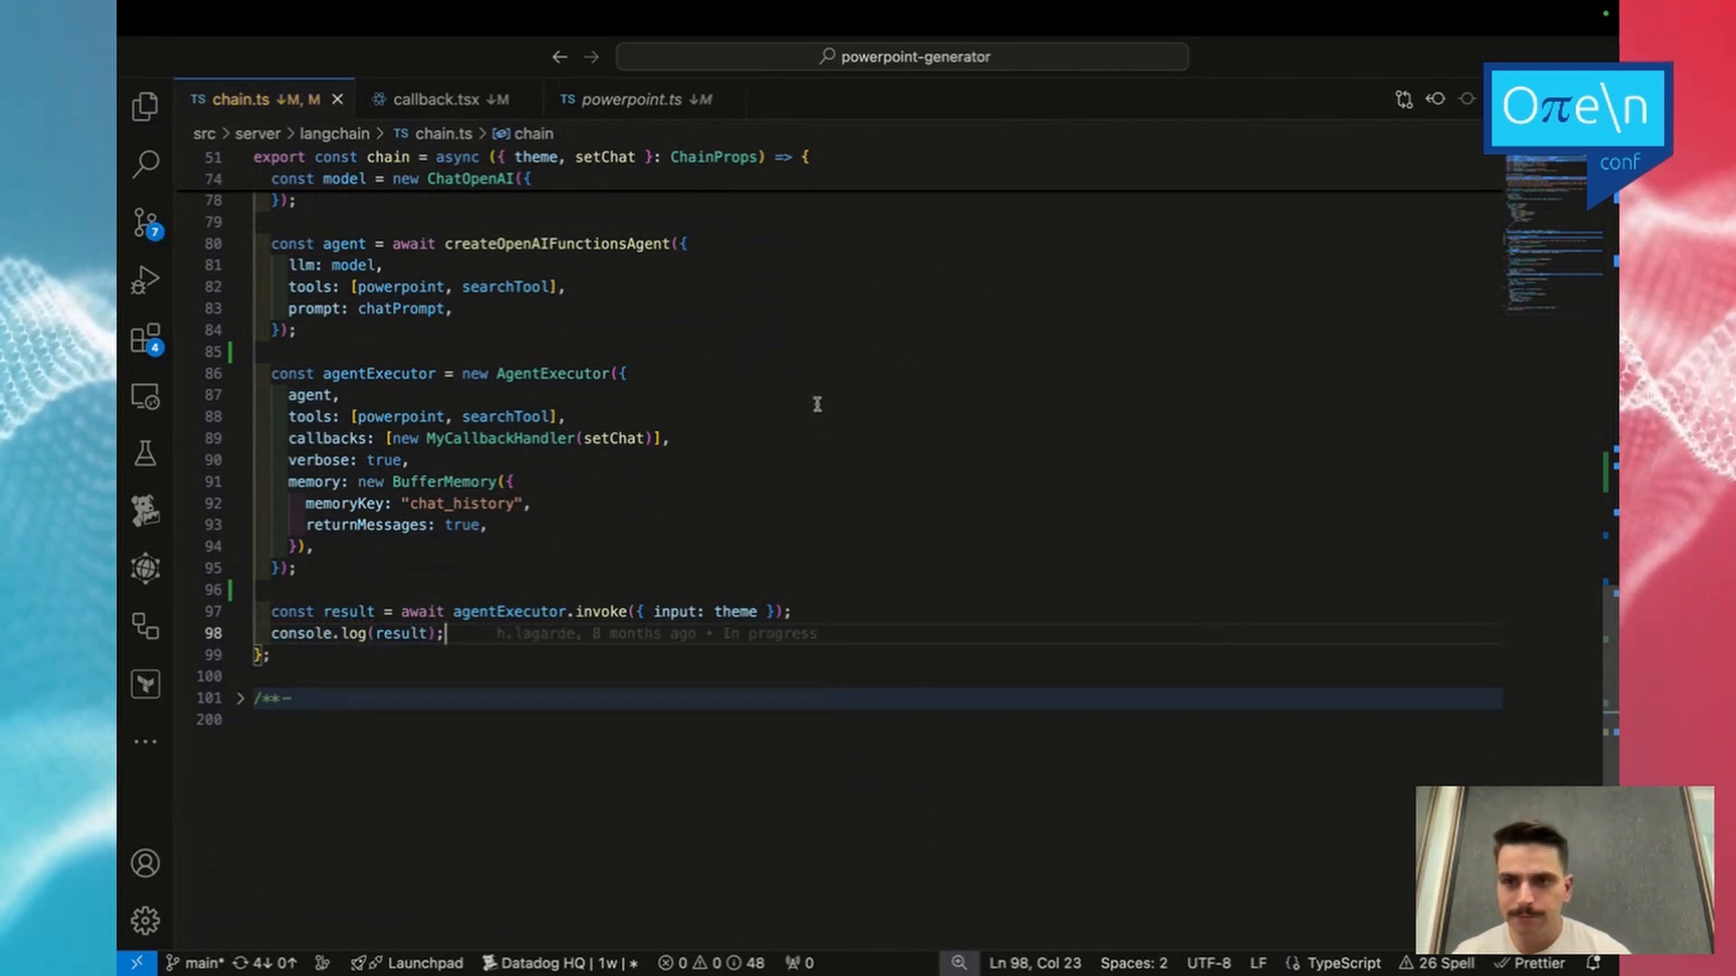
pyautogui.scroll(3)
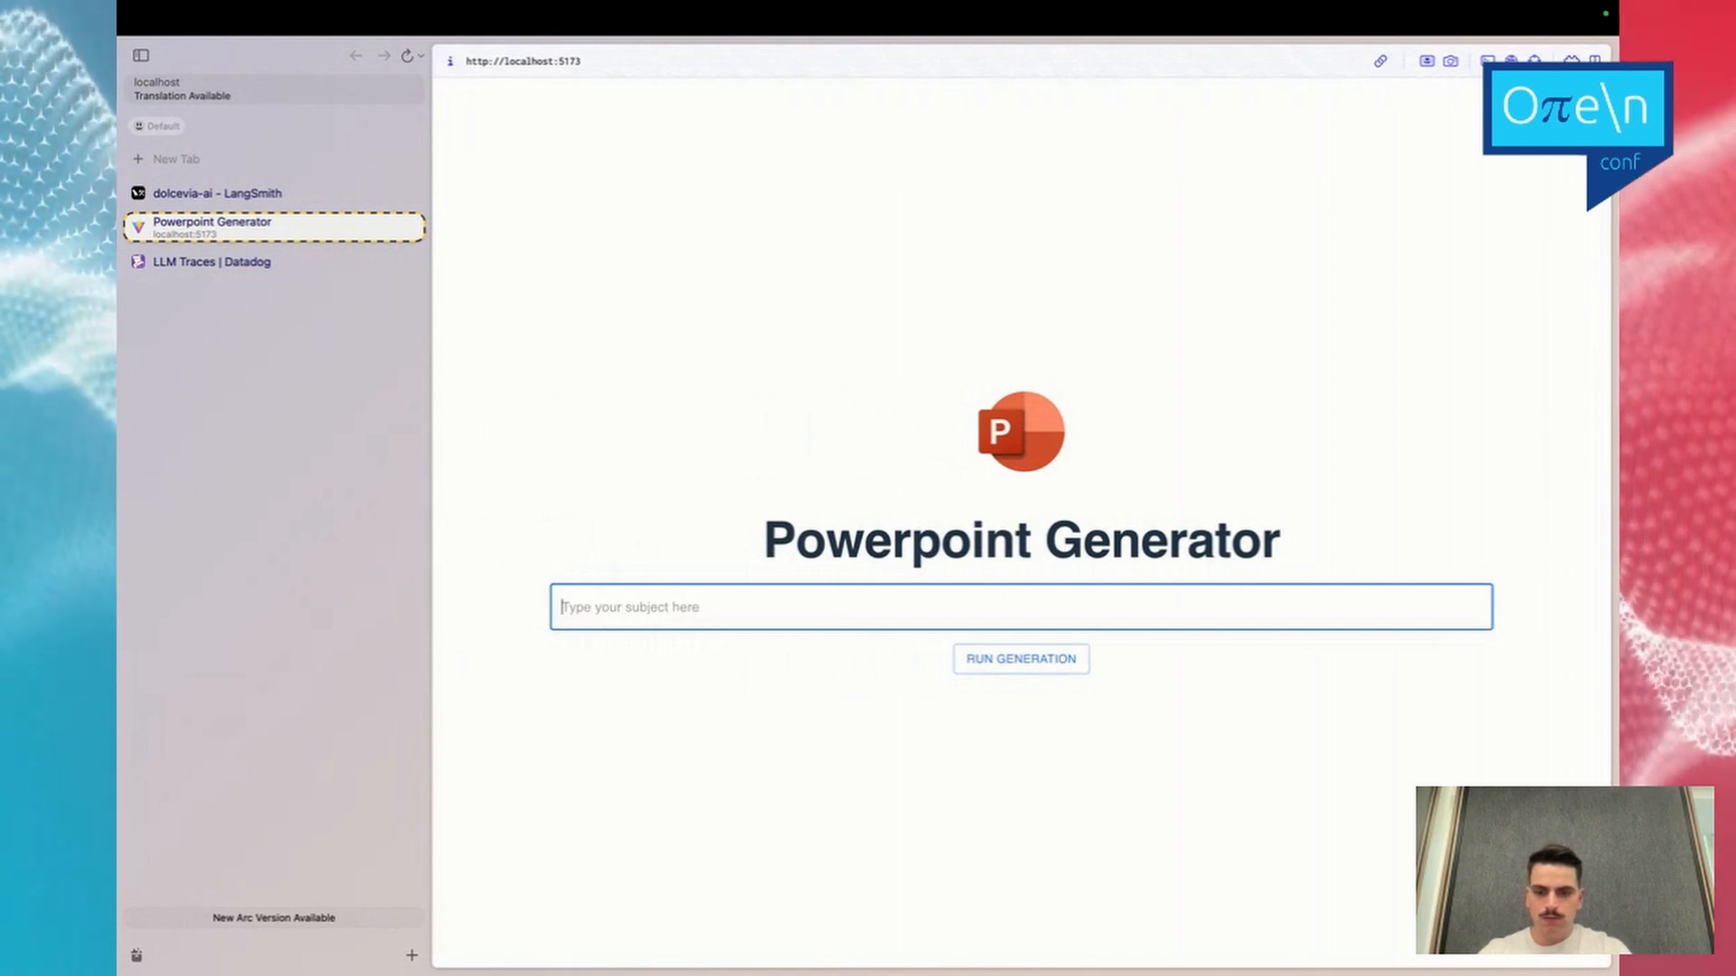
# Generate a Datadog presentation outline and show the developer console beside the page.
pyautogui.write('Datadog')
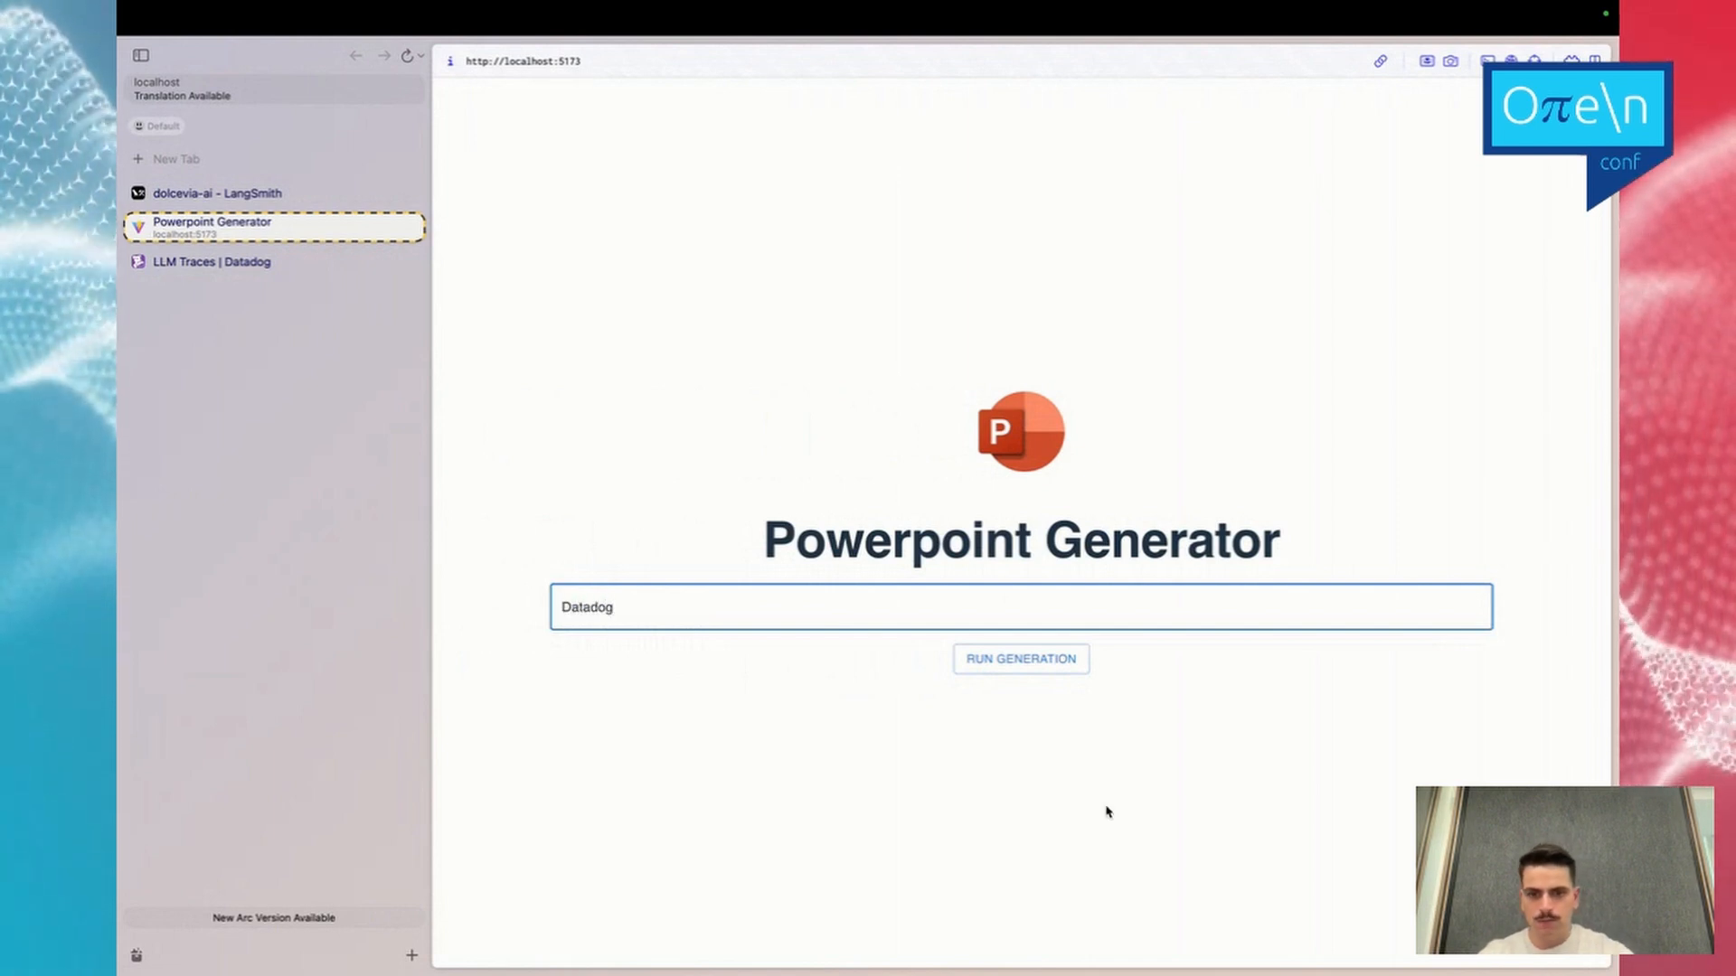
pyautogui.click(1019, 659)
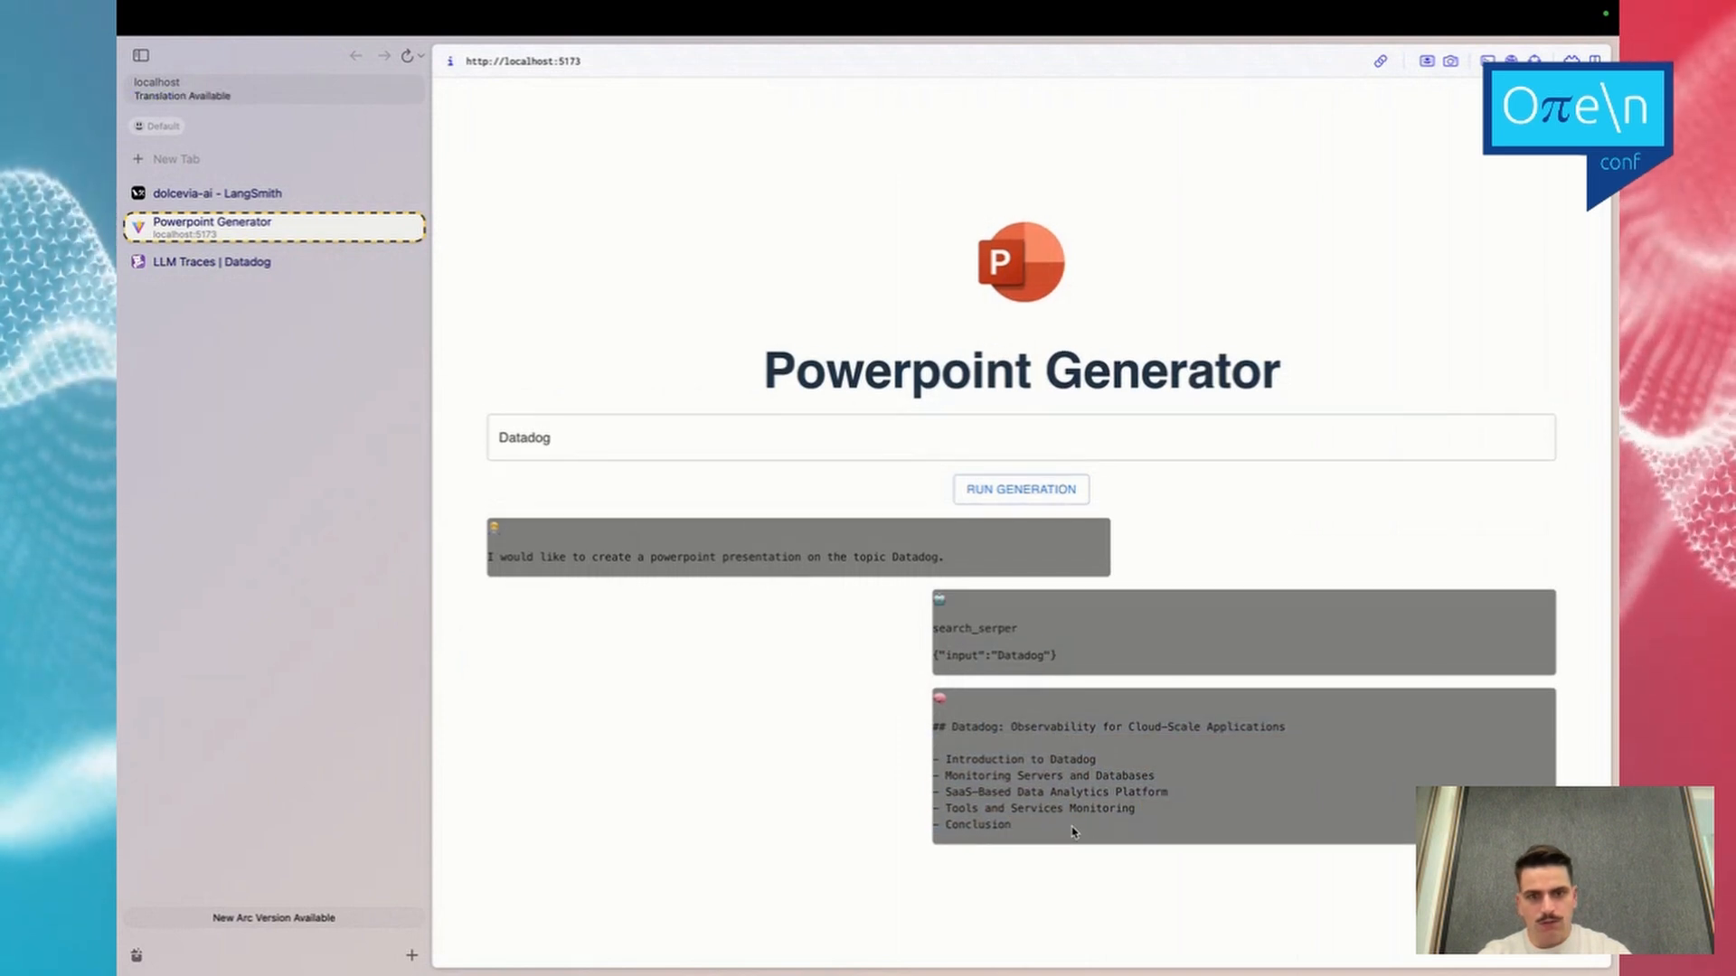
pyautogui.press('F12')
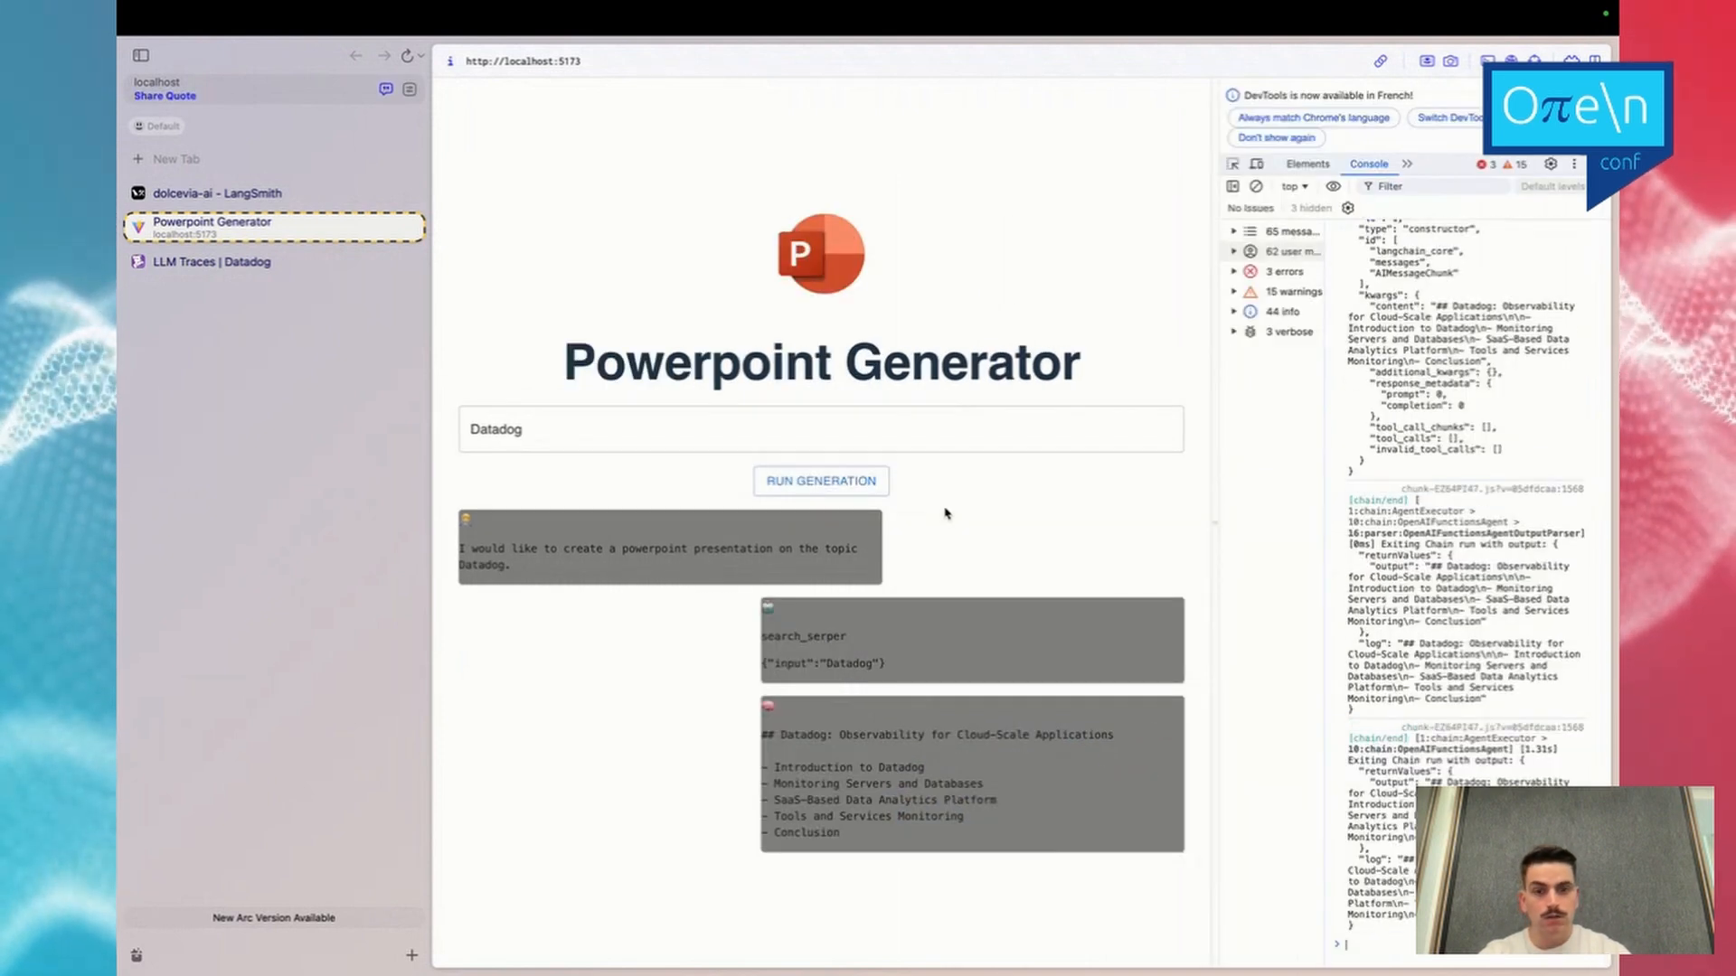
# Start a new generation on the subject aws.
pyautogui.write('aws')
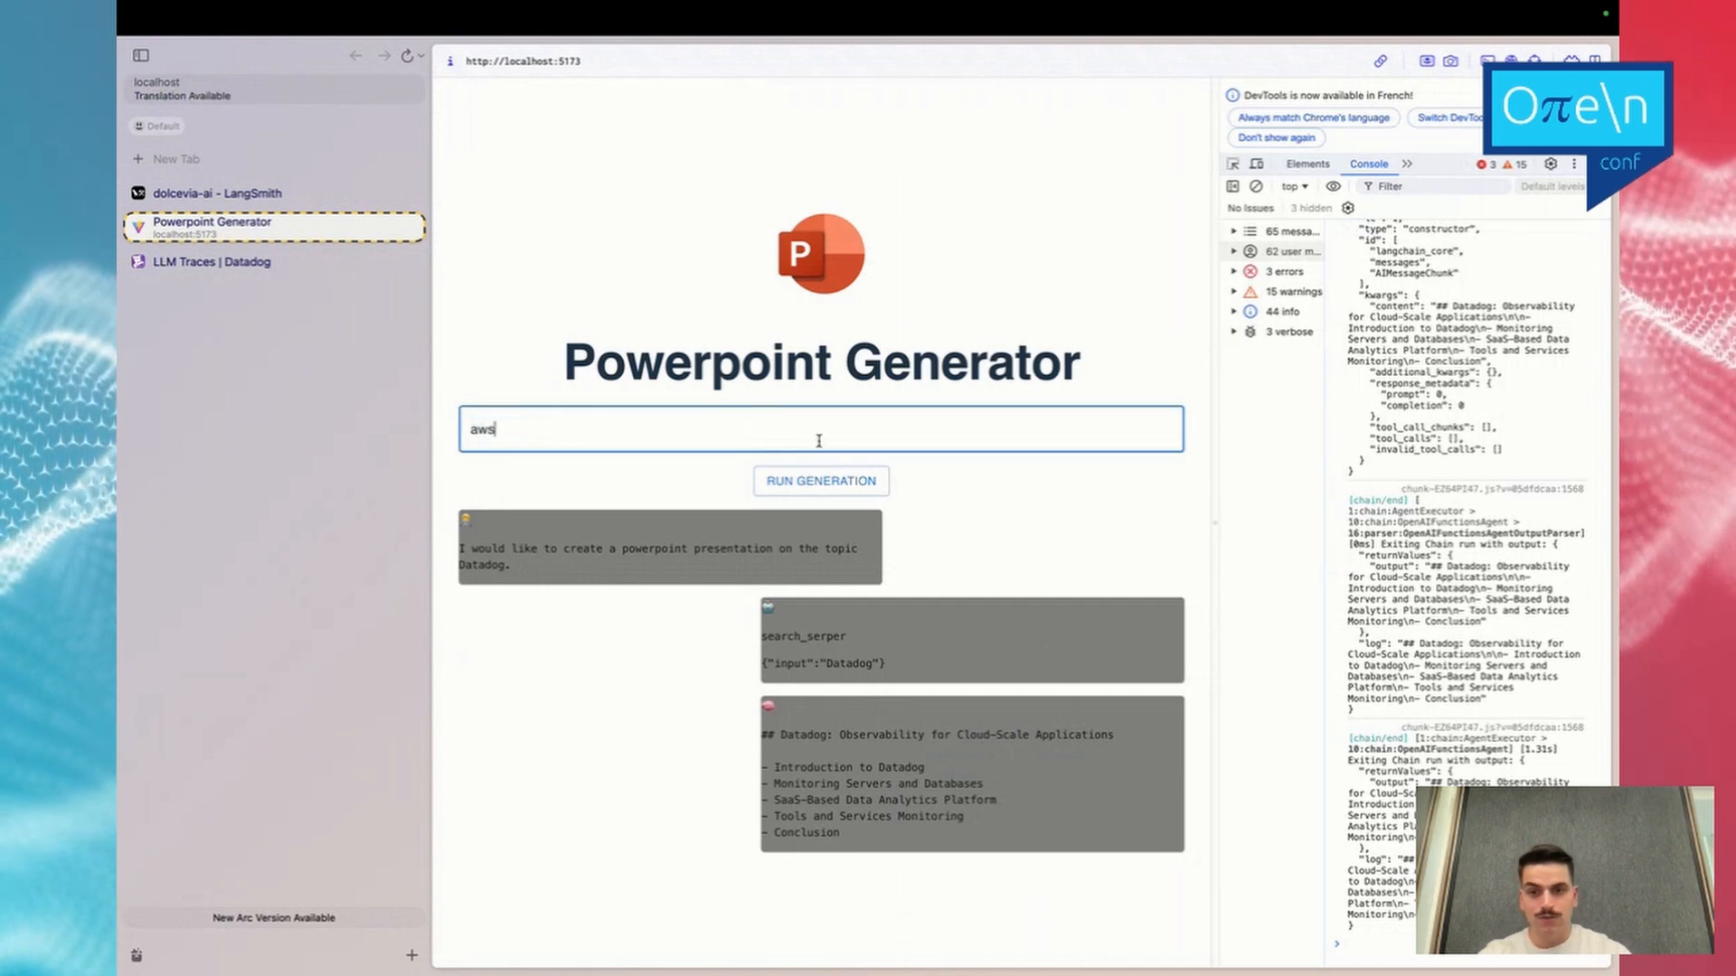
pyautogui.click(820, 480)
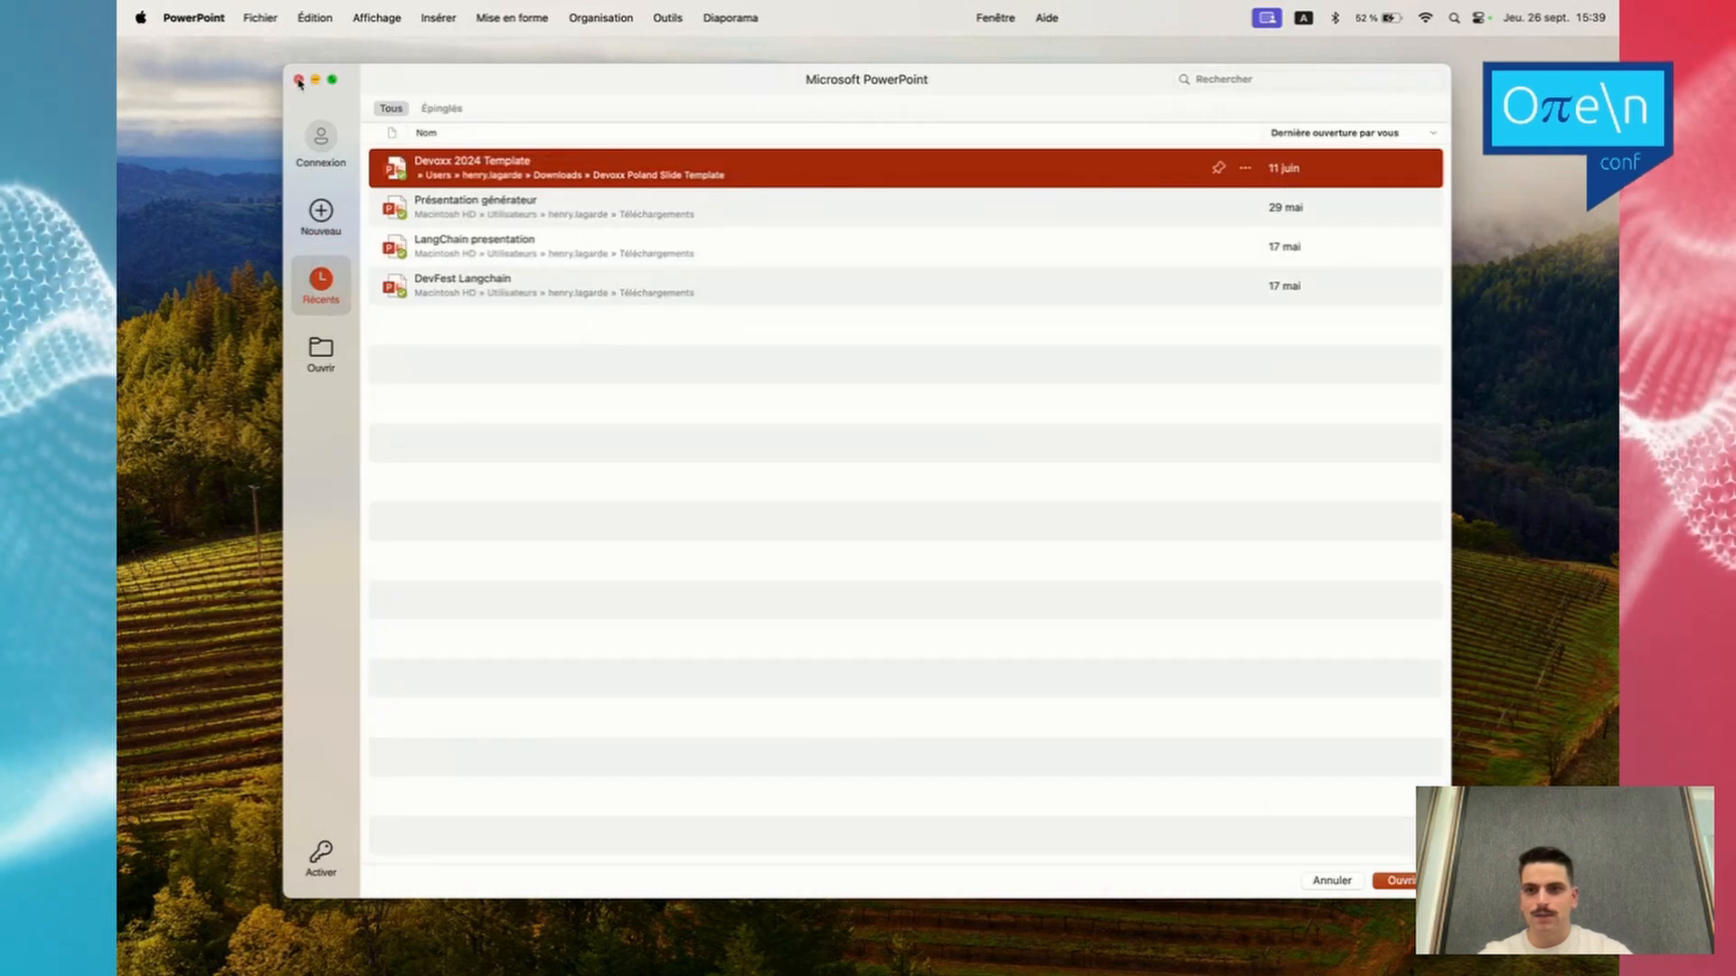
# Close PowerPoint's recent presentations window to return to the generator page.
pyautogui.doubleClick(473, 207)
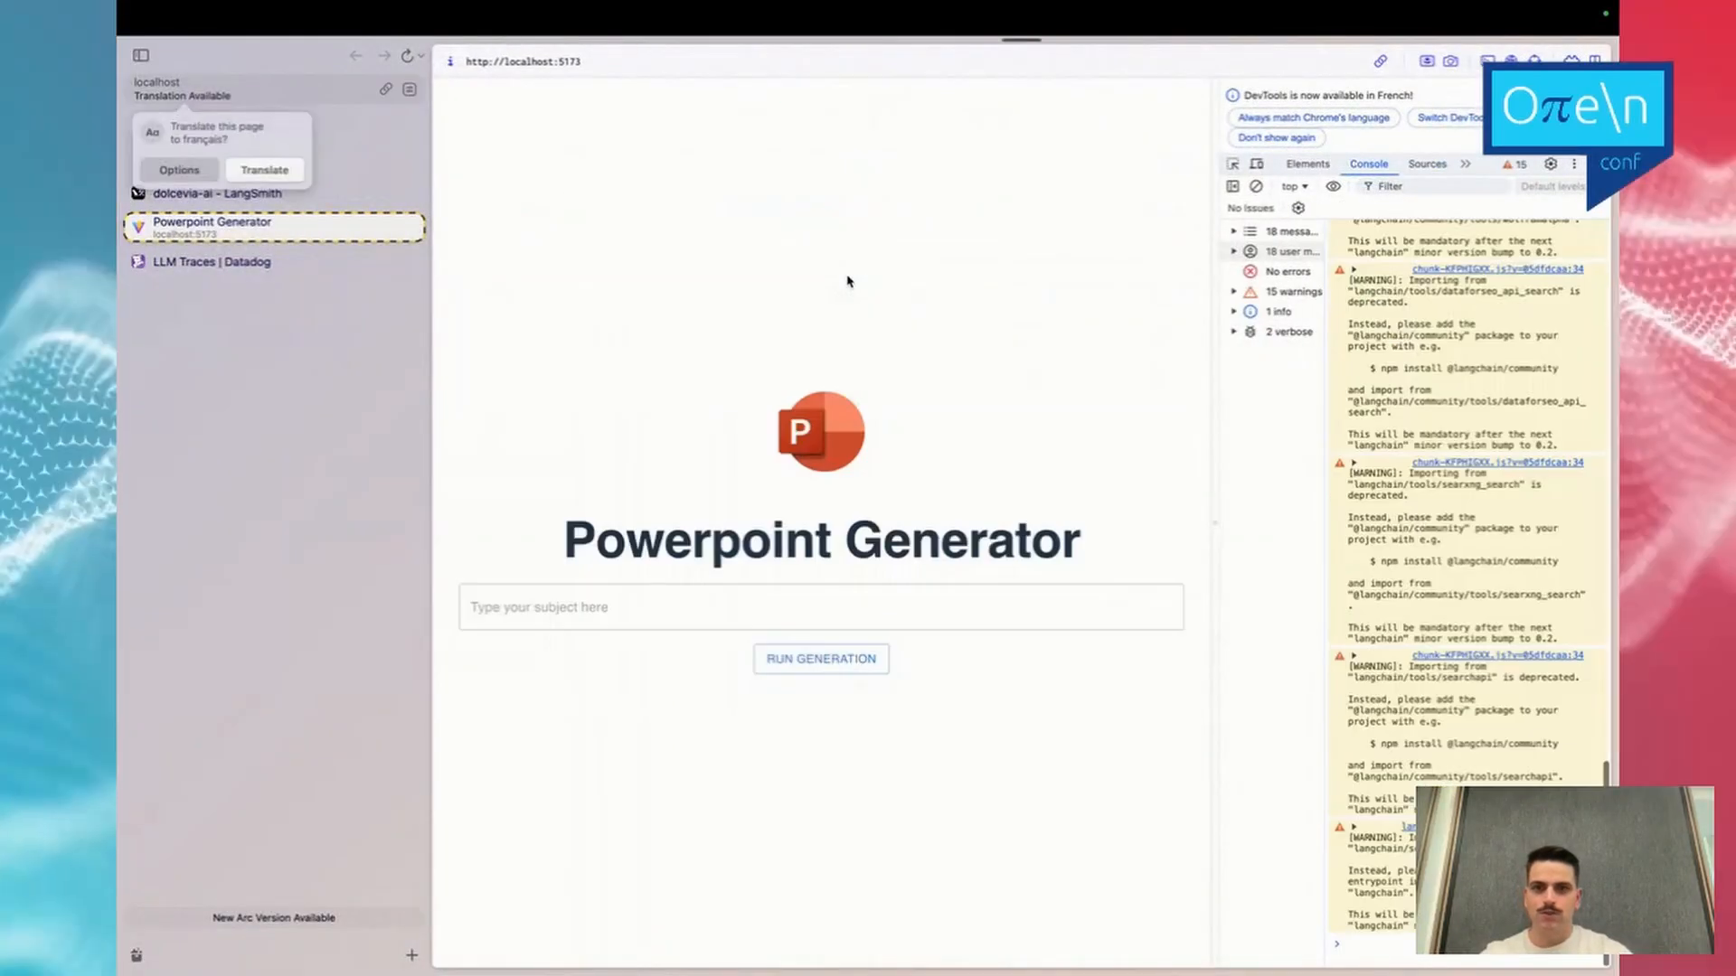
# Enter the subject Aws and run the generation, triggering a search_serper call for AWS.
pyautogui.write('Aw')
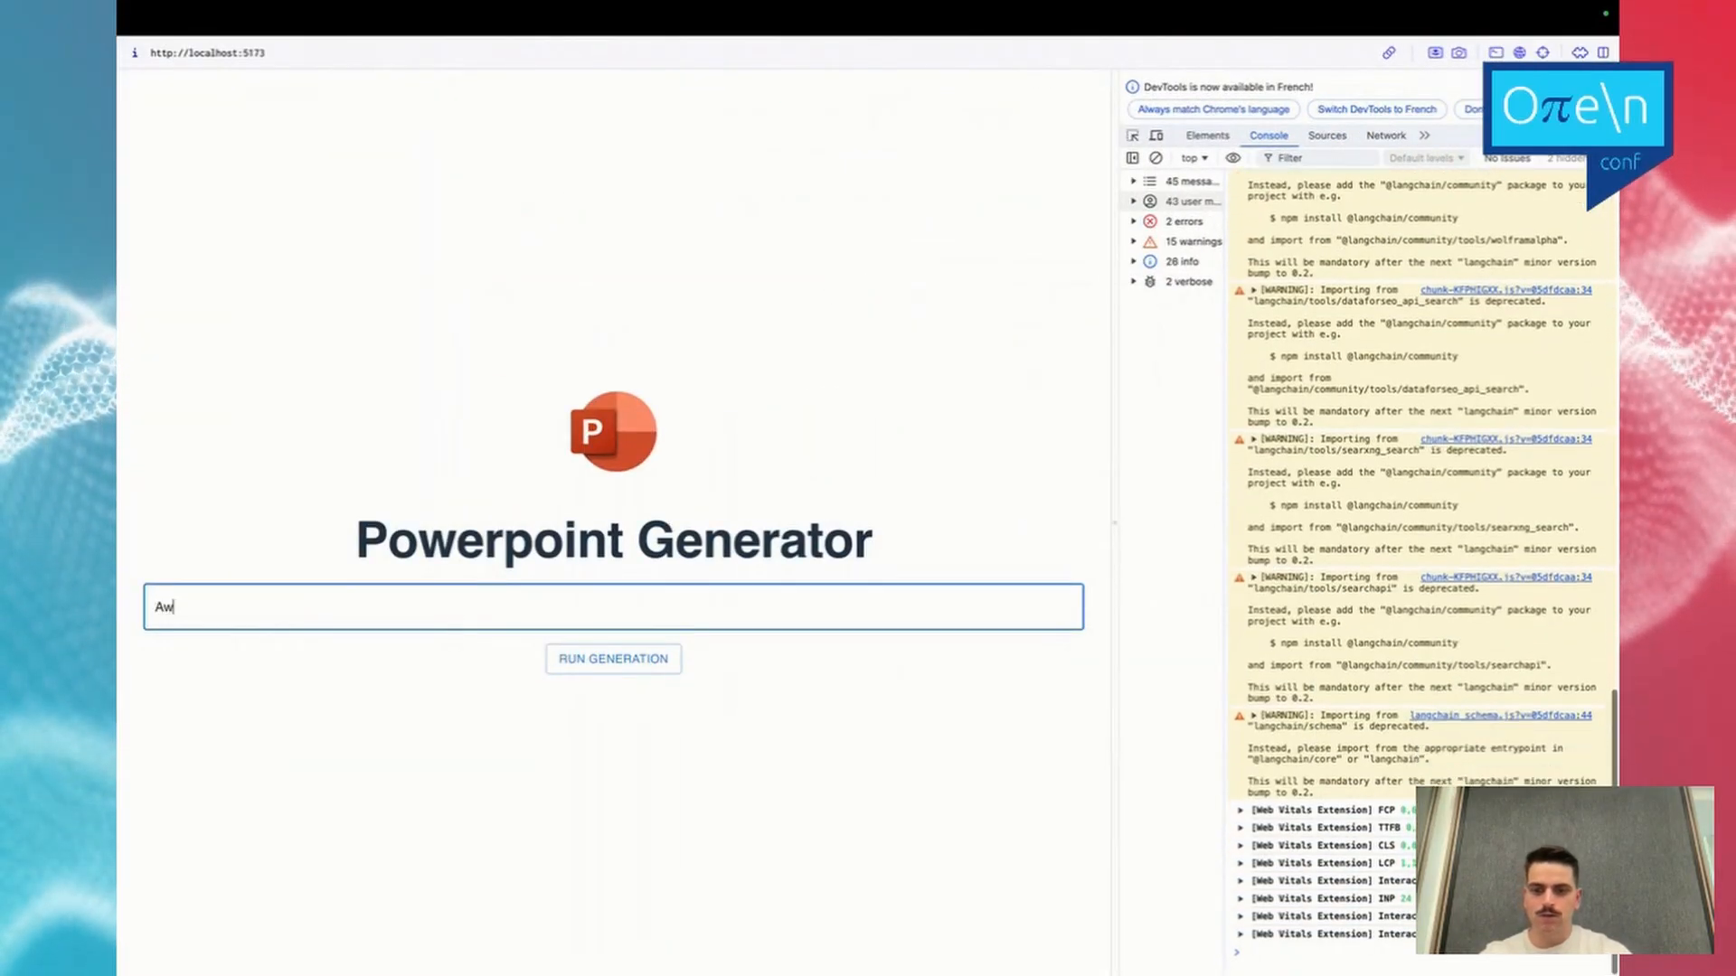
pyautogui.click(612, 659)
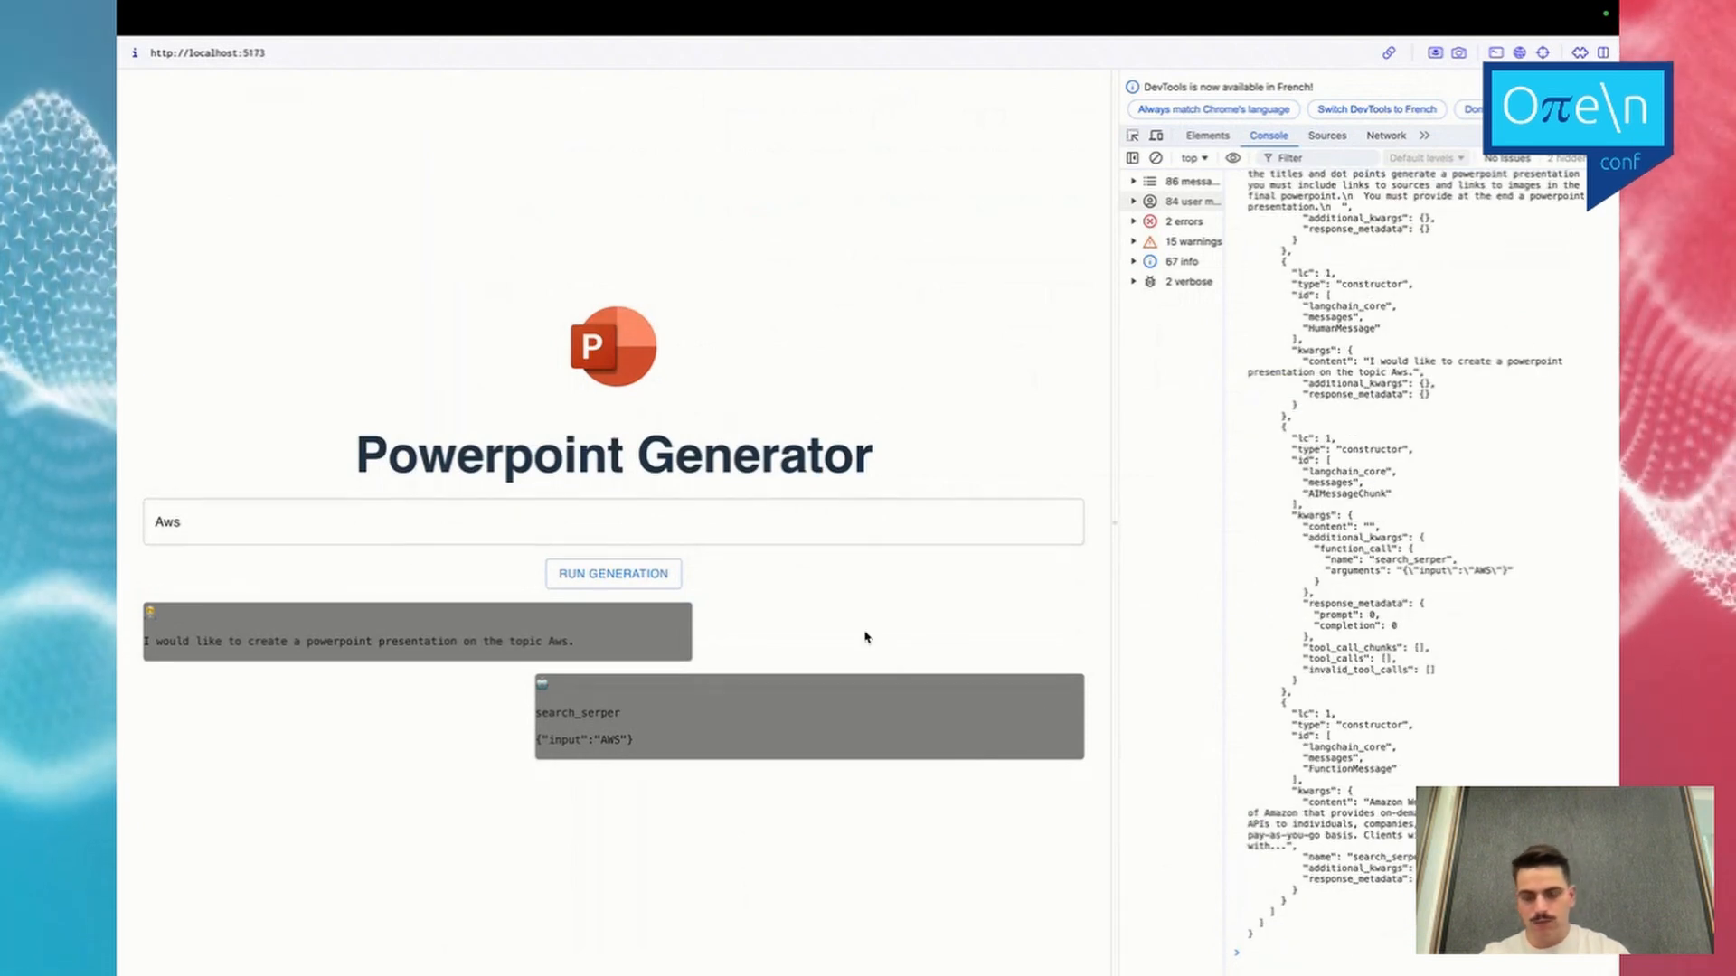
pyautogui.moveTo(1007, 734)
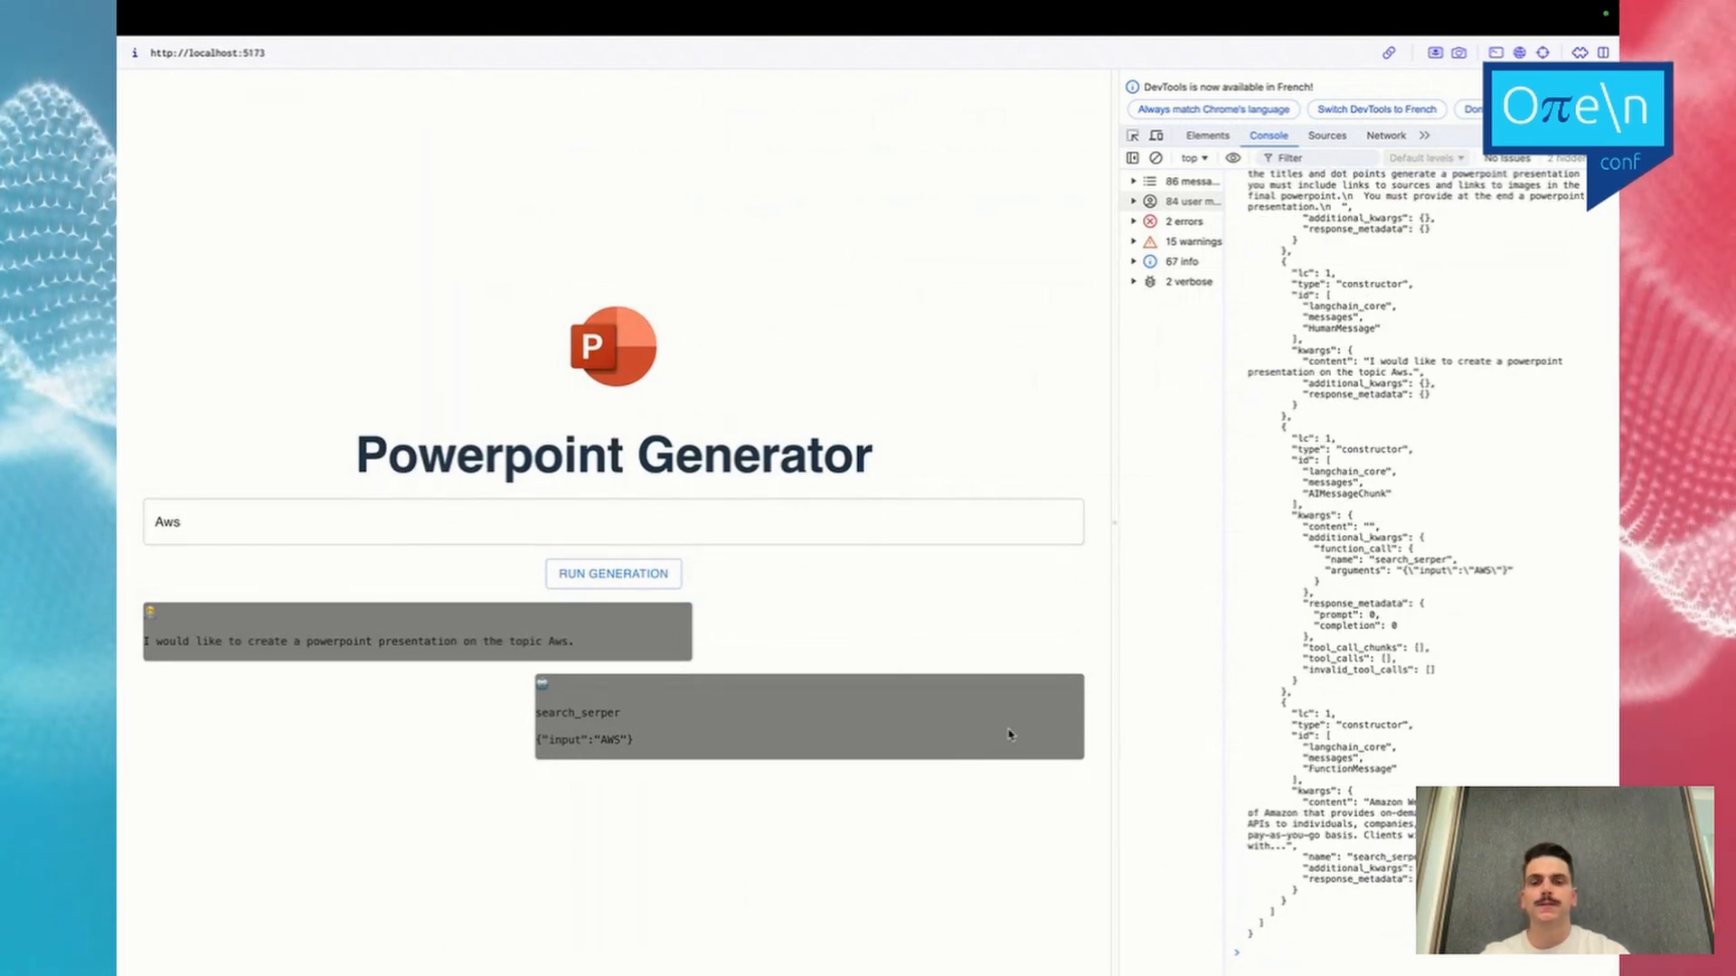
pyautogui.moveTo(971, 615)
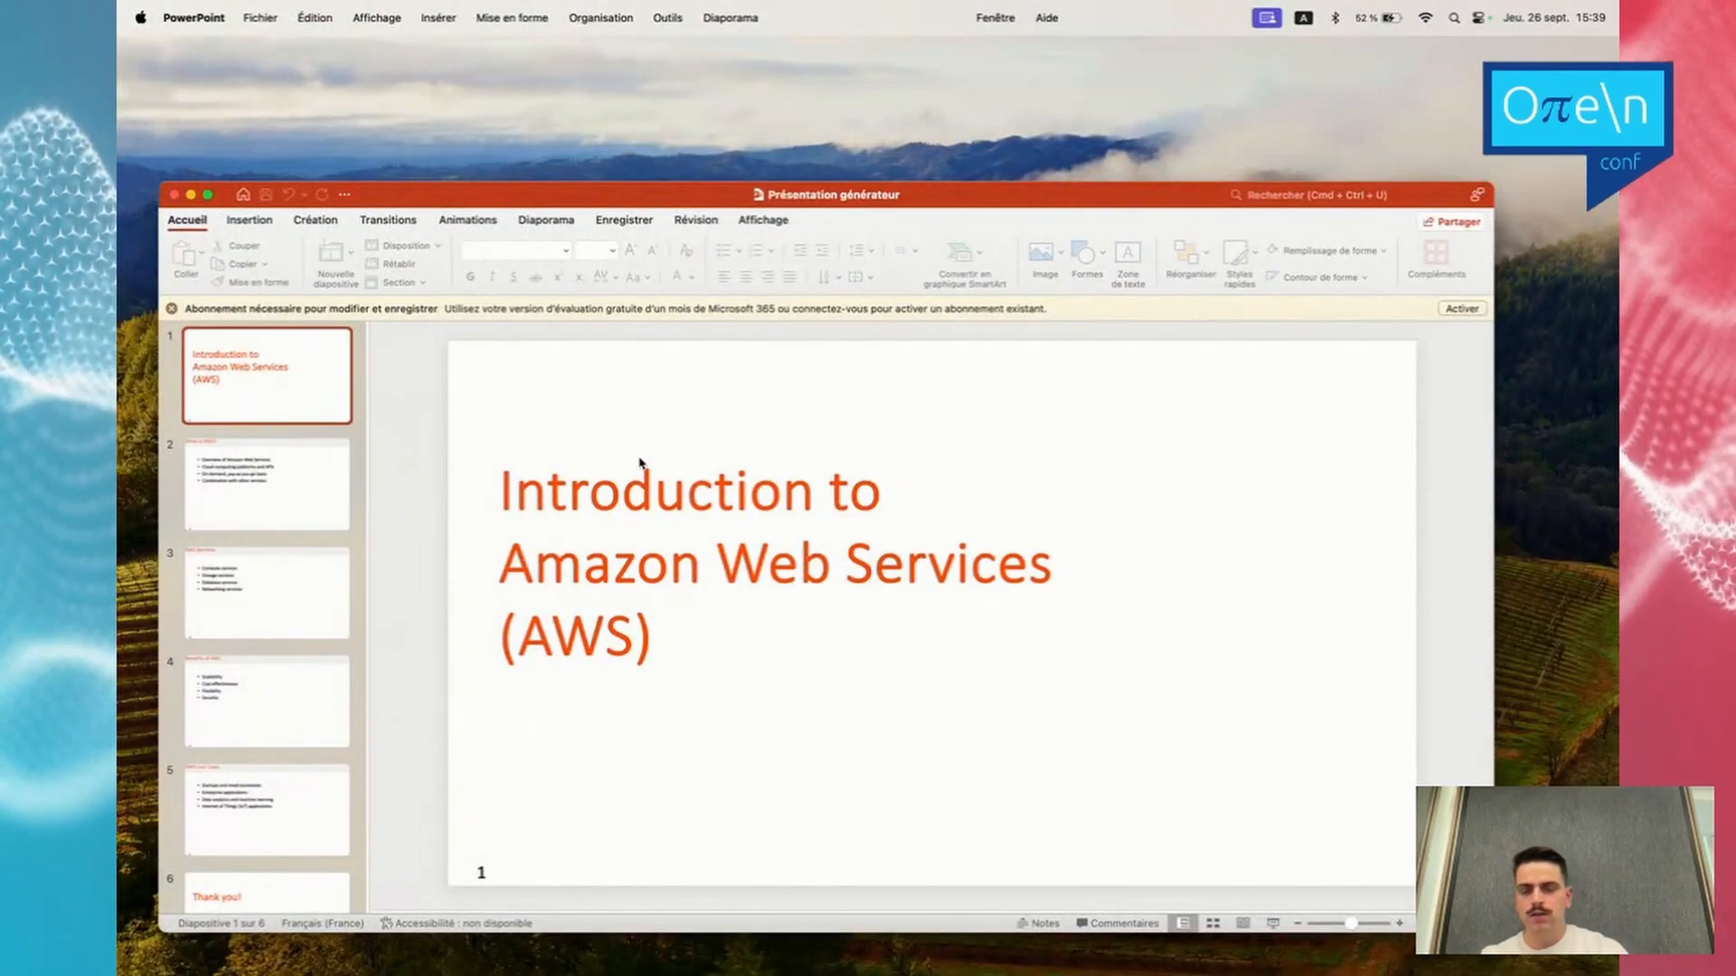
# Browse the generated AWS deck's thumbnails down to the Benefits of AWS slide.
pyautogui.click(266, 701)
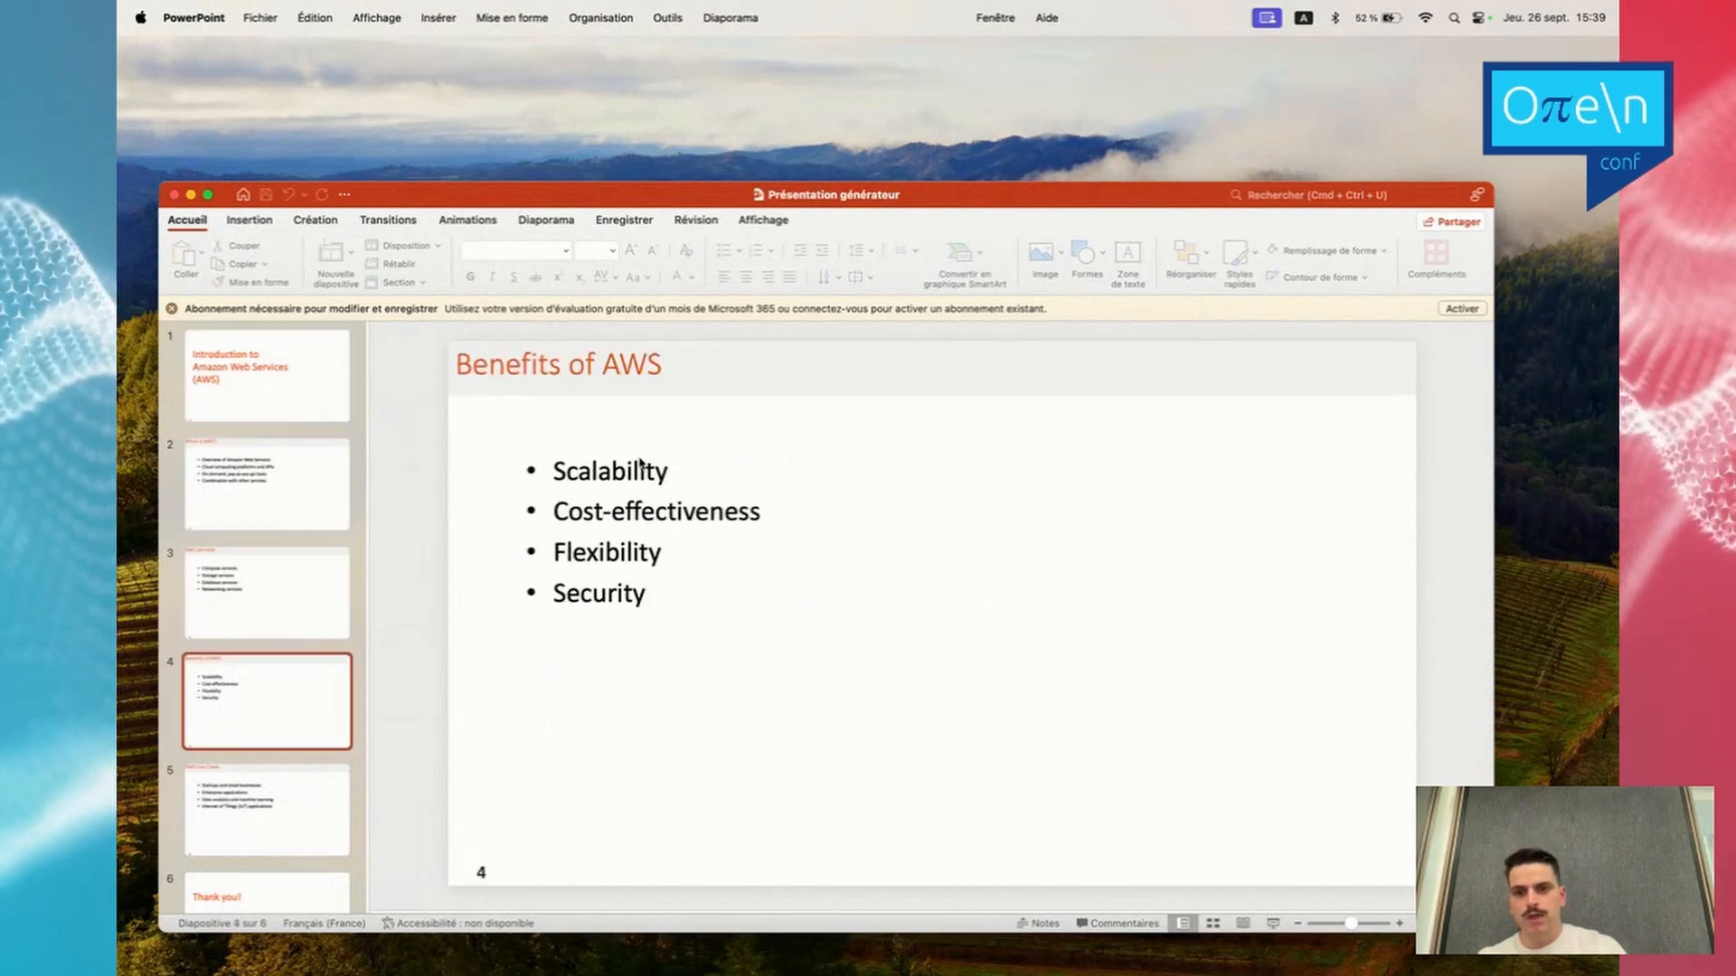
pyautogui.click(266, 852)
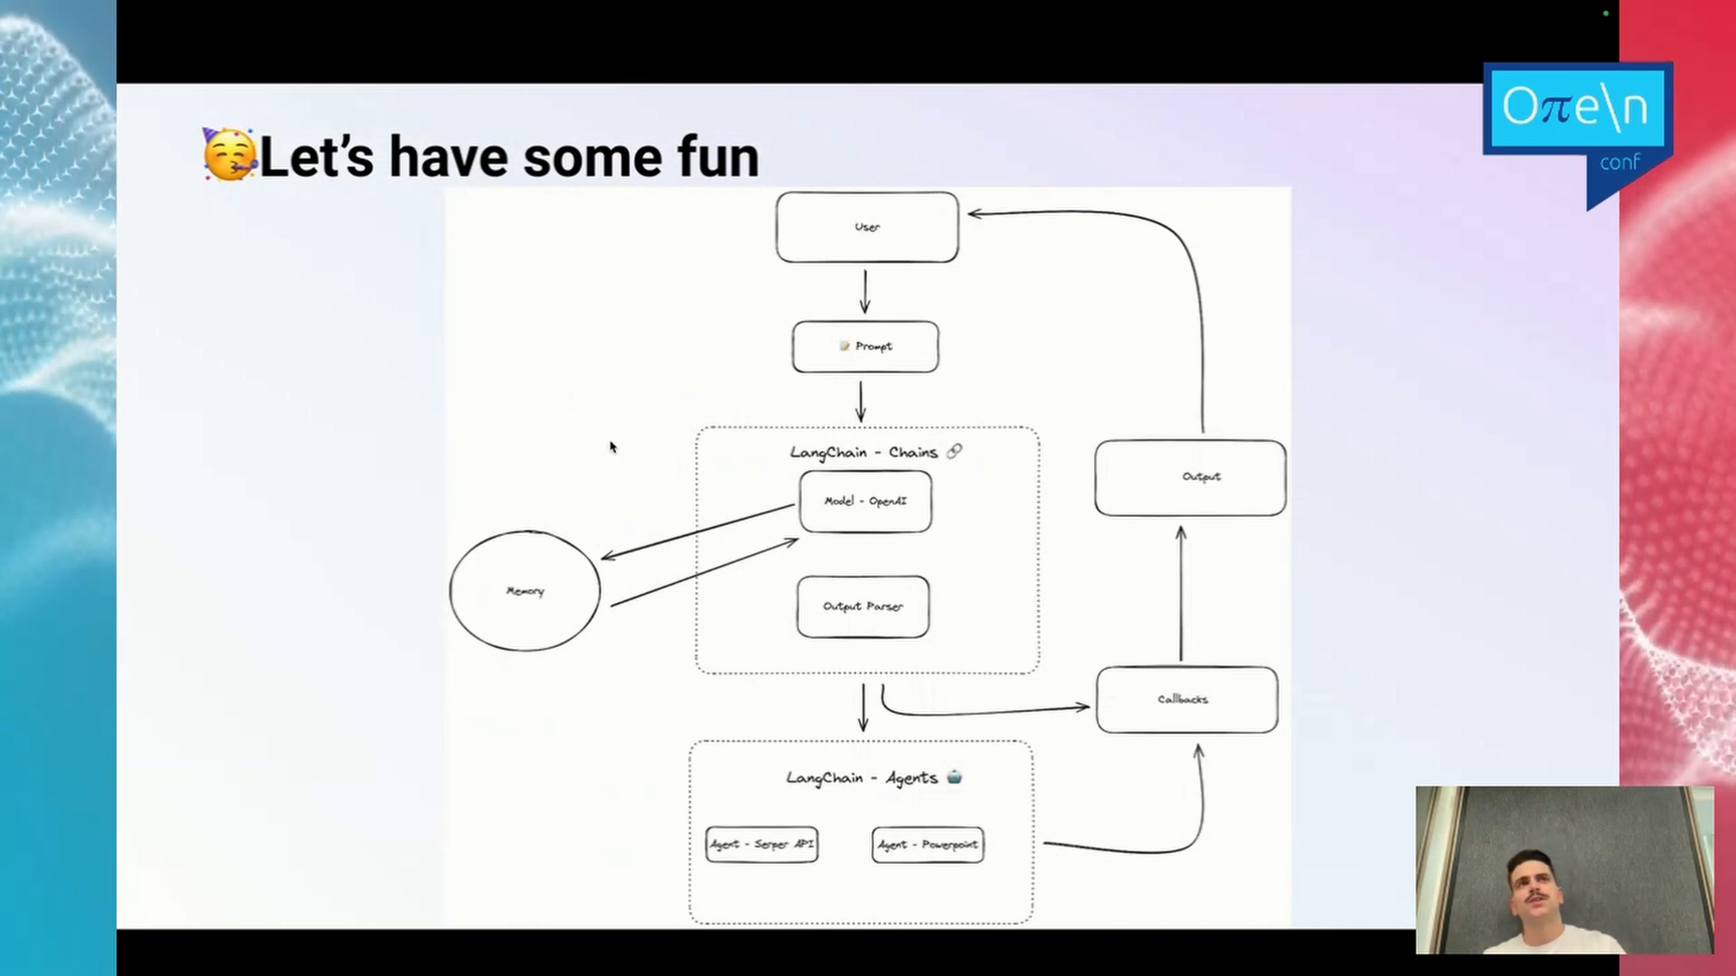
# Advance from the LangChain architecture diagram to the Conclusion slide.
pyautogui.press('Right')
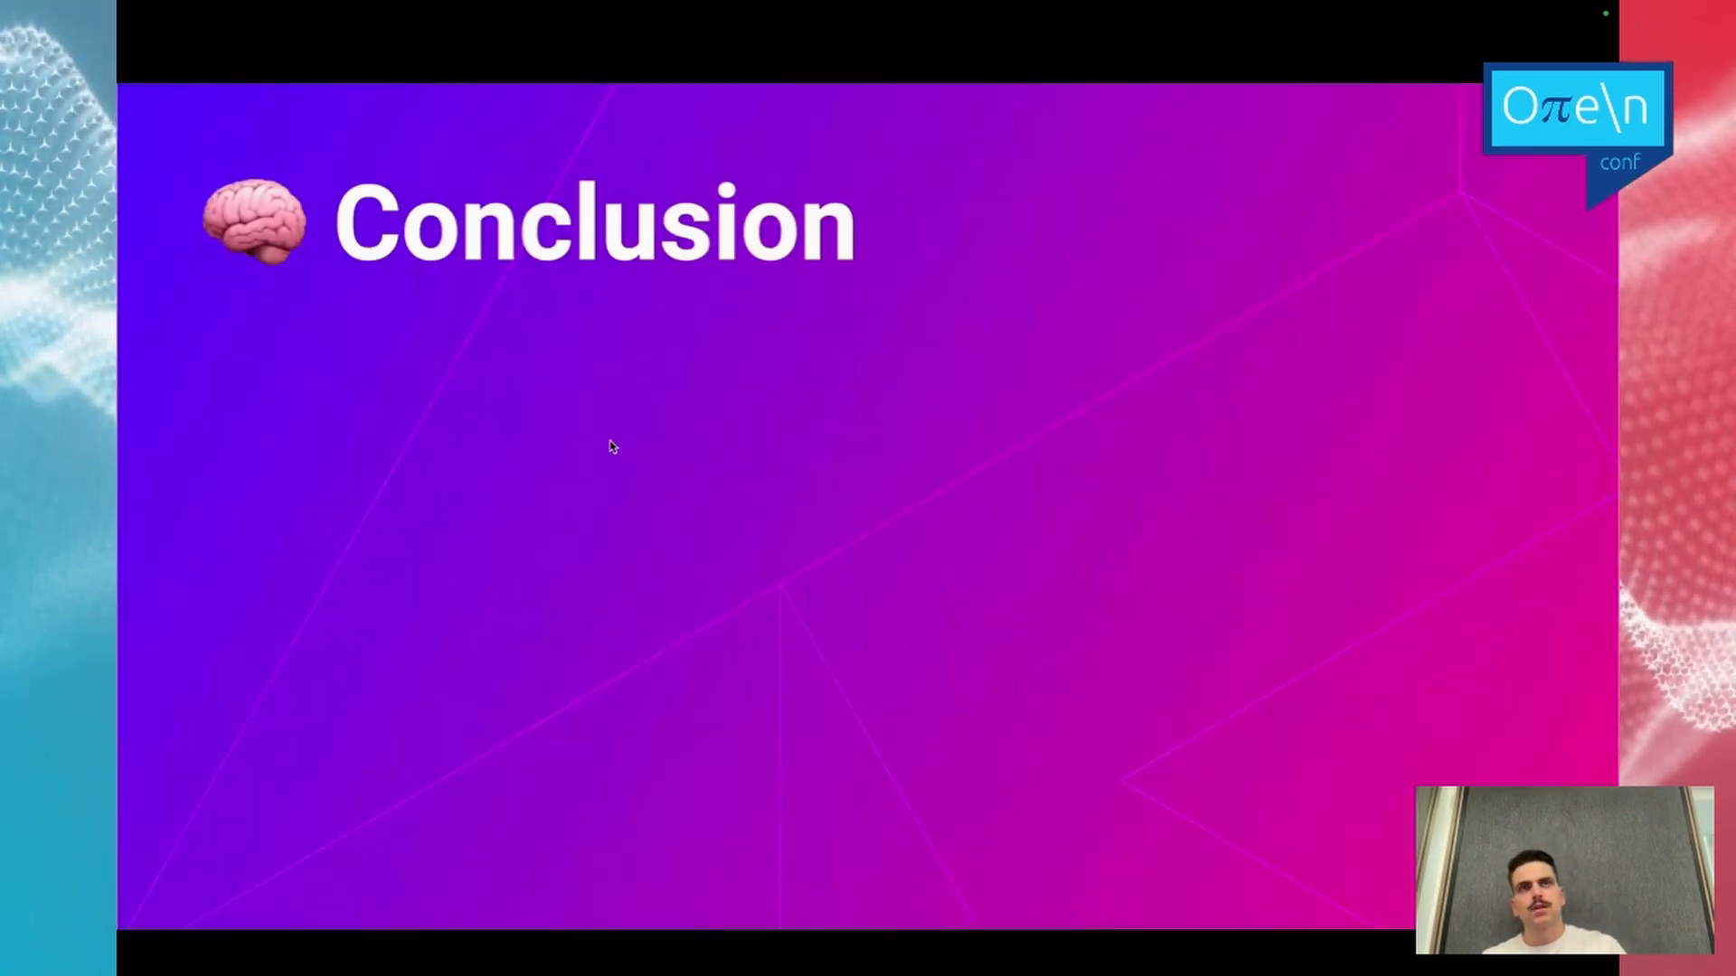